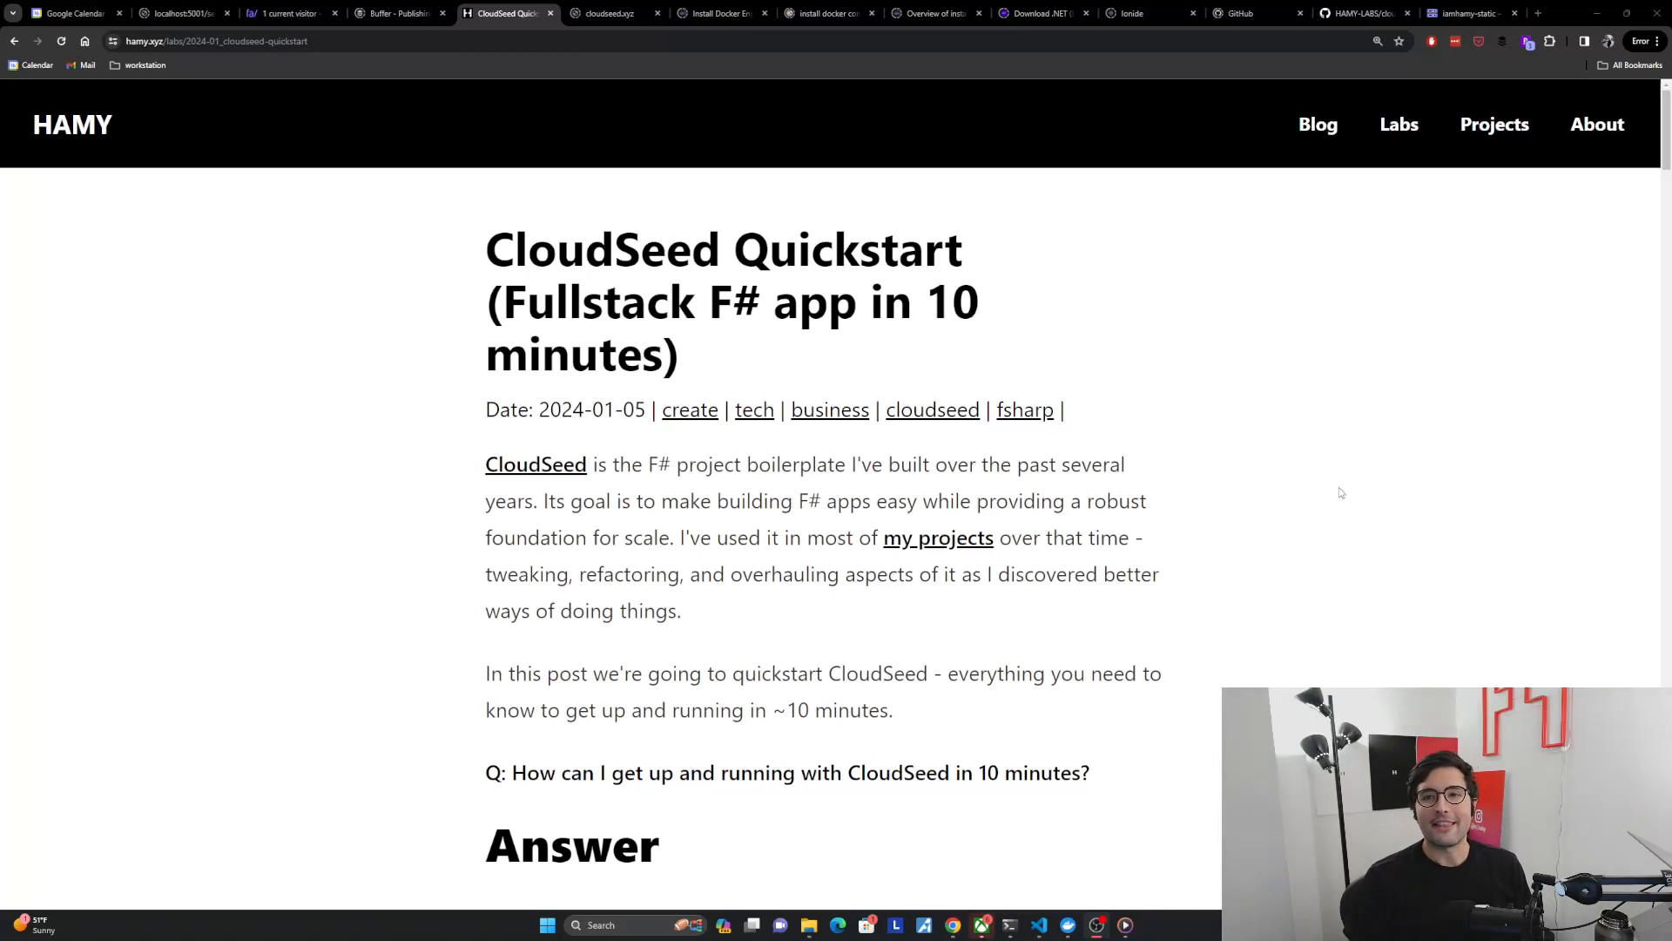
mouse_move(1136, 328)
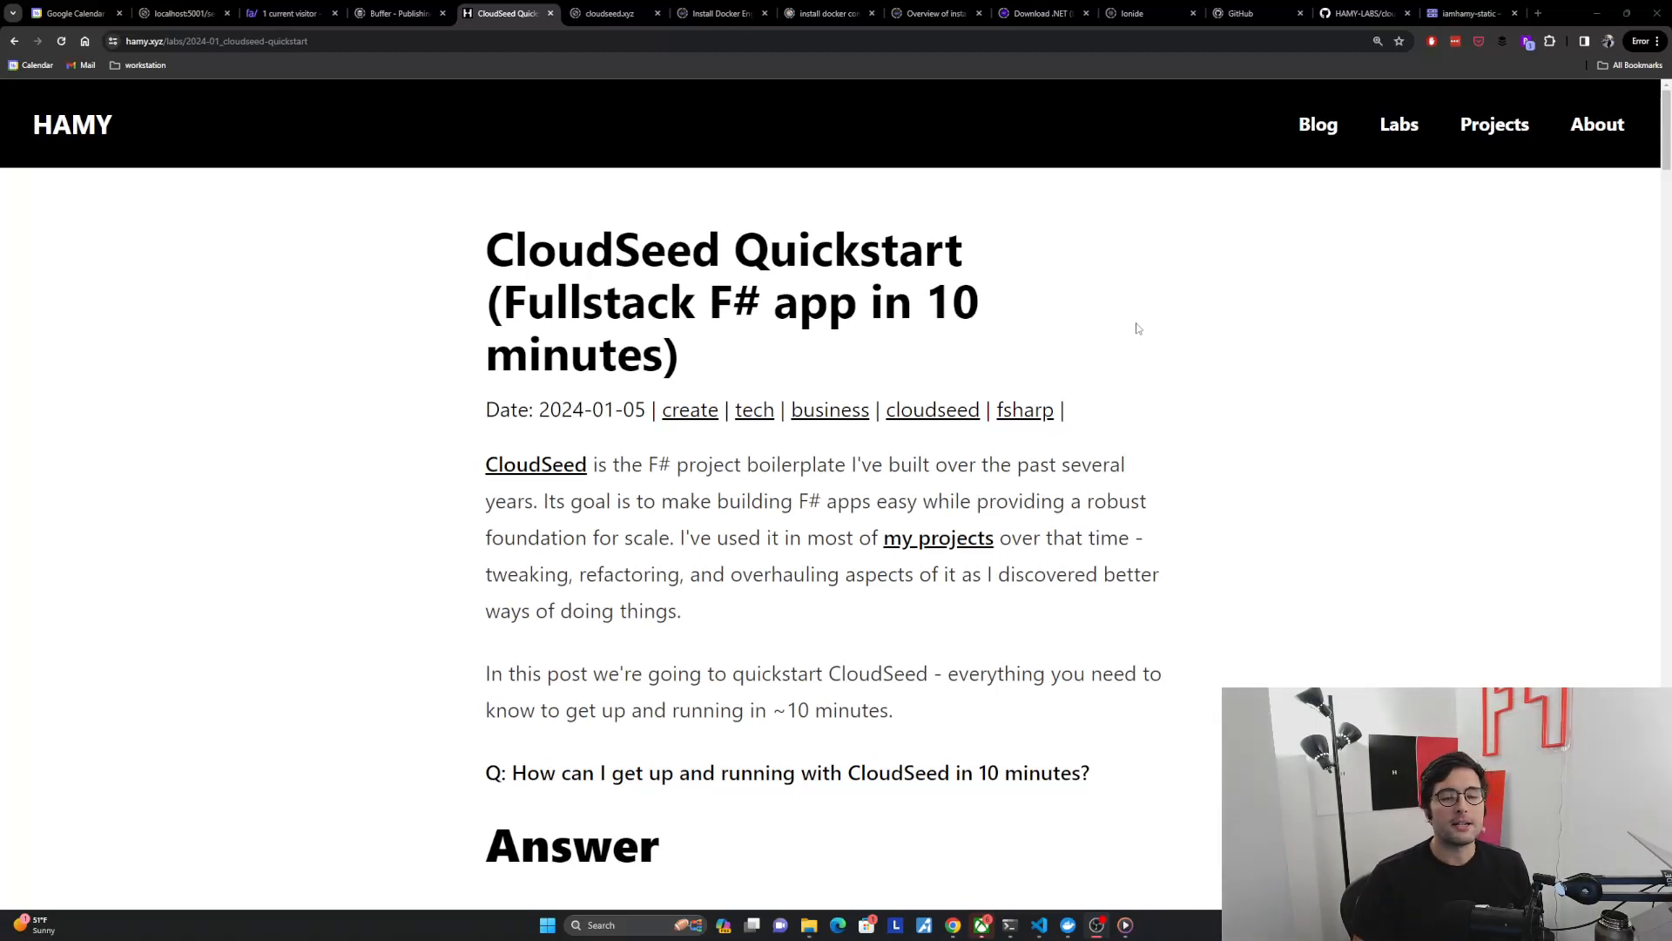
mouse_move(805, 214)
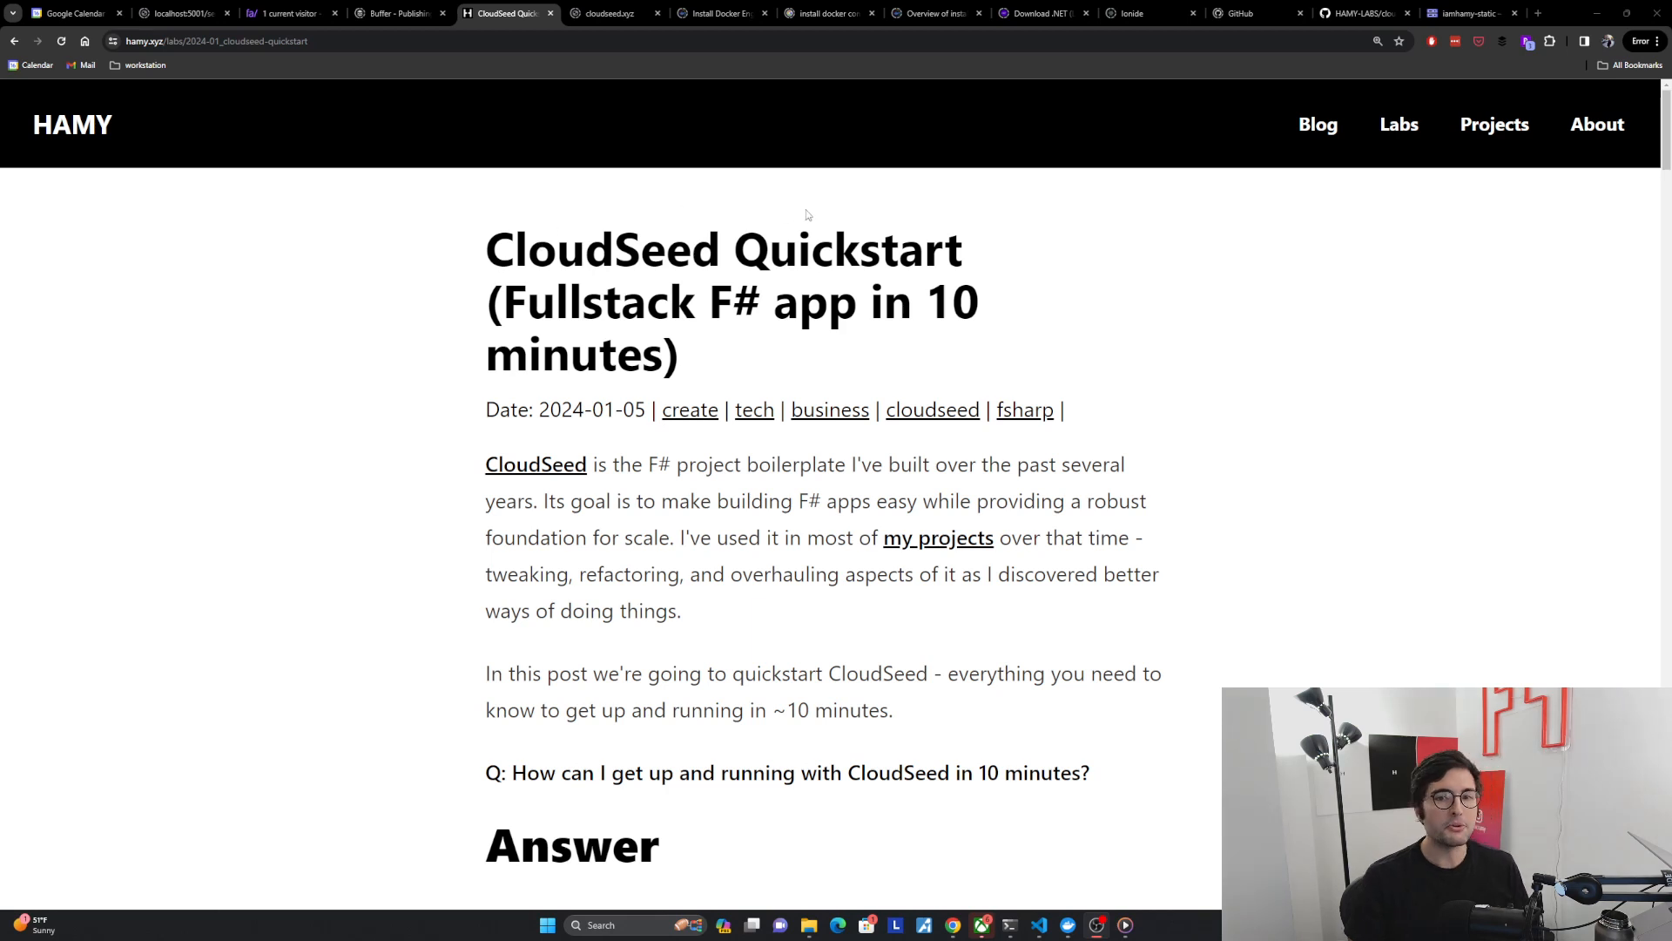
mouse_move(599, 289)
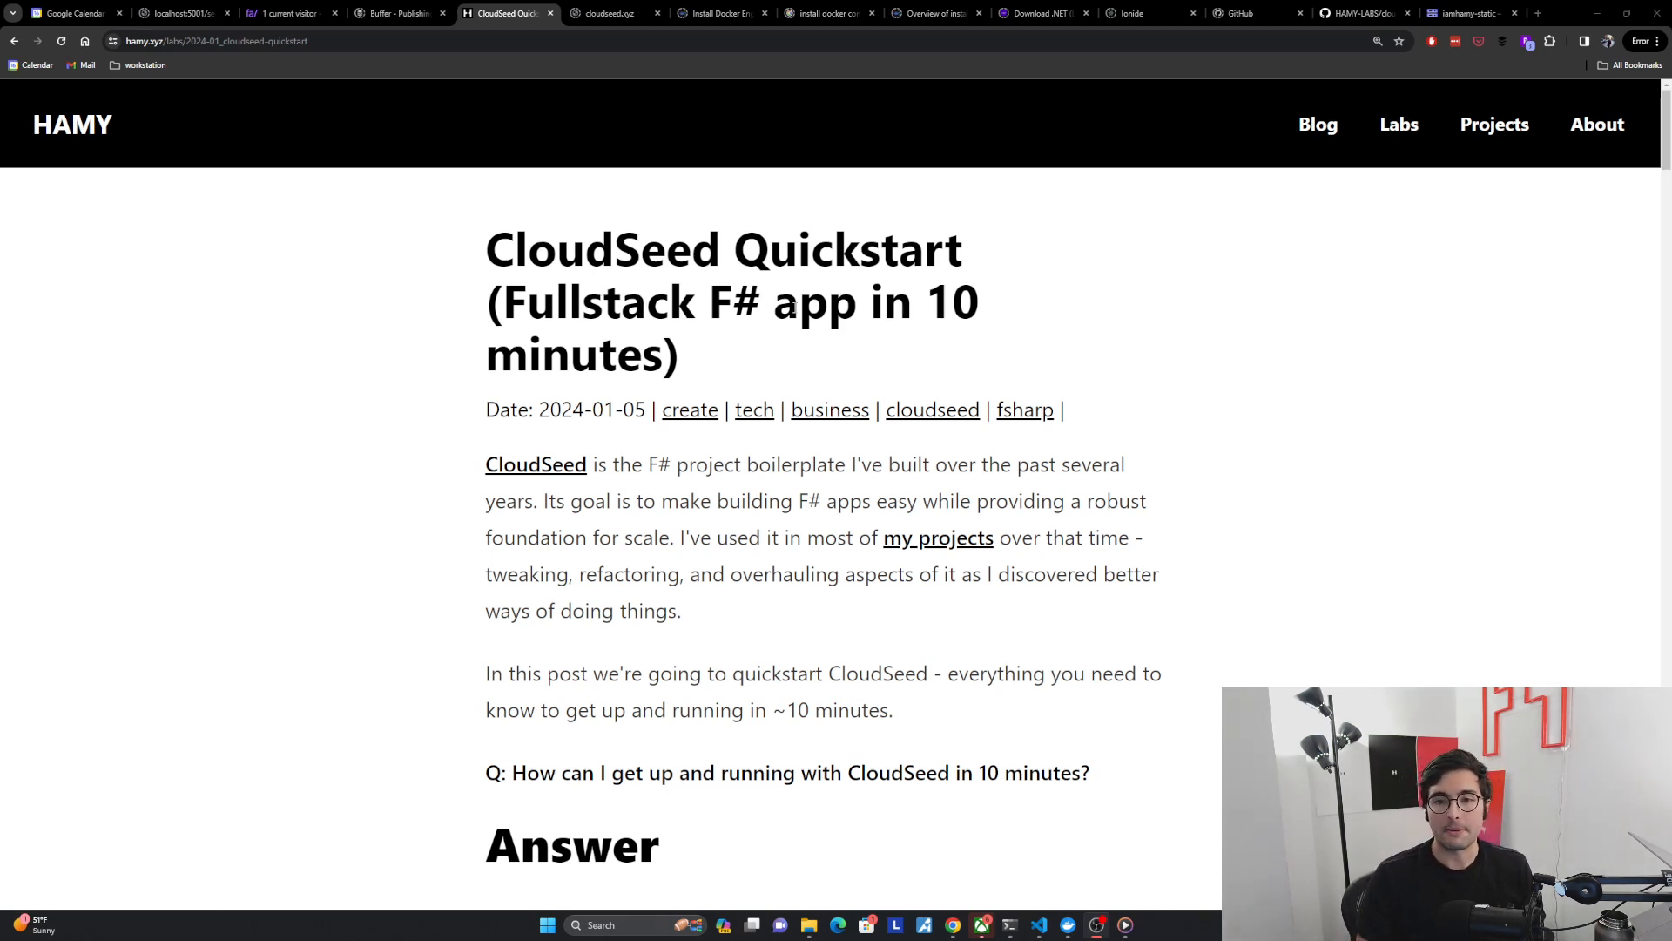
- Scroll the CloudSeed Quickstart post and highlight the 'How can I get up and running' question
scroll("down", 3)
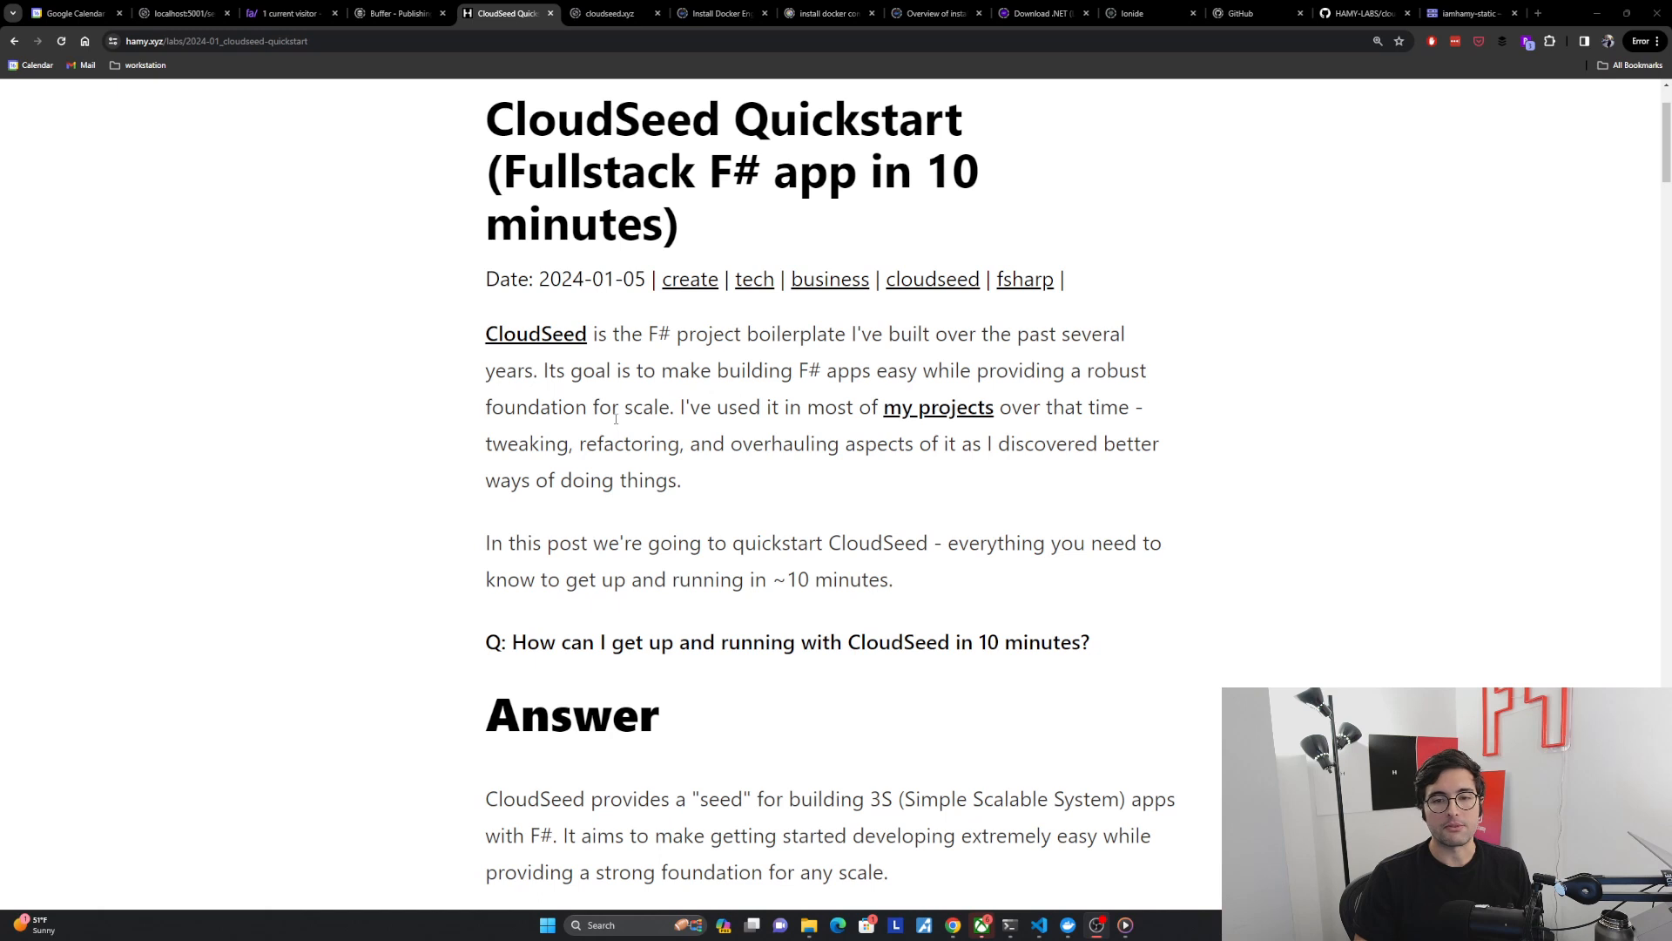
mouse_move(903, 408)
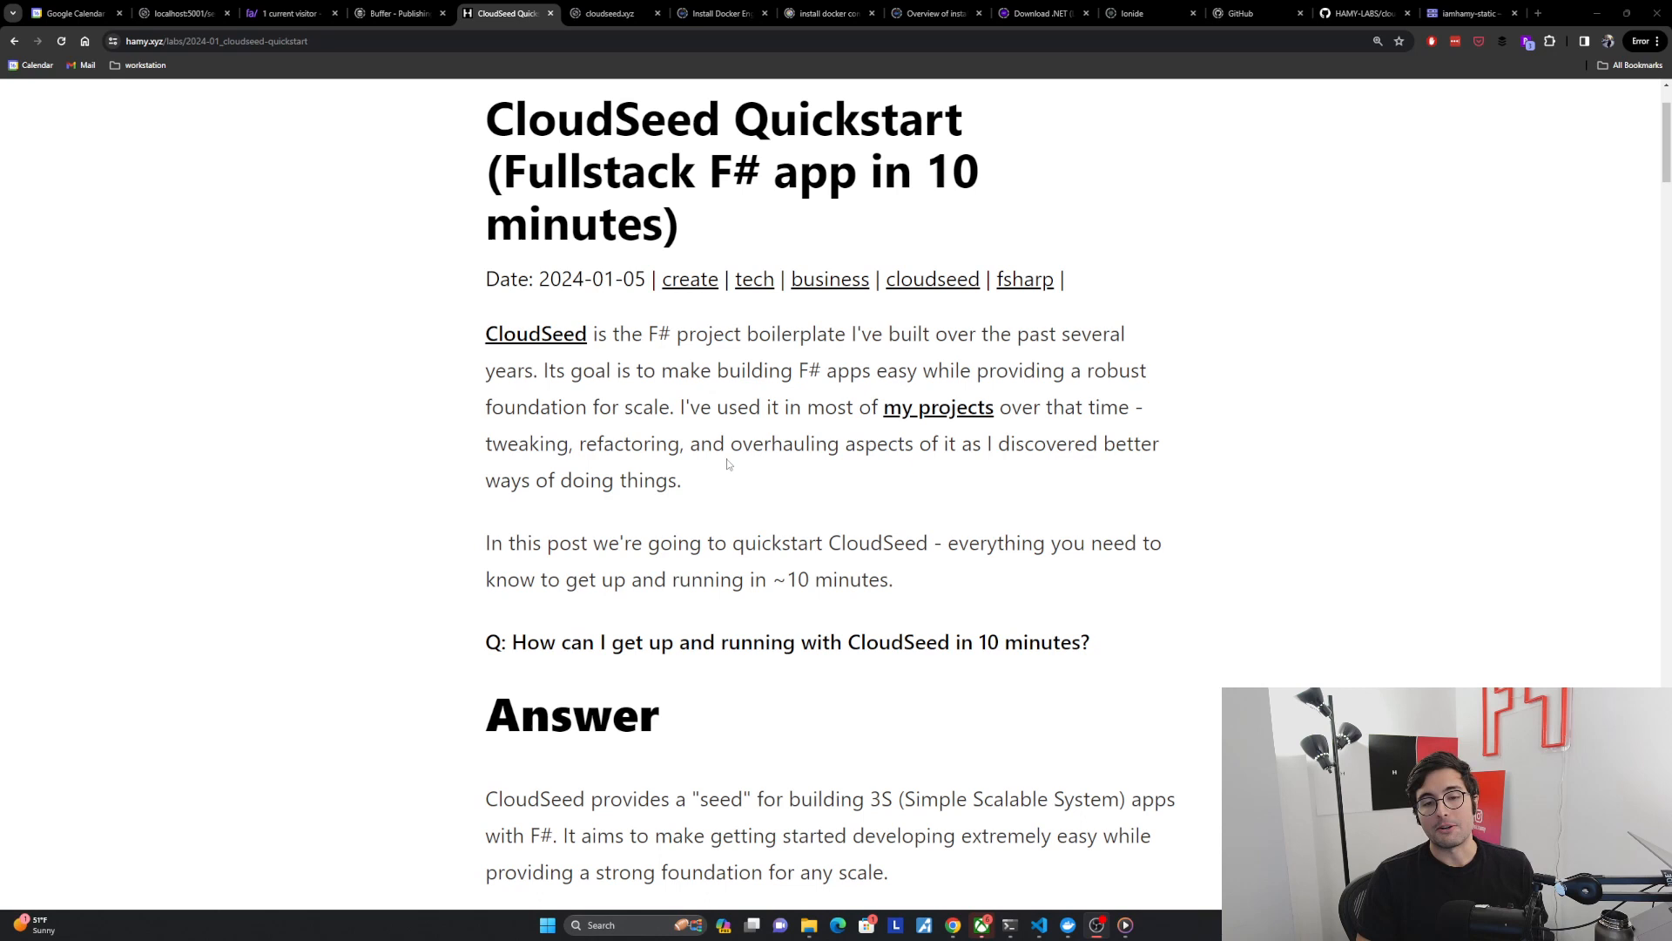
mouse_move(643, 542)
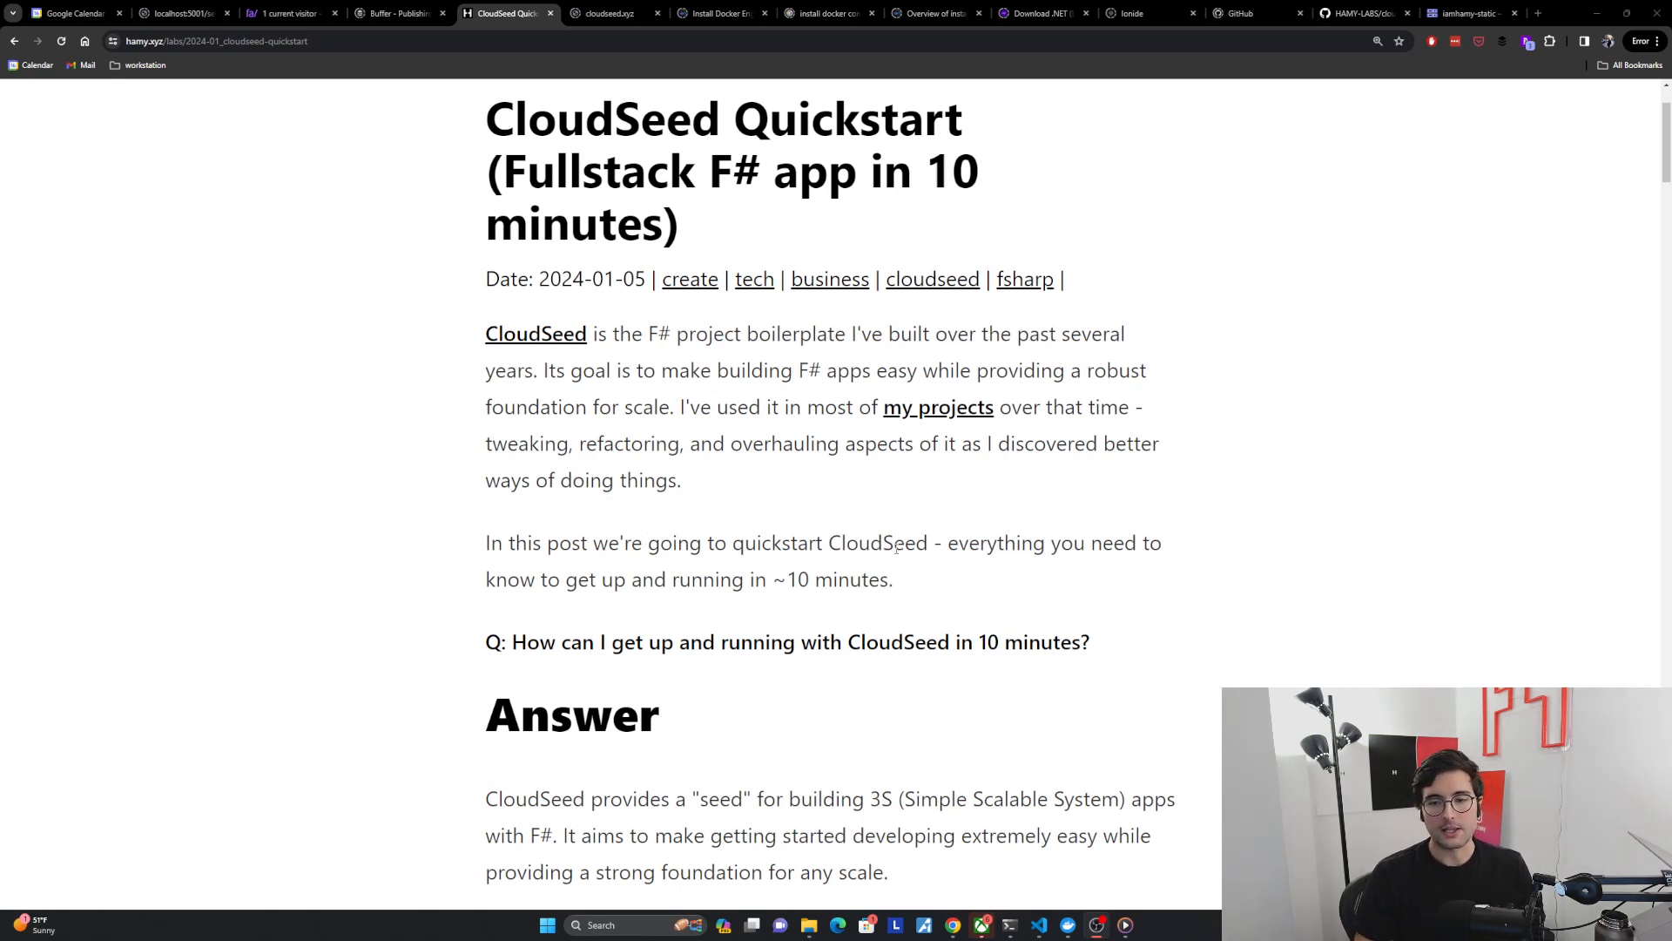
mouse_move(766, 606)
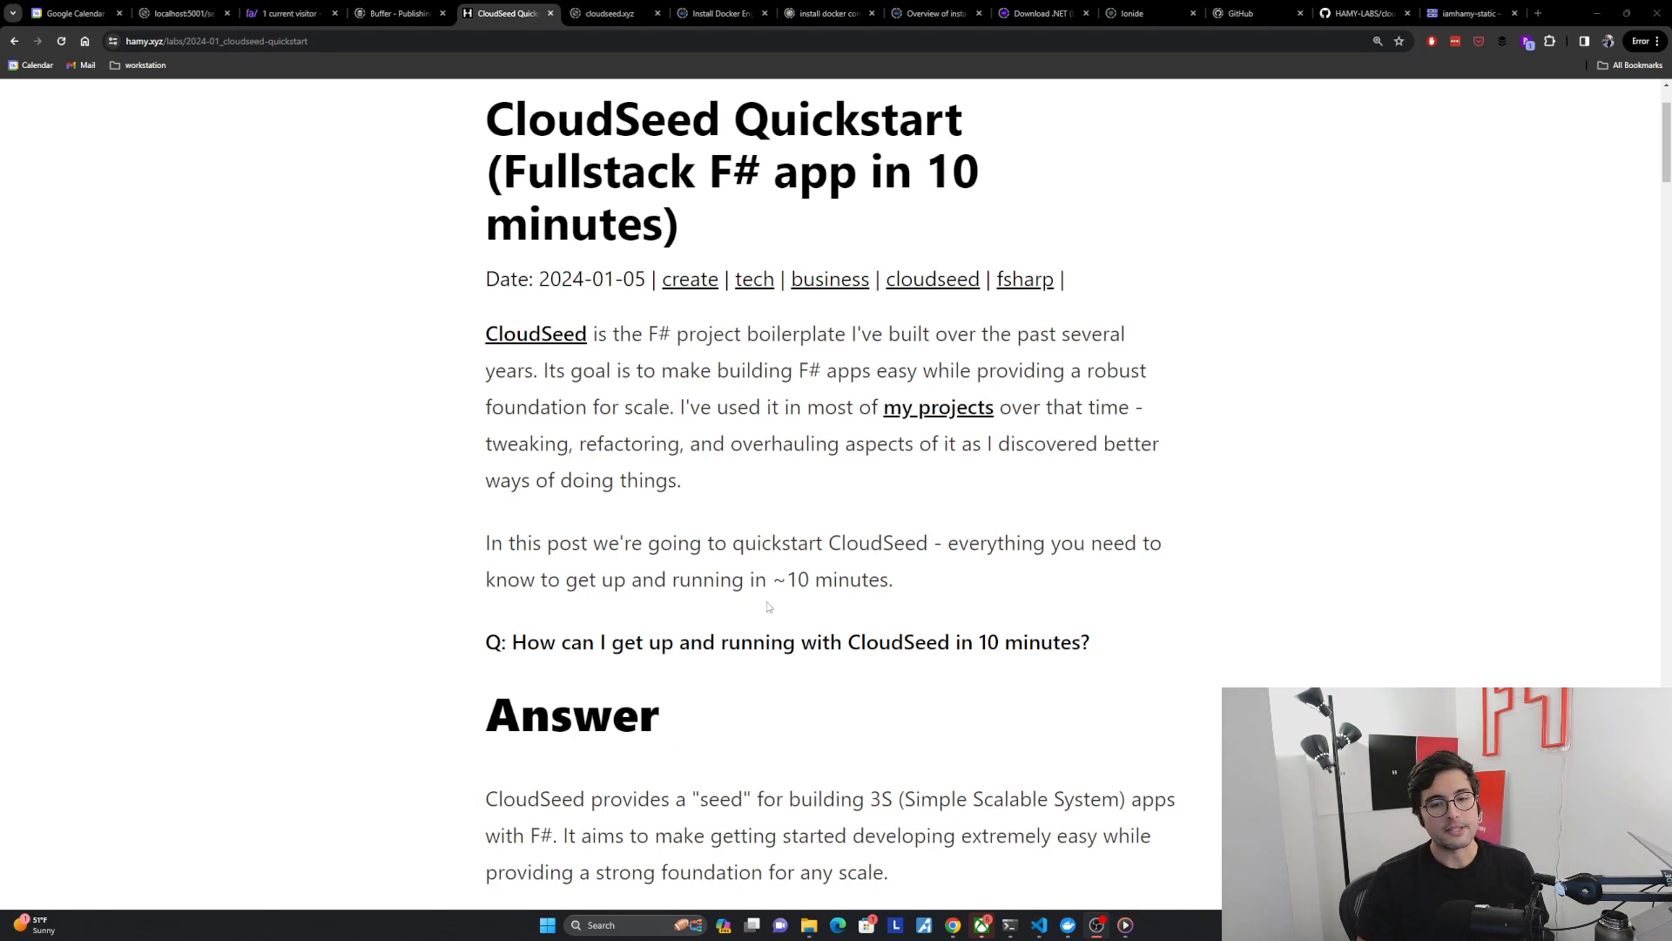
scroll("down", 3)
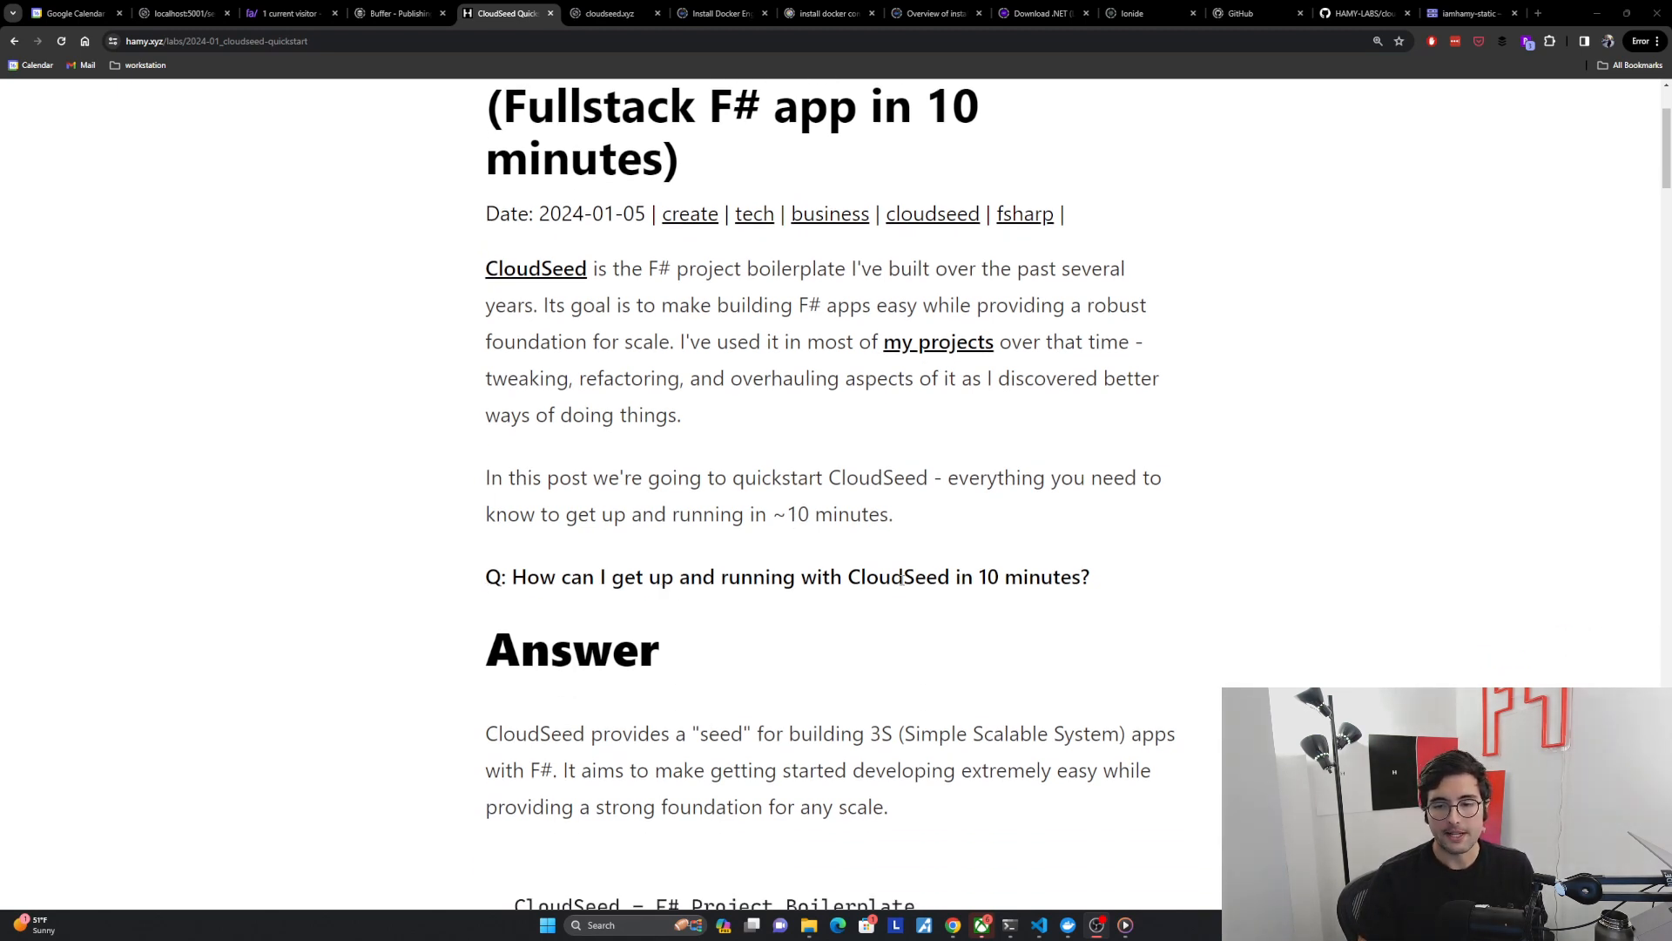
triple_click(788, 576)
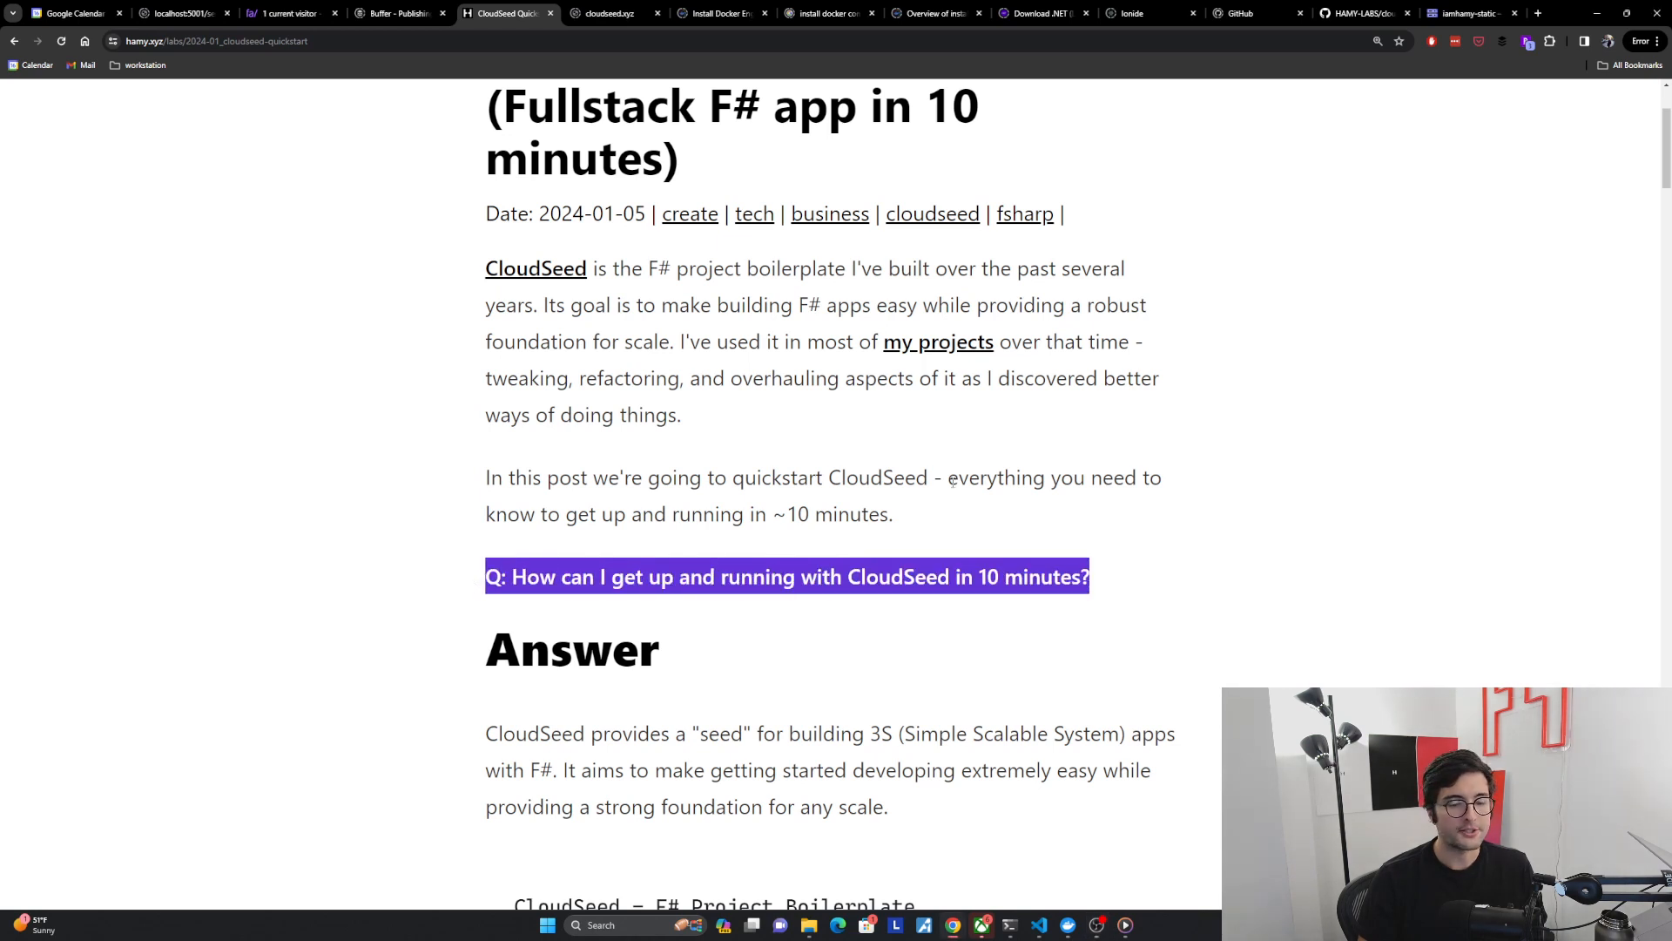
scroll("down", 3)
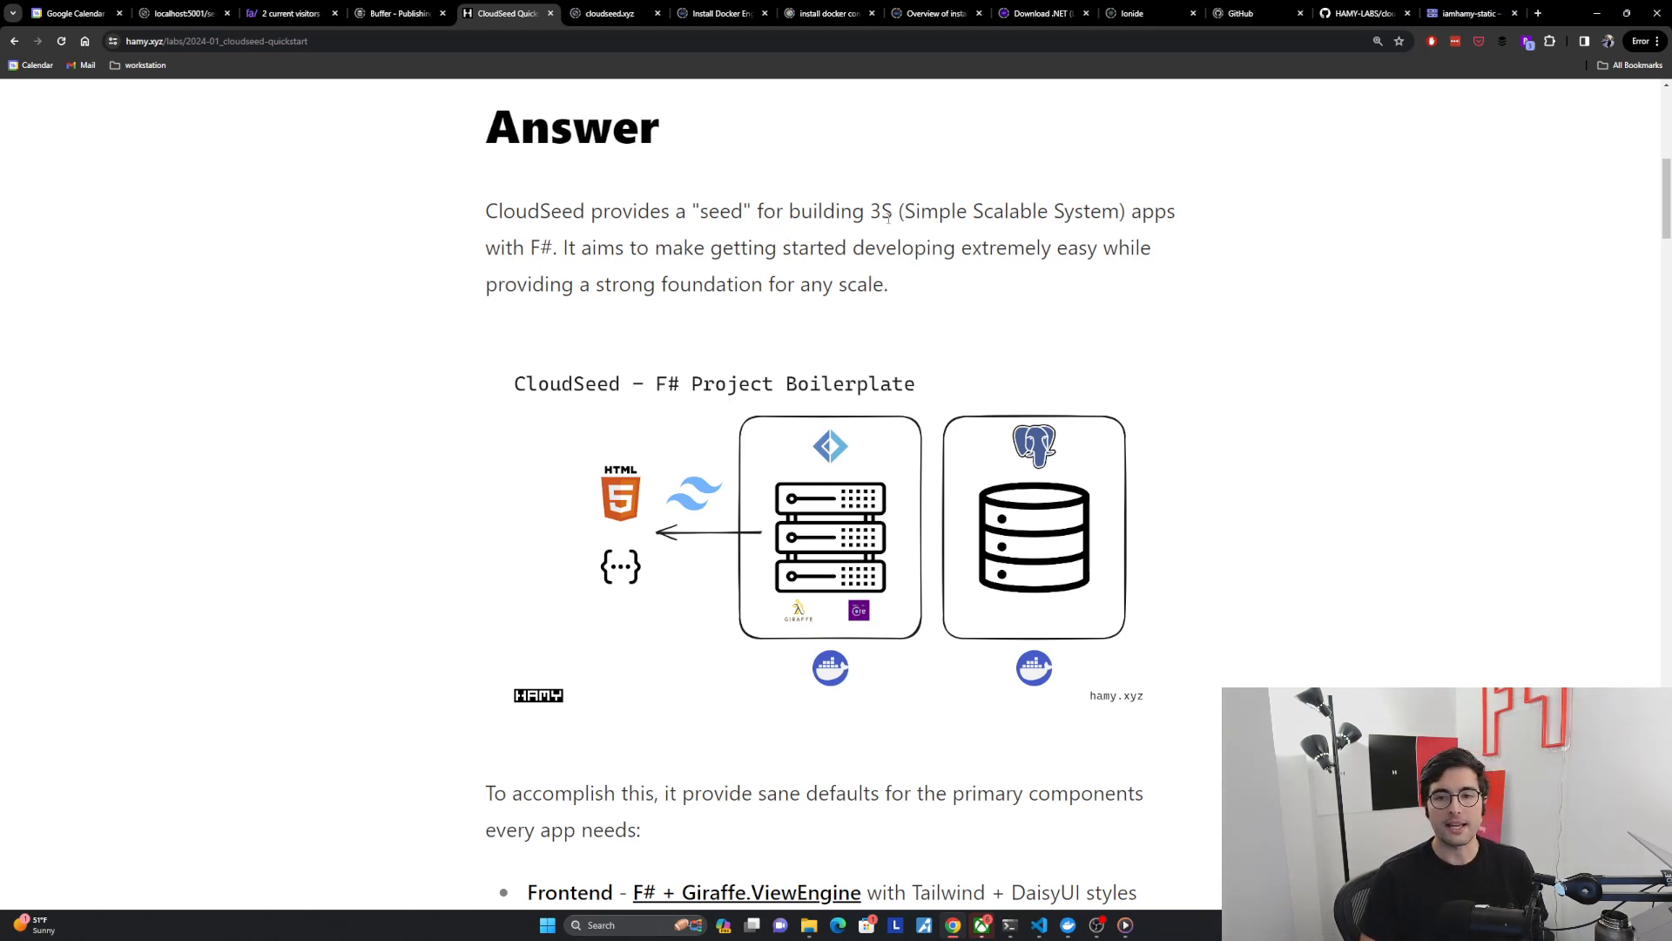
mouse_move(961, 233)
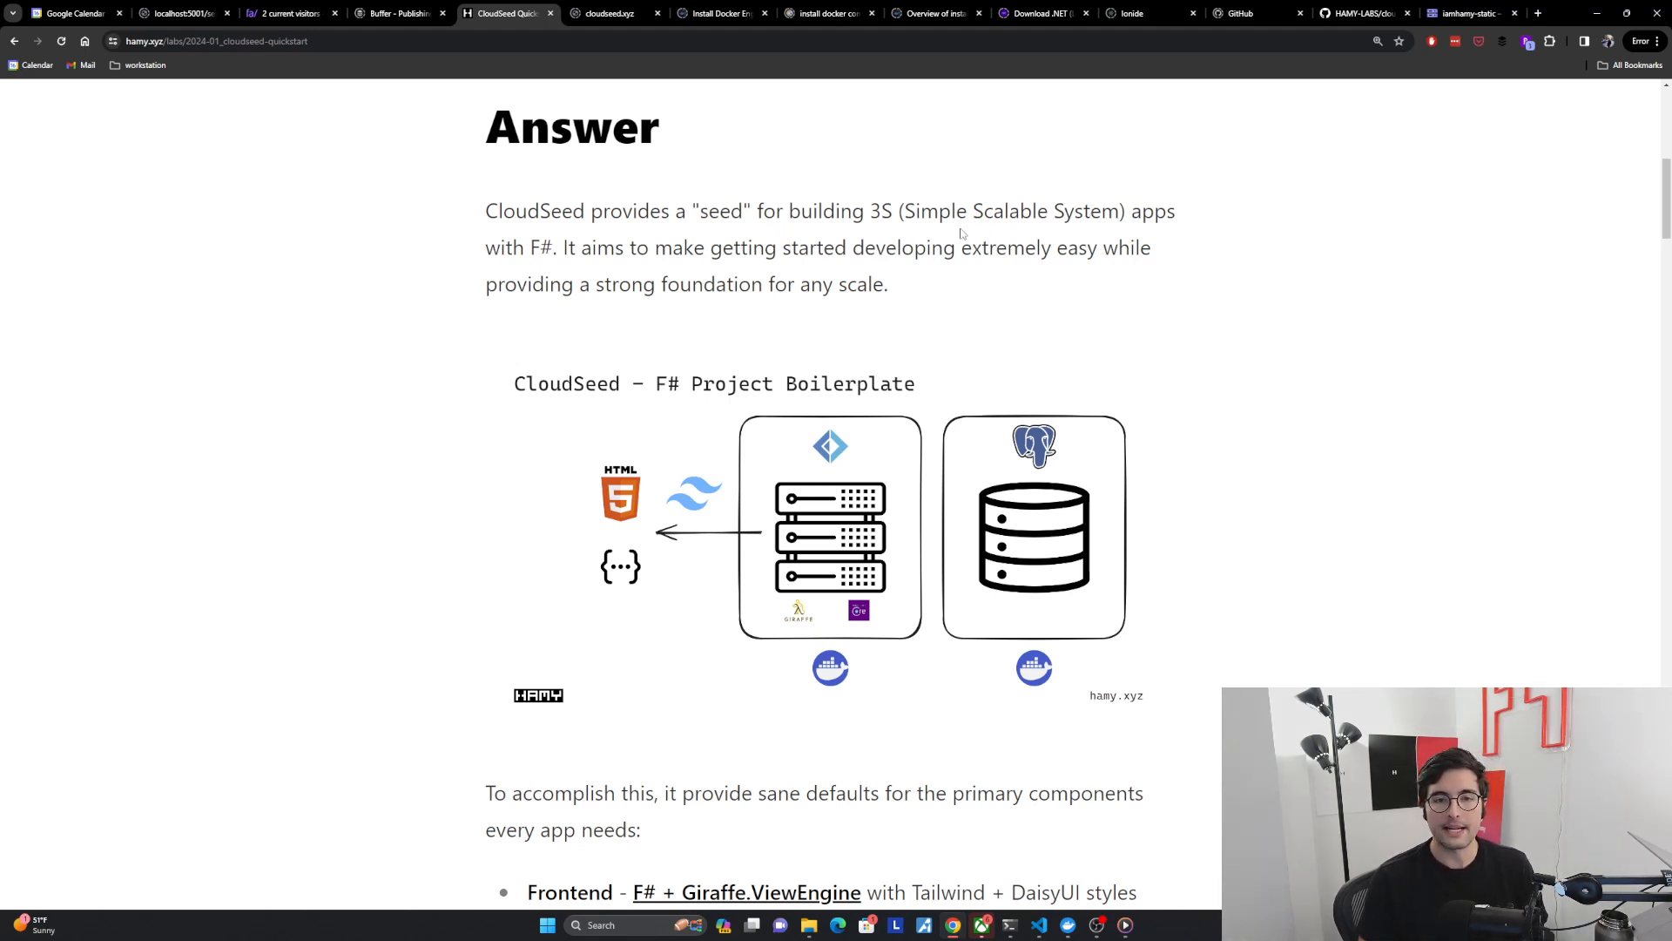
mouse_move(780, 267)
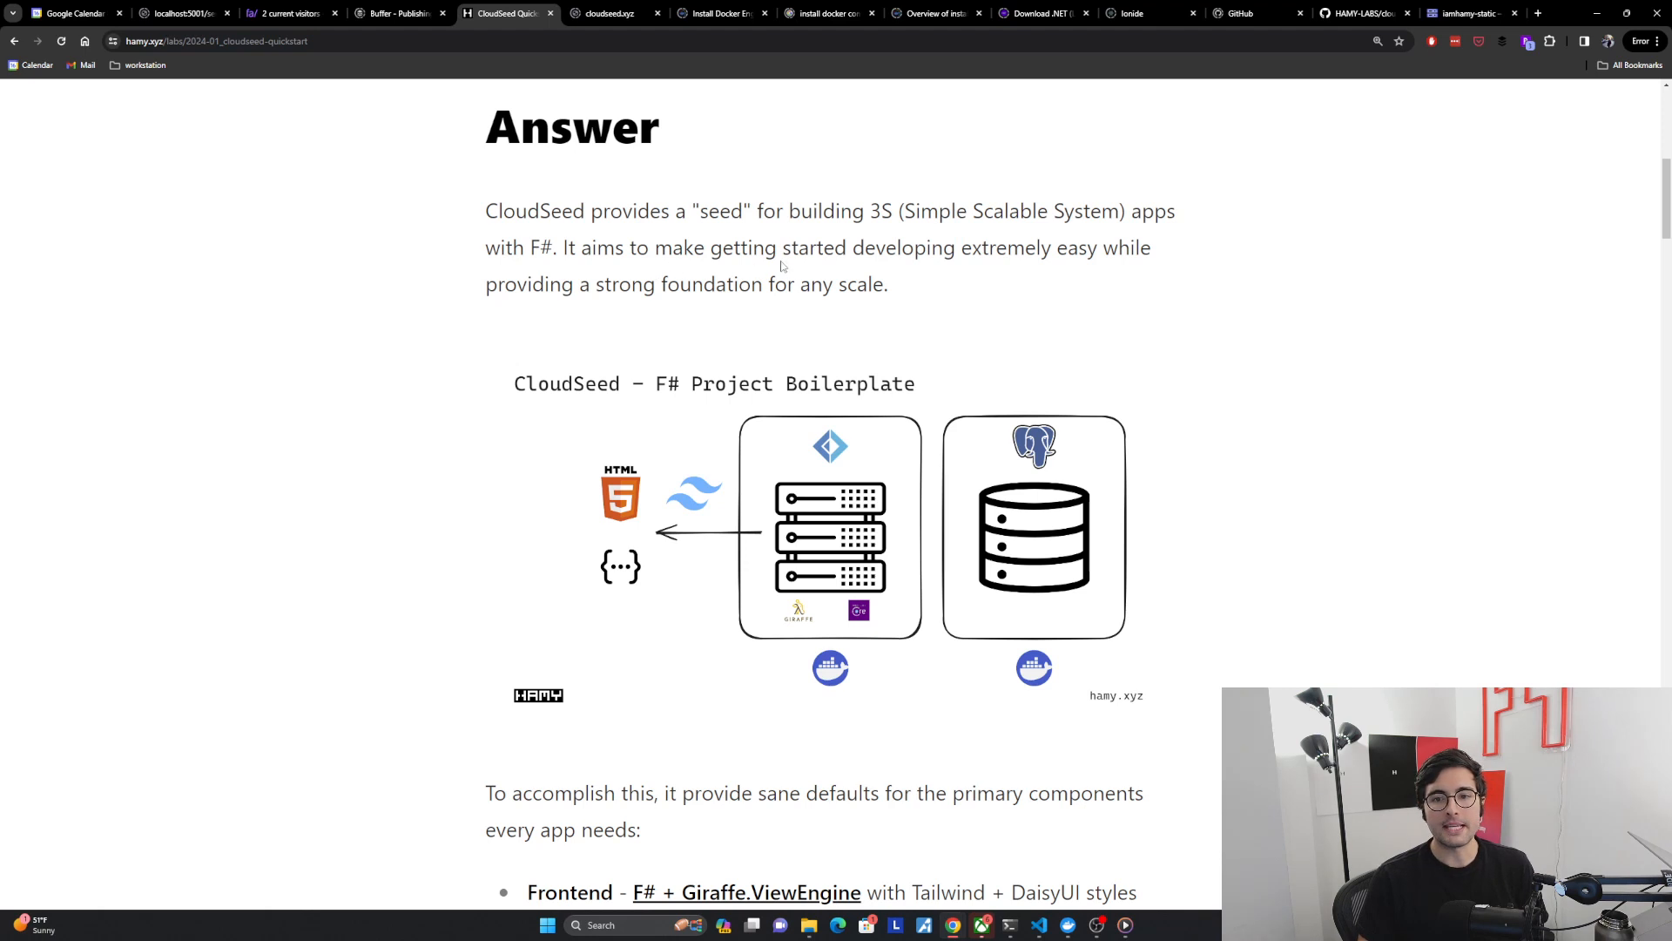
mouse_move(889, 281)
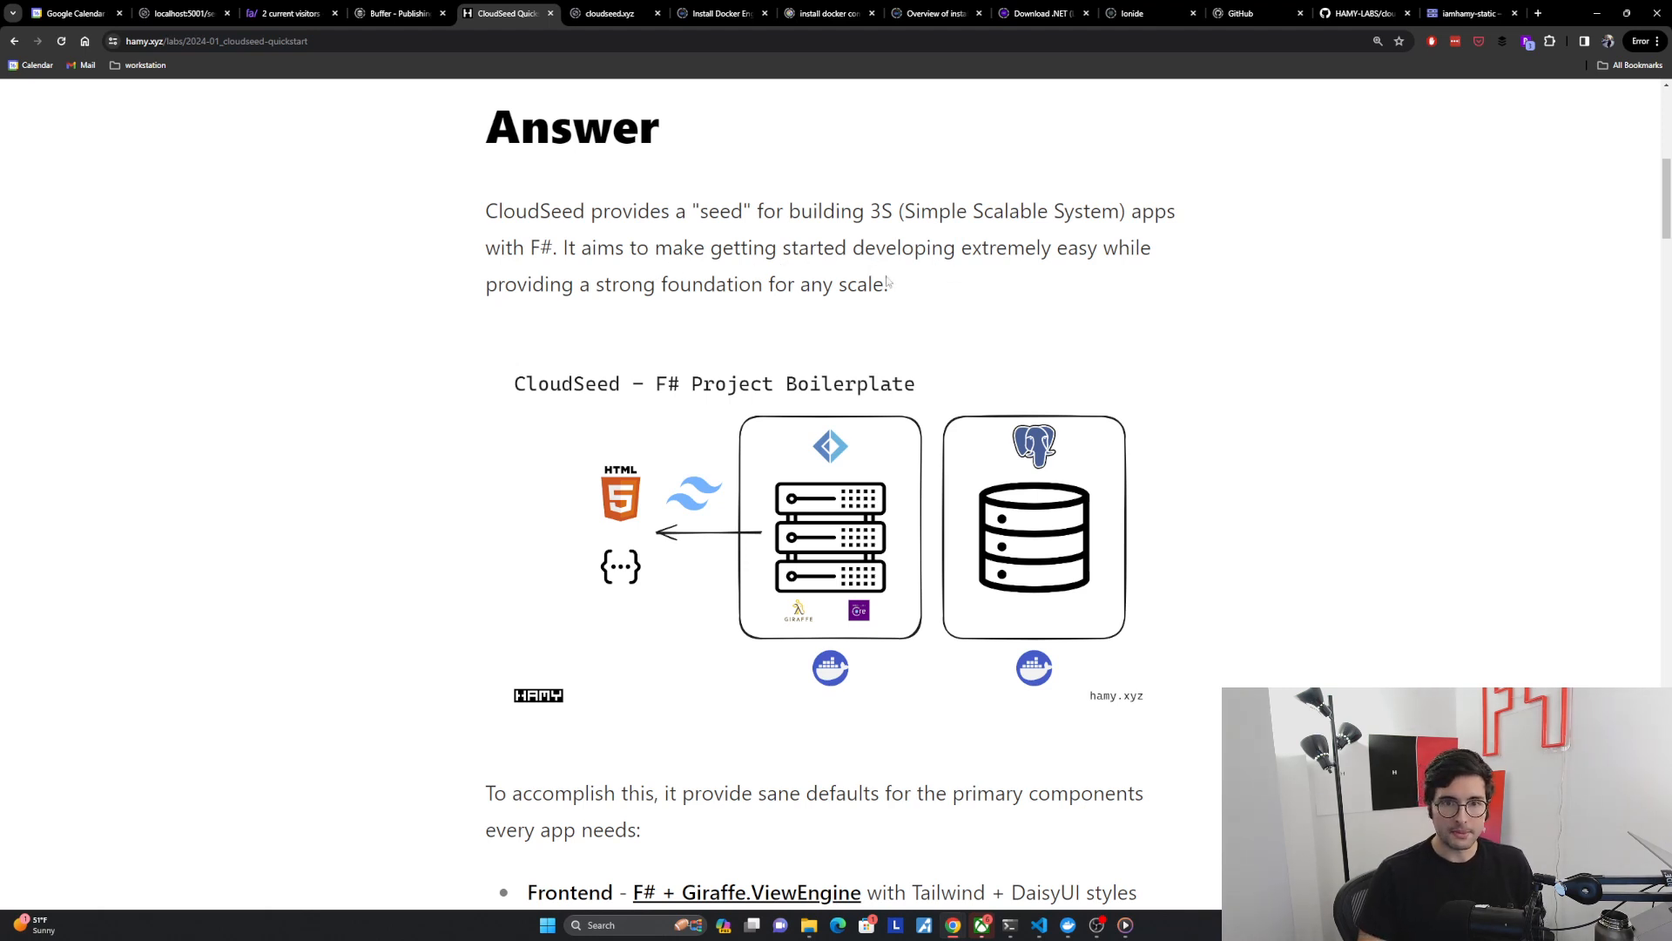
mouse_move(936, 299)
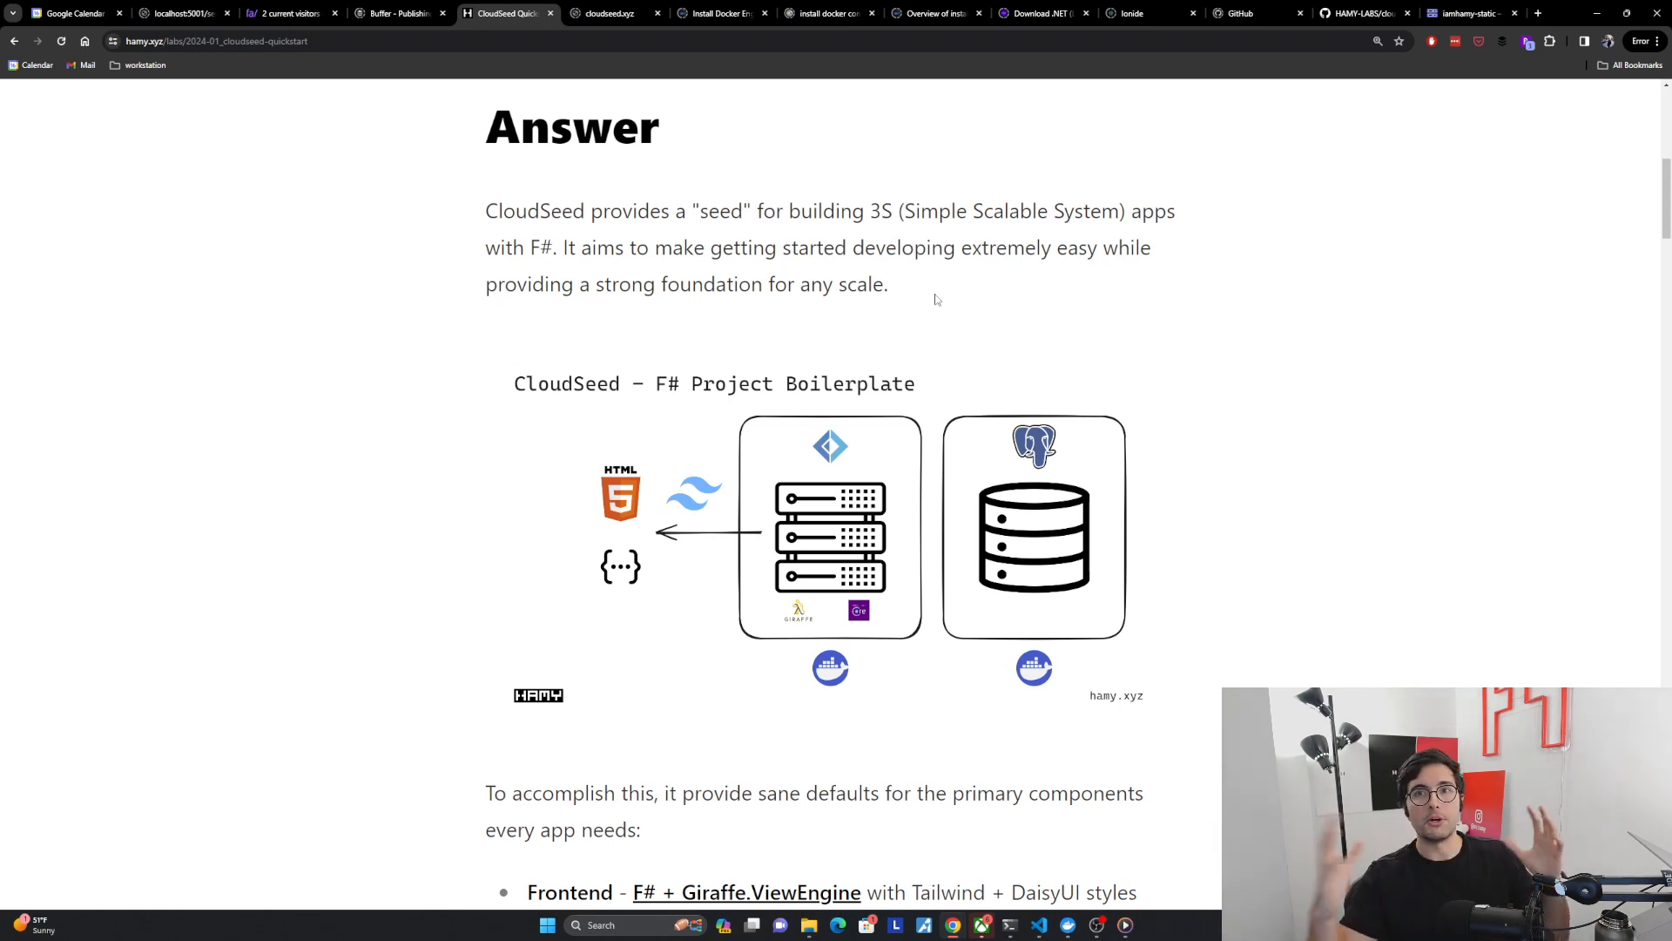
scroll("down", 3)
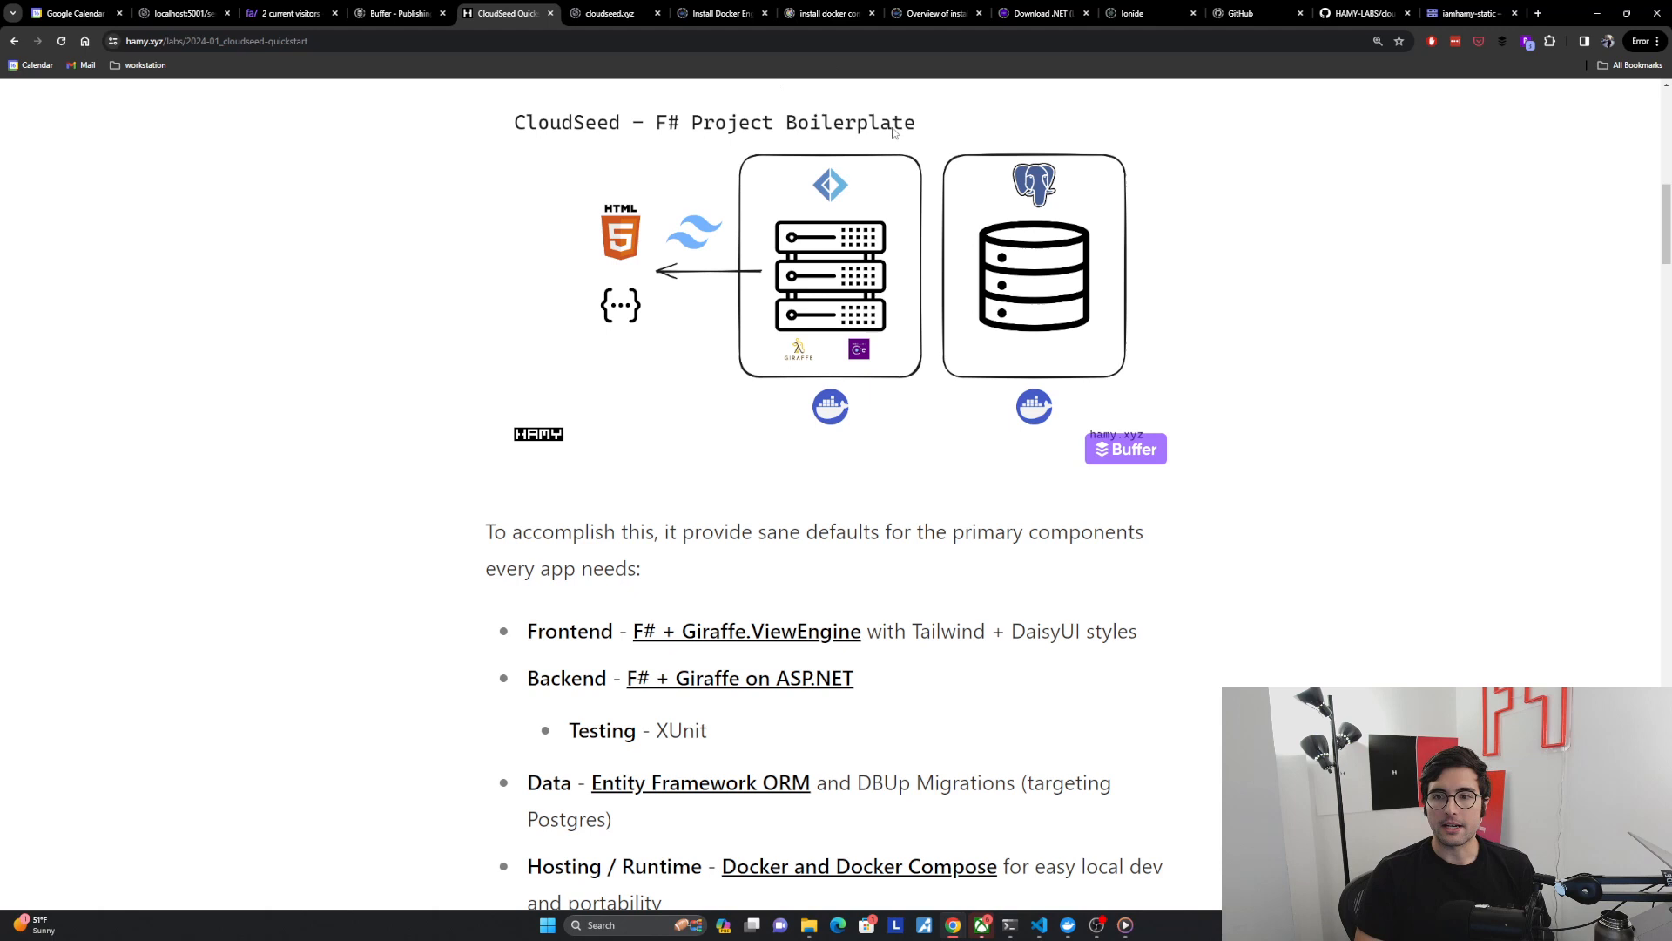
mouse_move(1080, 371)
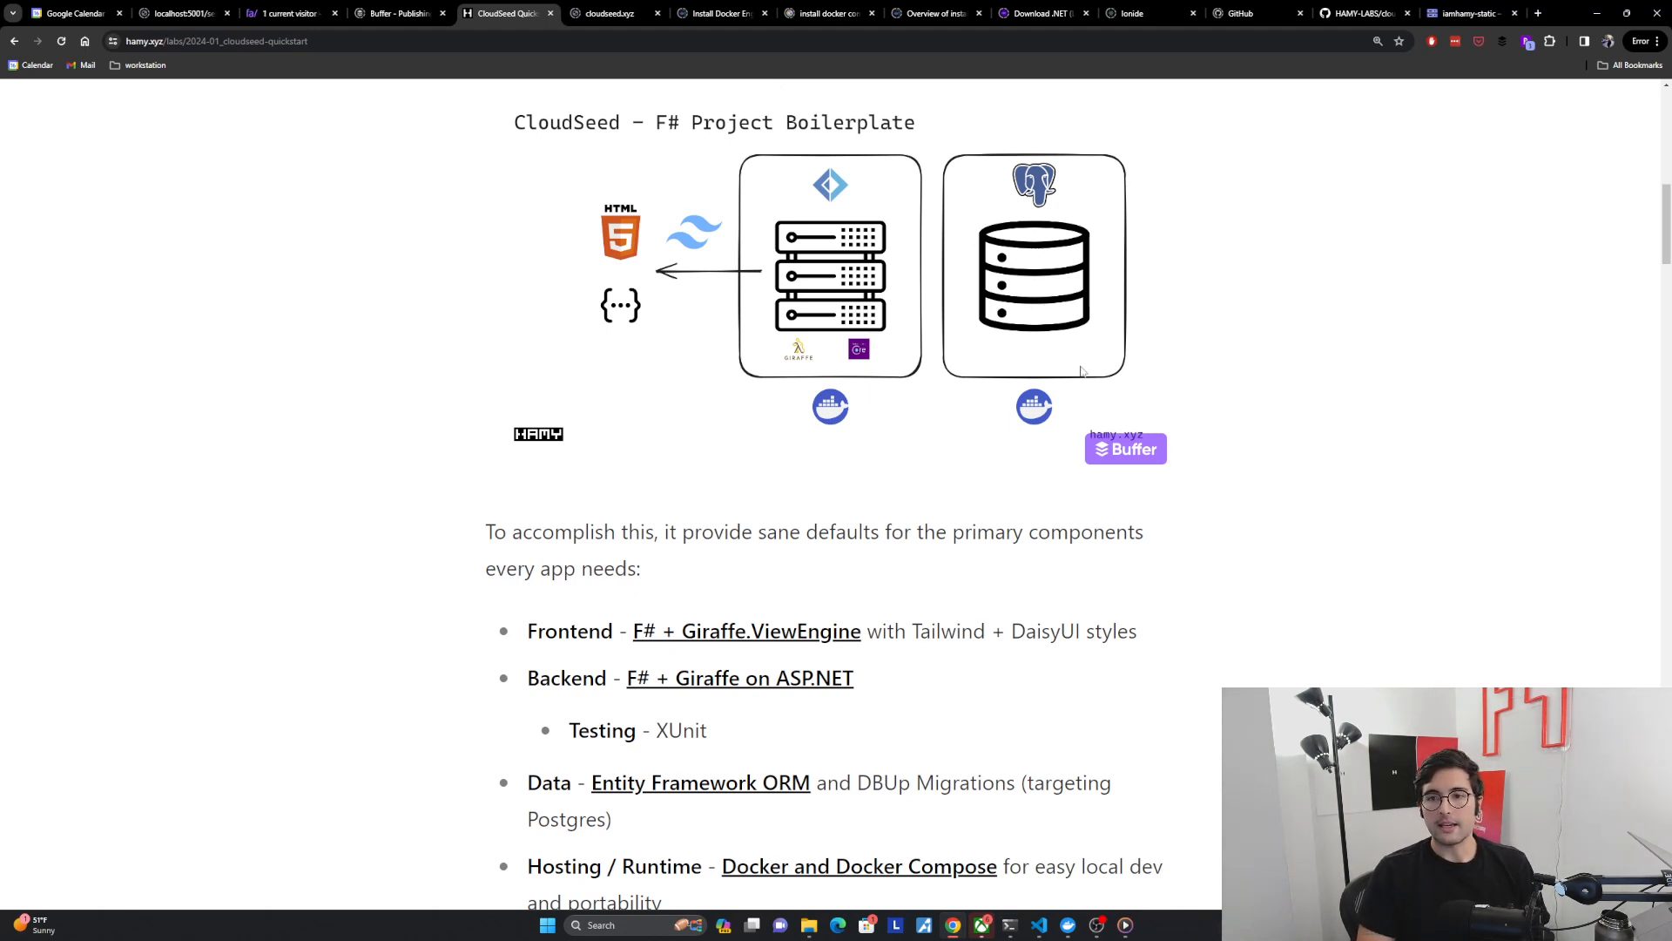
mouse_move(1077, 217)
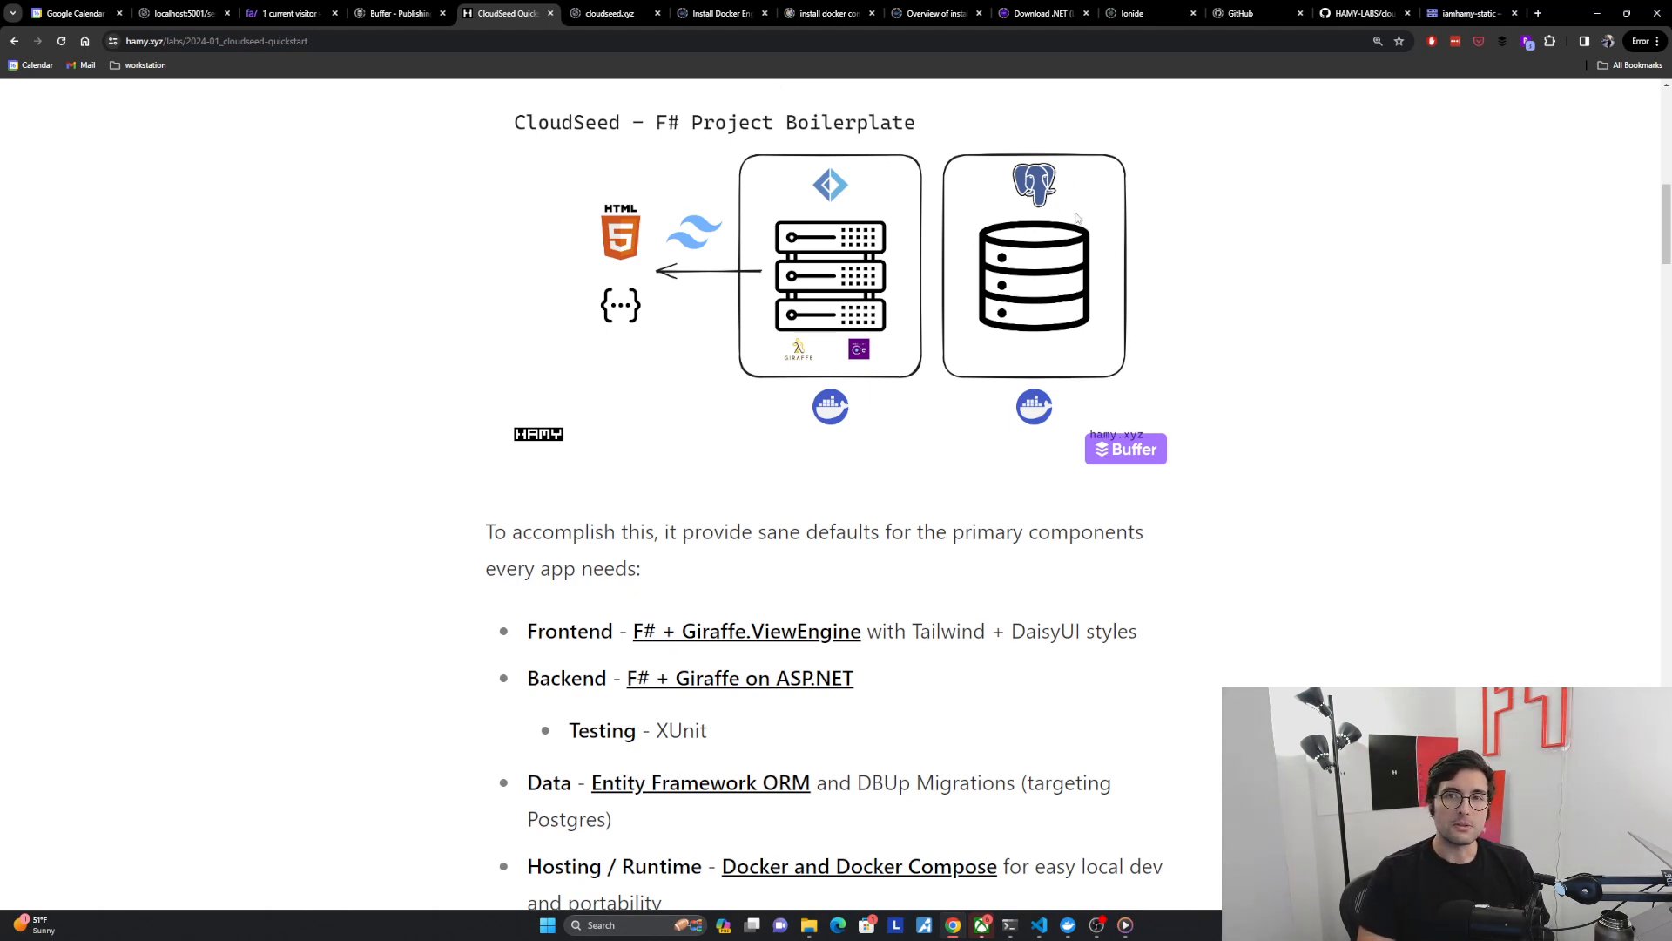
mouse_move(1043, 366)
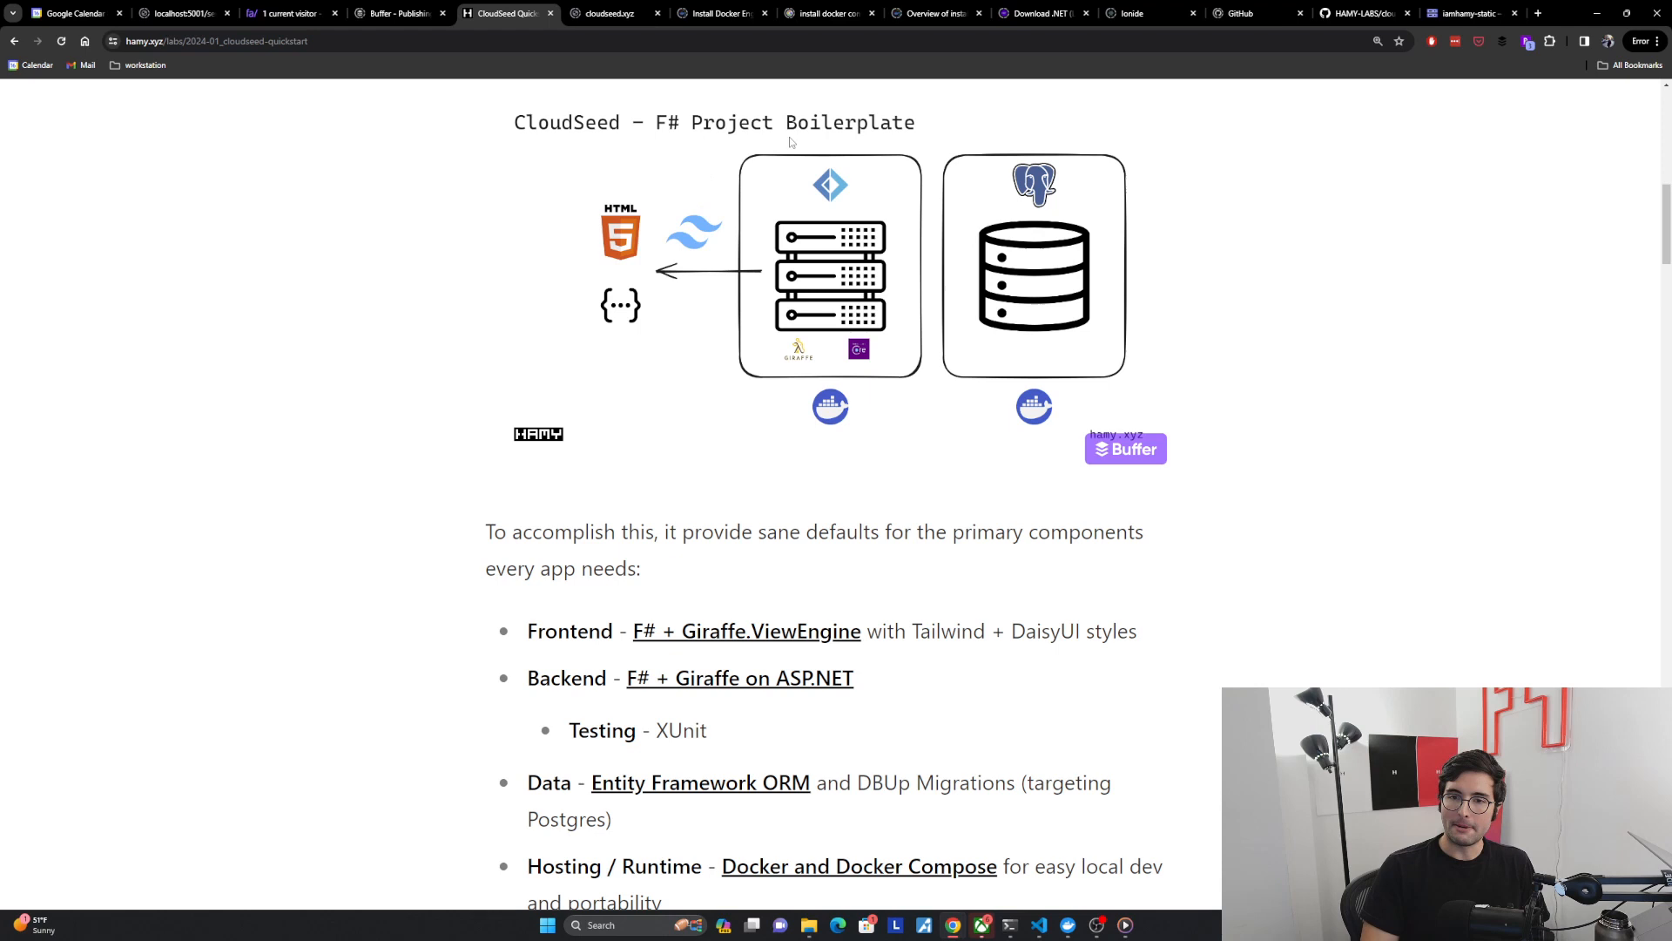
mouse_move(861, 176)
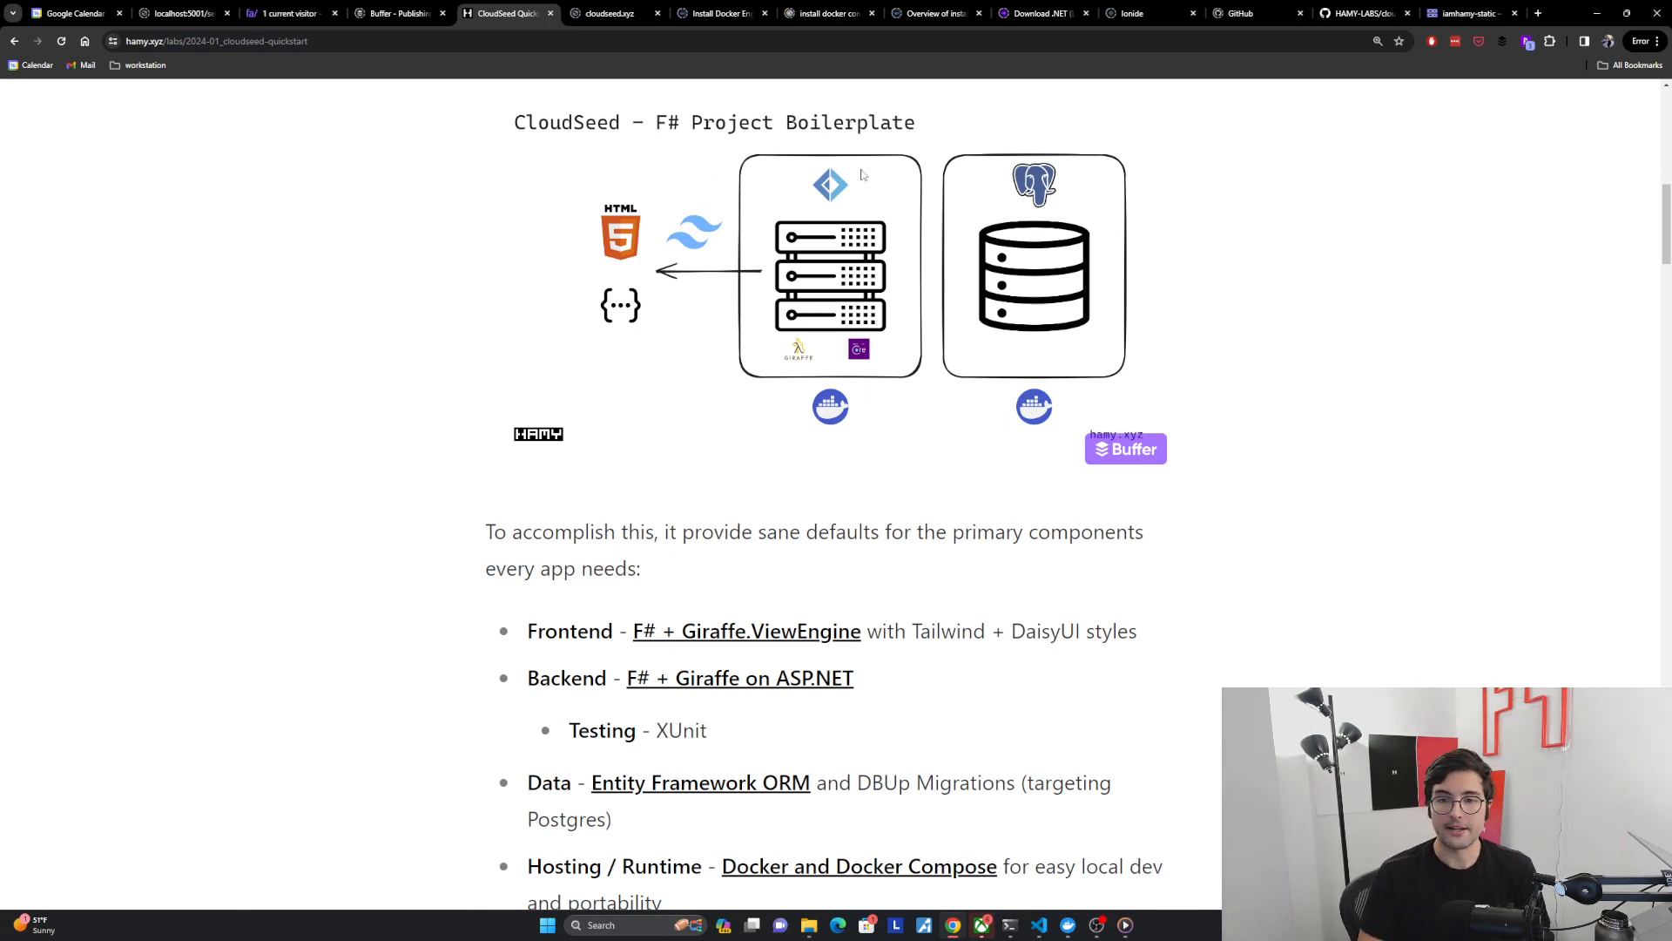
mouse_move(789, 362)
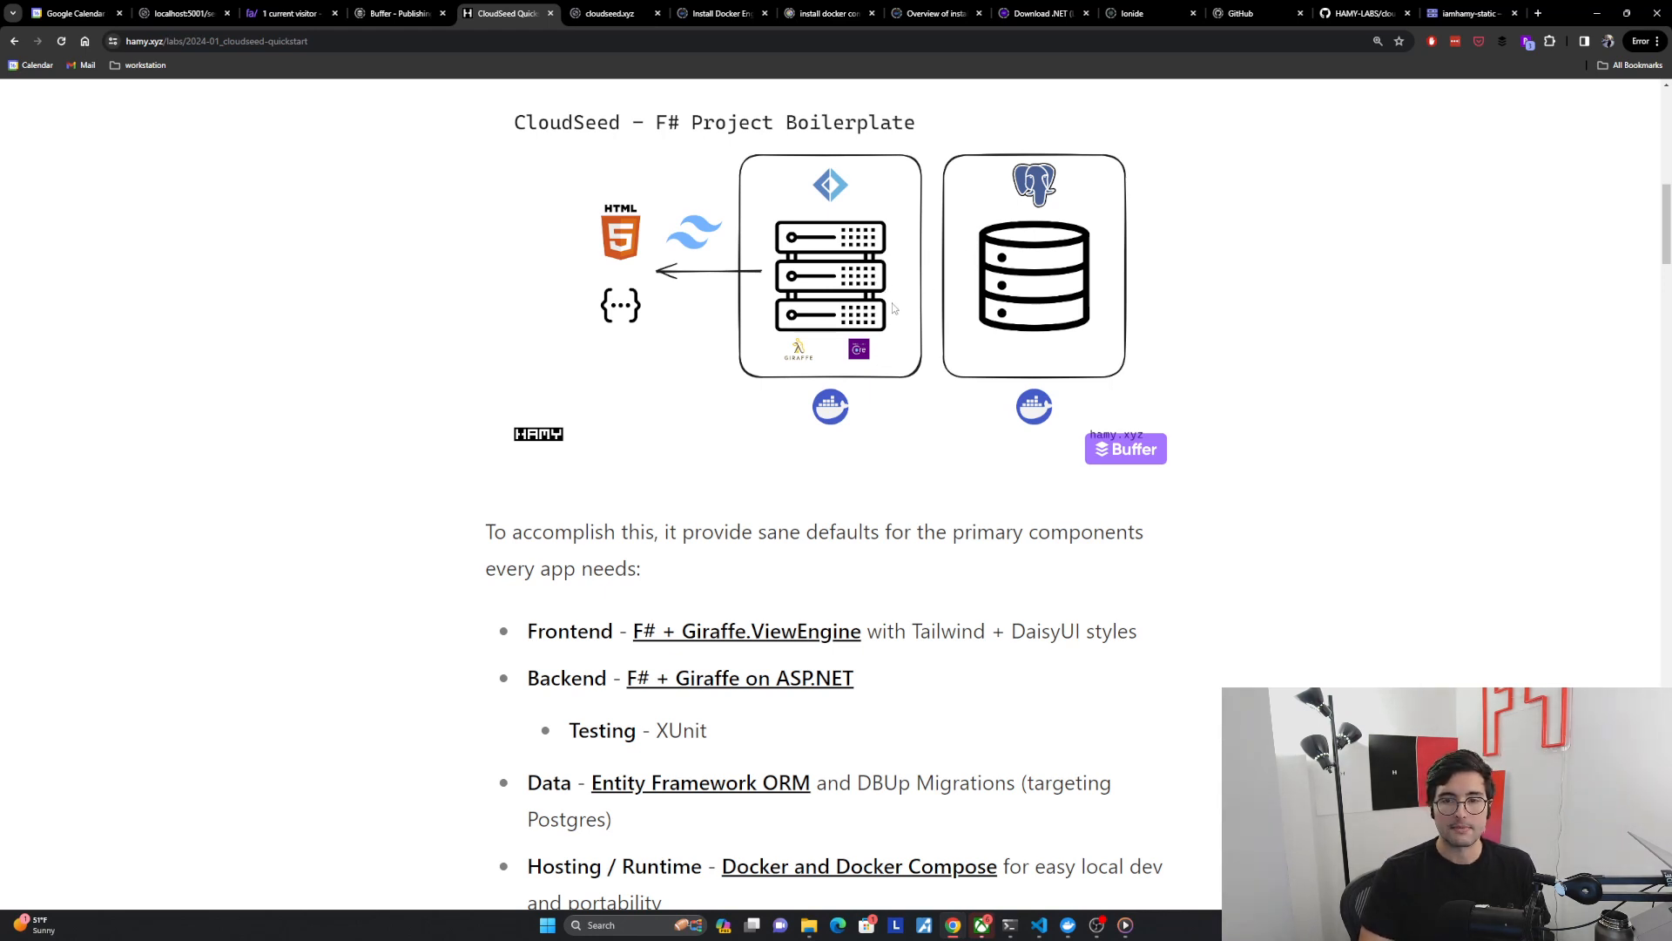
mouse_move(893, 289)
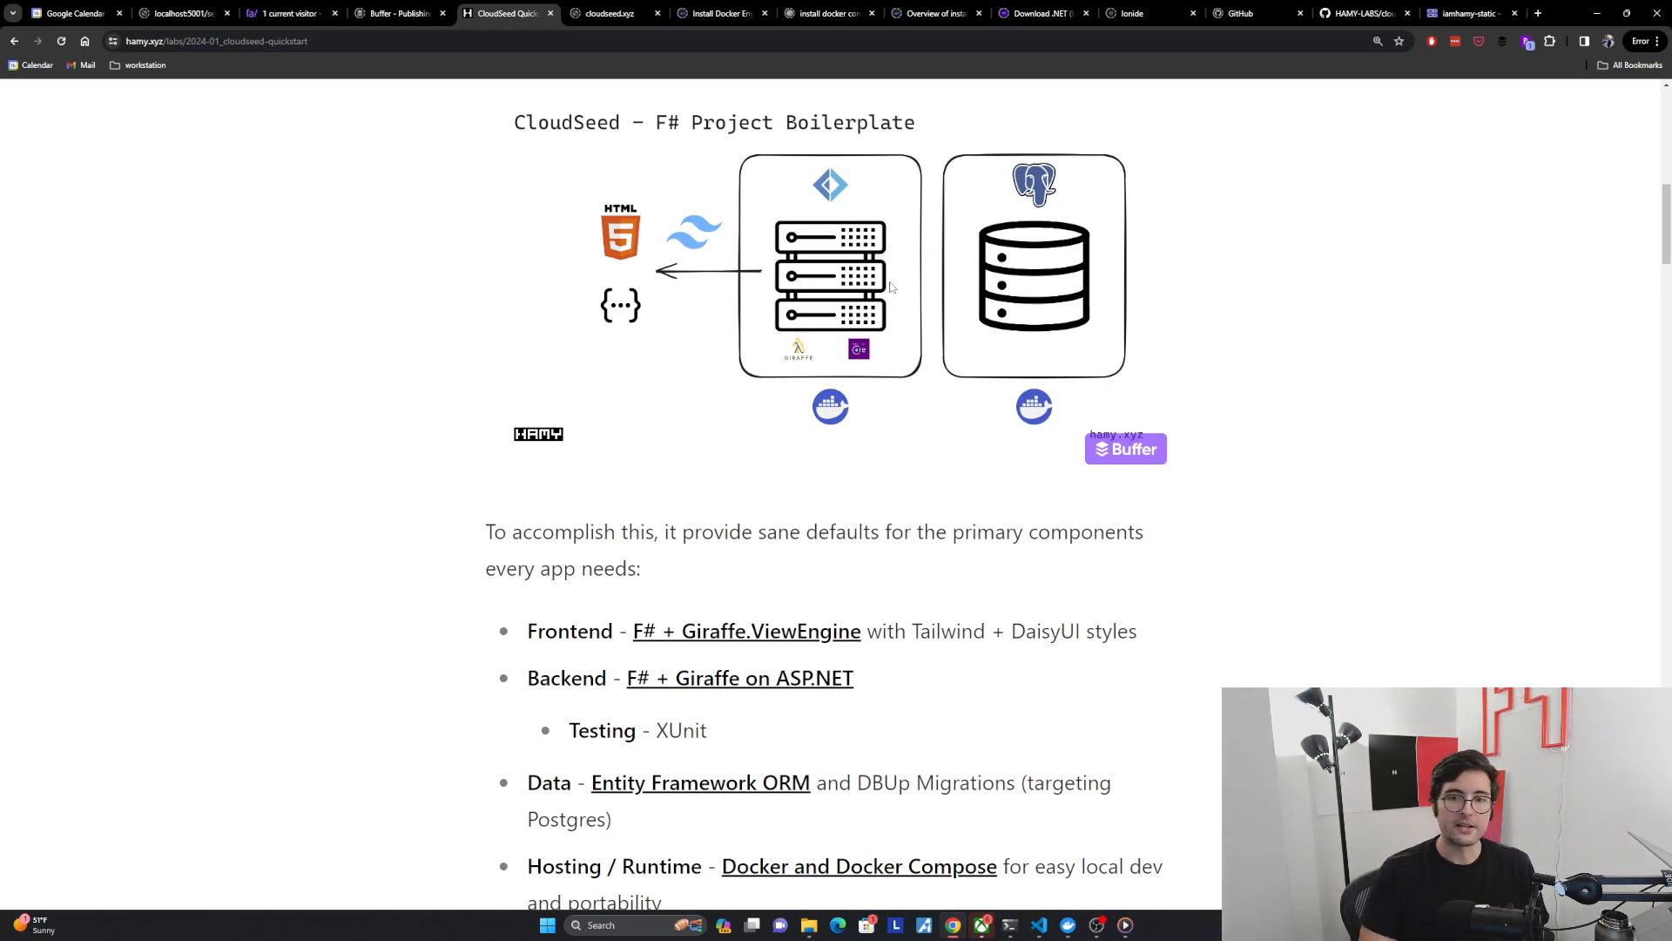
mouse_move(586, 322)
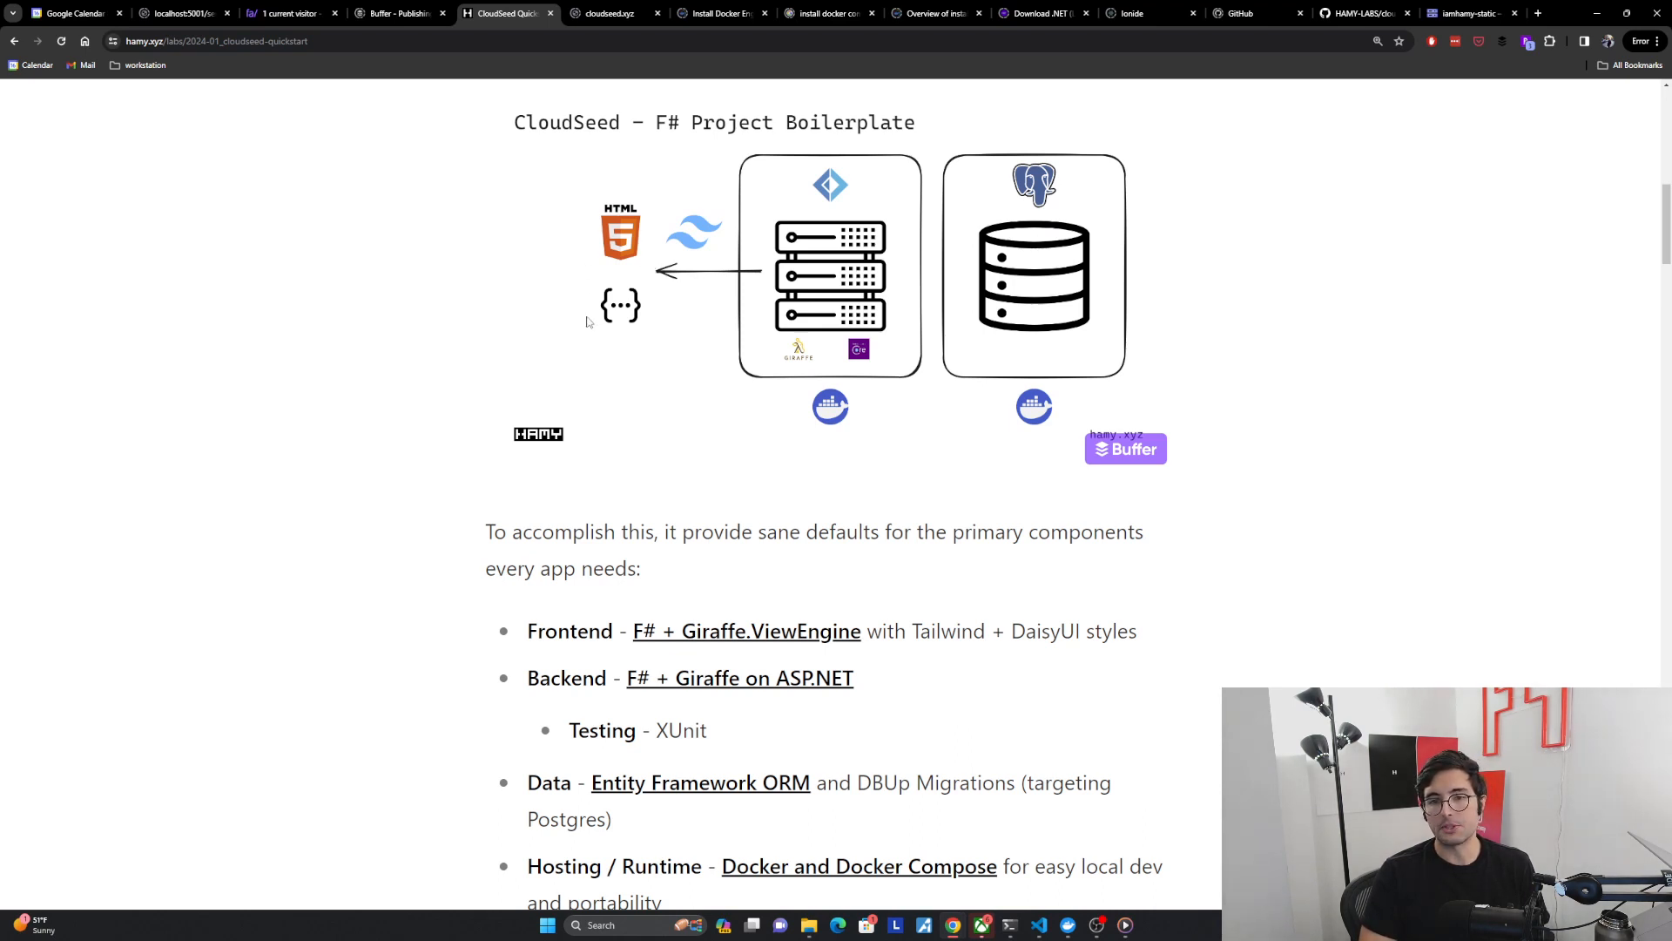
mouse_move(680, 313)
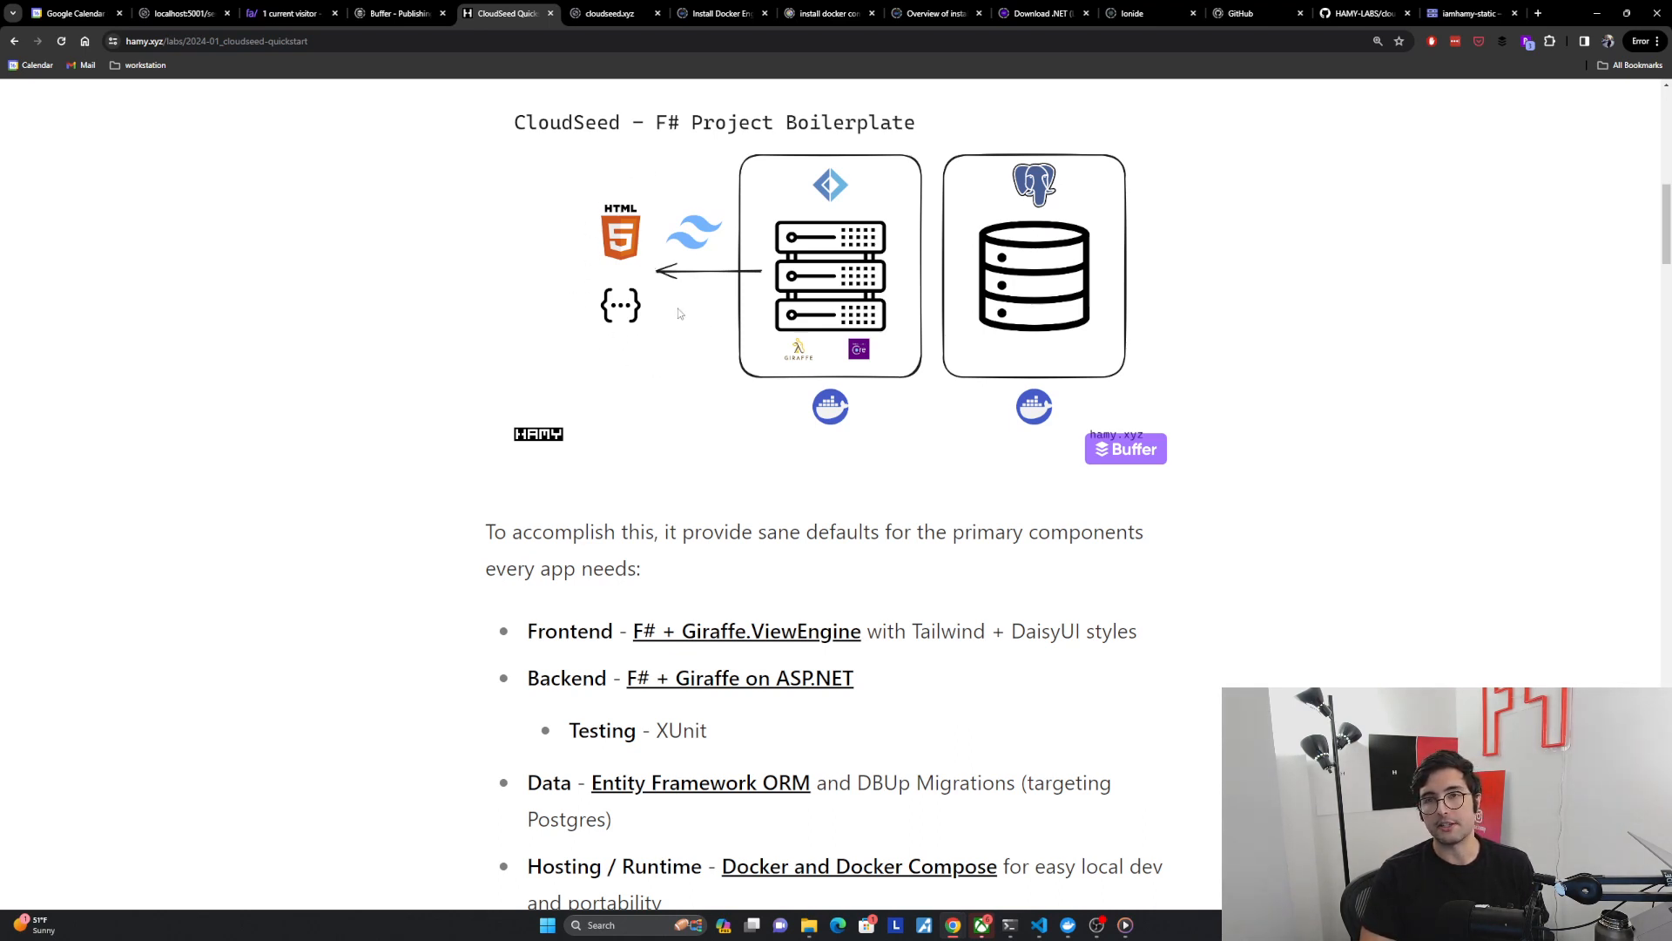
mouse_move(664, 250)
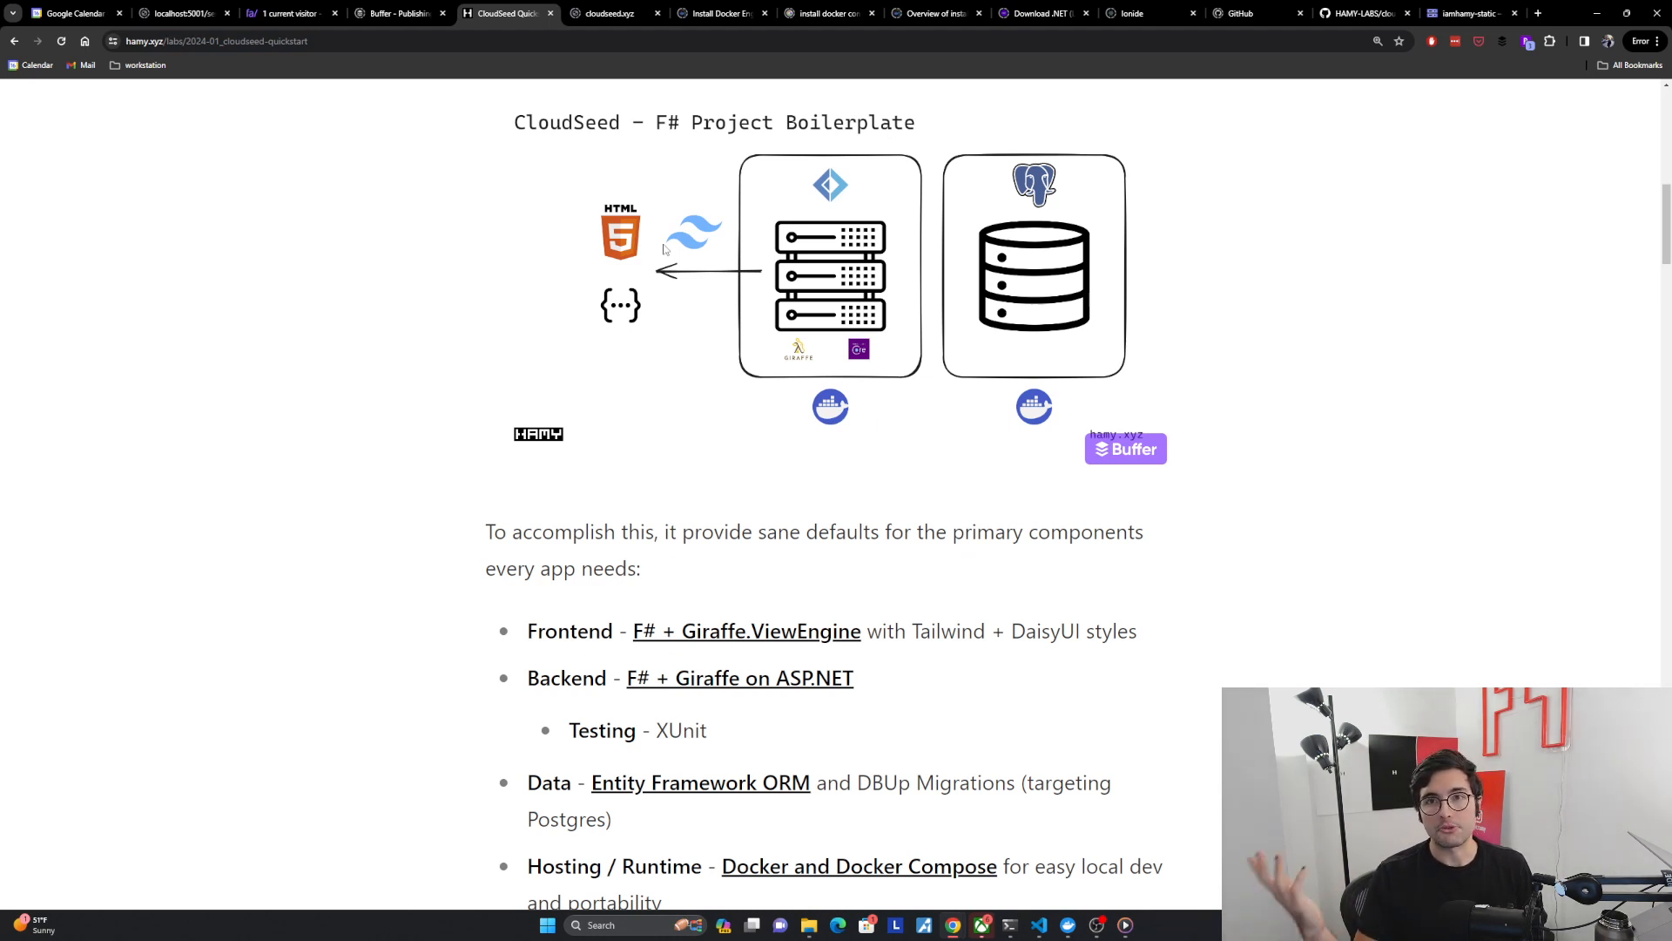
mouse_move(589, 428)
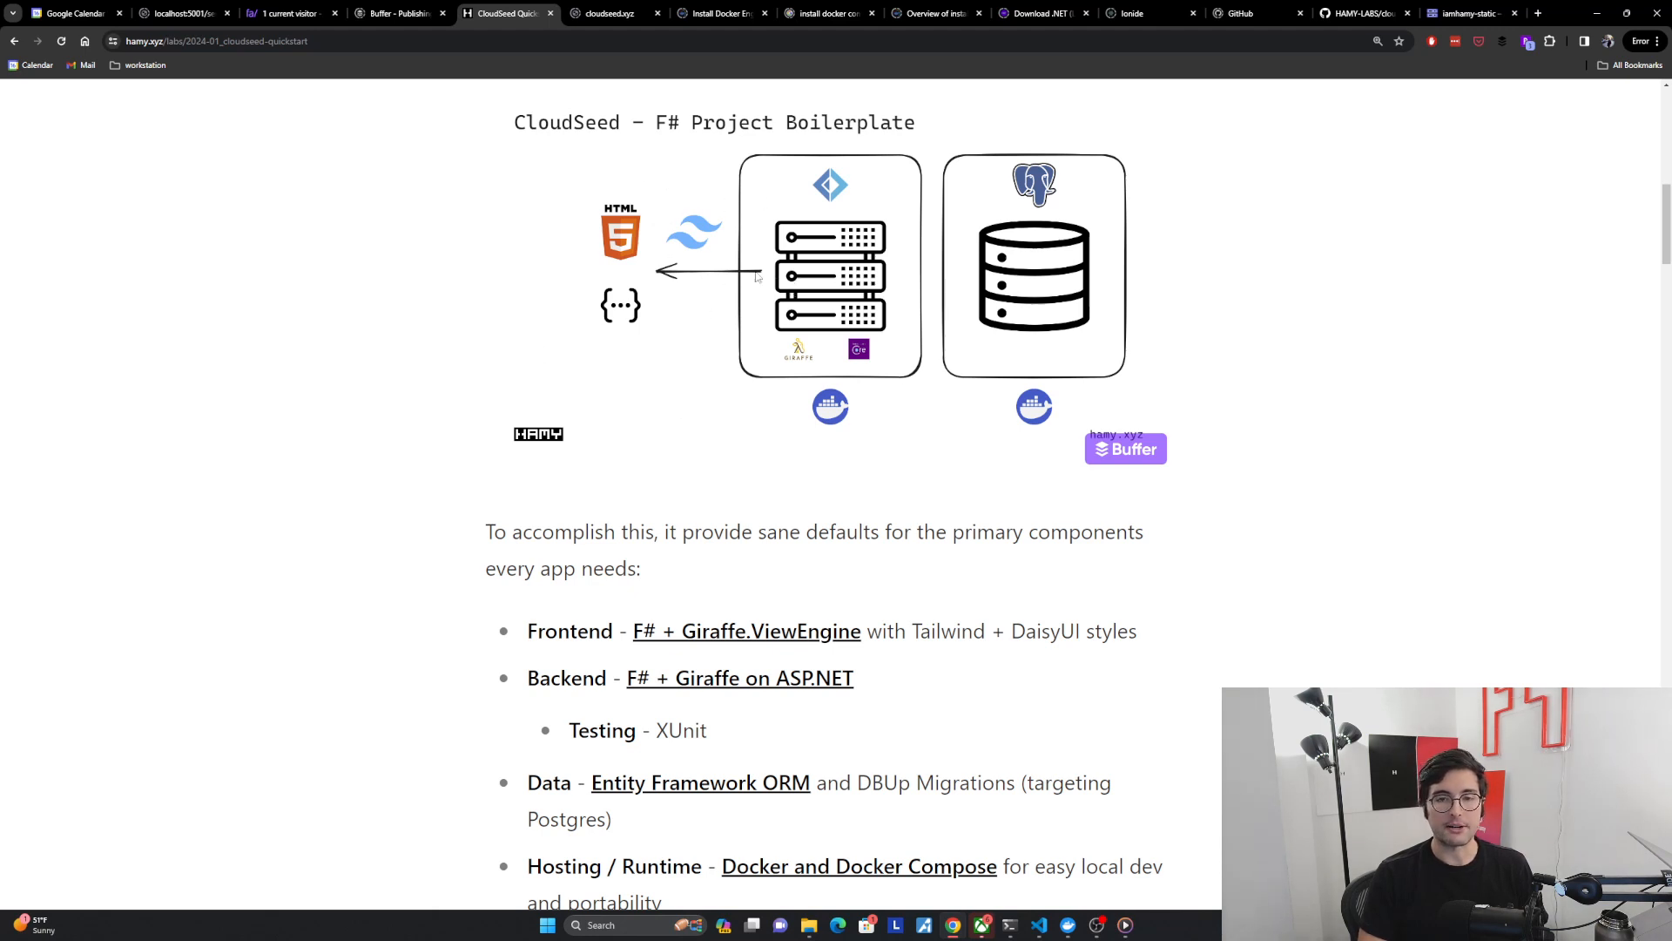
mouse_move(698, 242)
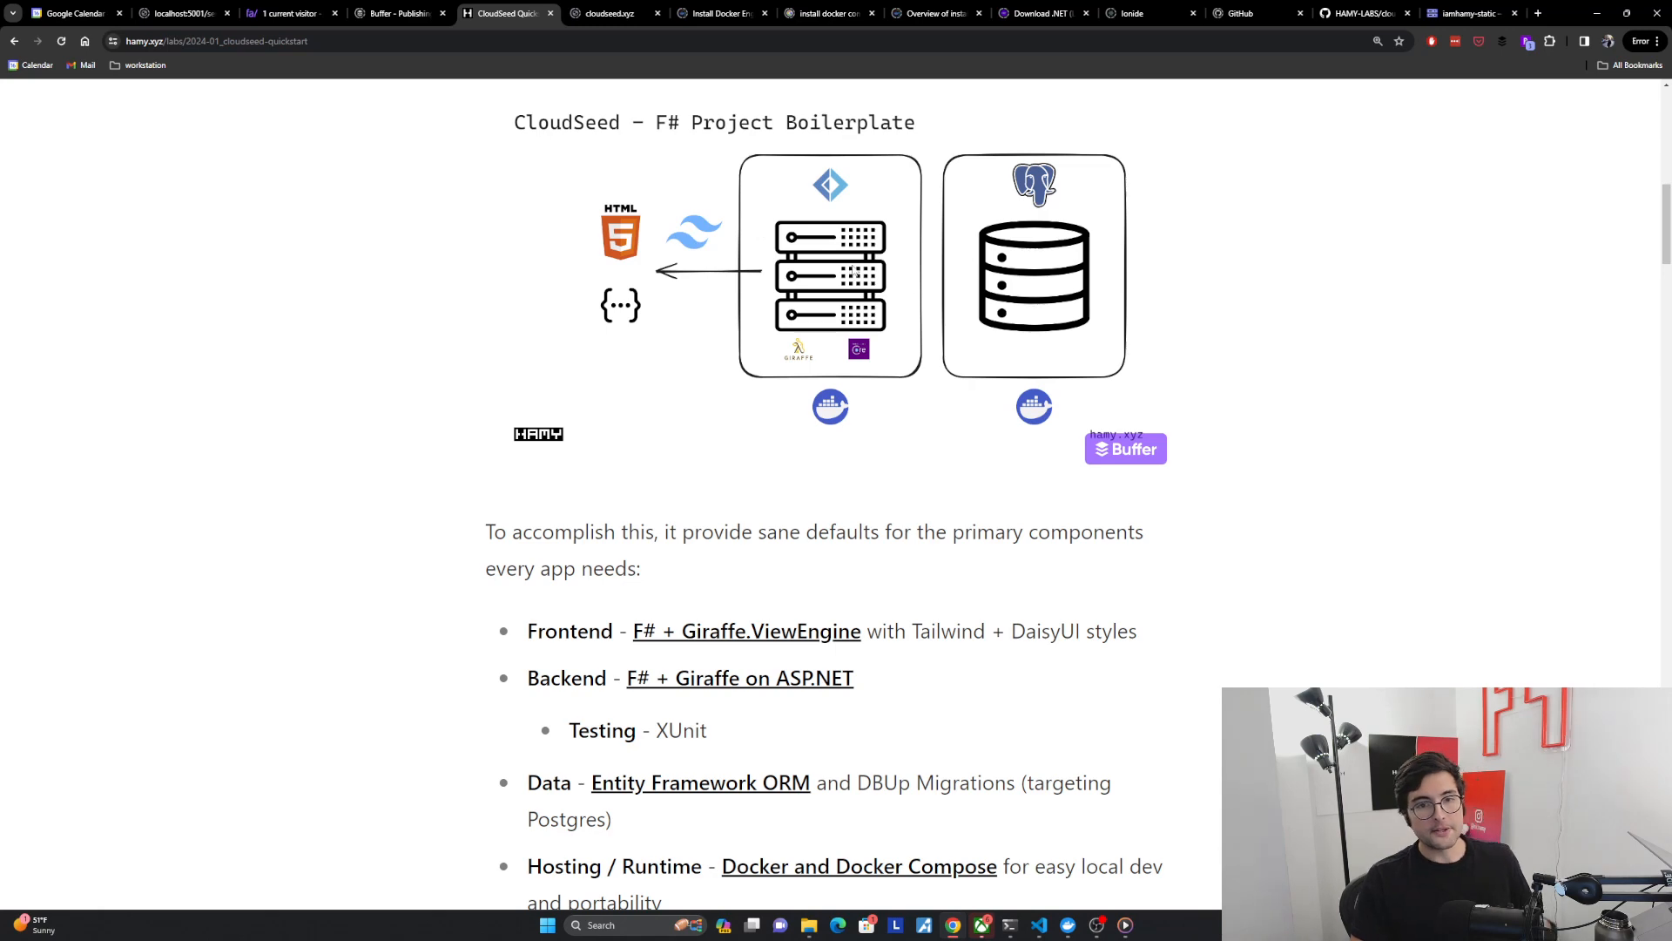
scroll("down", 3)
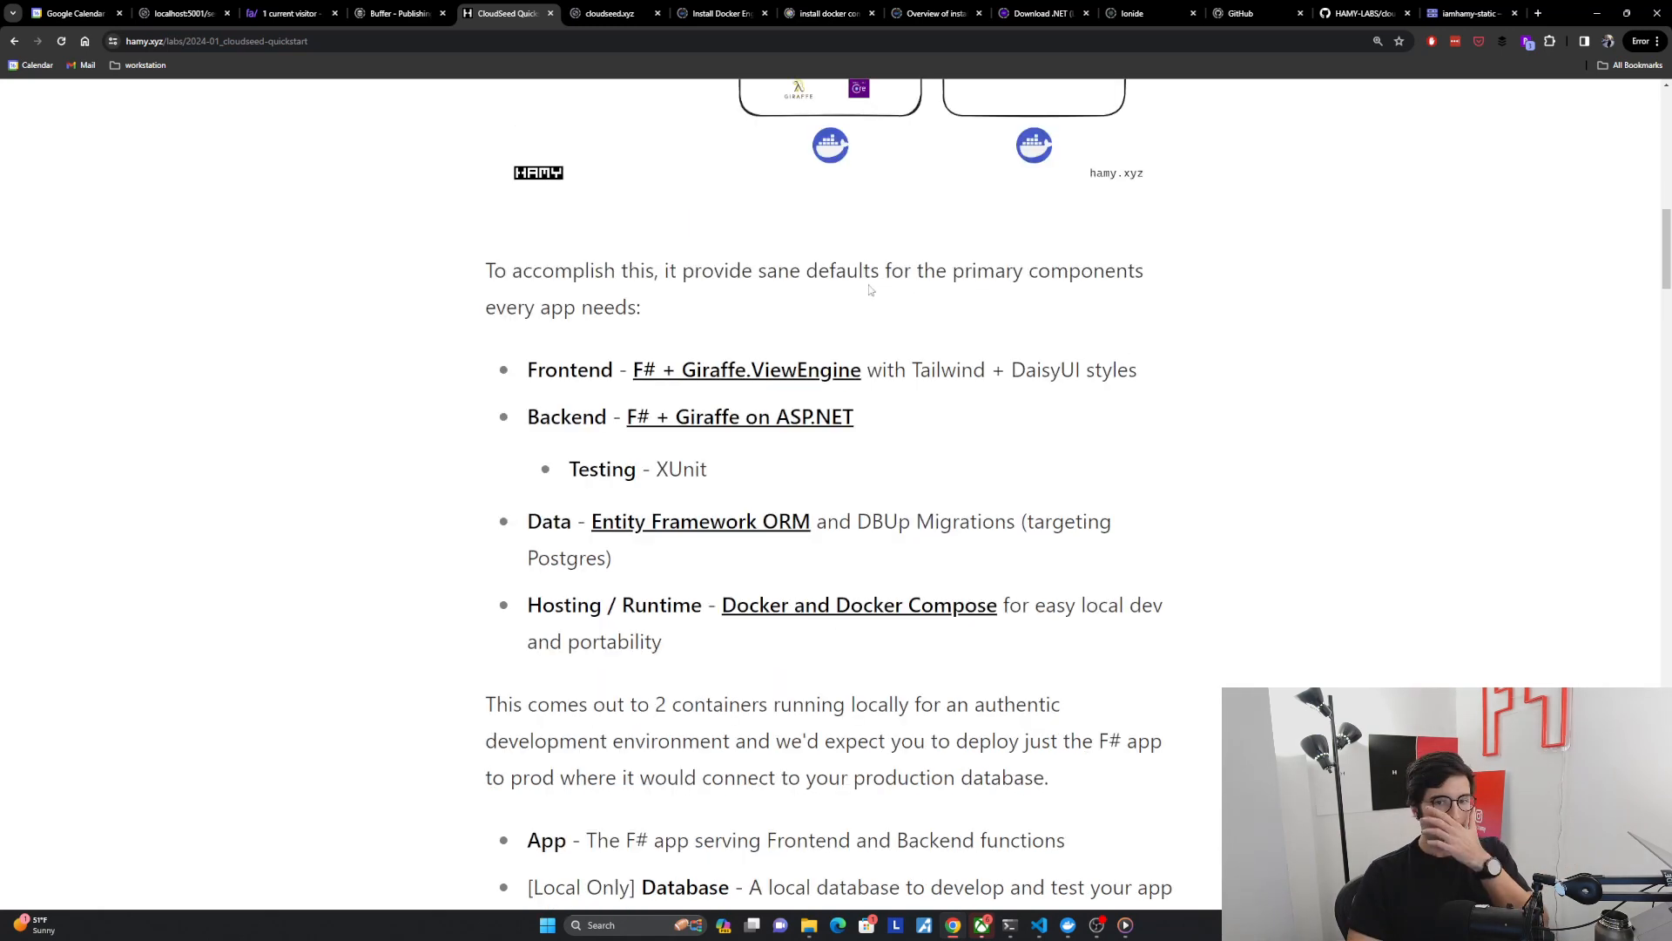
scroll("up", 3)
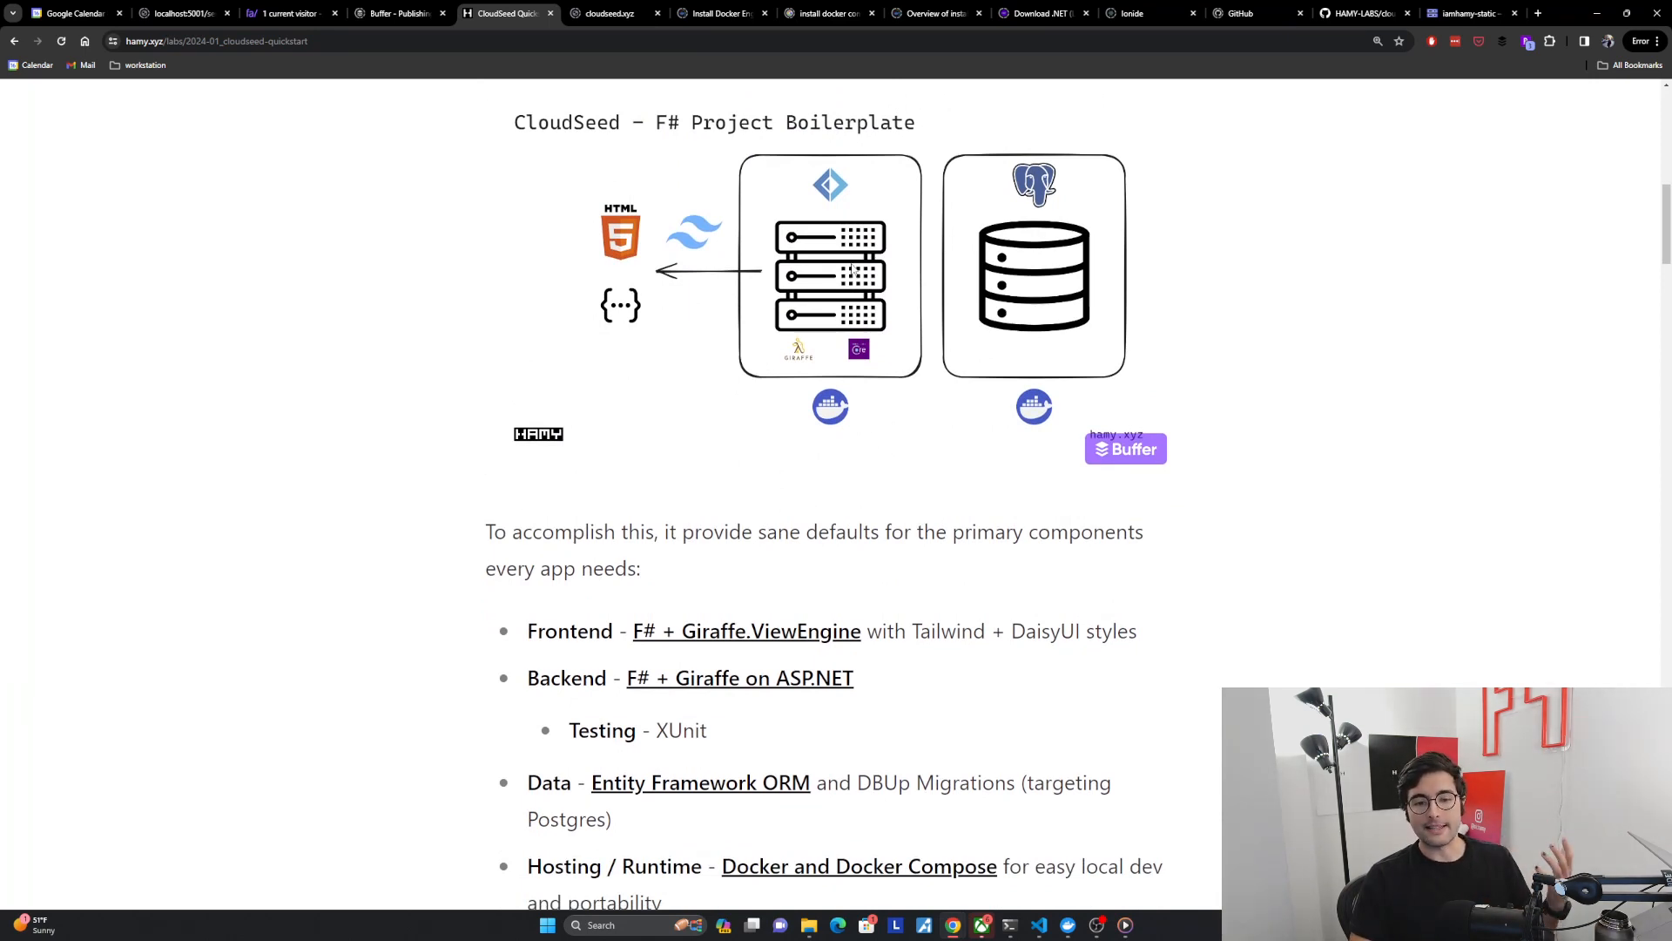
scroll("down", 3)
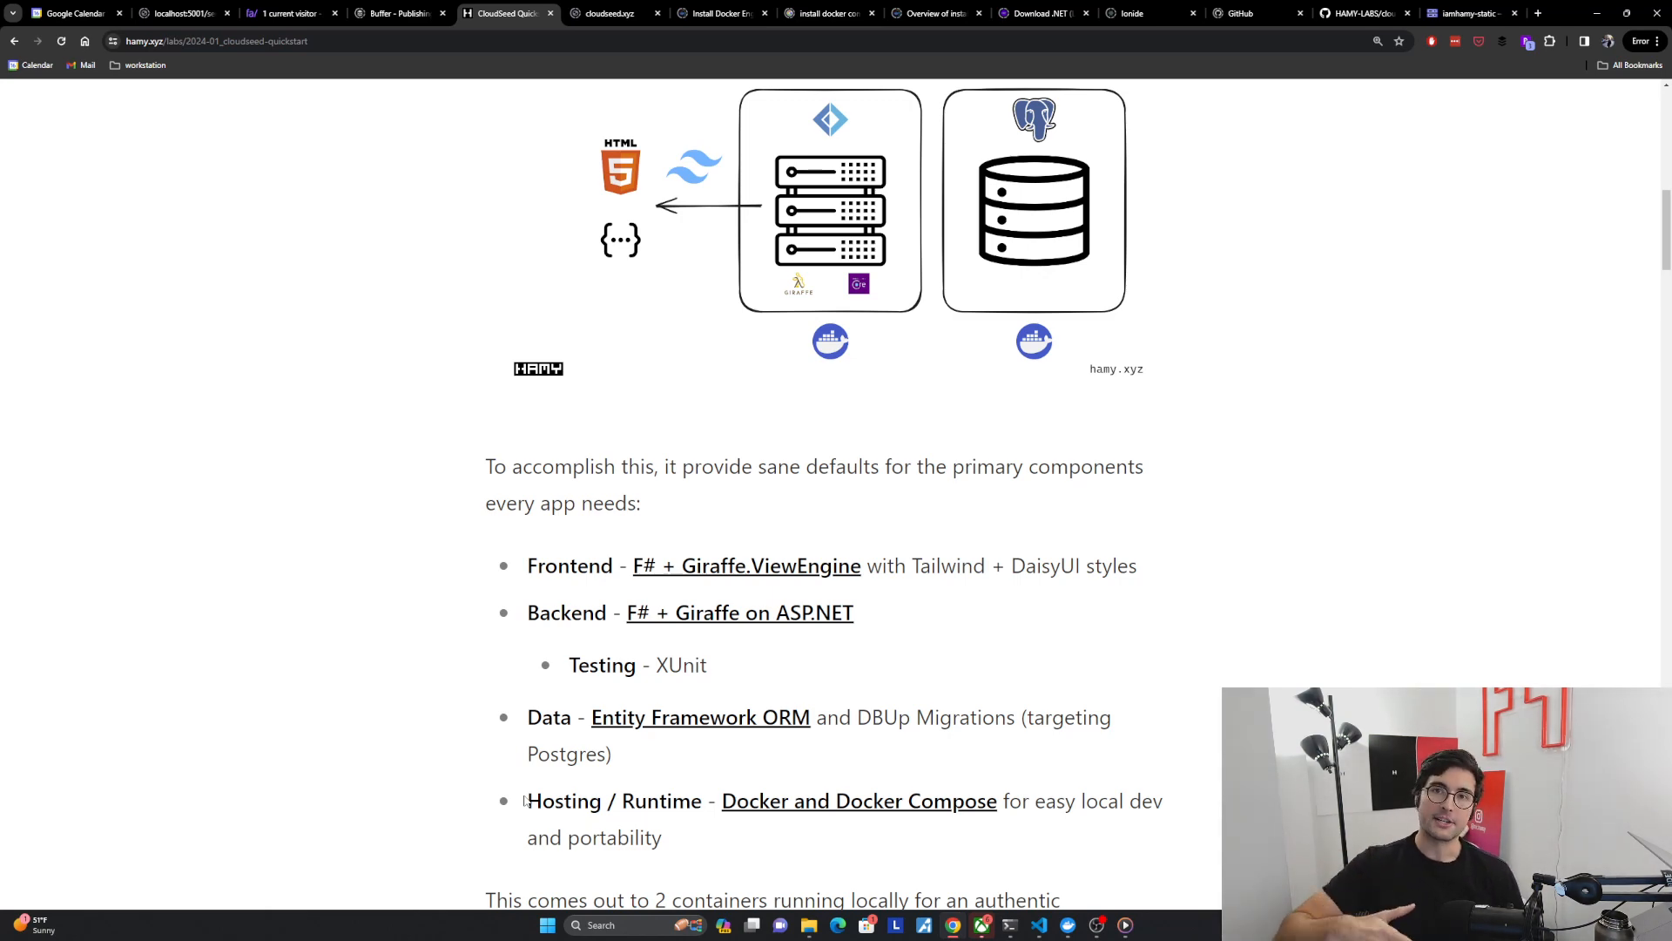
scroll("down", 3)
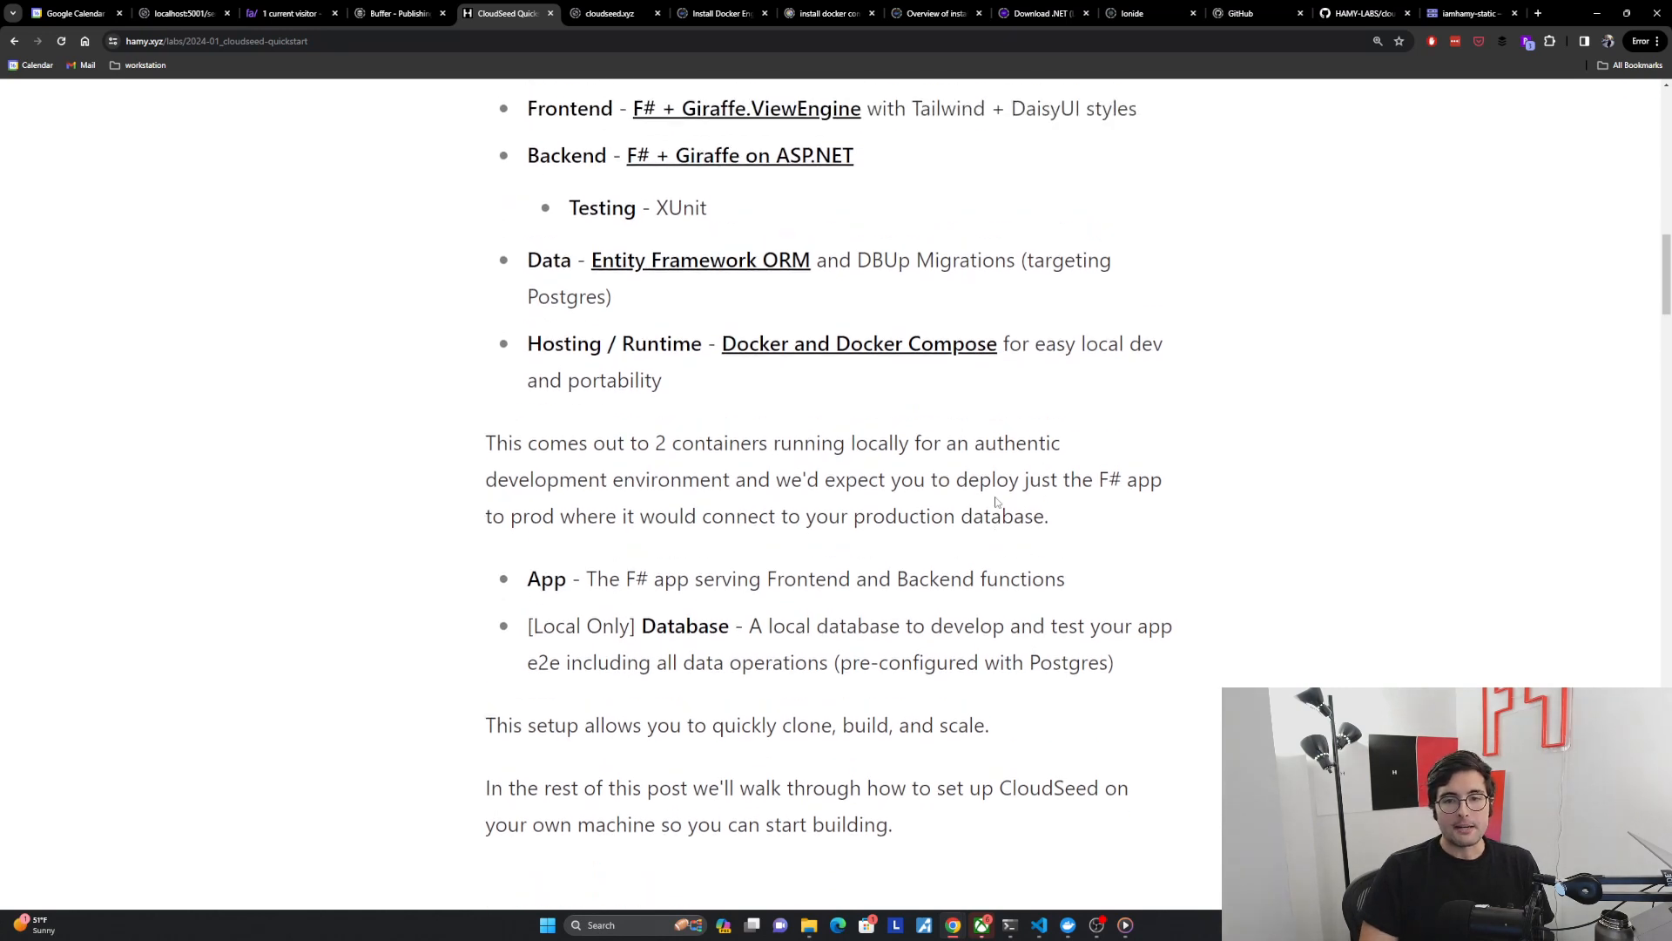
mouse_move(1035, 345)
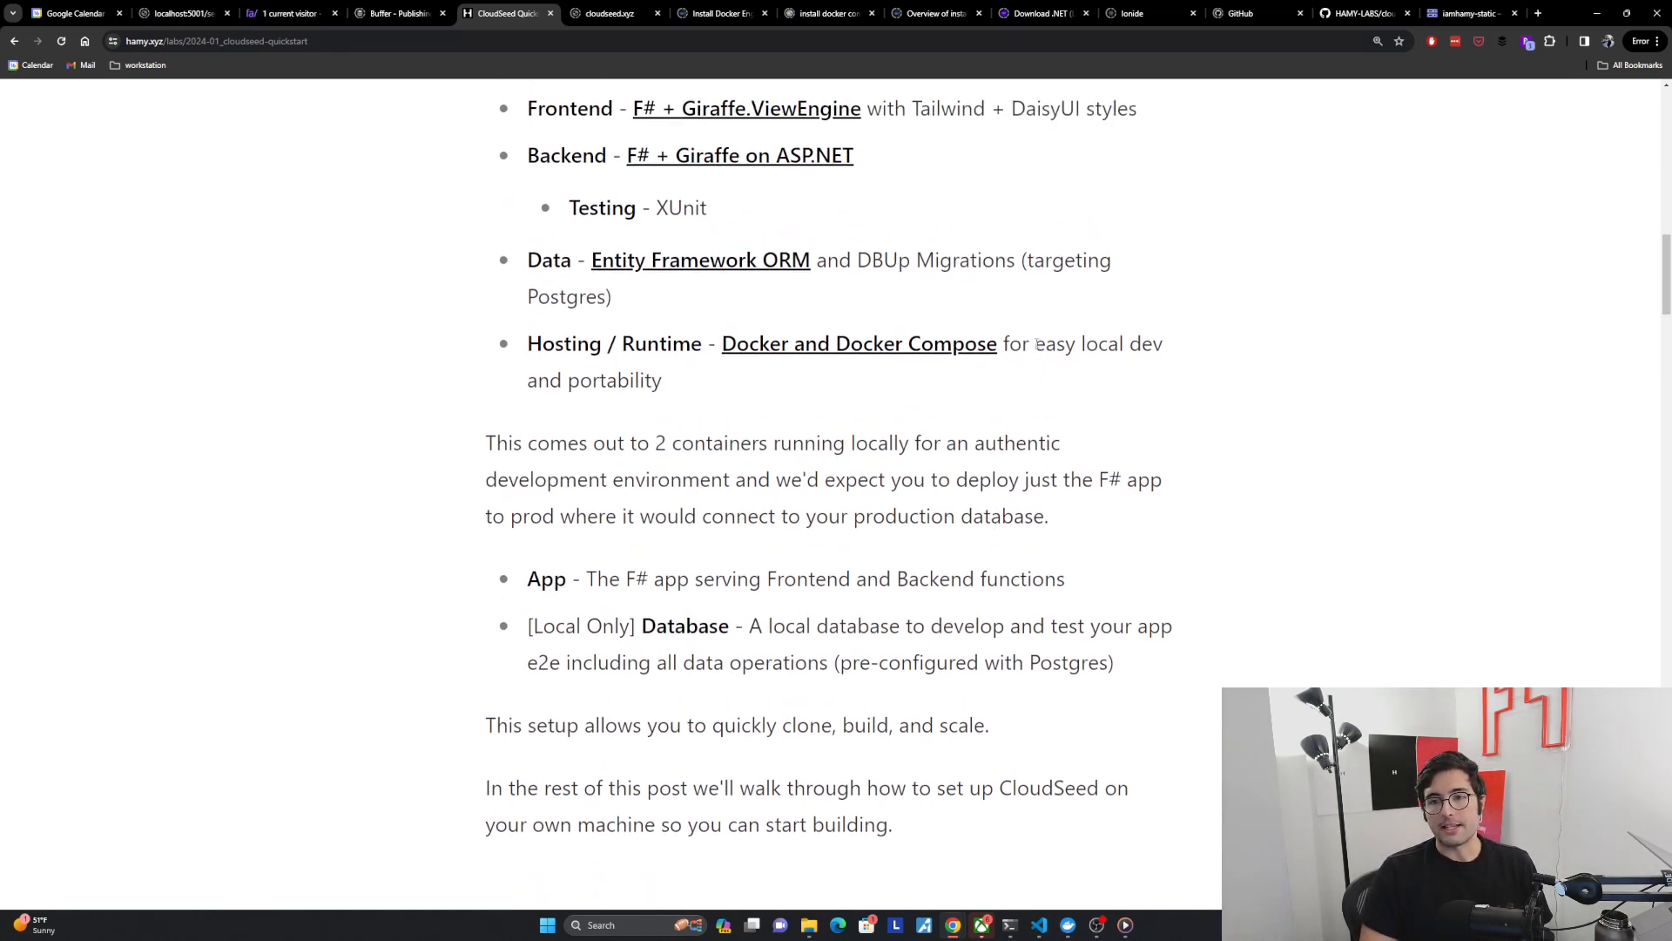
double_click(614, 380)
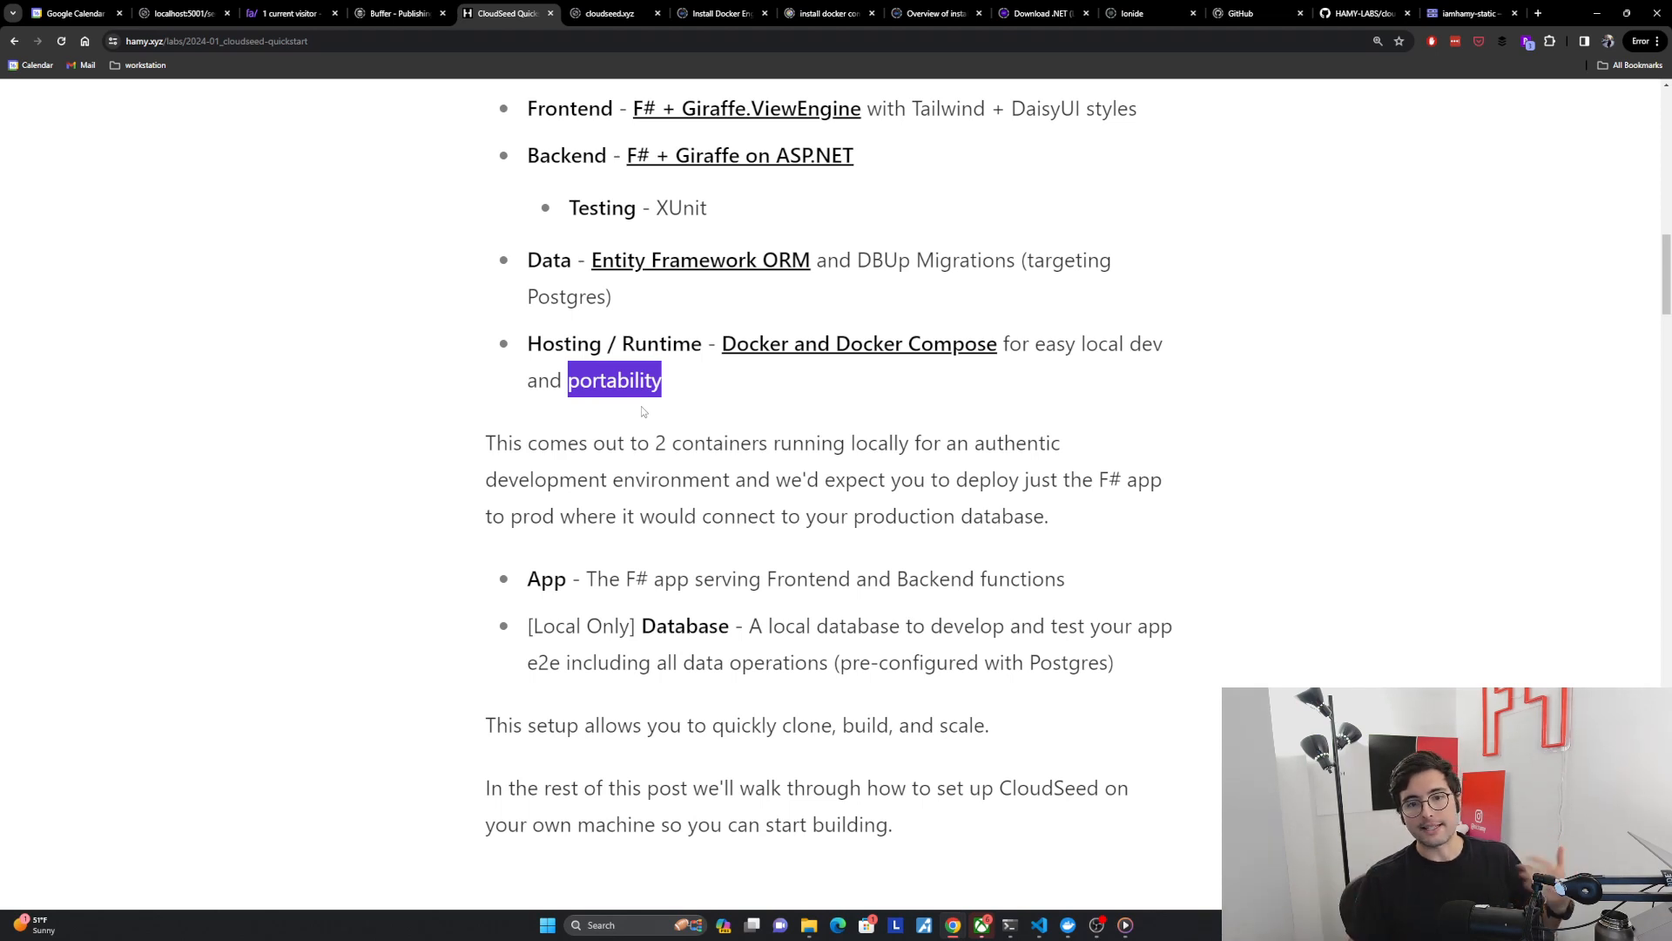
mouse_move(850, 408)
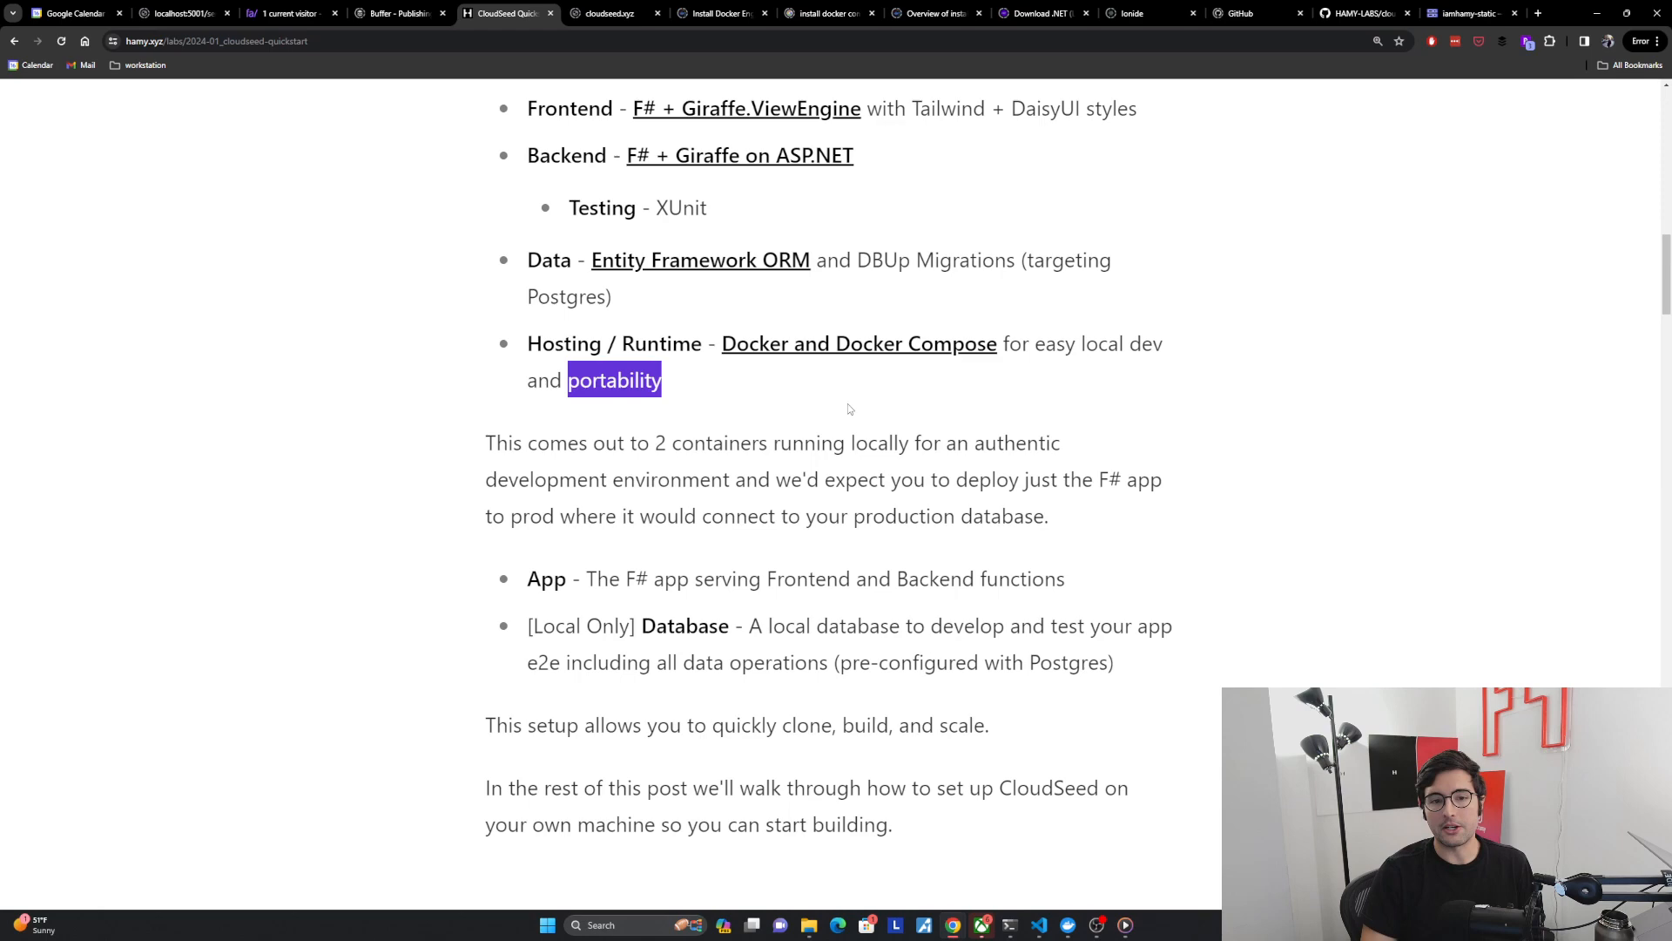
left_click(864, 479)
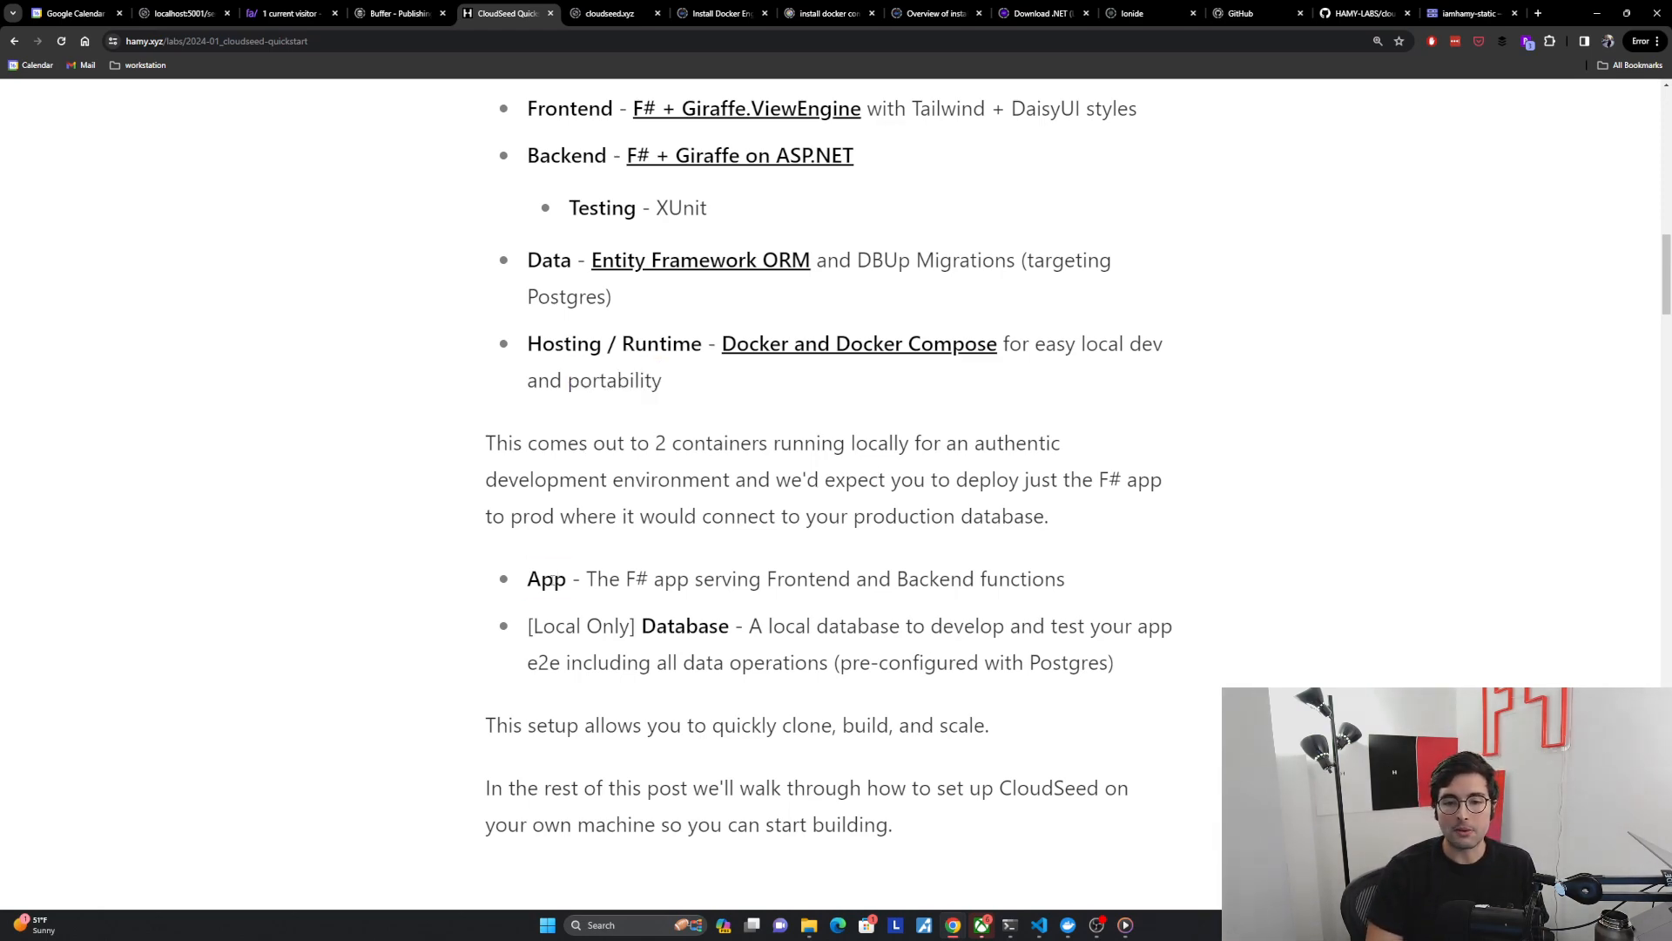
scroll("up", 3)
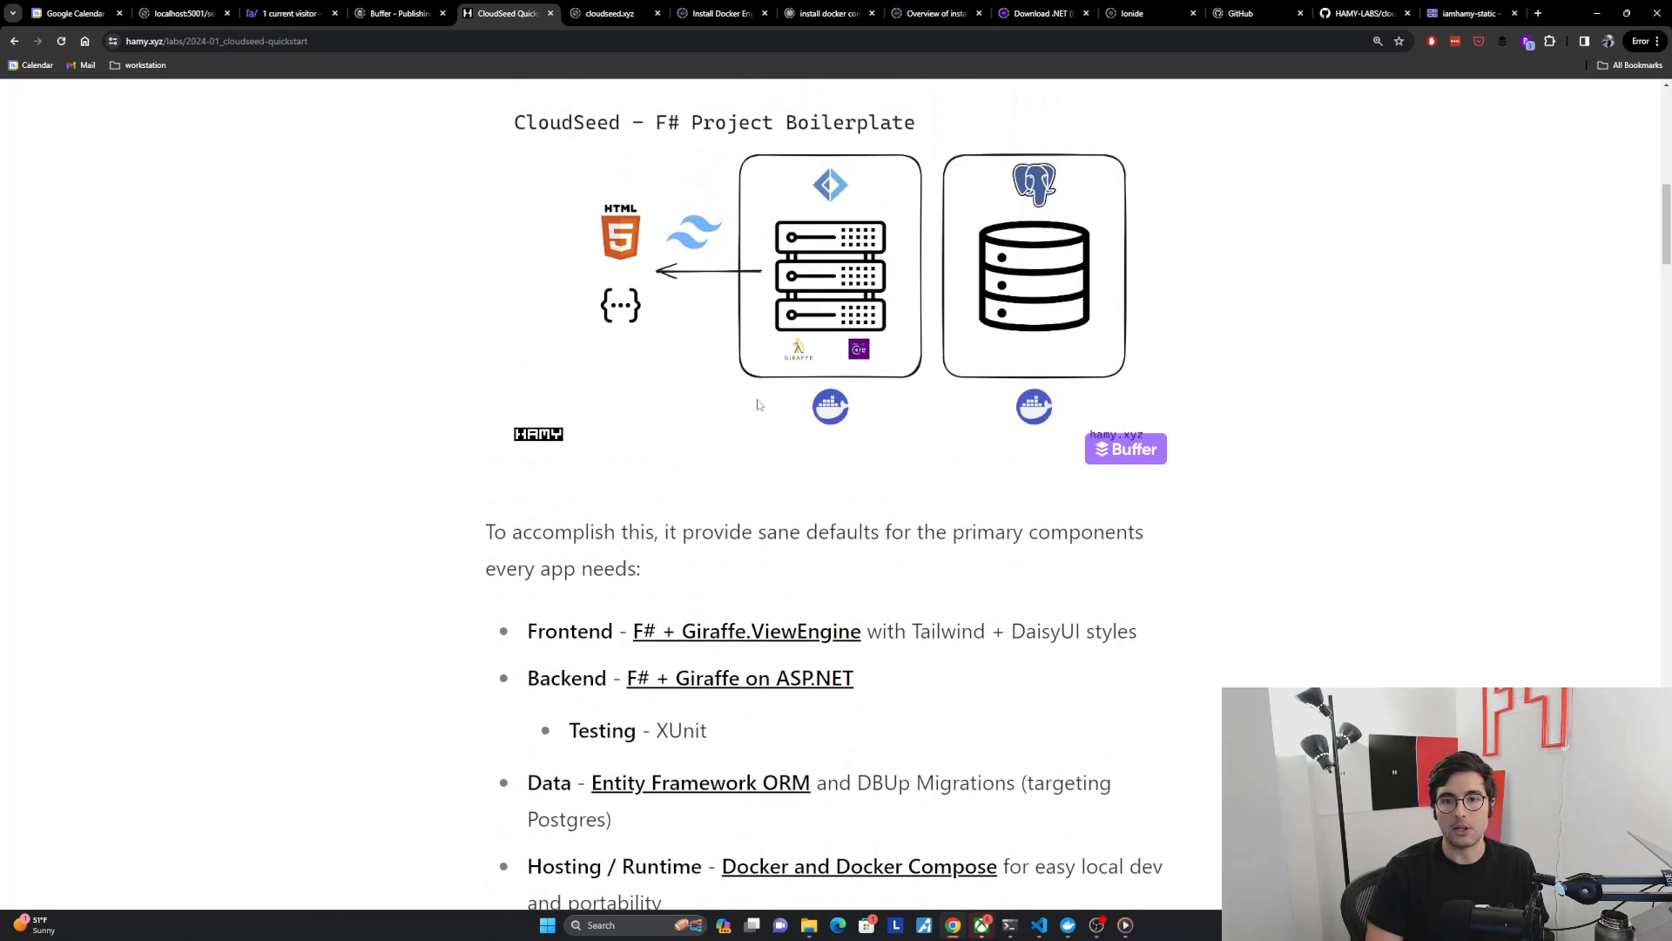
scroll("down", 3)
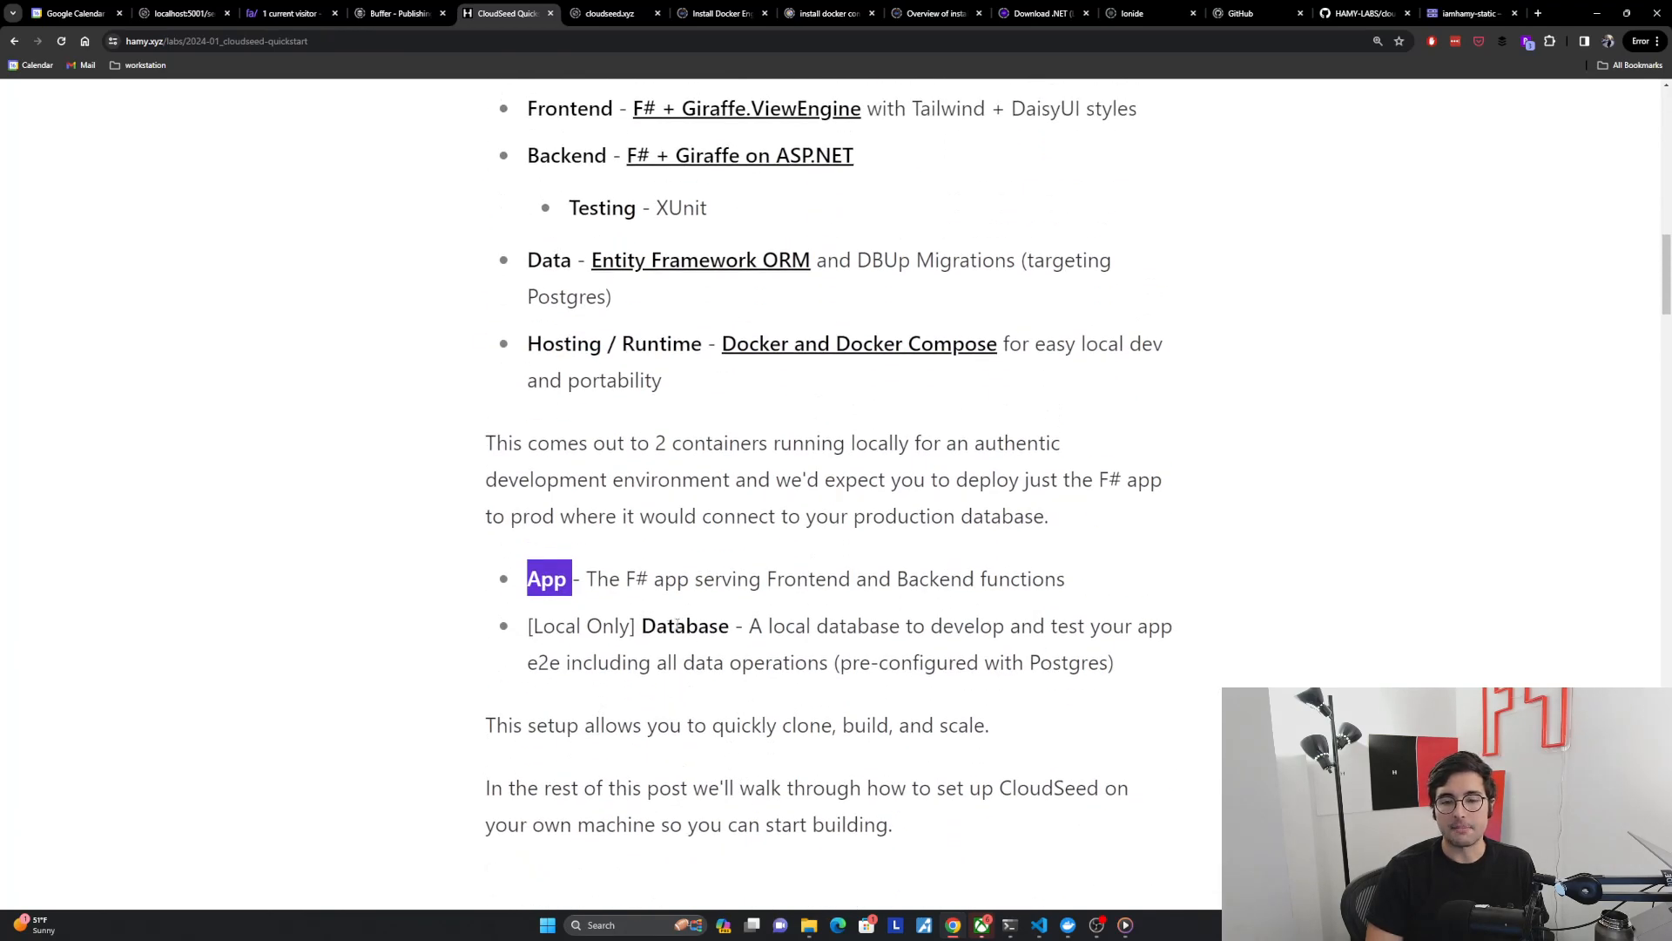
double_click(685, 625)
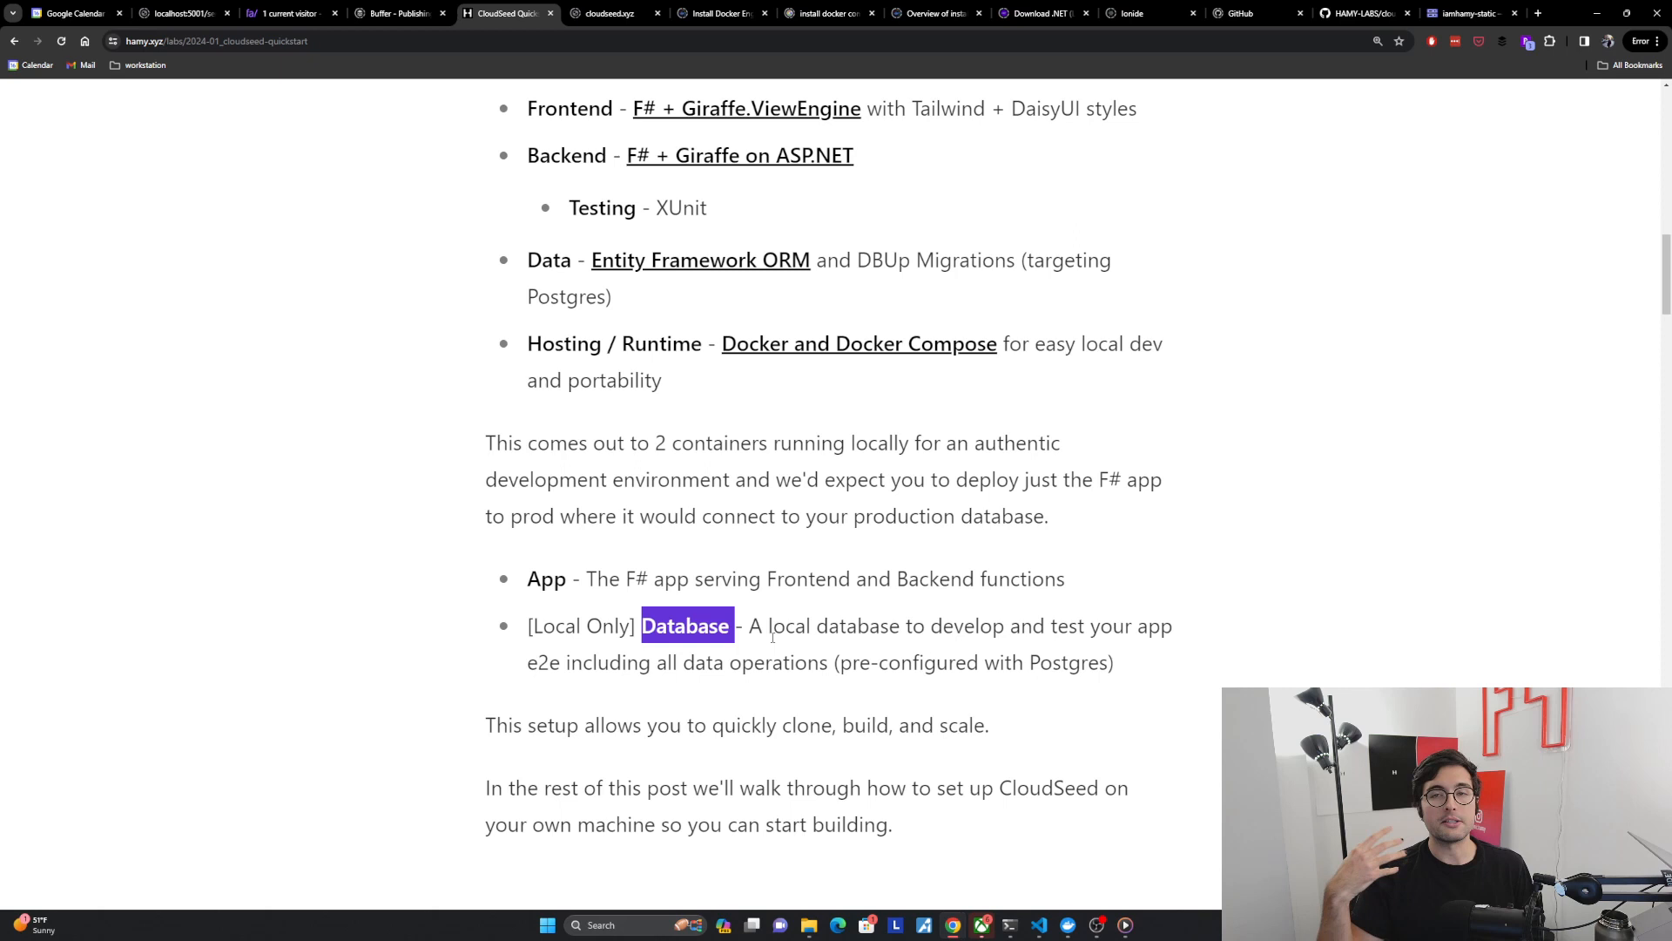
mouse_move(671, 612)
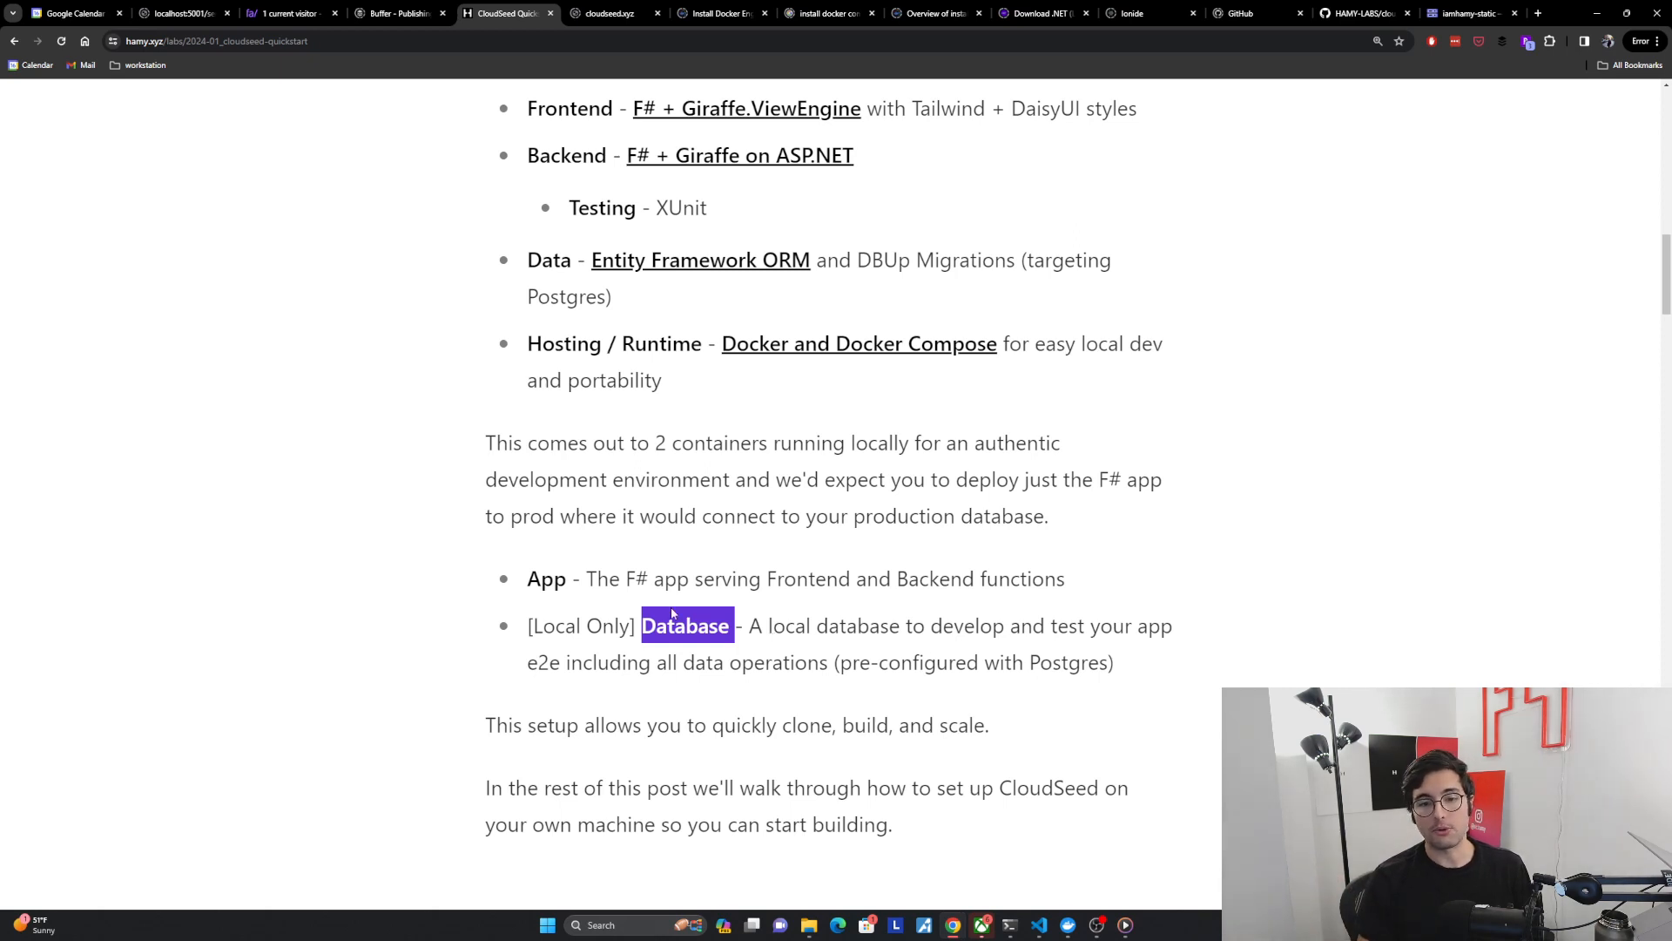
double_click(547, 579)
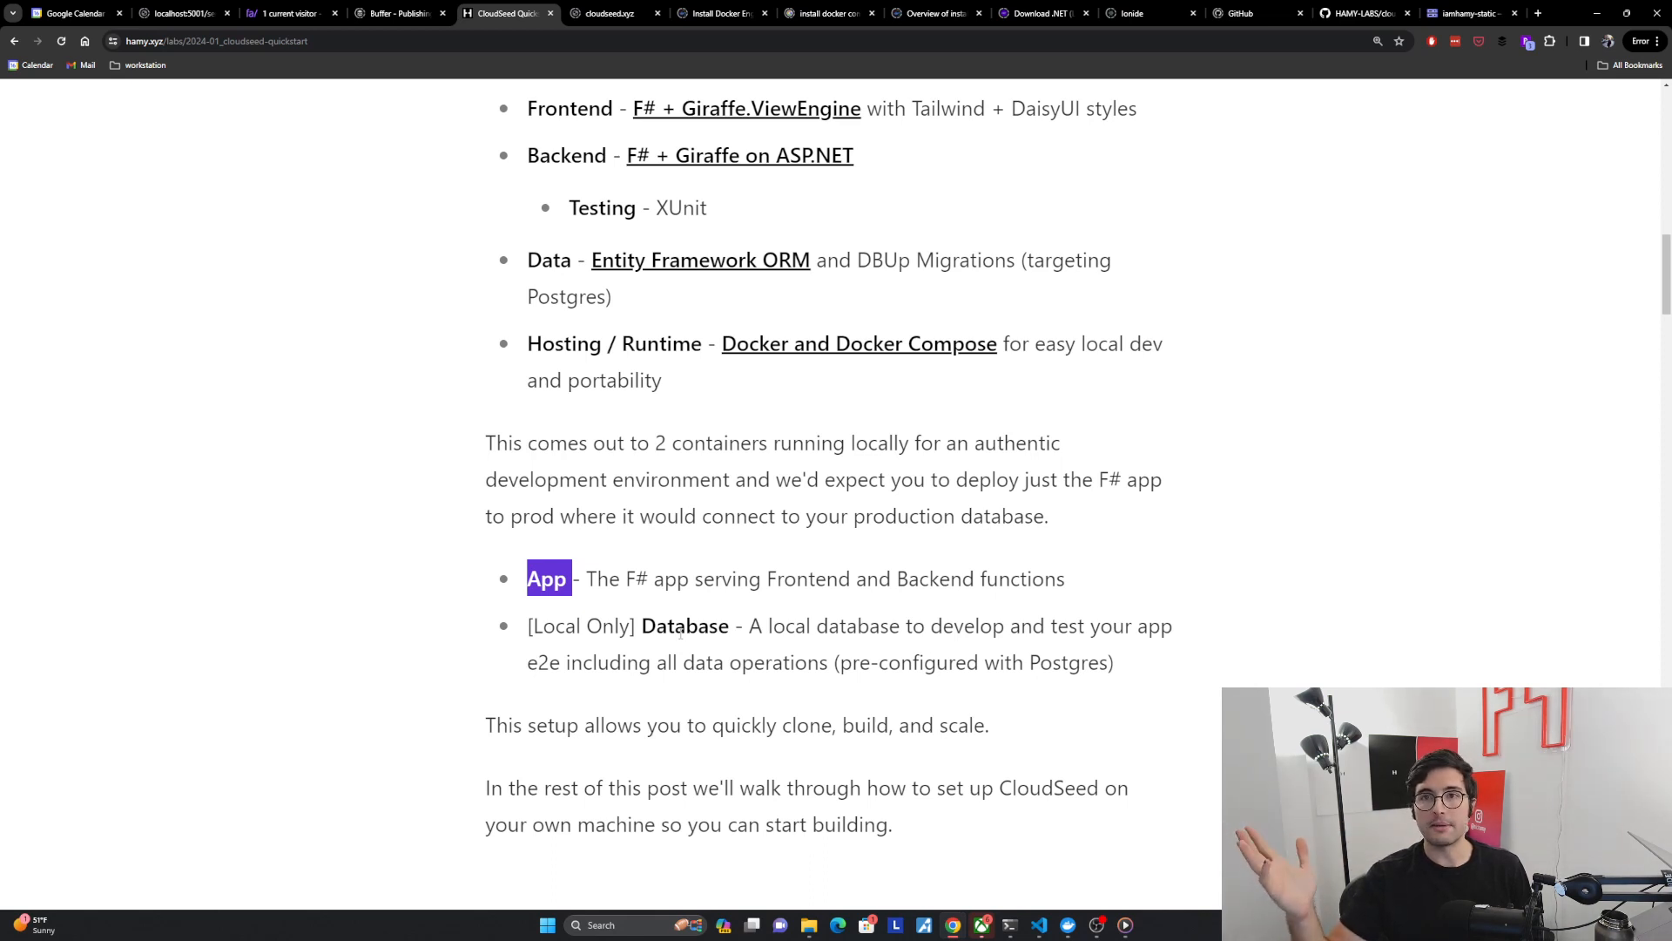
mouse_move(569, 597)
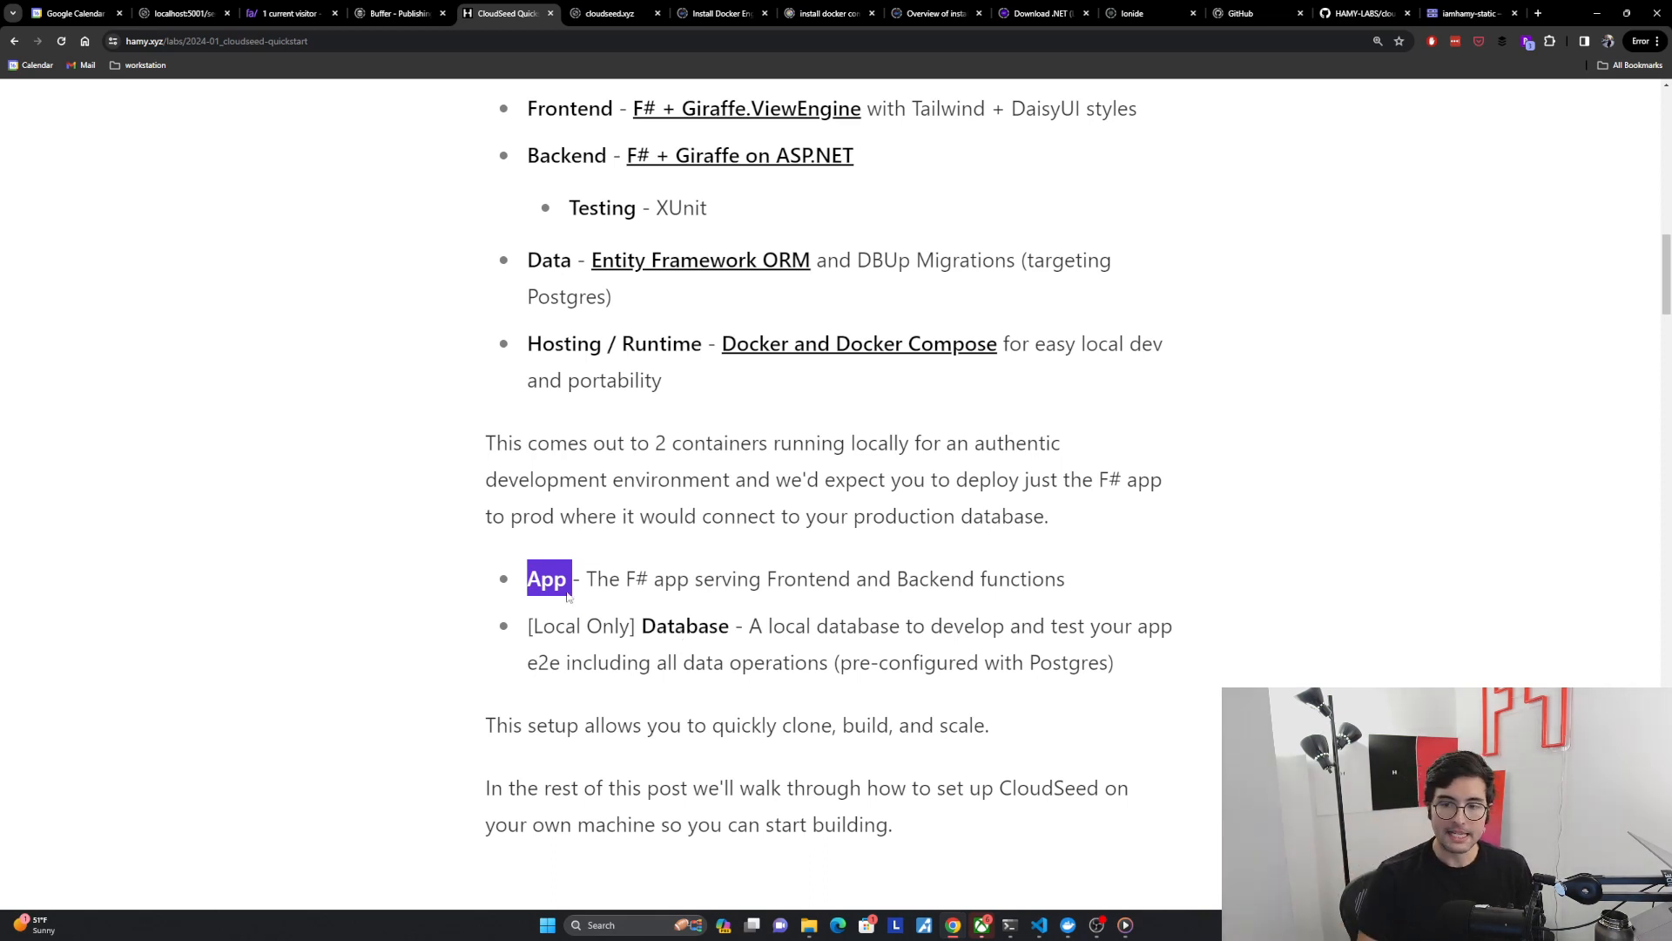
mouse_move(997, 606)
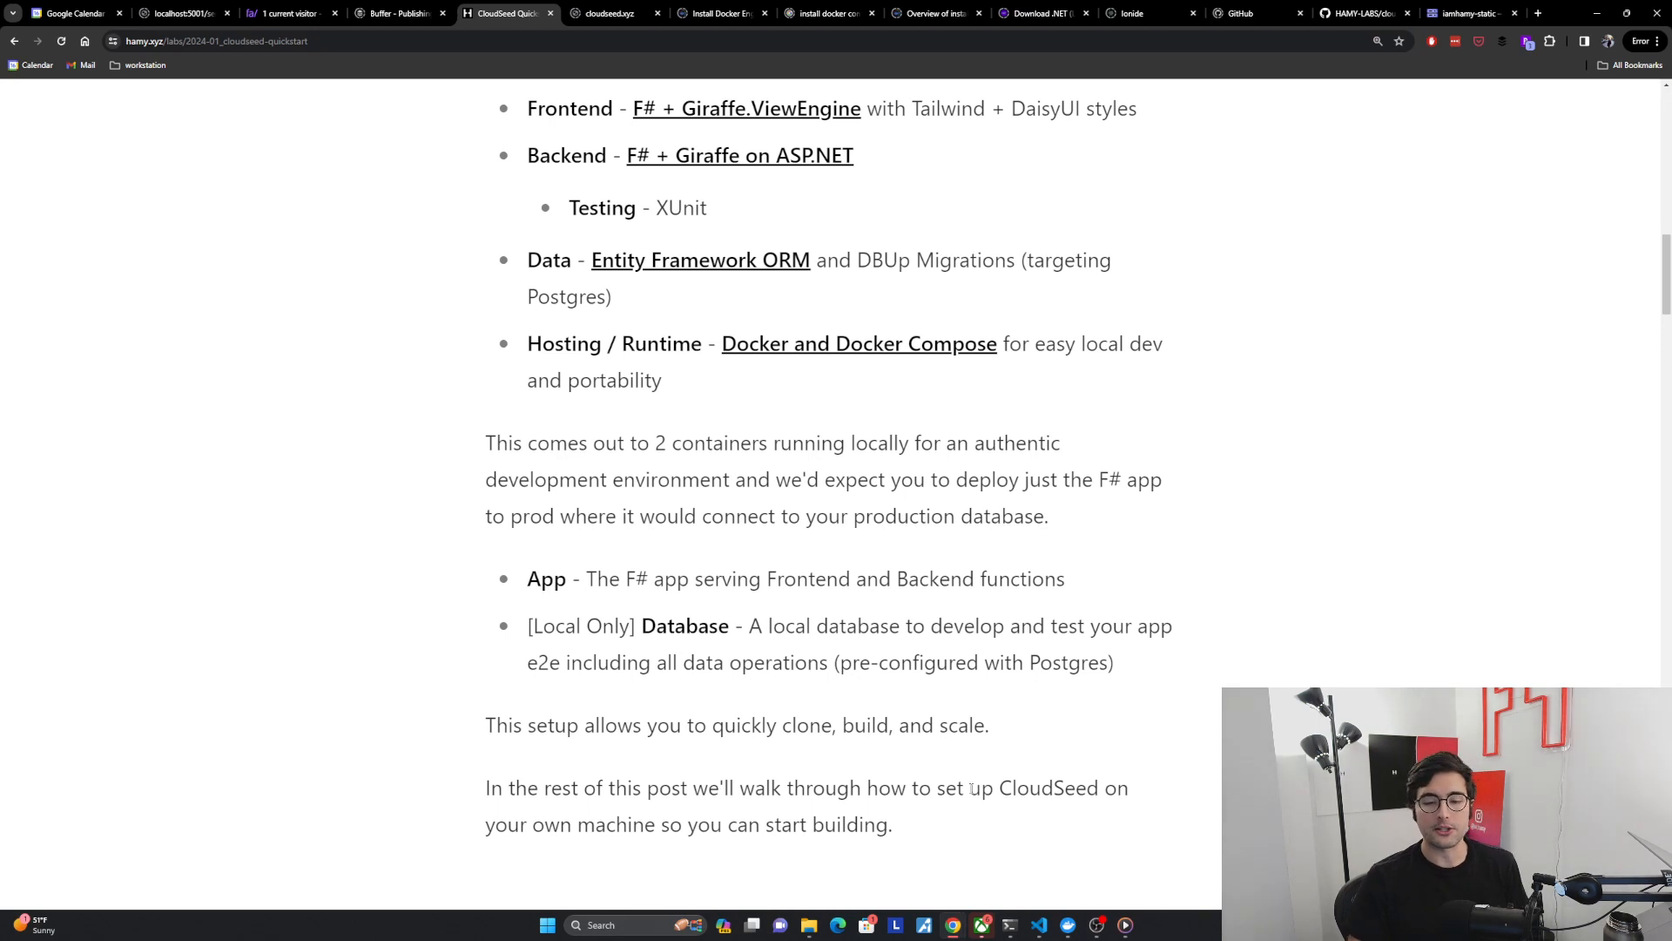
scroll("down", 3)
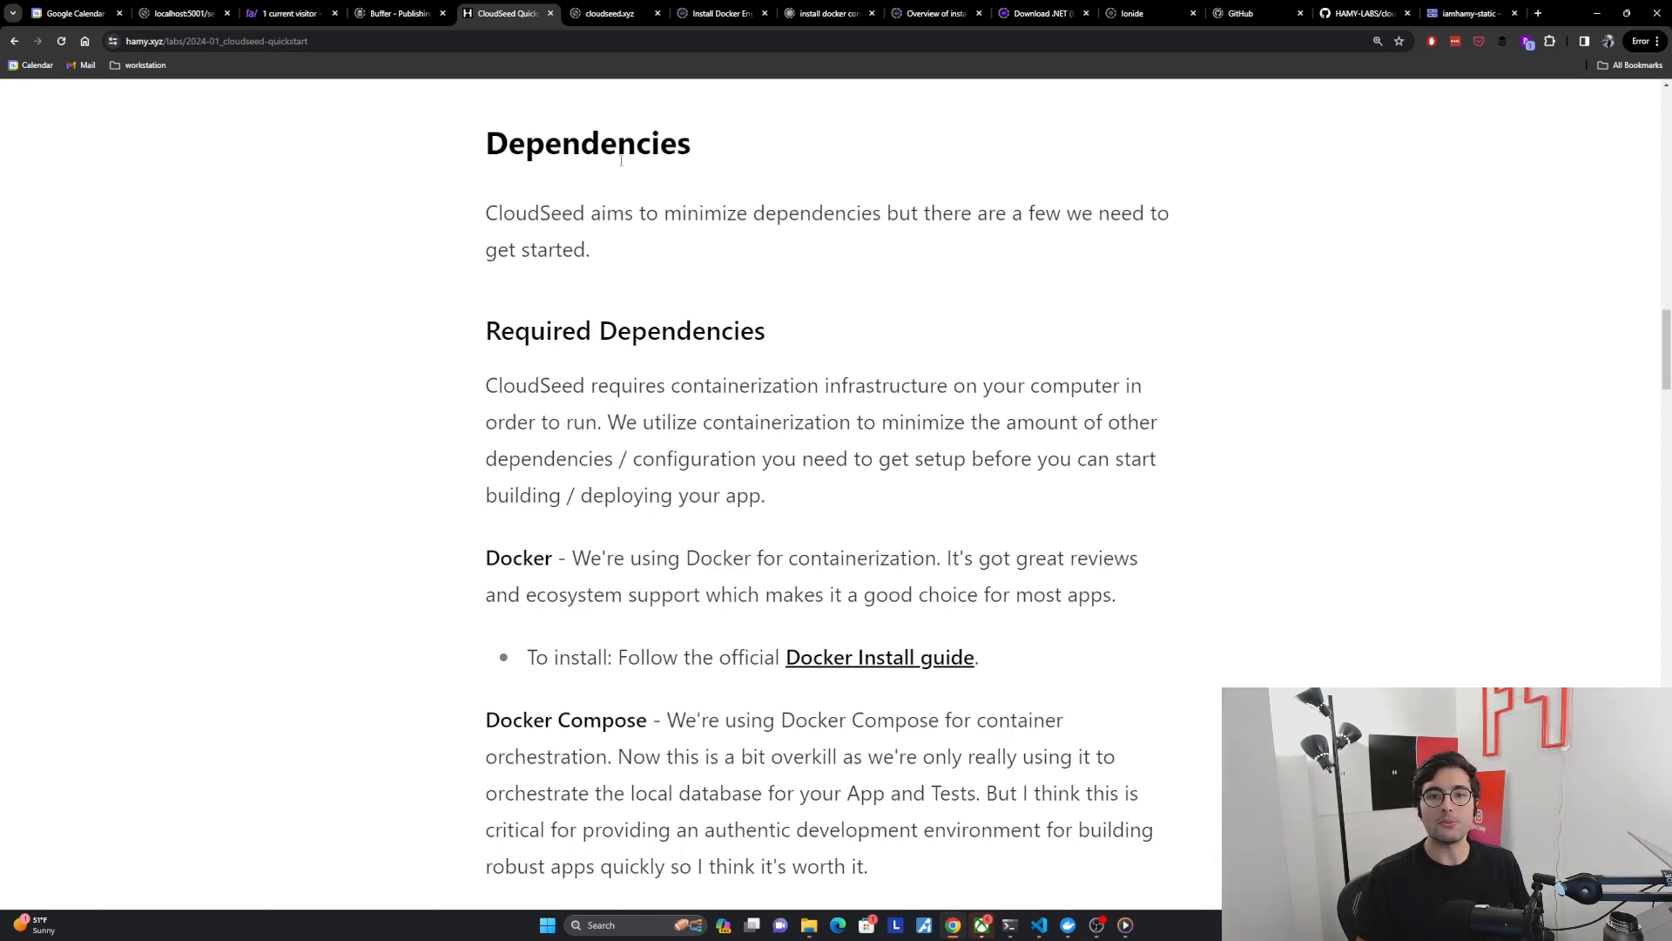
scroll("down", 3)
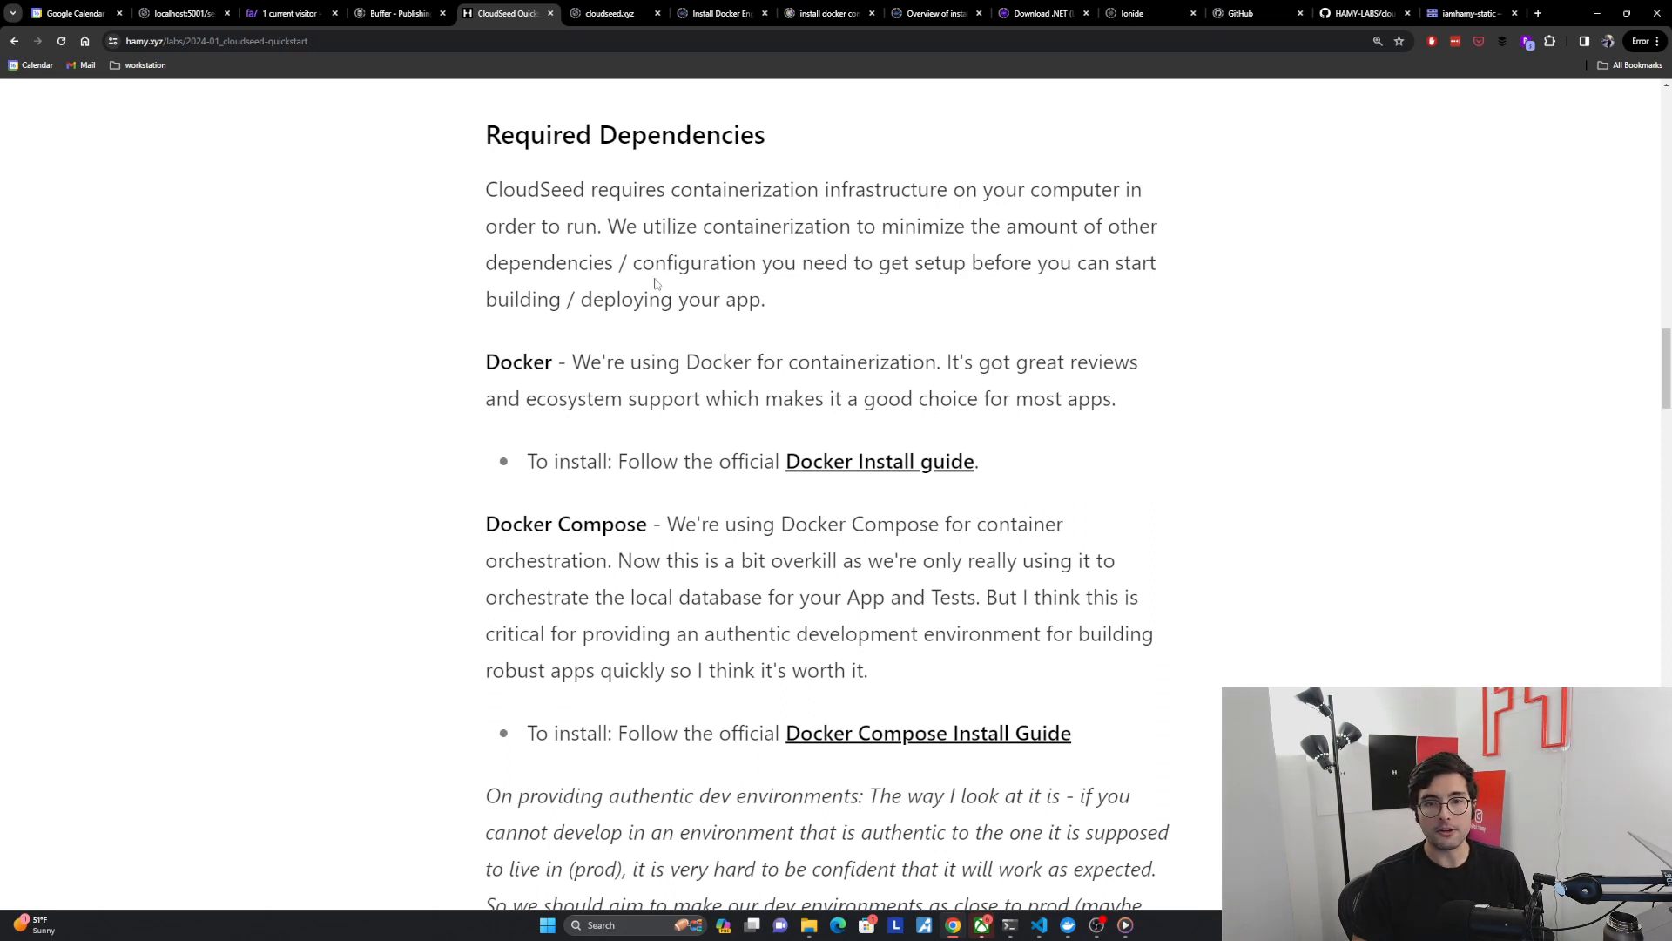
mouse_move(1013, 296)
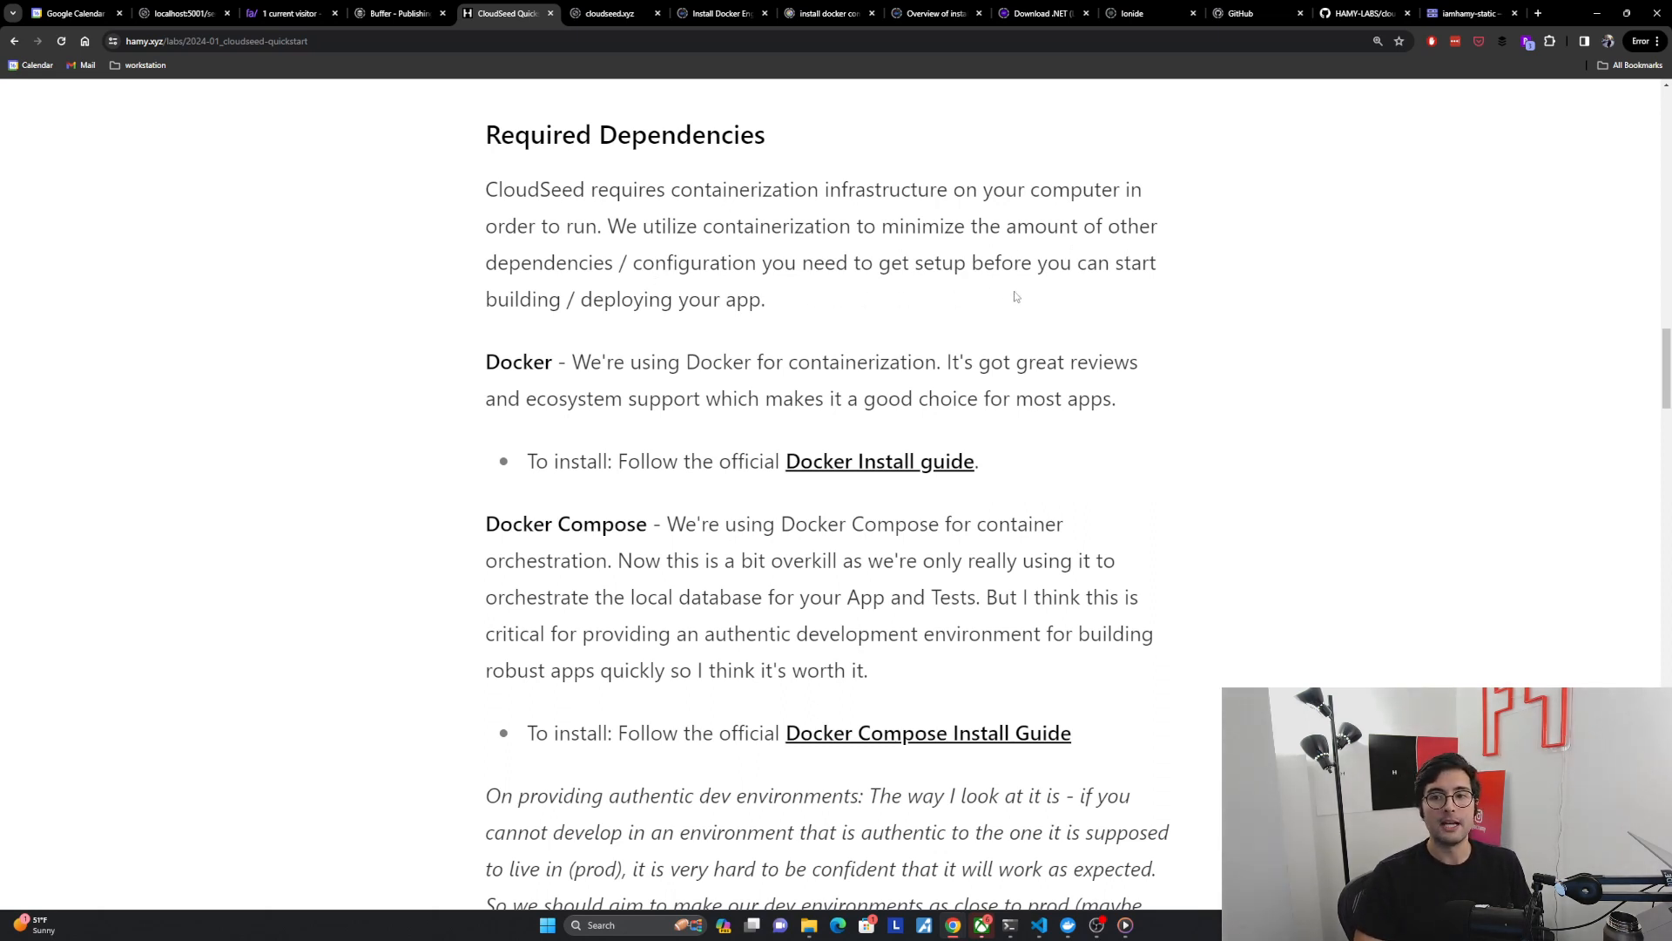
mouse_move(797, 318)
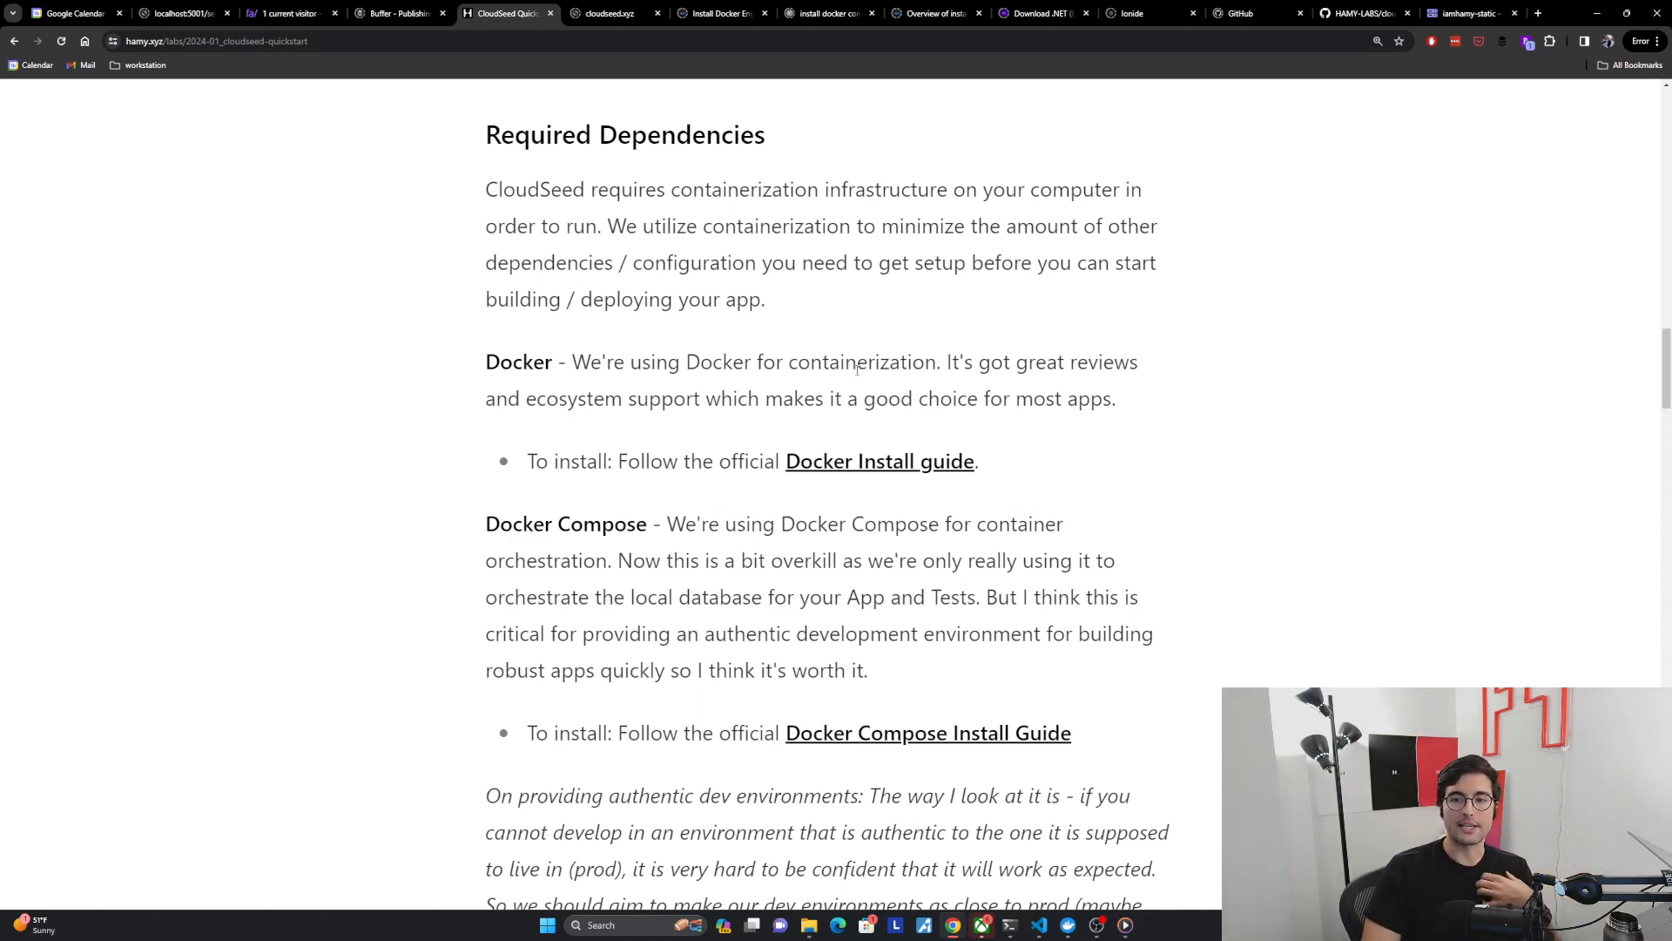
mouse_move(595, 442)
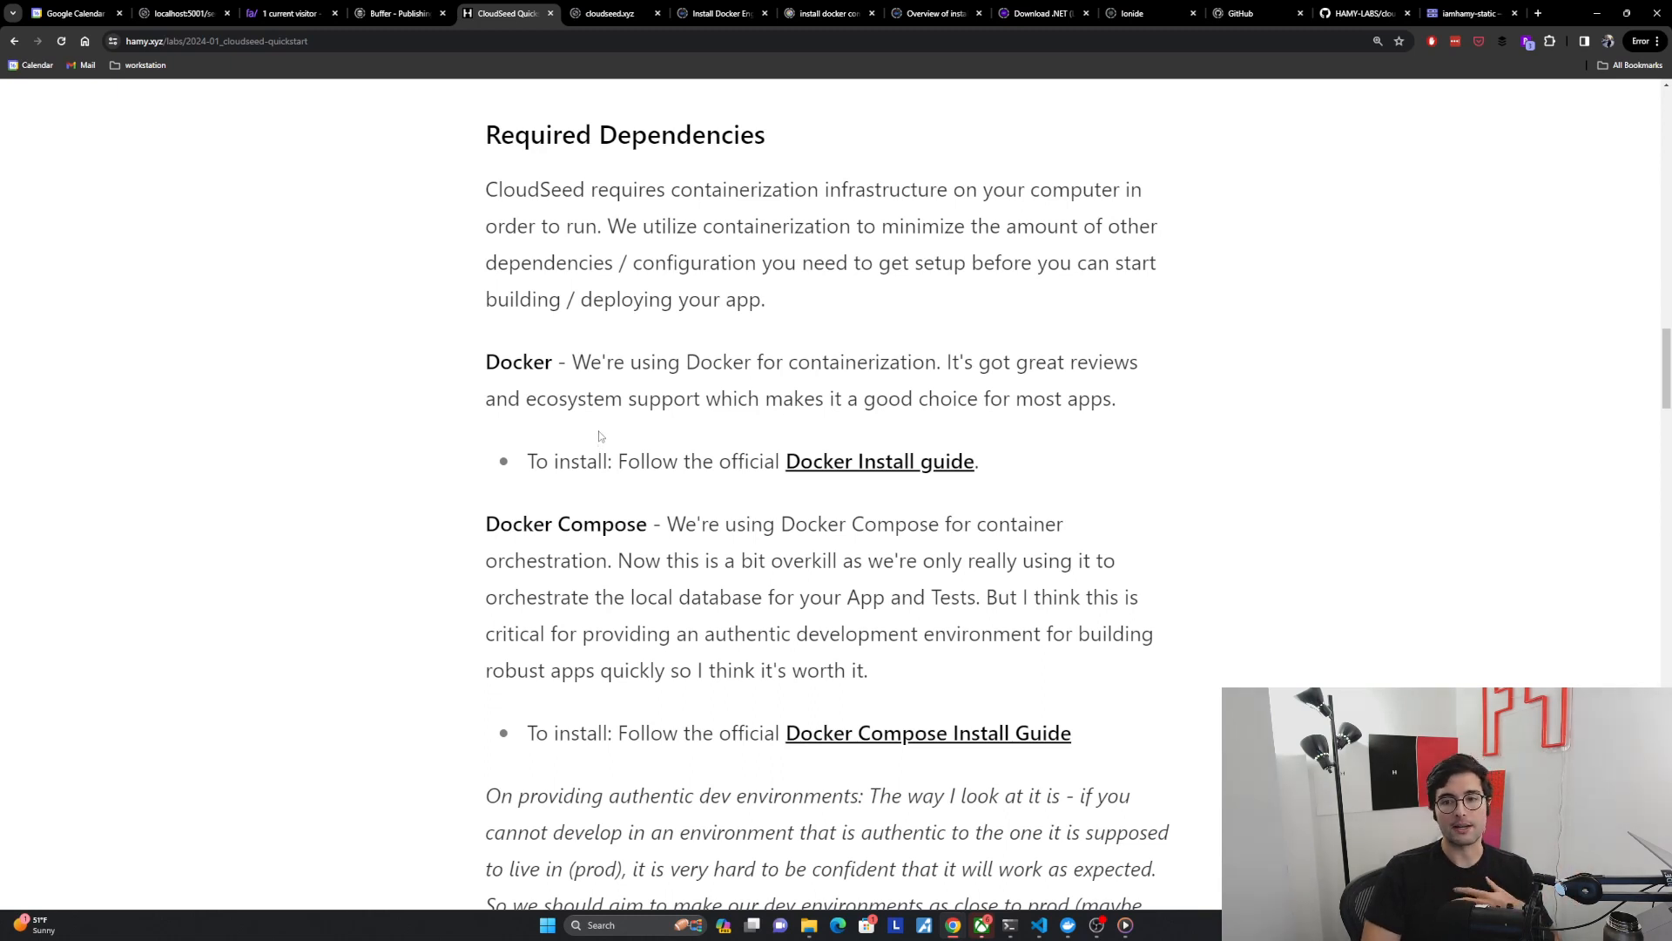
mouse_move(606, 435)
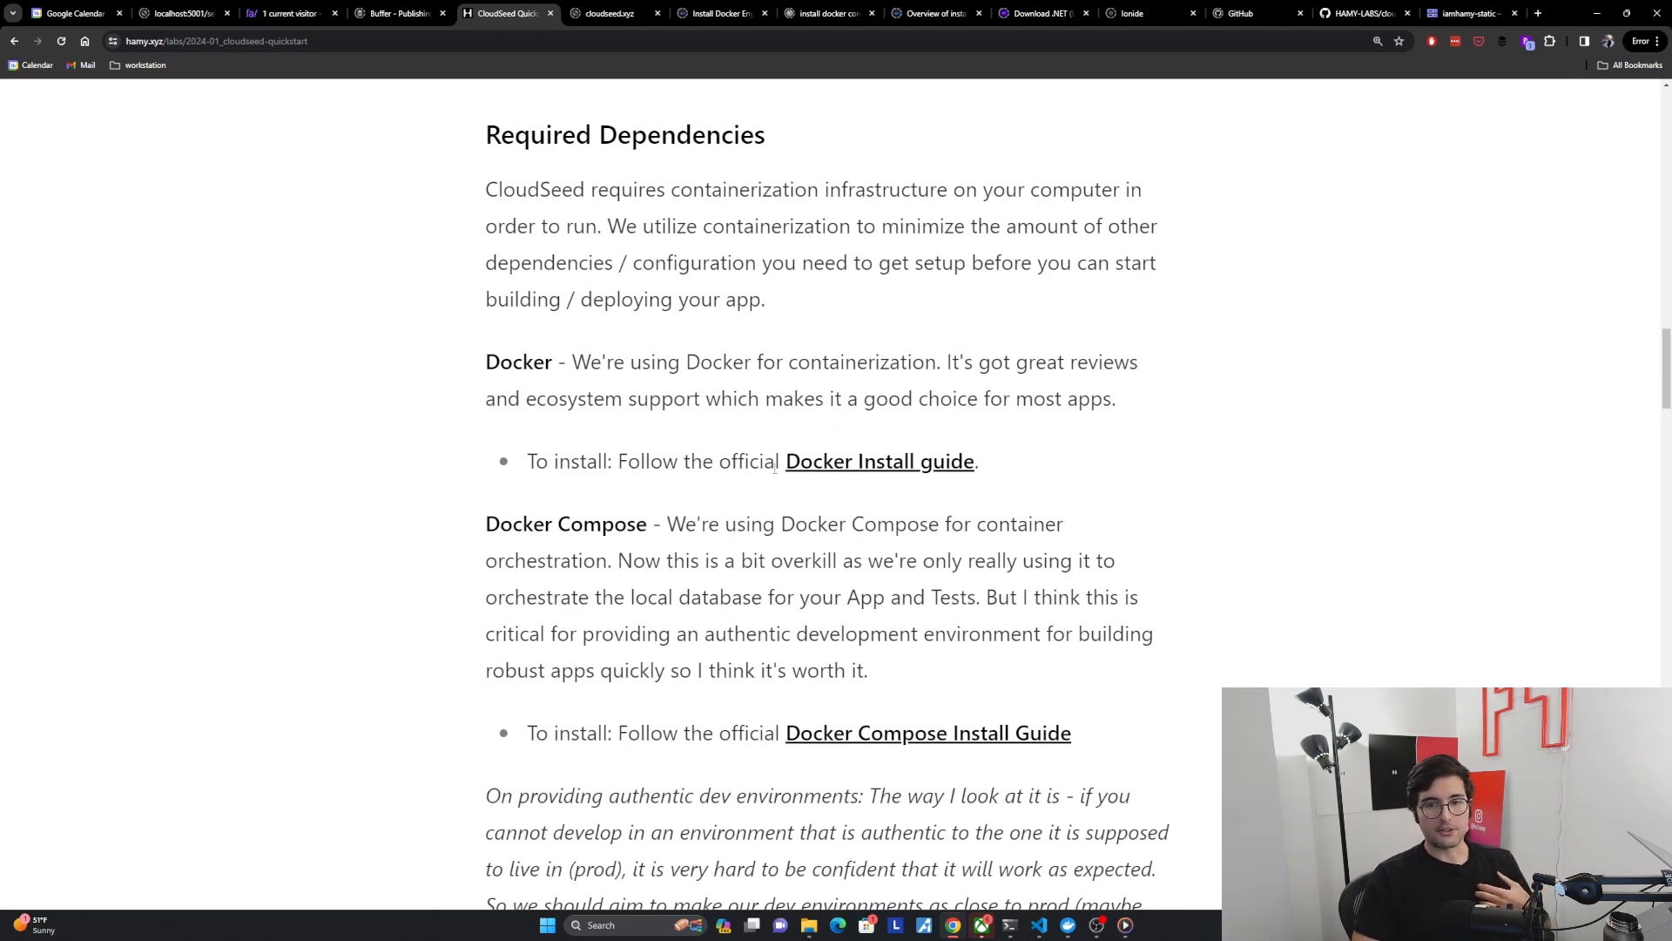
mouse_move(1046, 438)
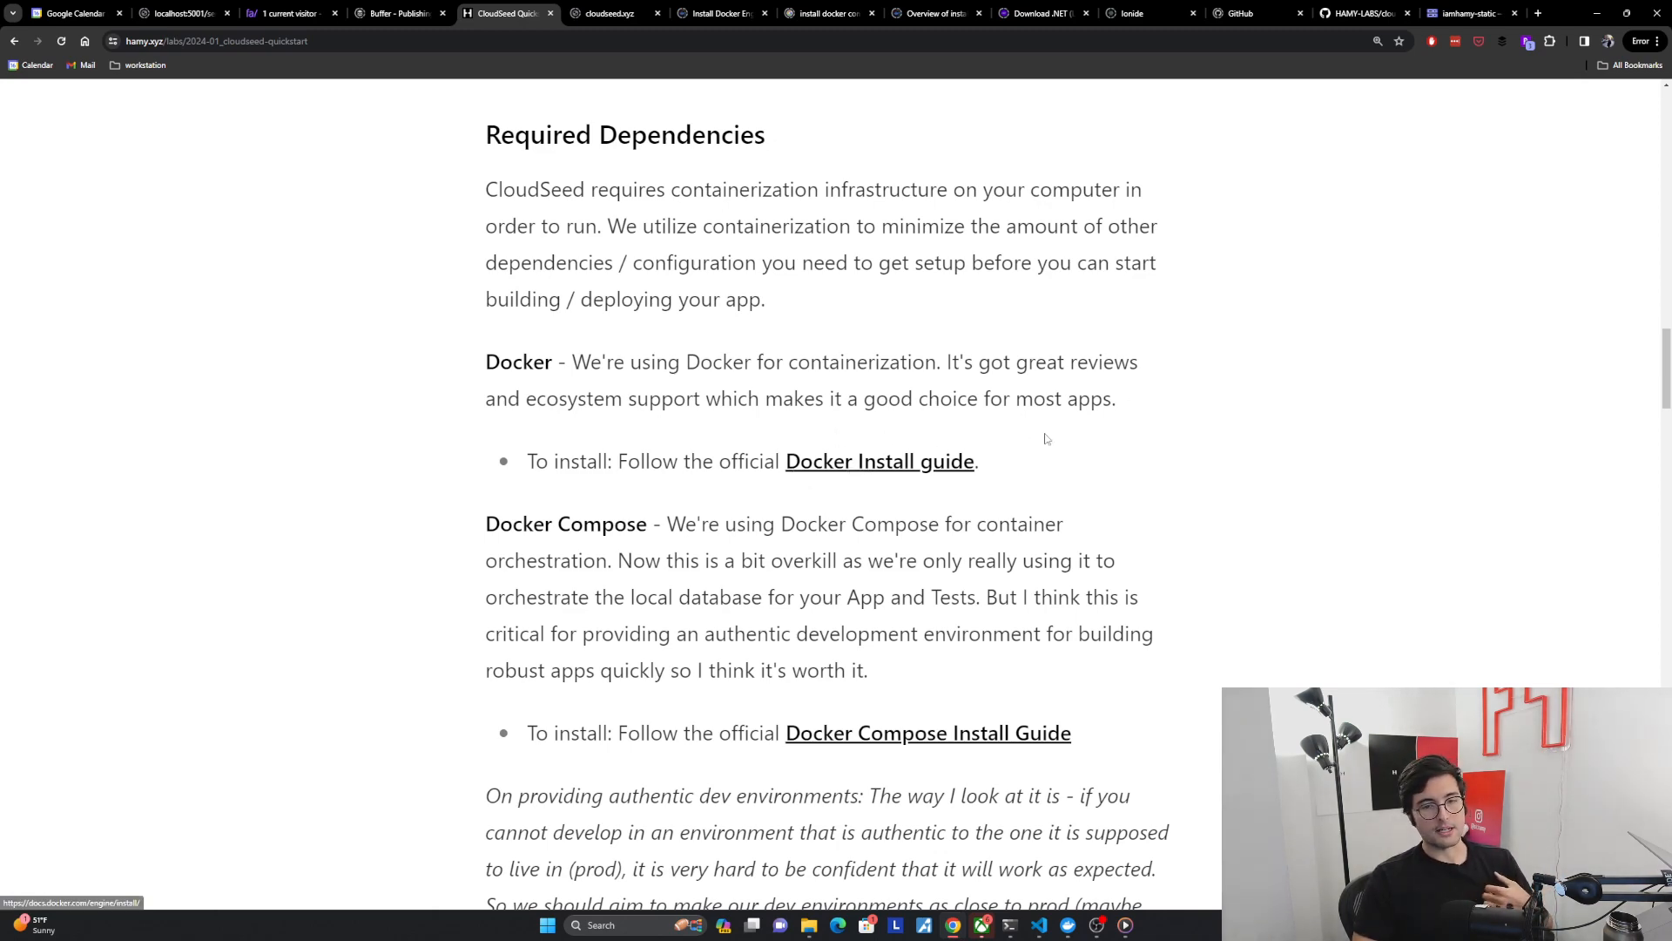
scroll("down", 3)
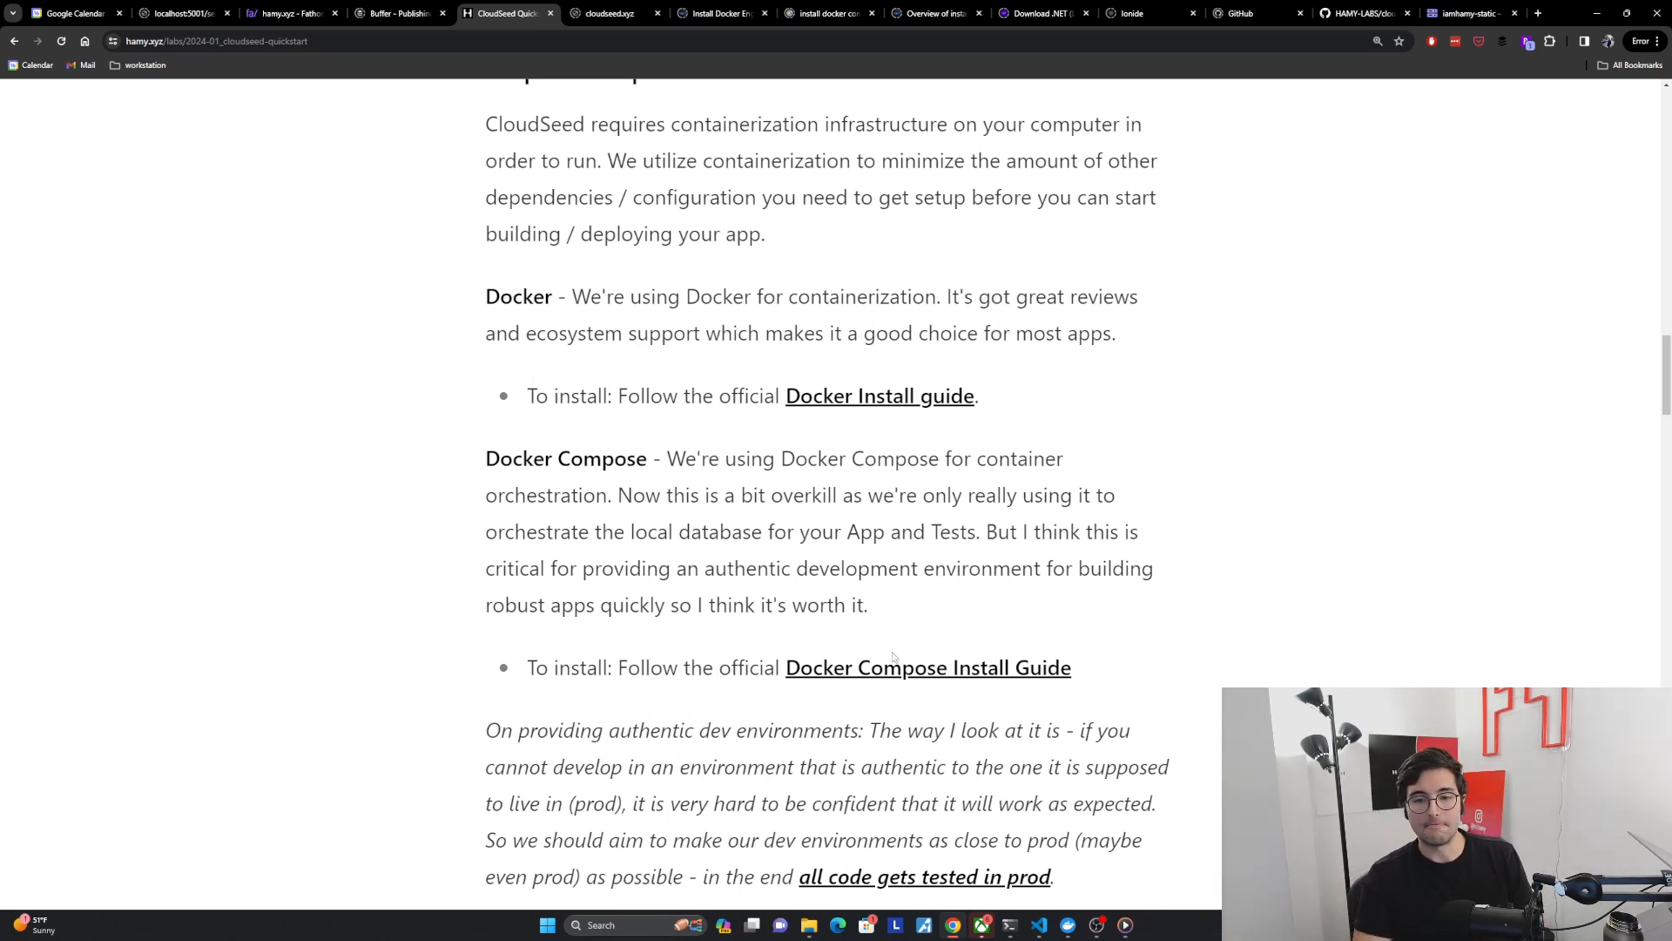
- Scroll the quickstart post past the dotnet and Ionide Recommended Dependencies to Running CloudSeed
scroll("down", 3)
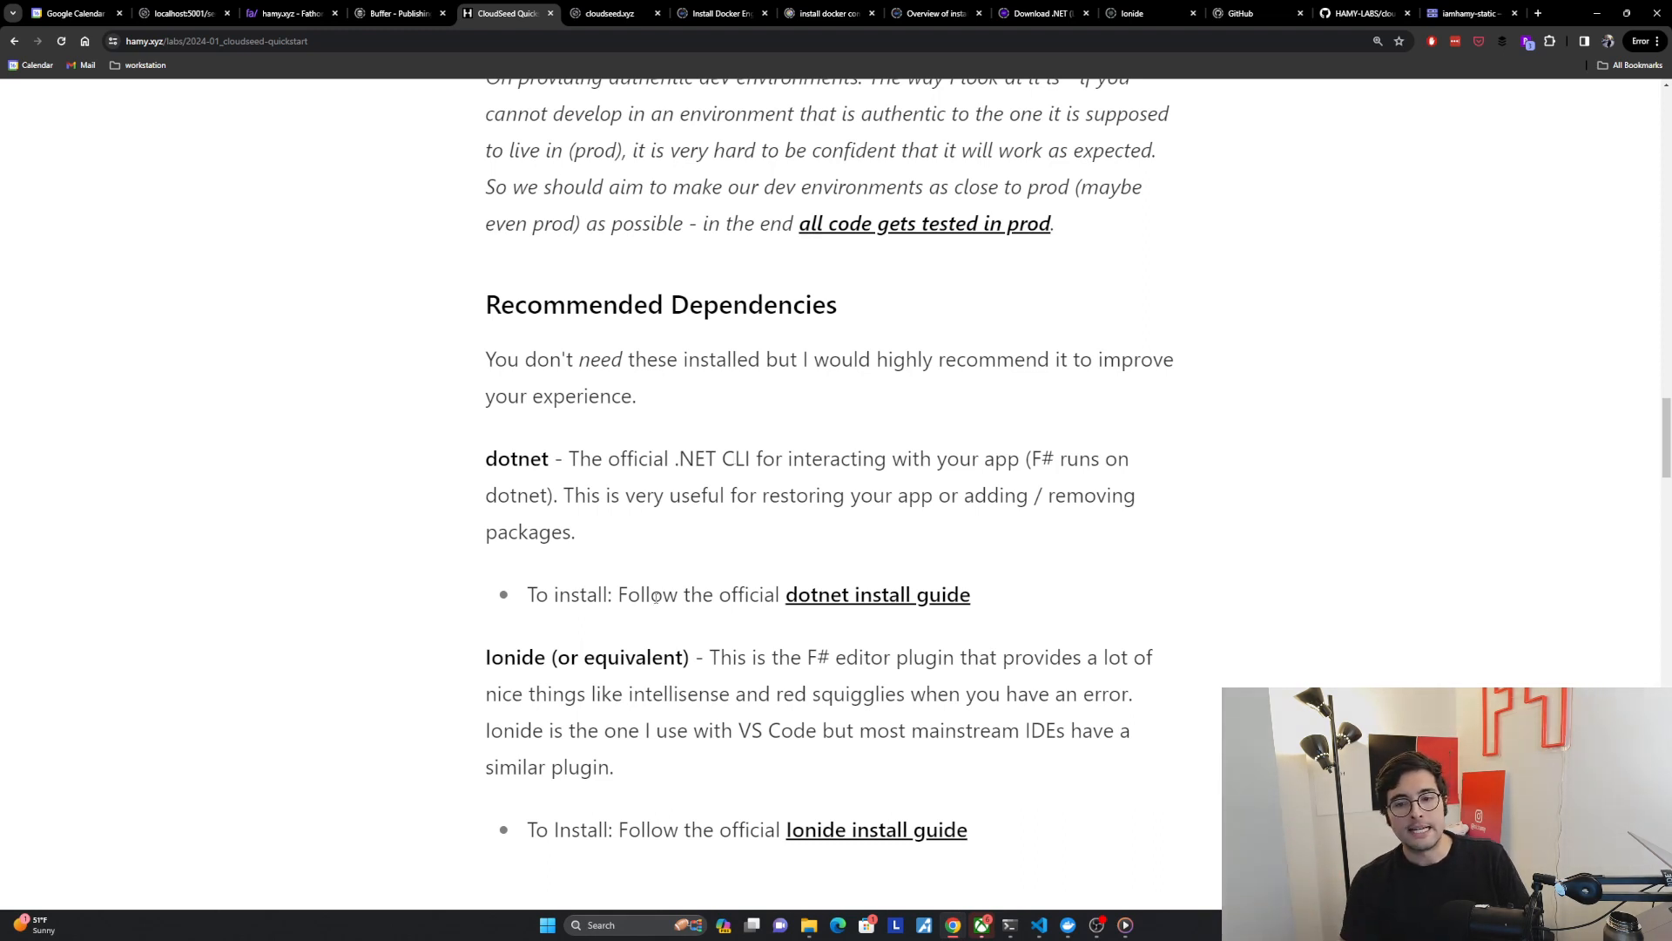
mouse_move(870, 609)
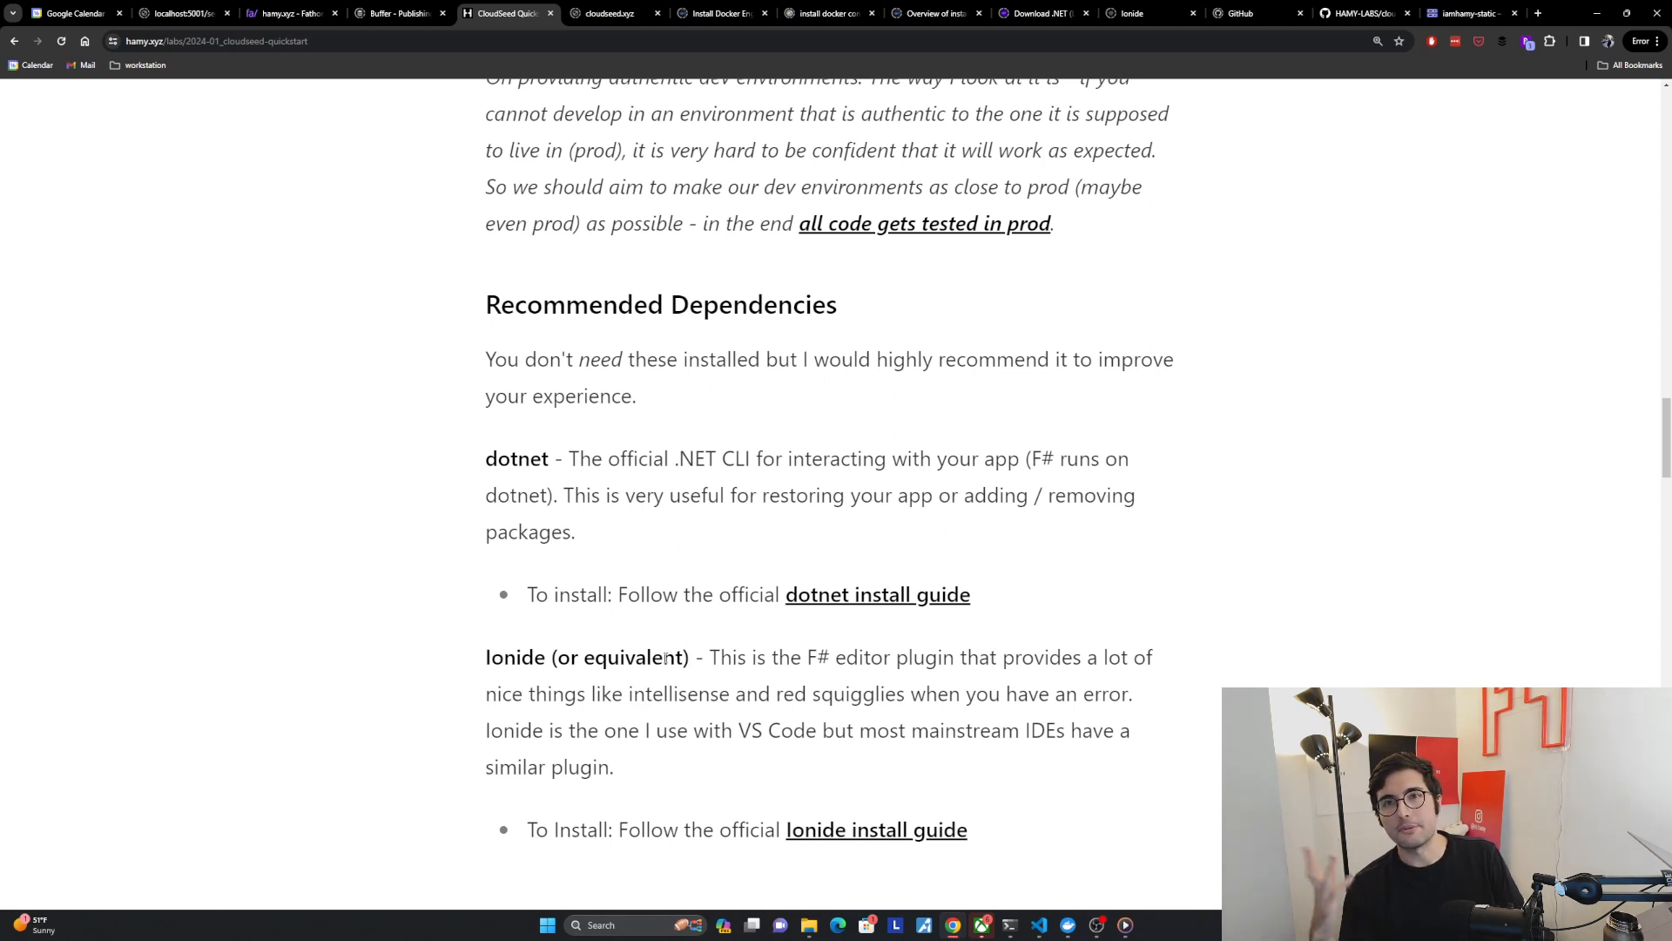
mouse_move(1011, 636)
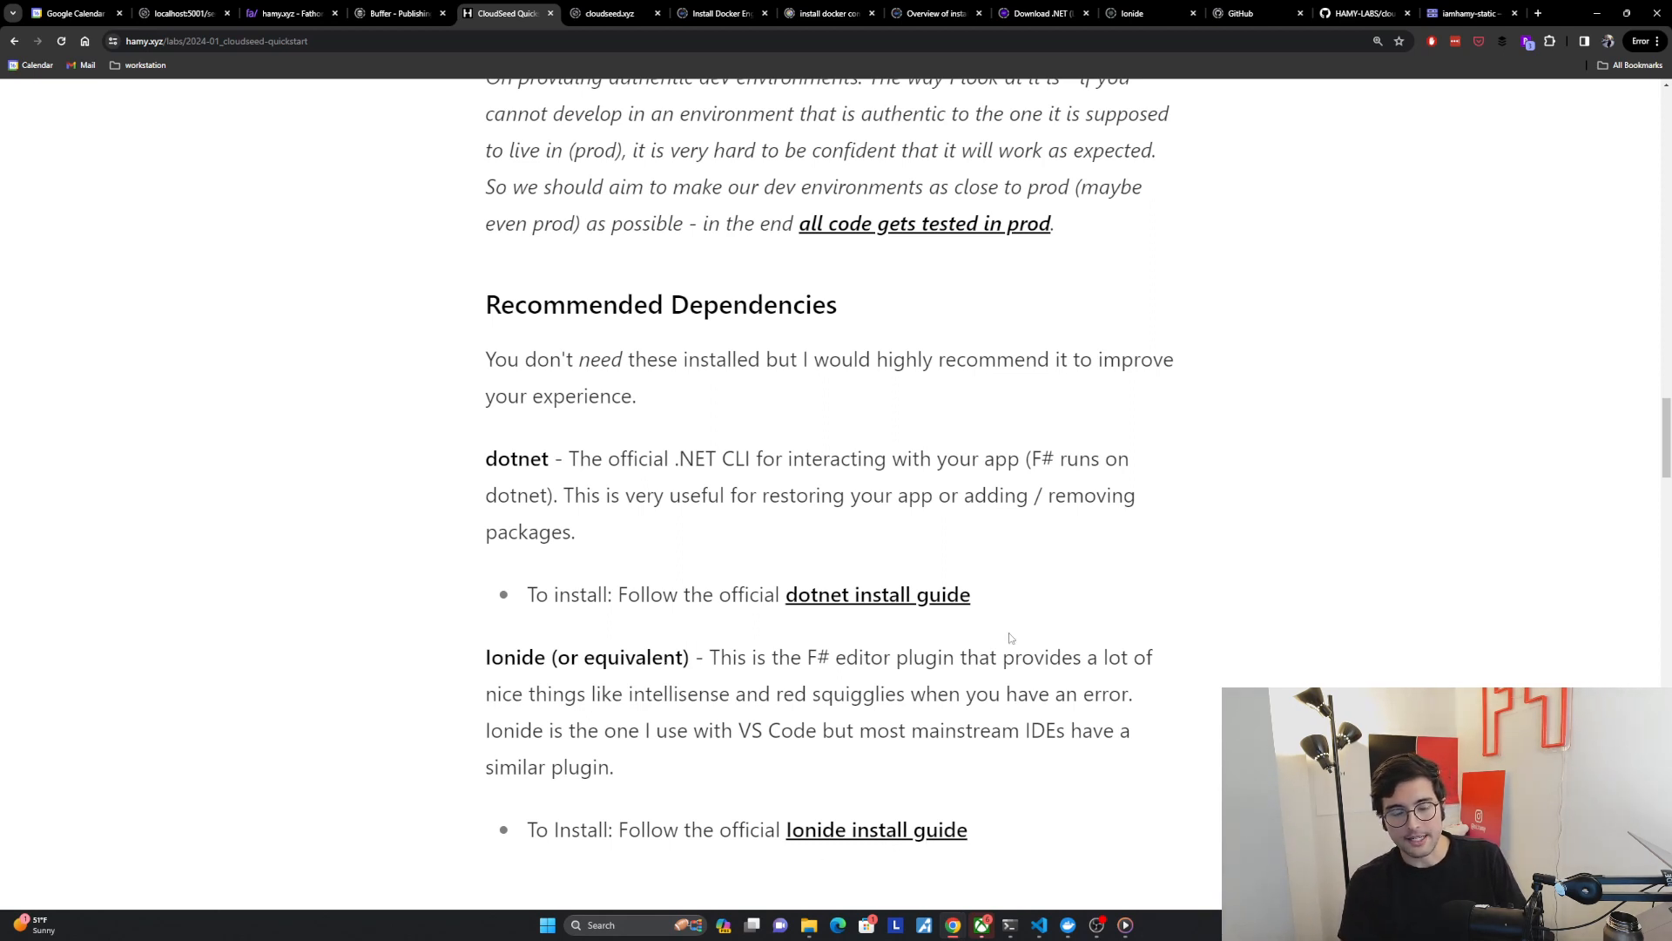
scroll("down", 3)
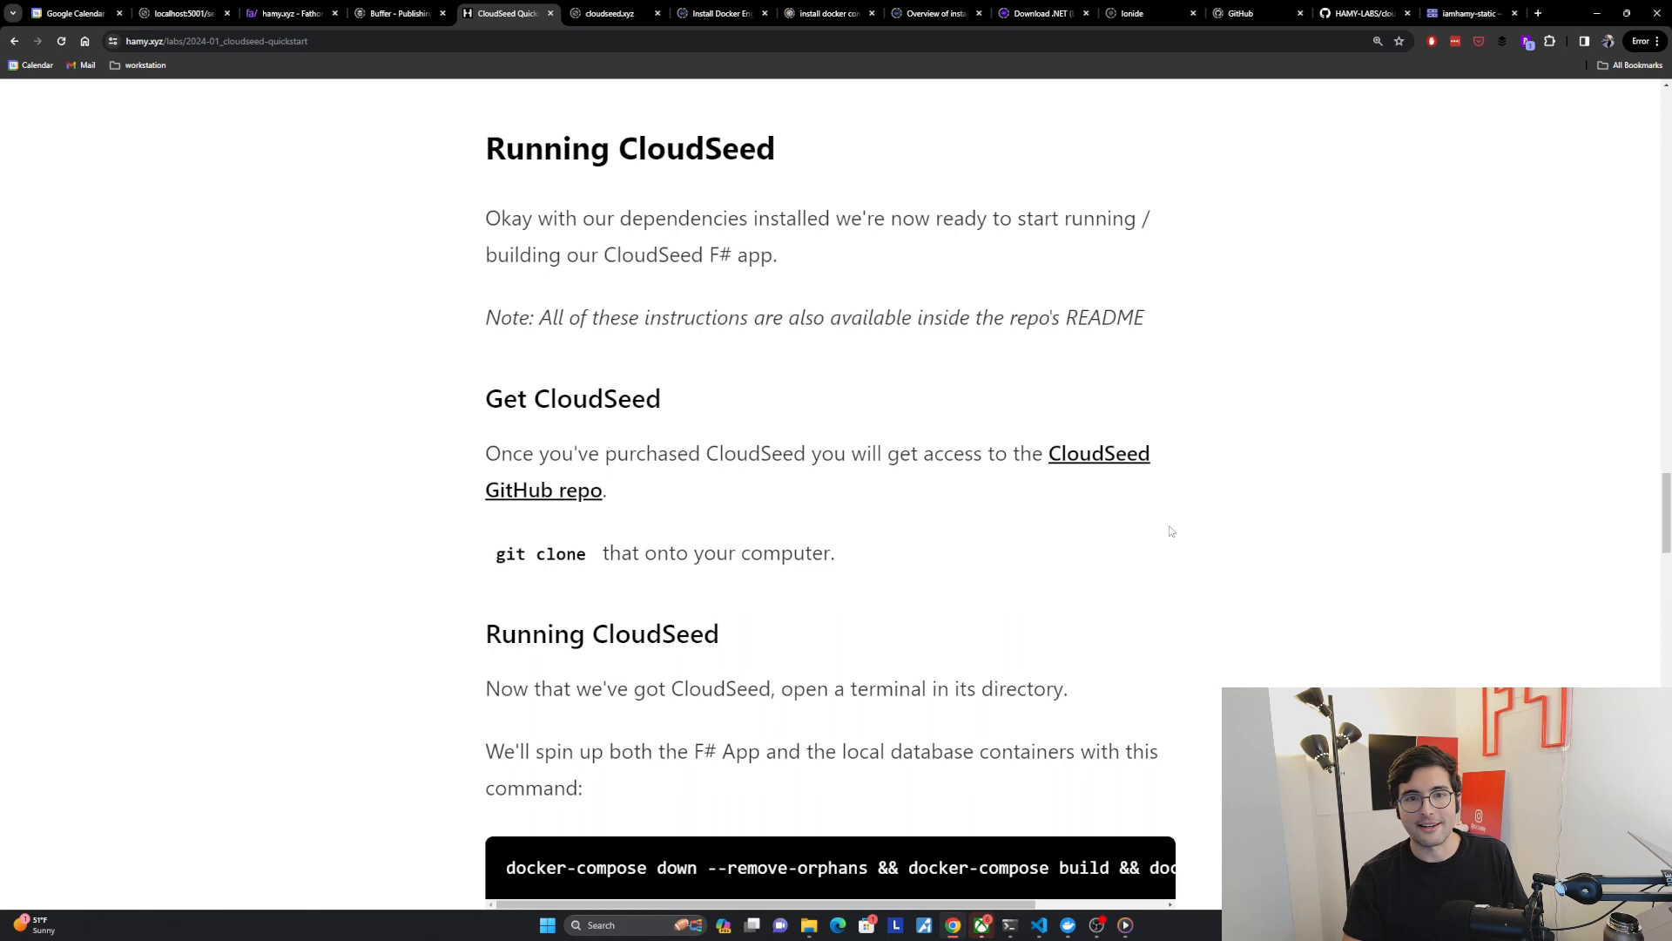
mouse_move(827, 265)
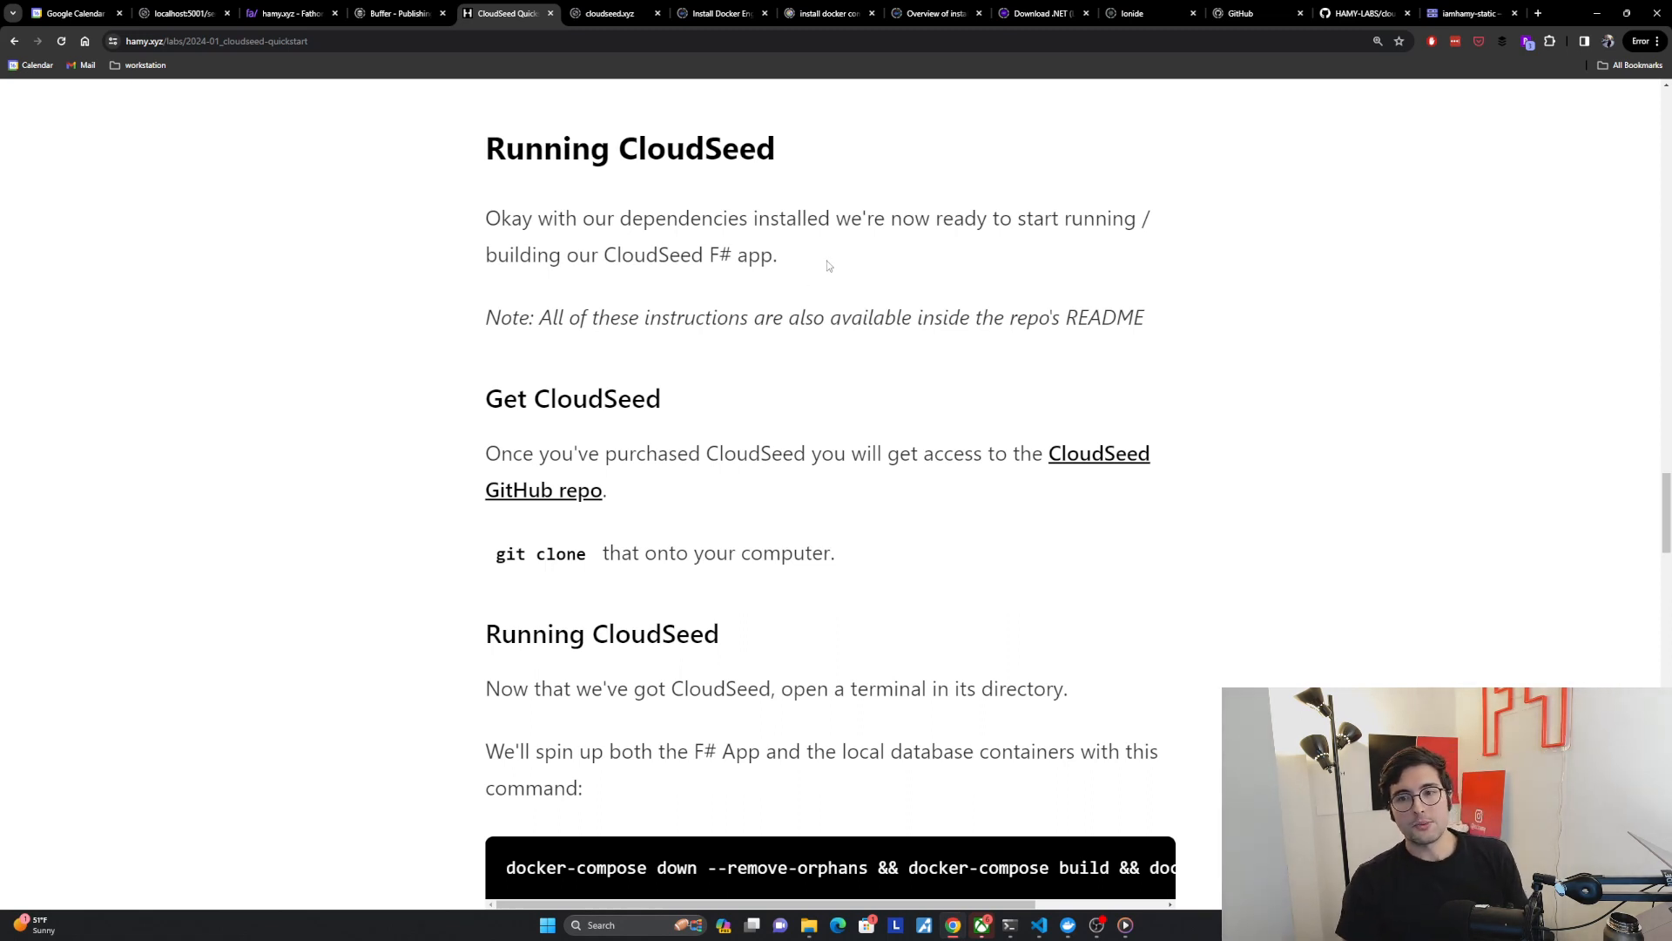
mouse_move(624, 293)
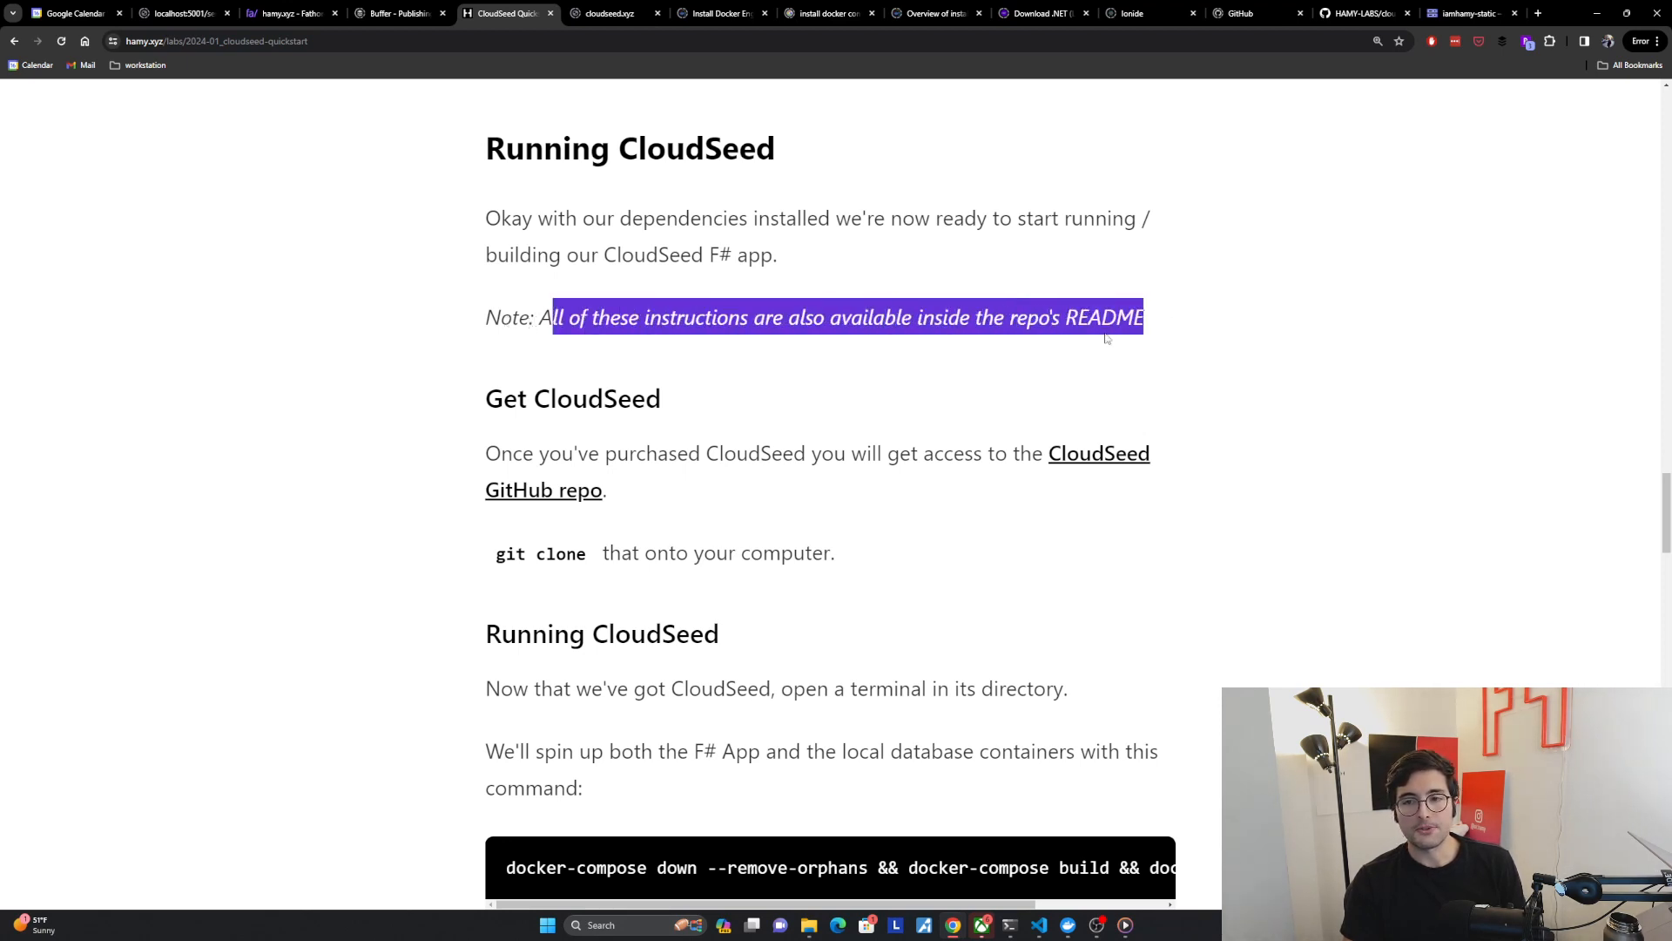
mouse_move(1063, 356)
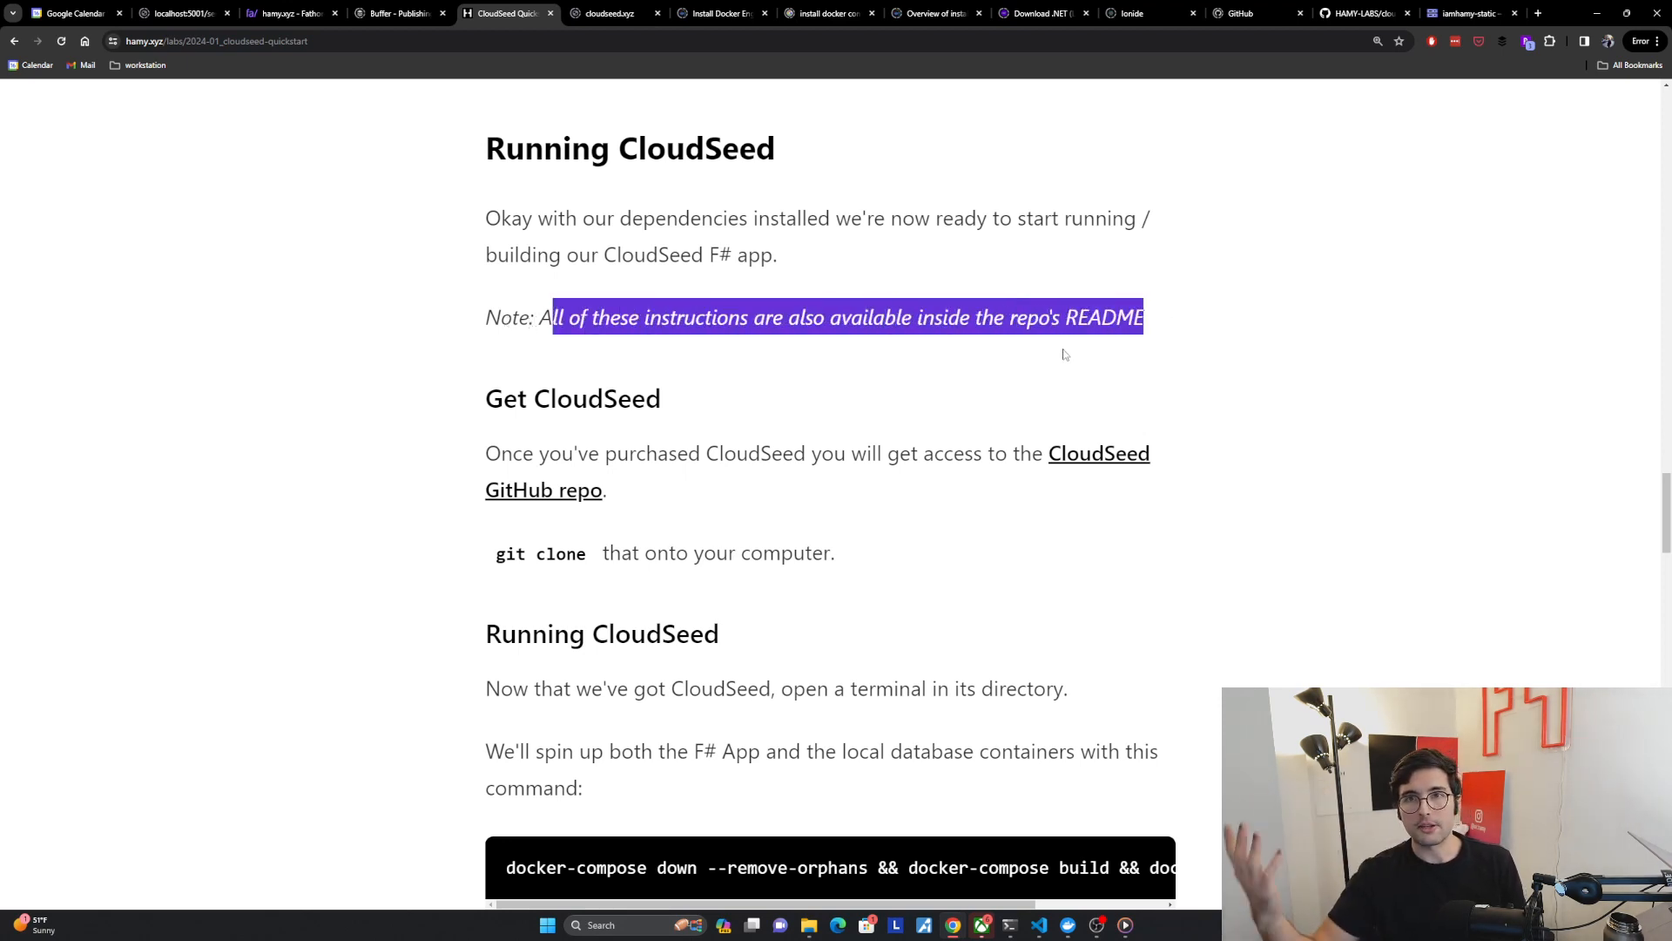
- Scroll to the Running CloudSeed command and return from the GitHub README to the quickstart tab
scroll("down", 3)
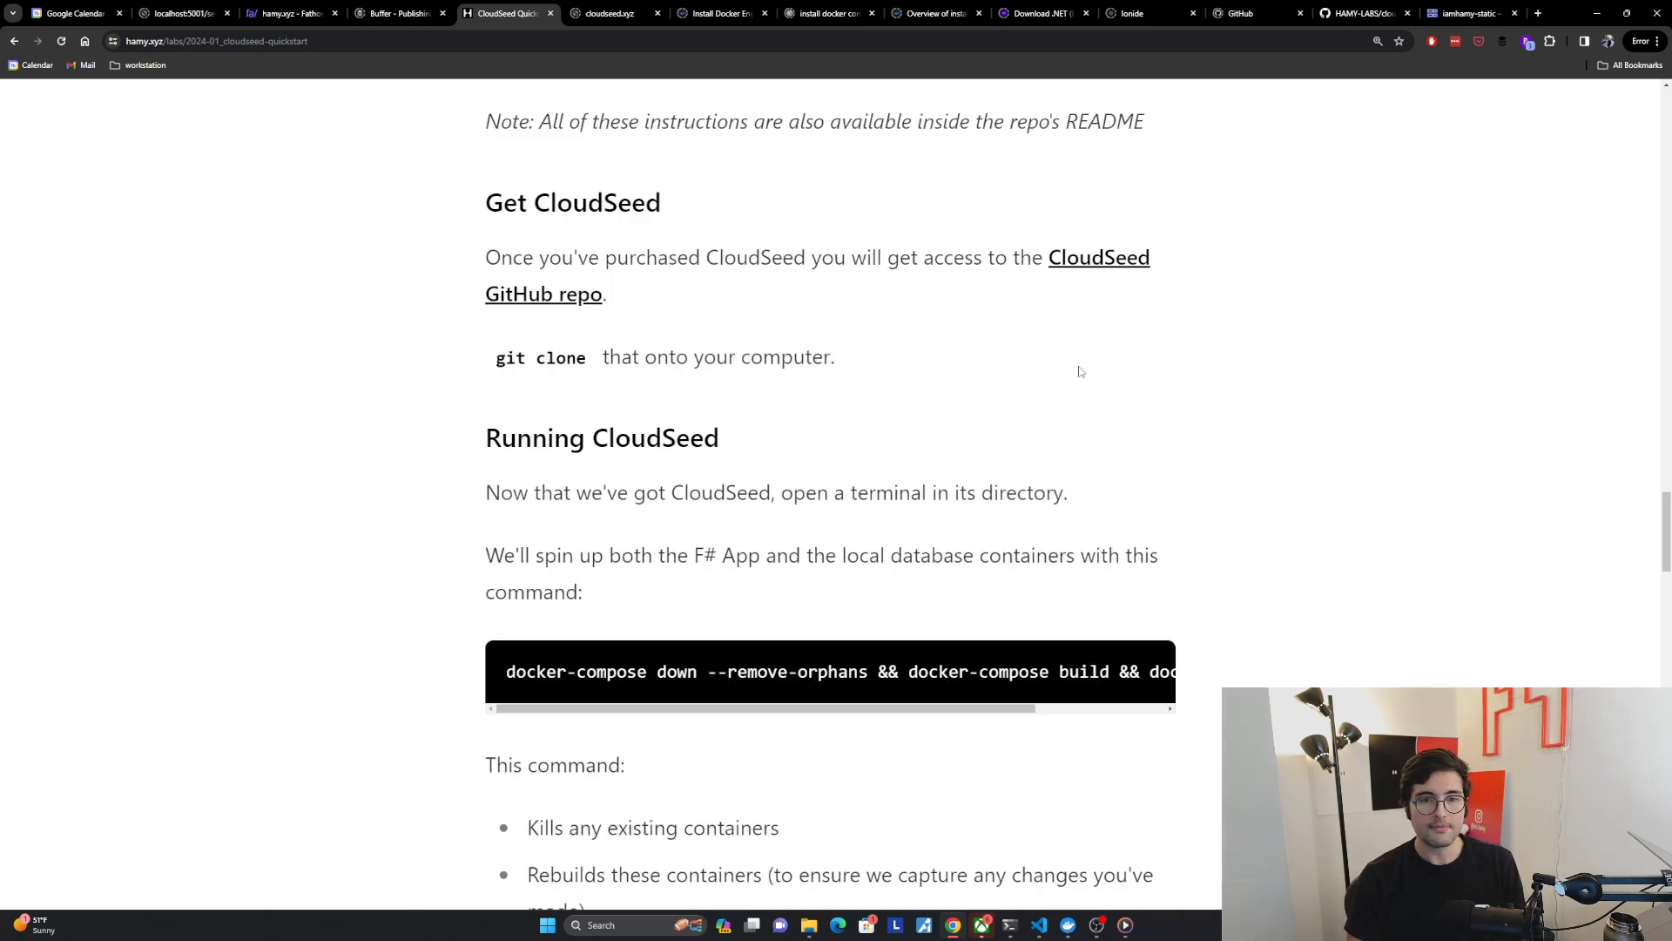
scroll("down", 3)
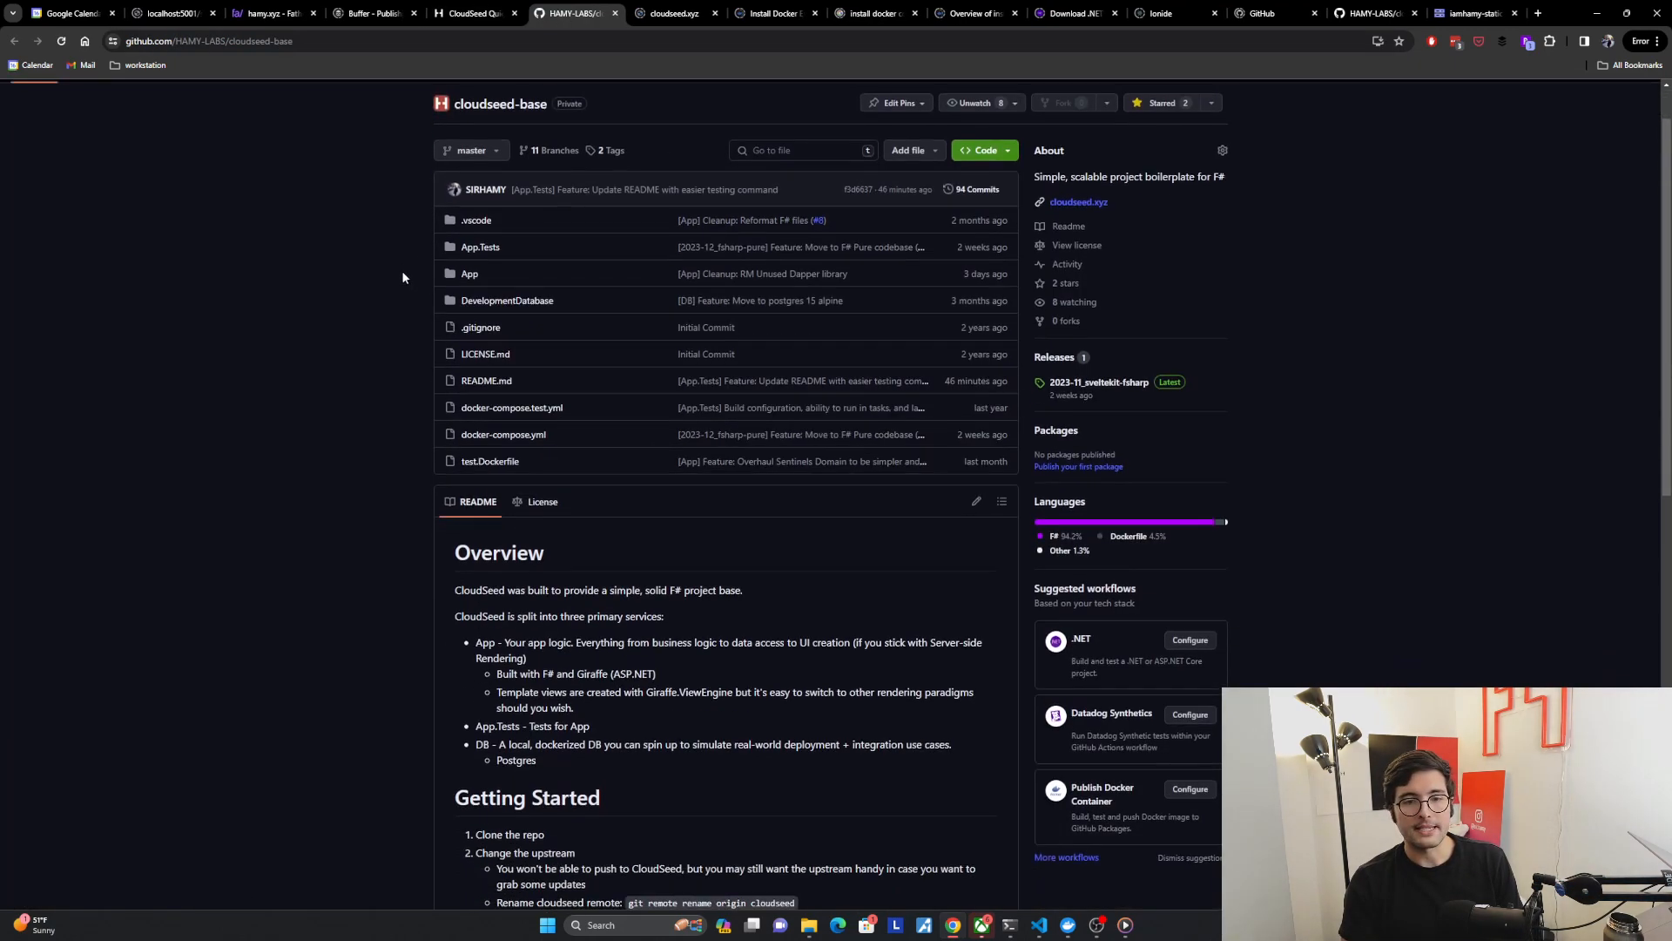
scroll("down", 3)
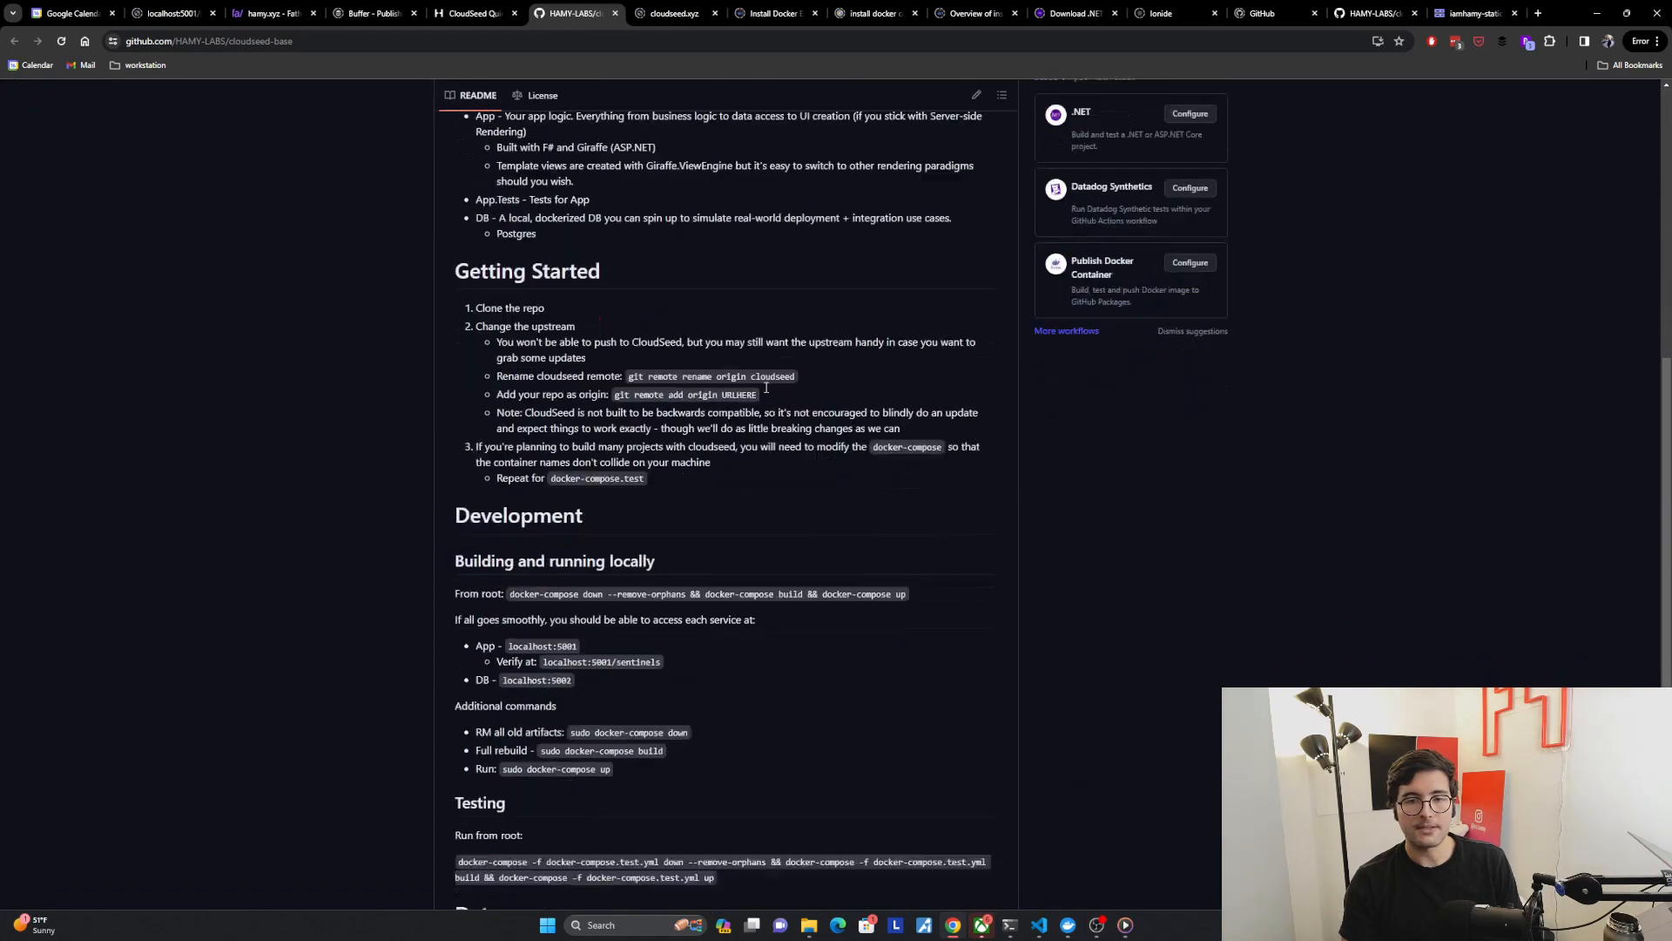
scroll("up", 3)
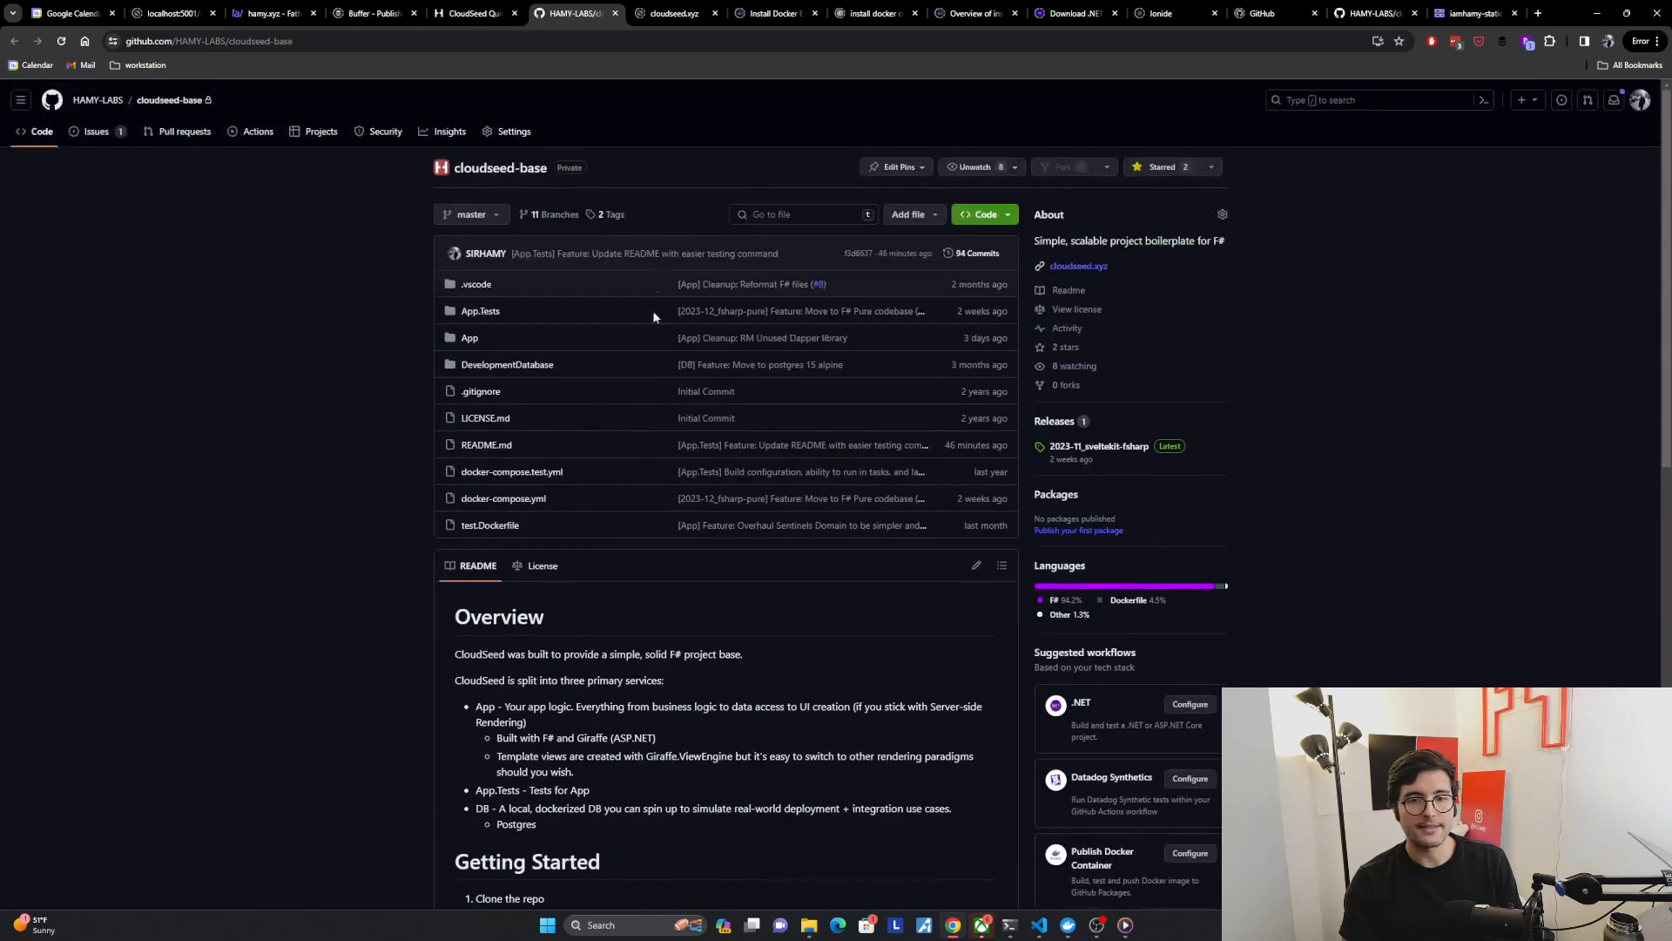
left_click(474, 13)
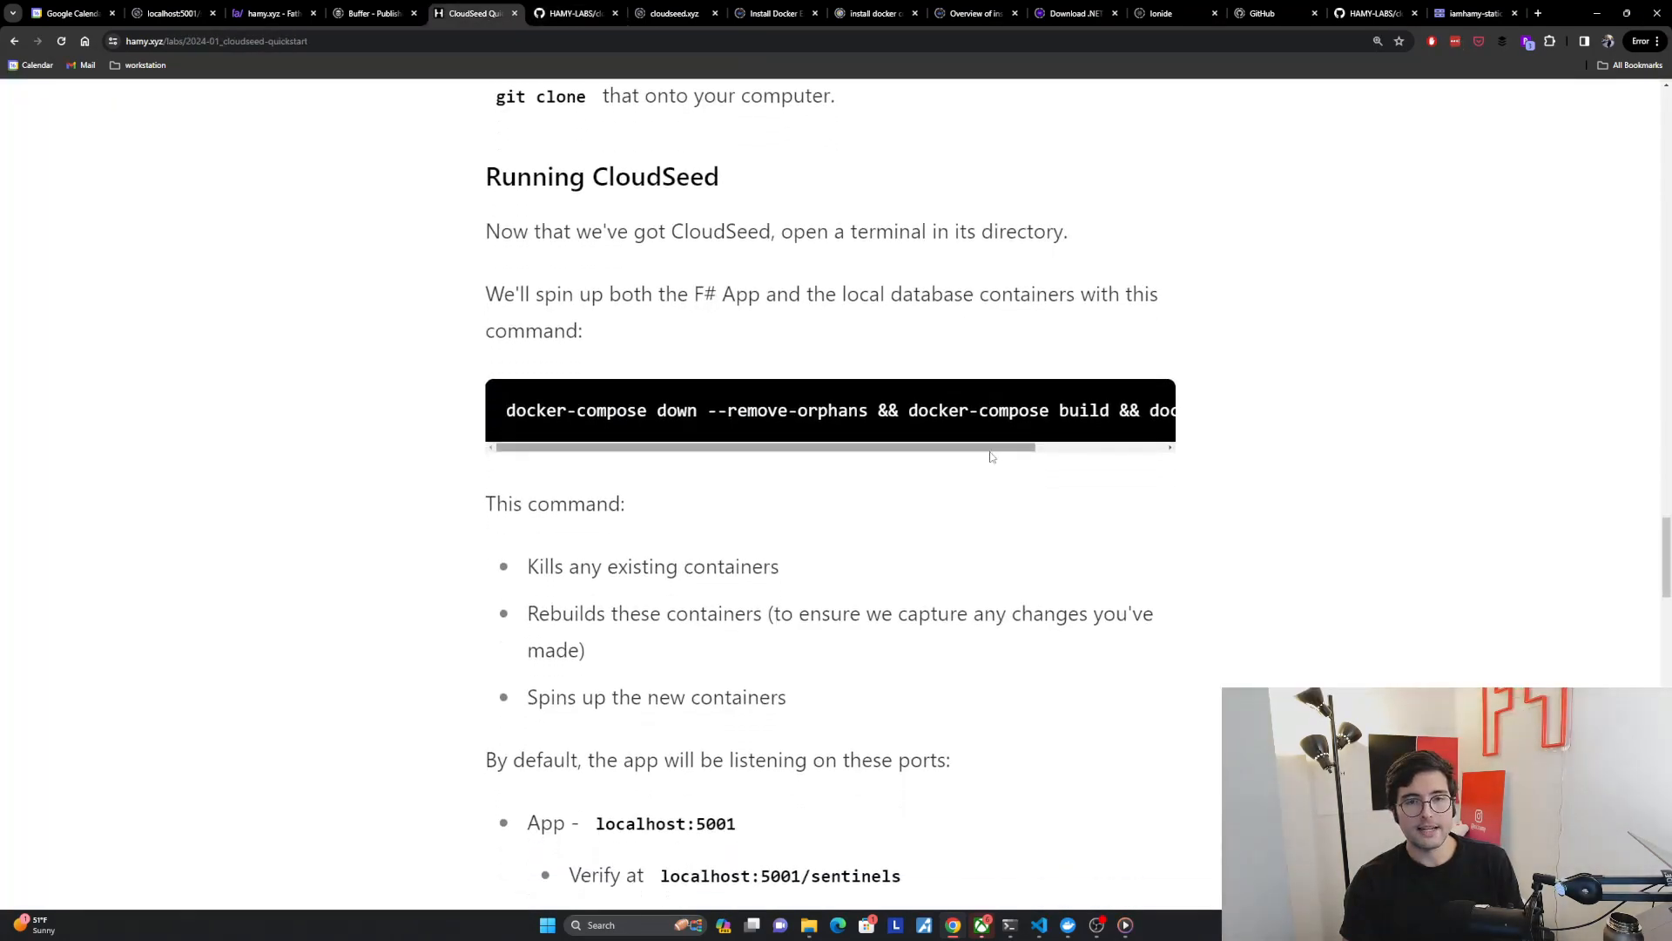
- Select the docker-compose down, build and up command in the quickstart code block
scroll("down", 3)
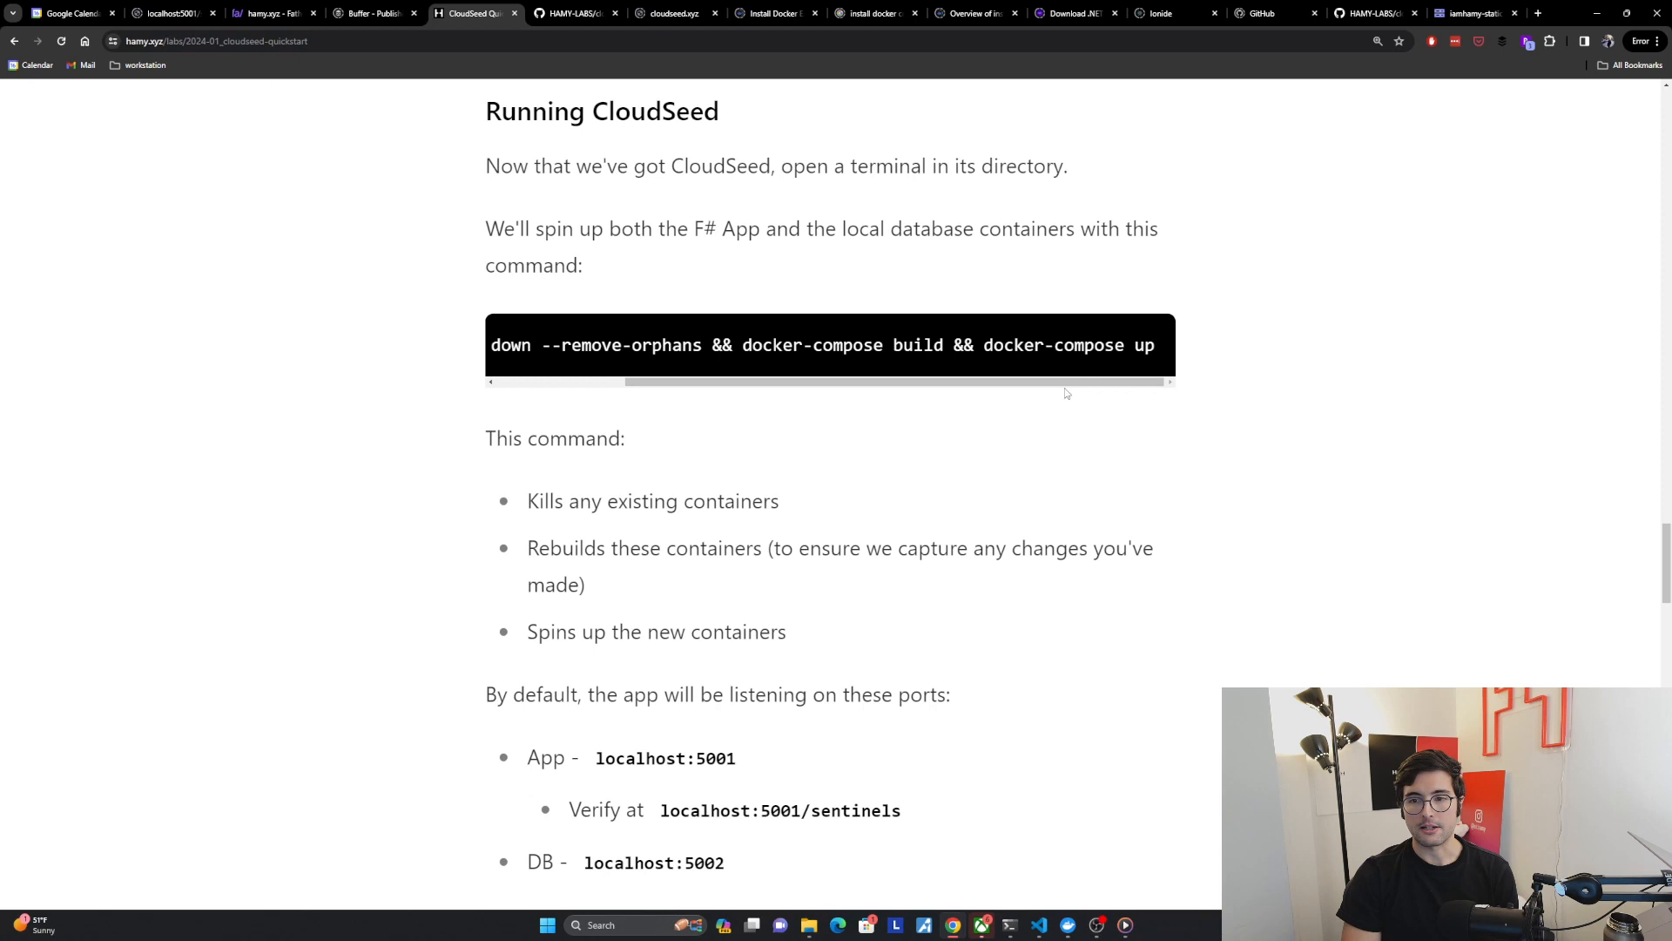
scroll("left", 3)
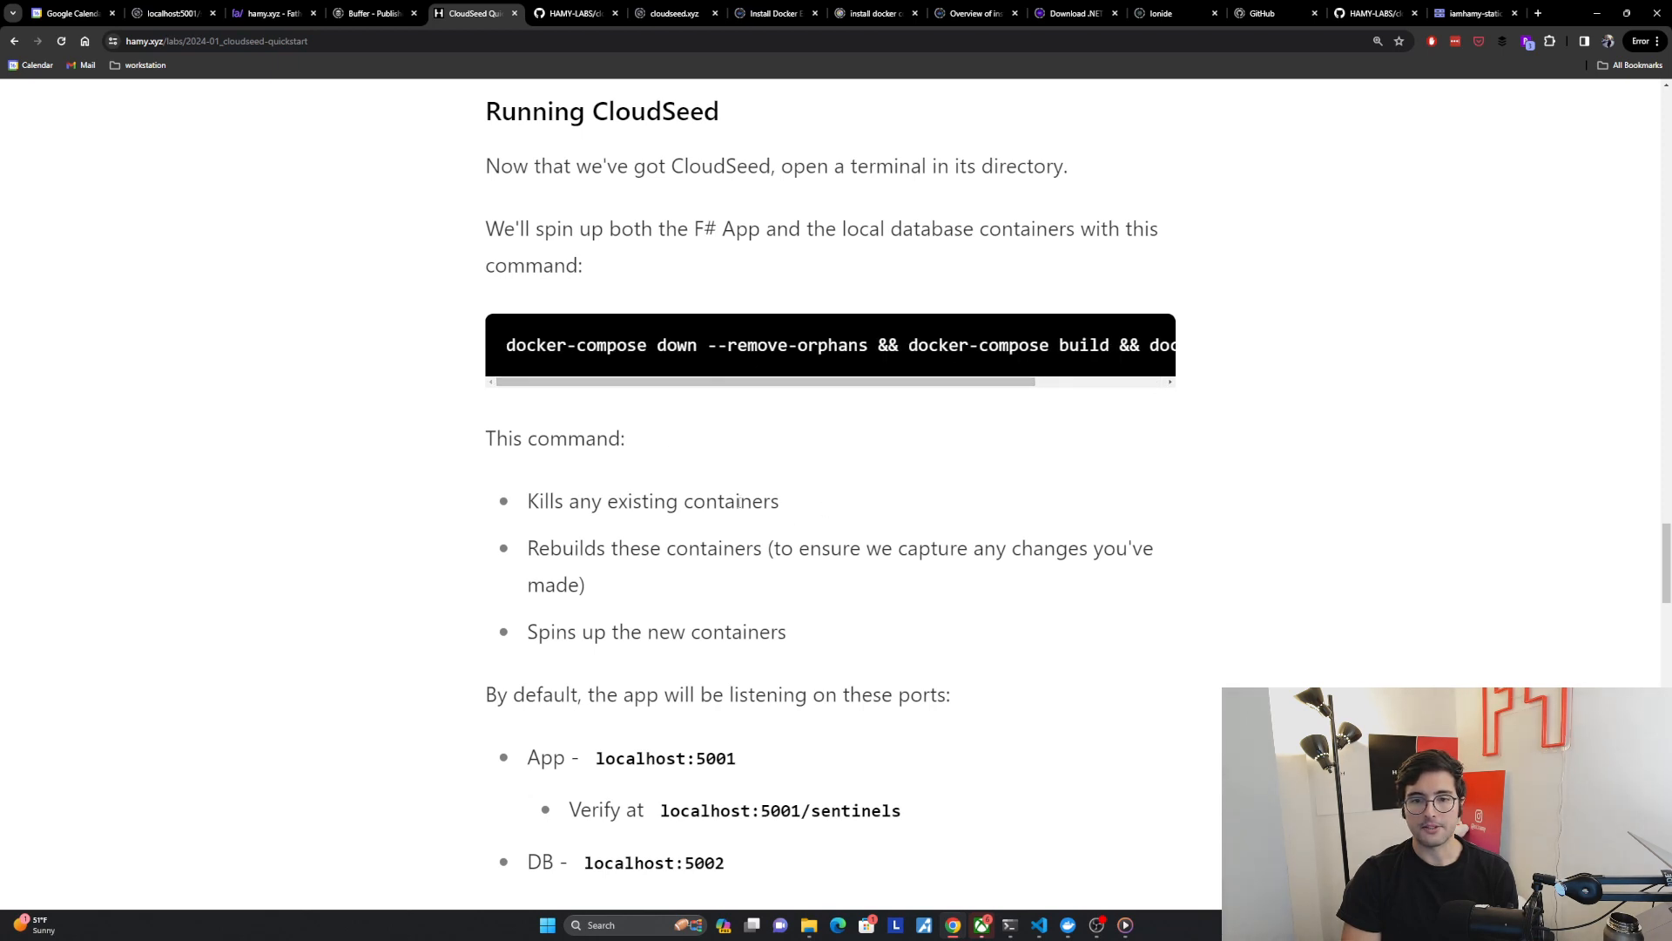
double_click(651, 500)
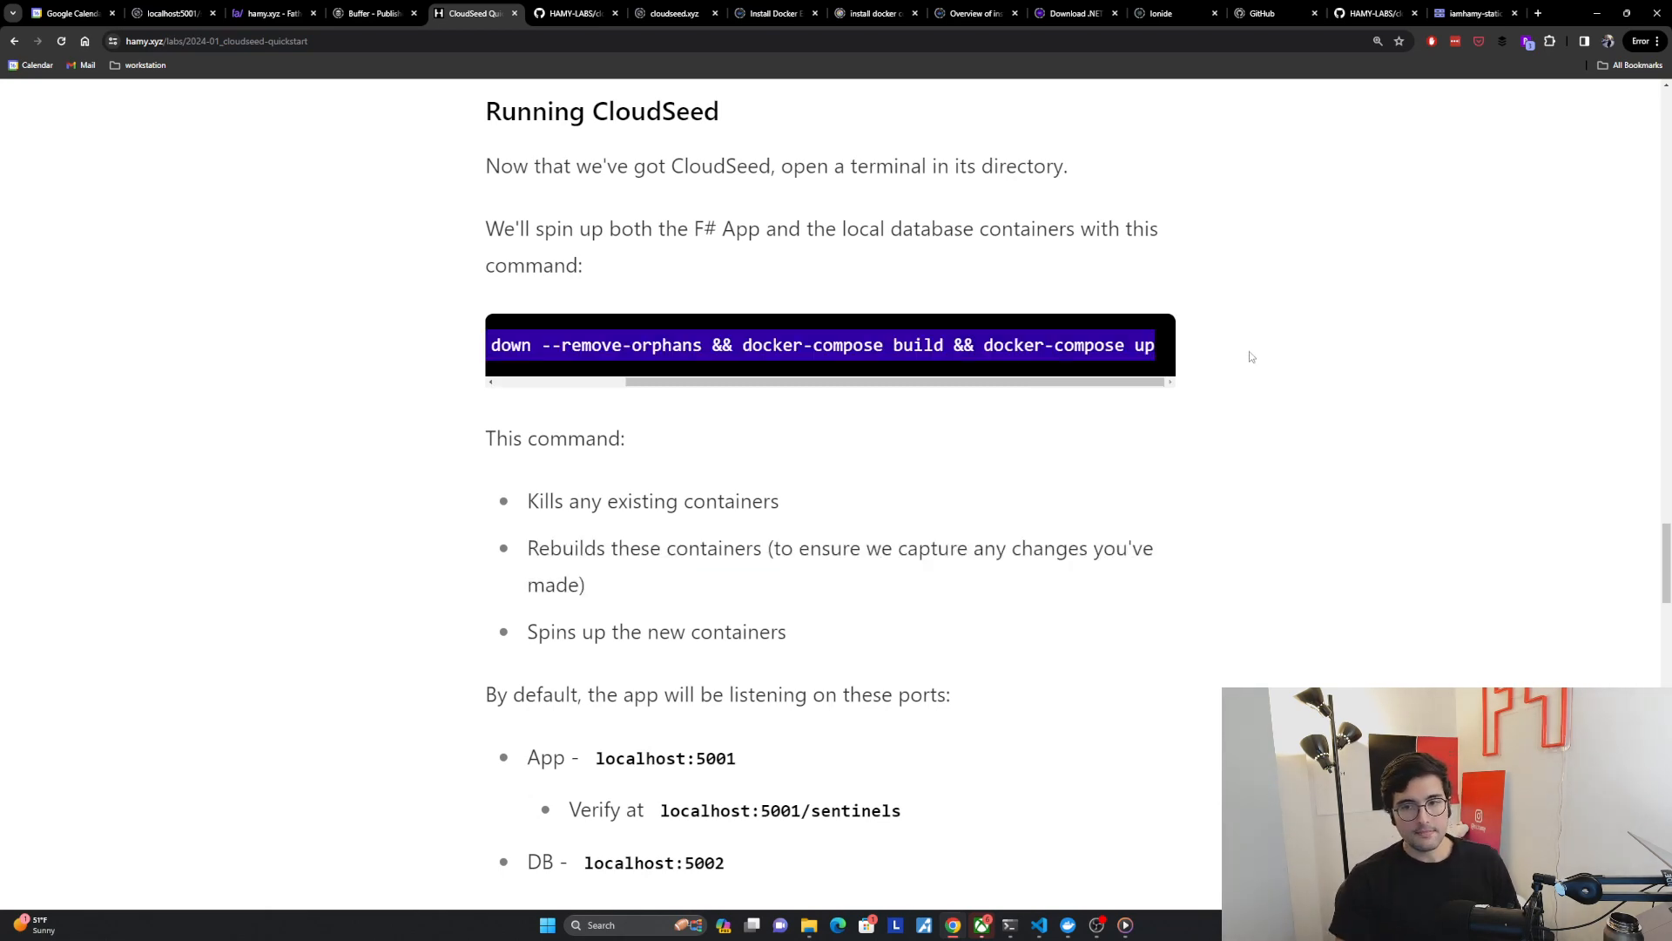
left_click(1035, 925)
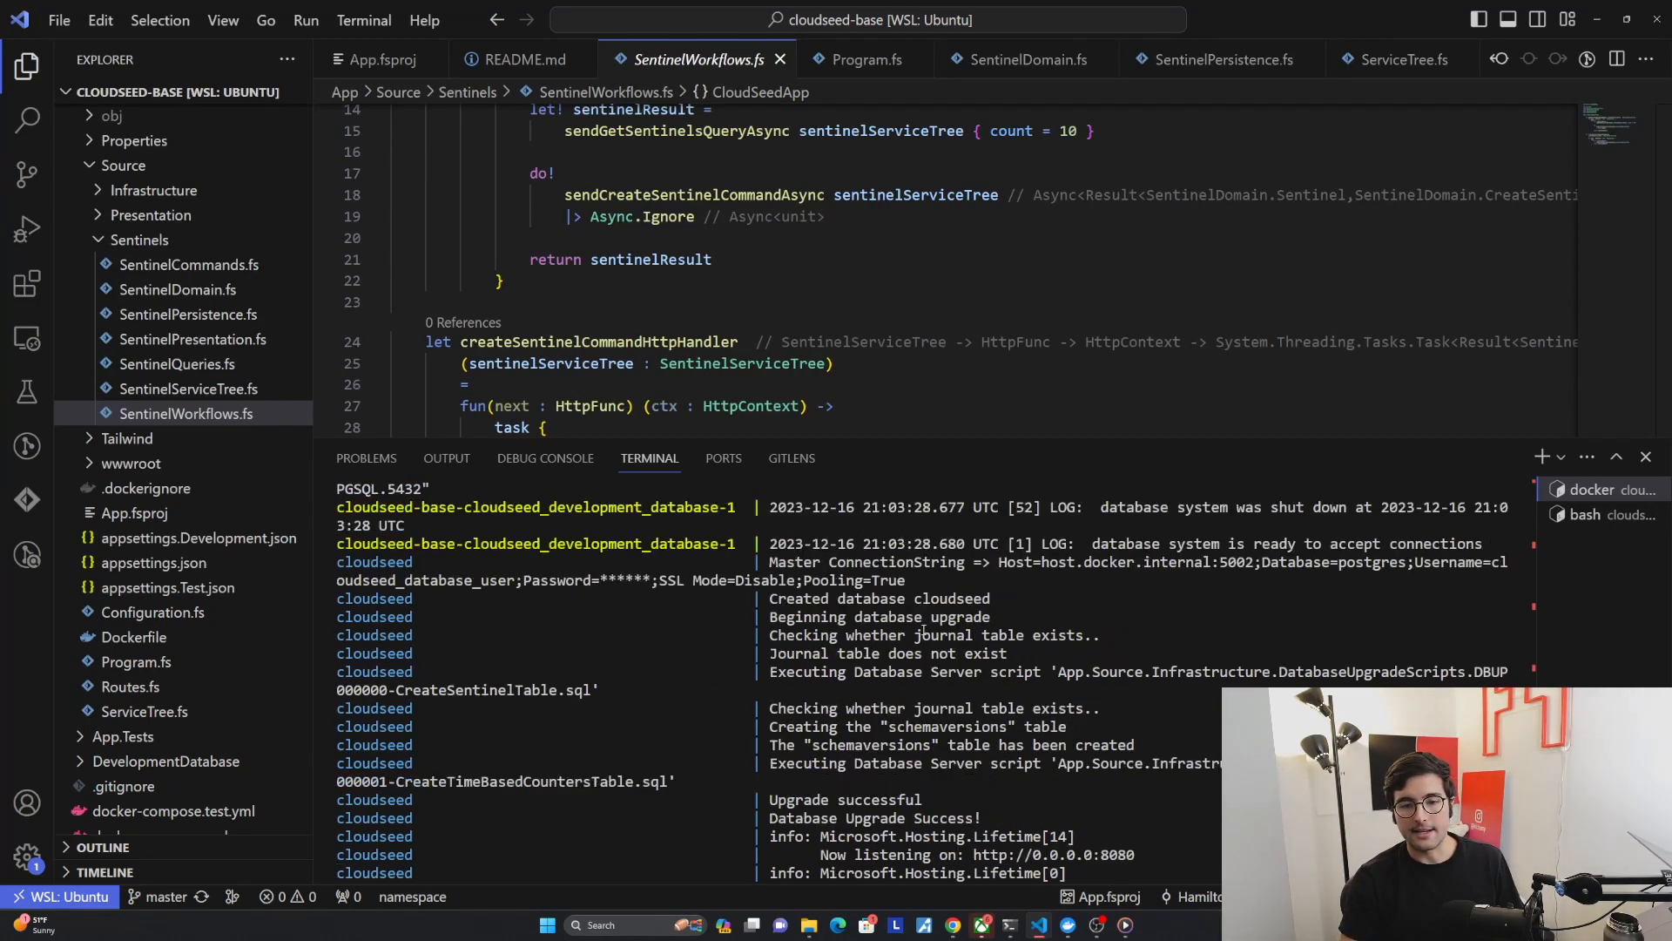
- Scroll through the CloudSeed container output in the VS Code terminal
scroll("down", 3)
type("localhost:5001/se")
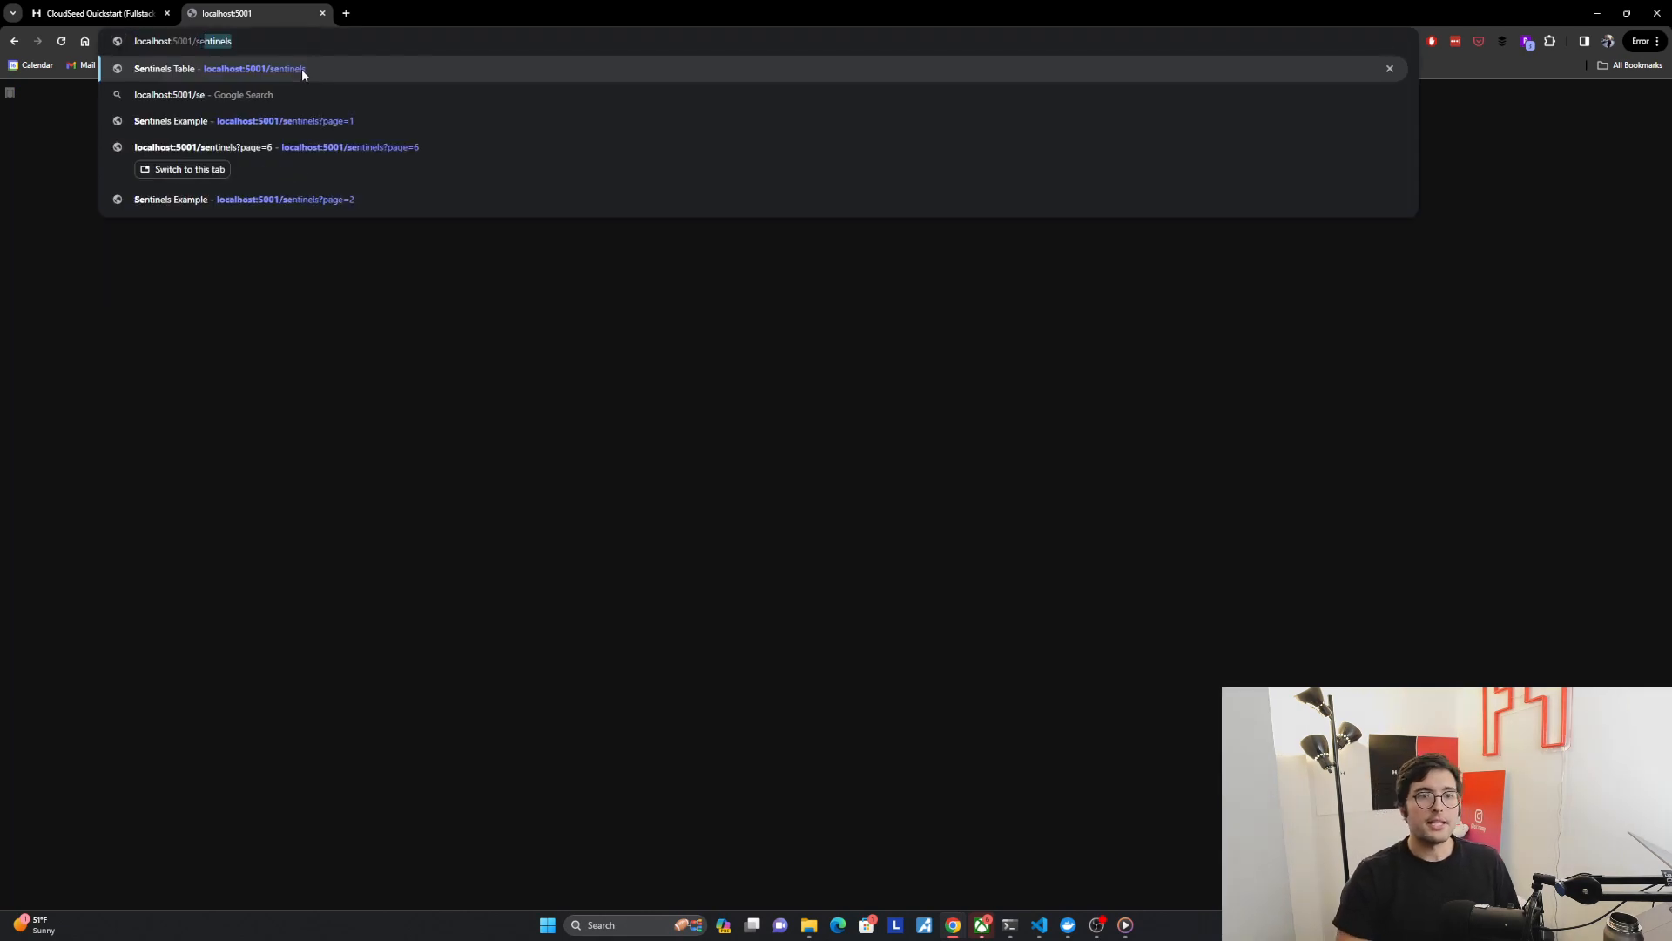
- Open localhost:5001/sentinels and reload it twice to add more sentinel rows
left_click(256, 68)
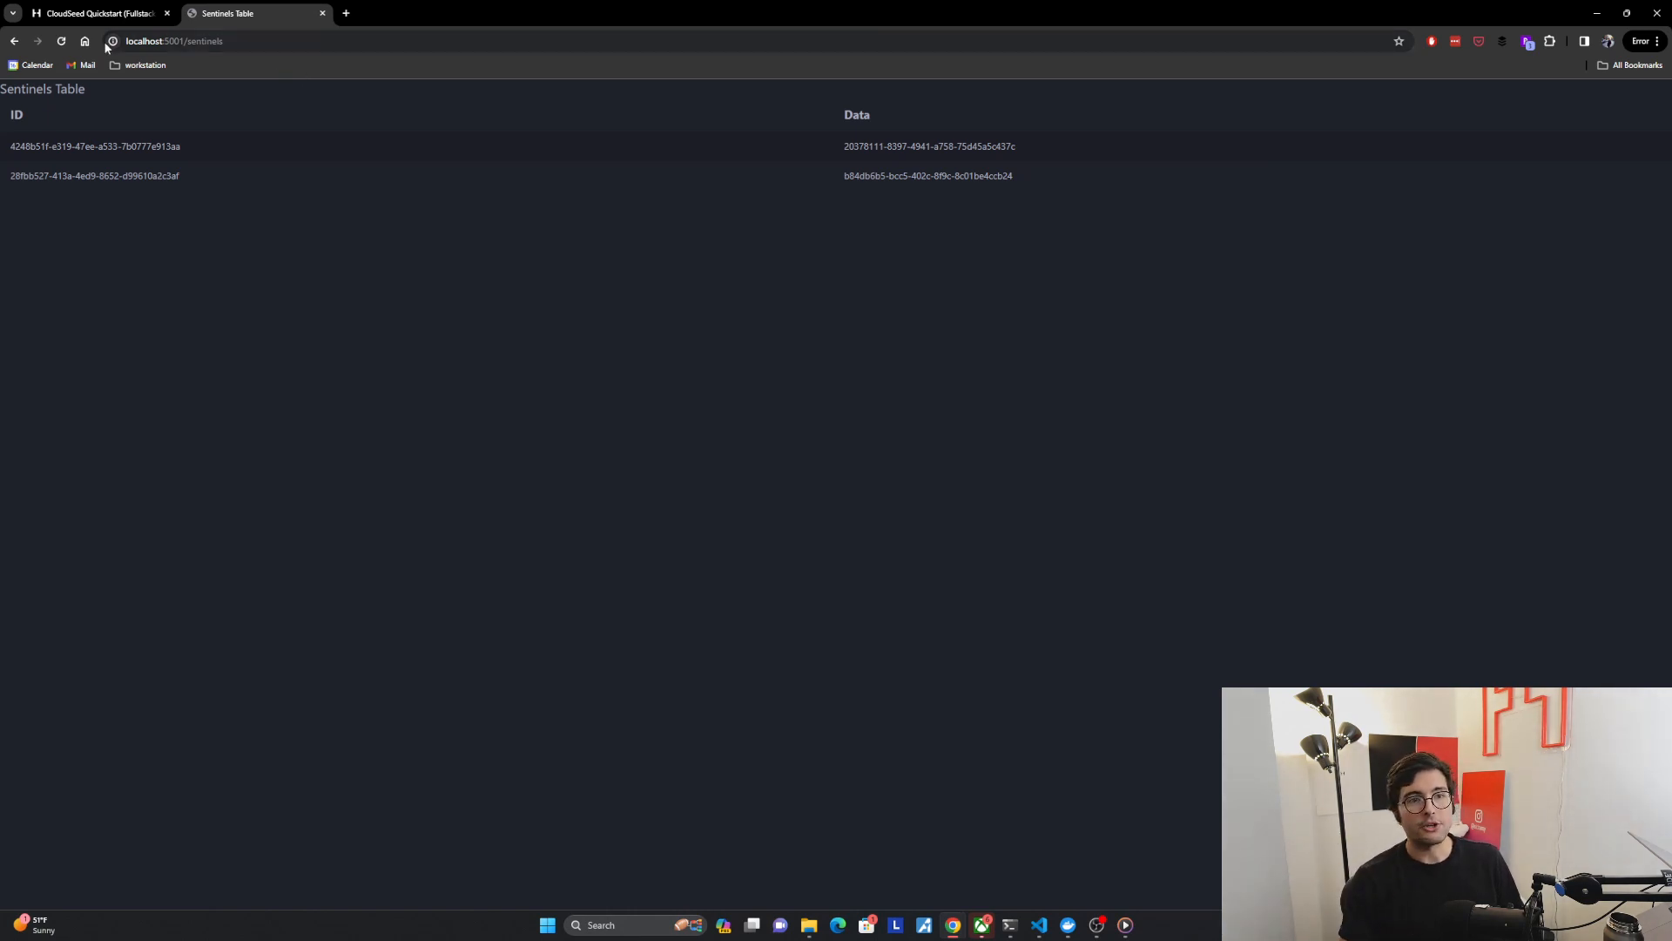
left_click(61, 41)
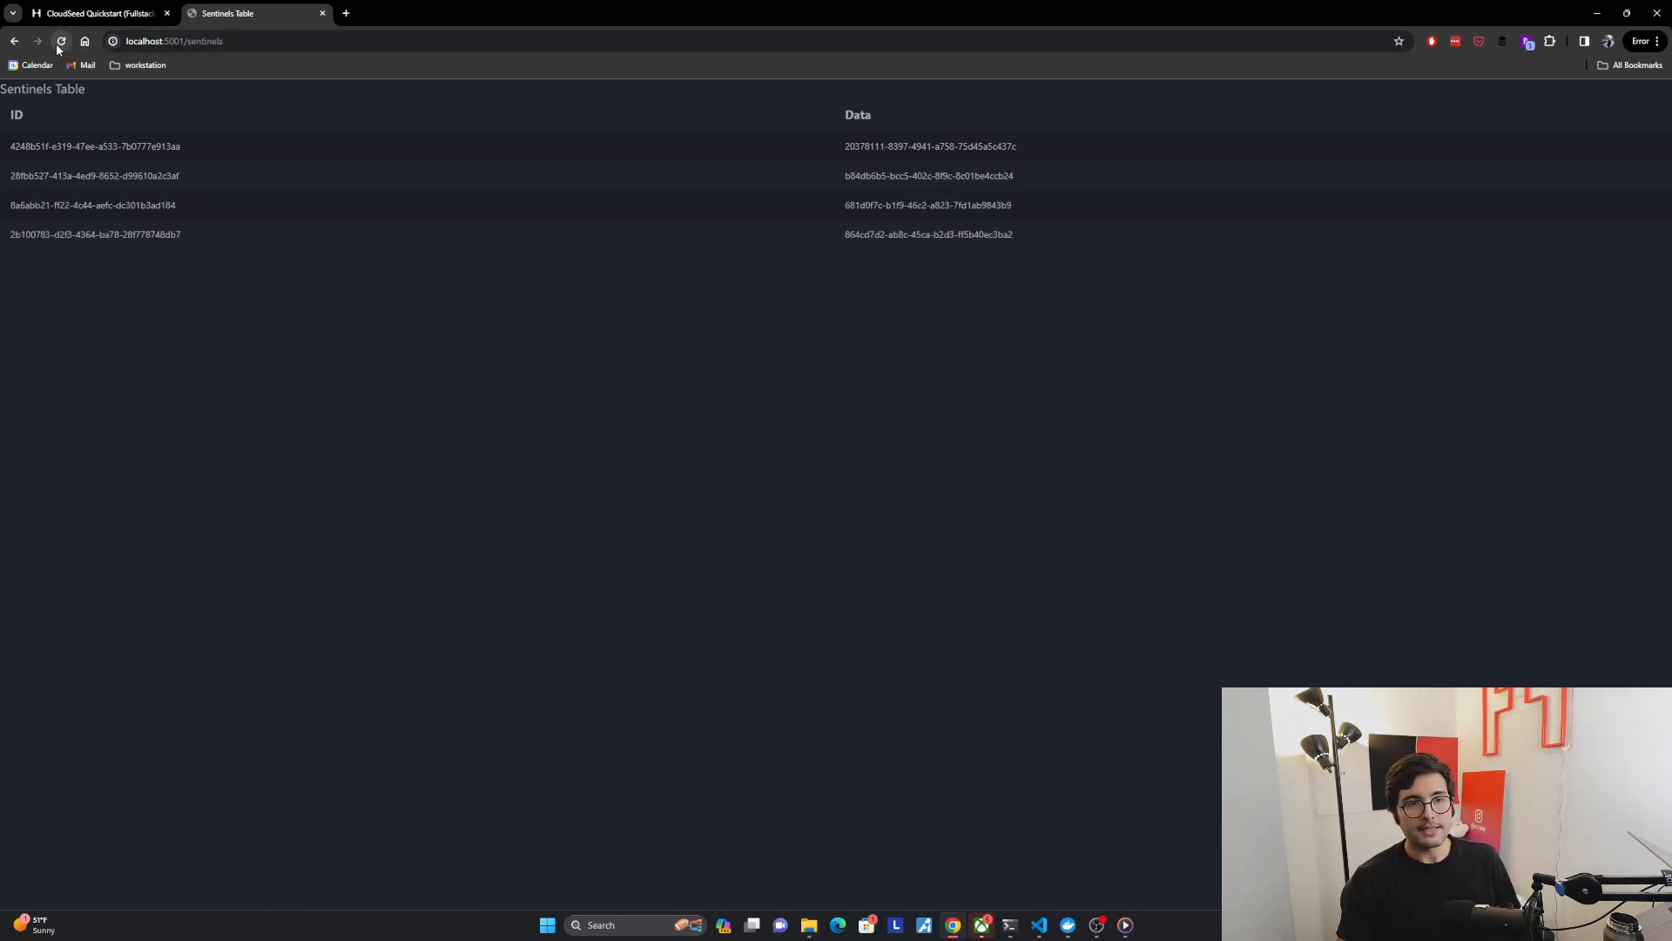
left_click(61, 41)
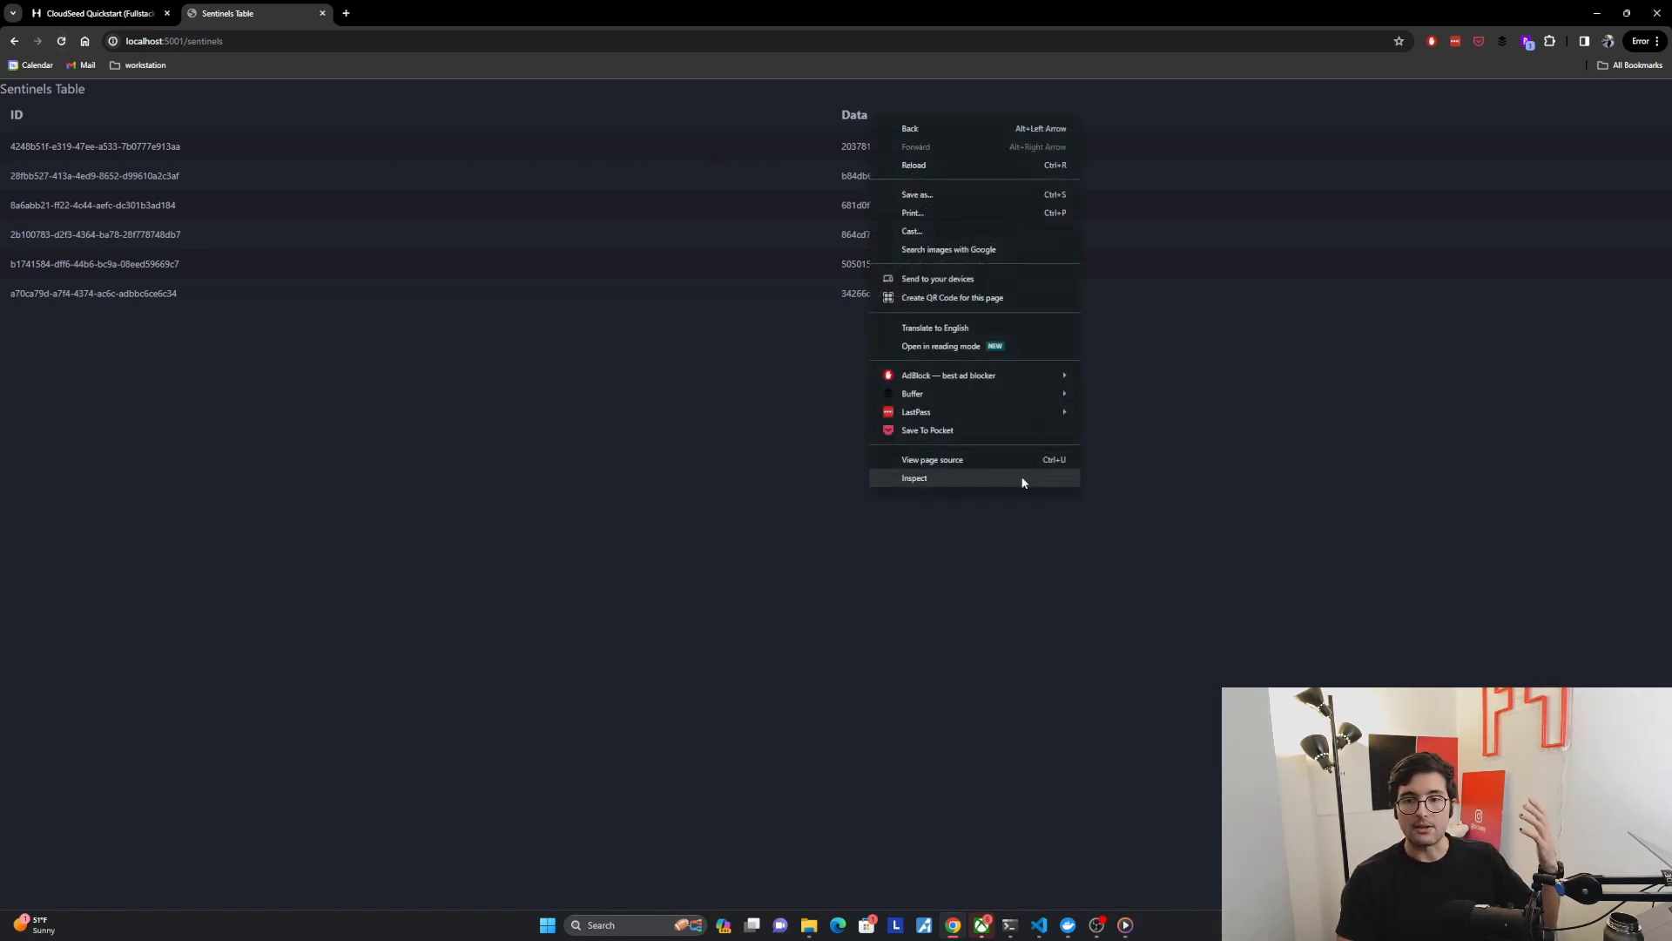
- Inspect the page's head element for linked stylesheets, then return to the quickstart post
left_click(914, 479)
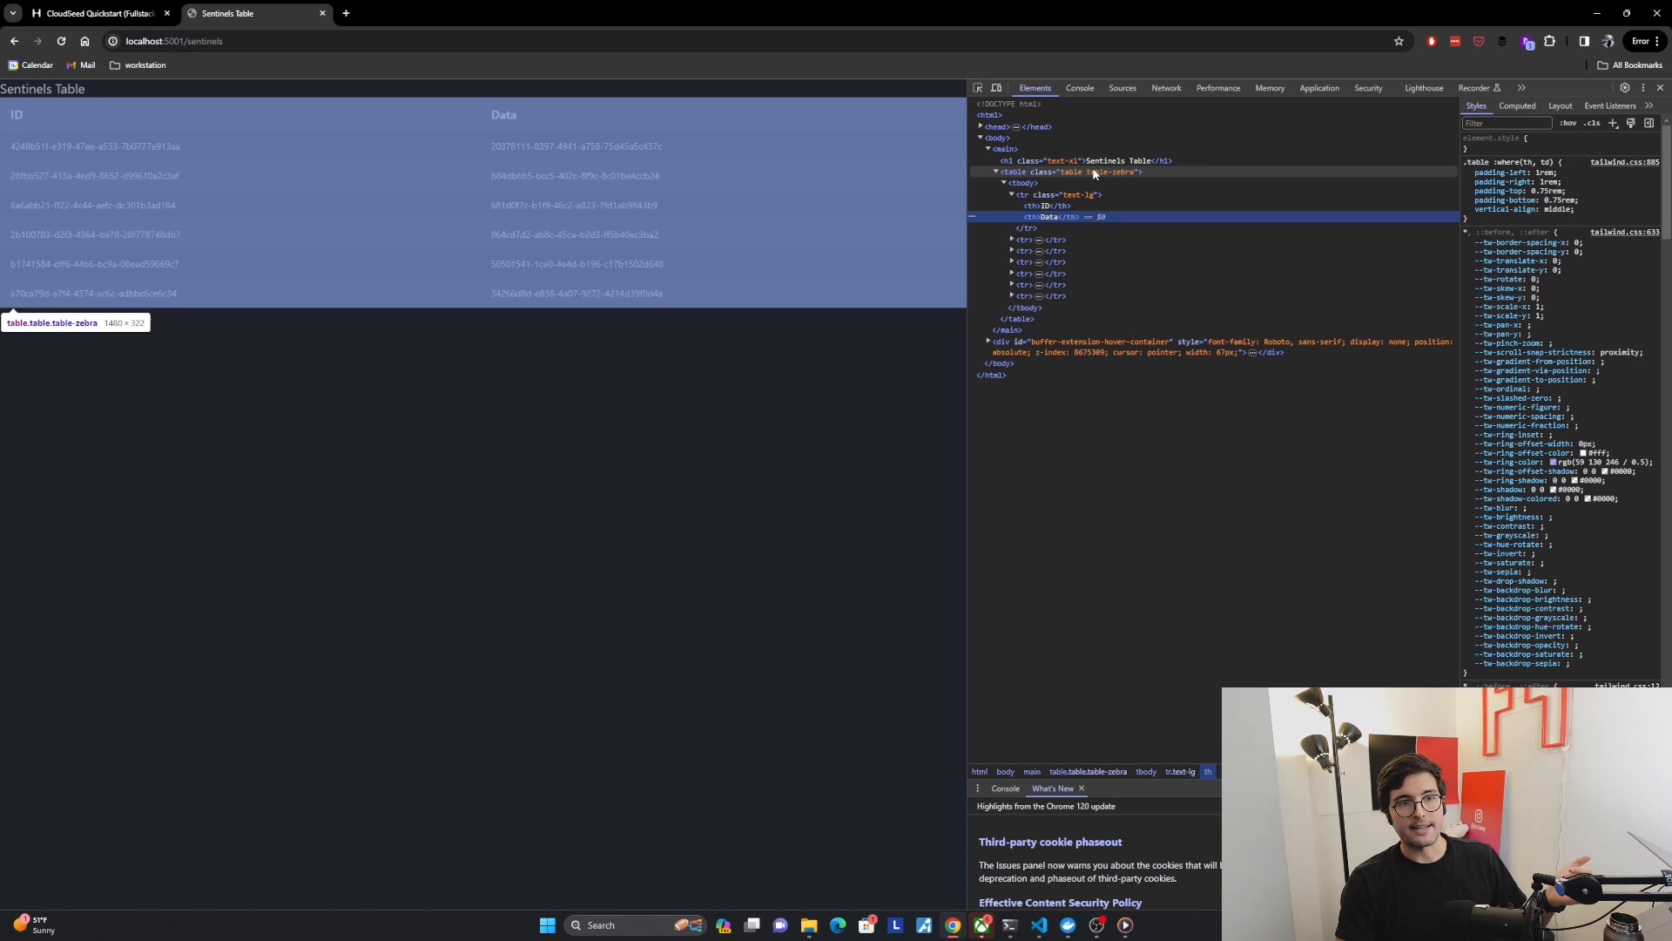
left_click(984, 125)
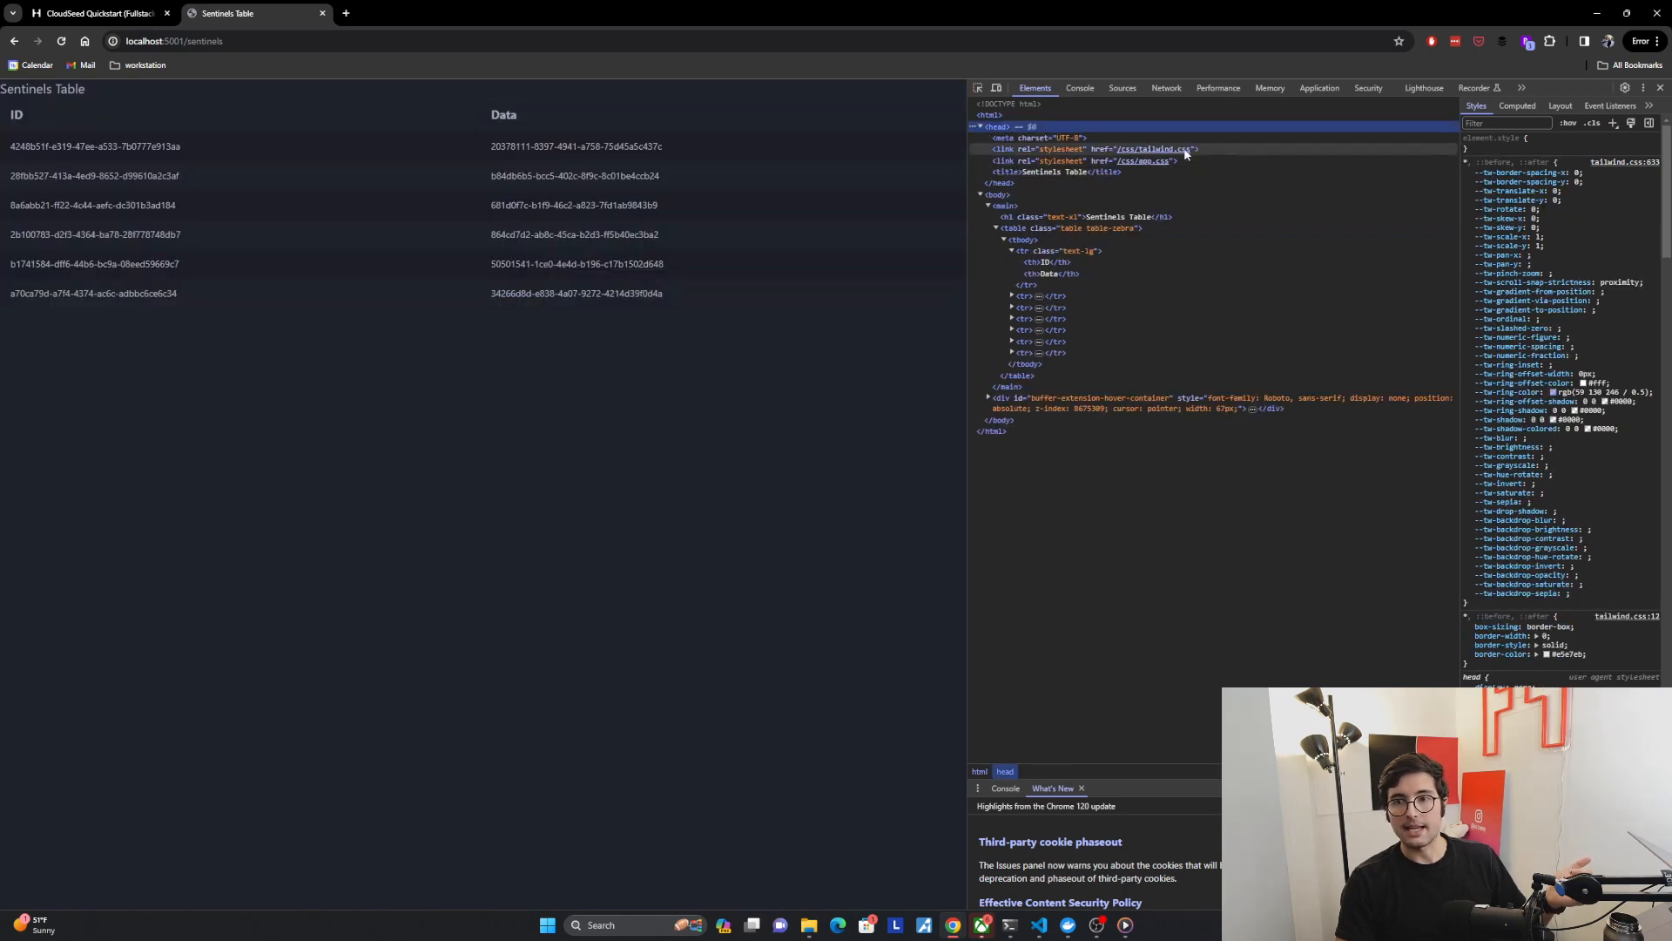
mouse_move(441, 118)
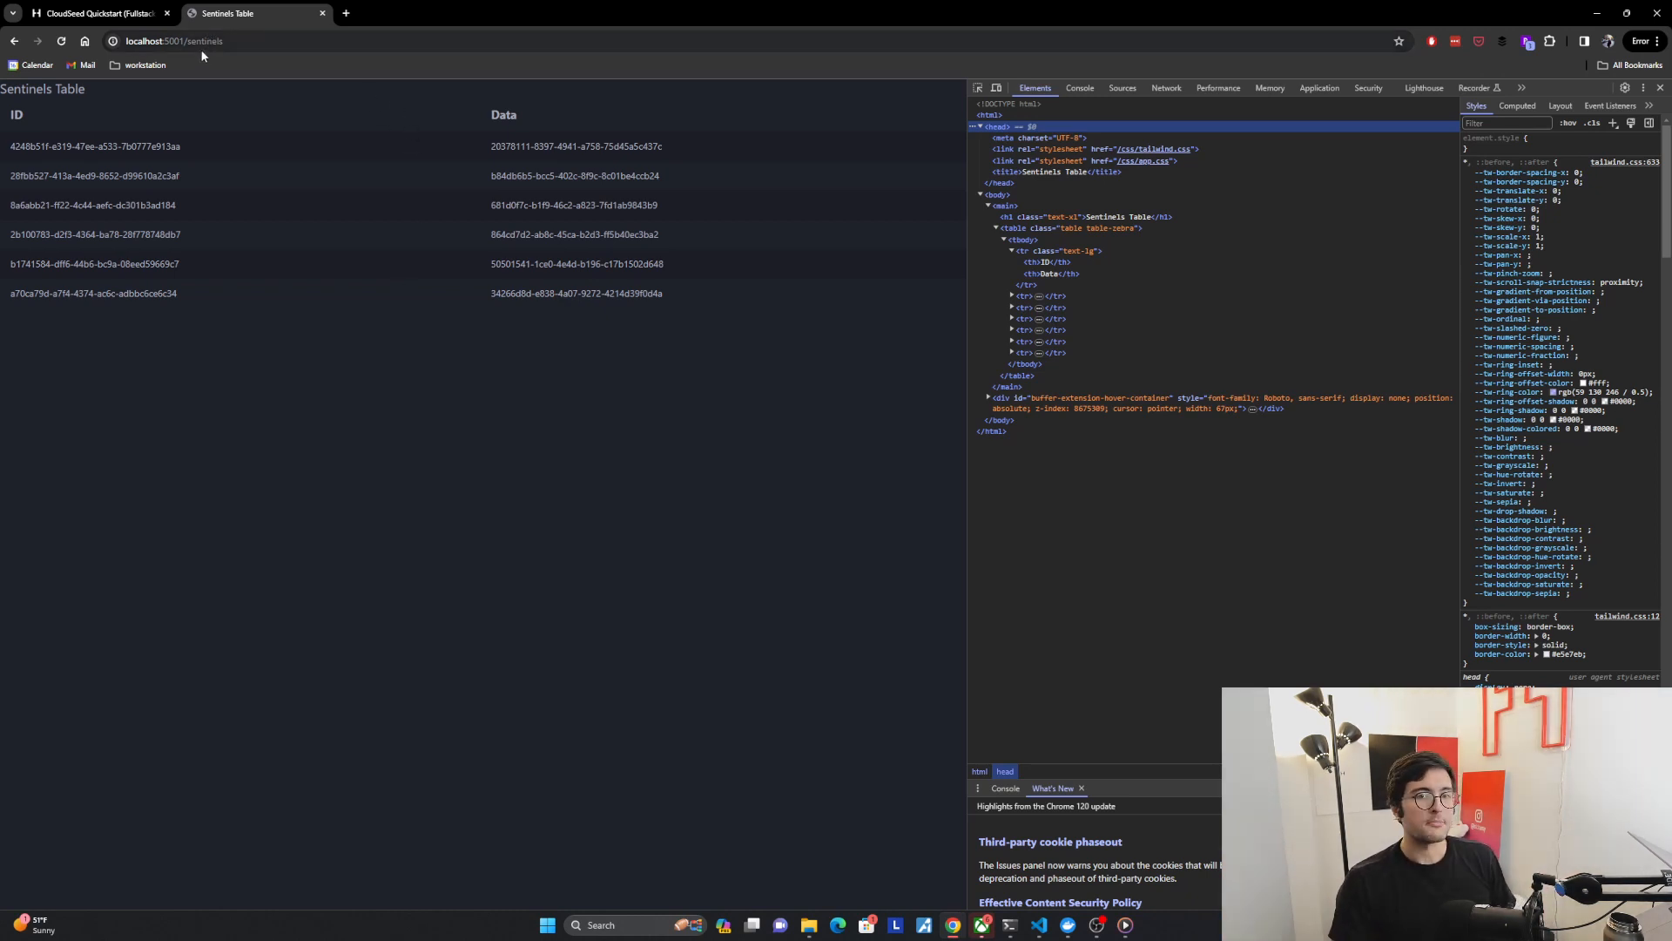
left_click(95, 13)
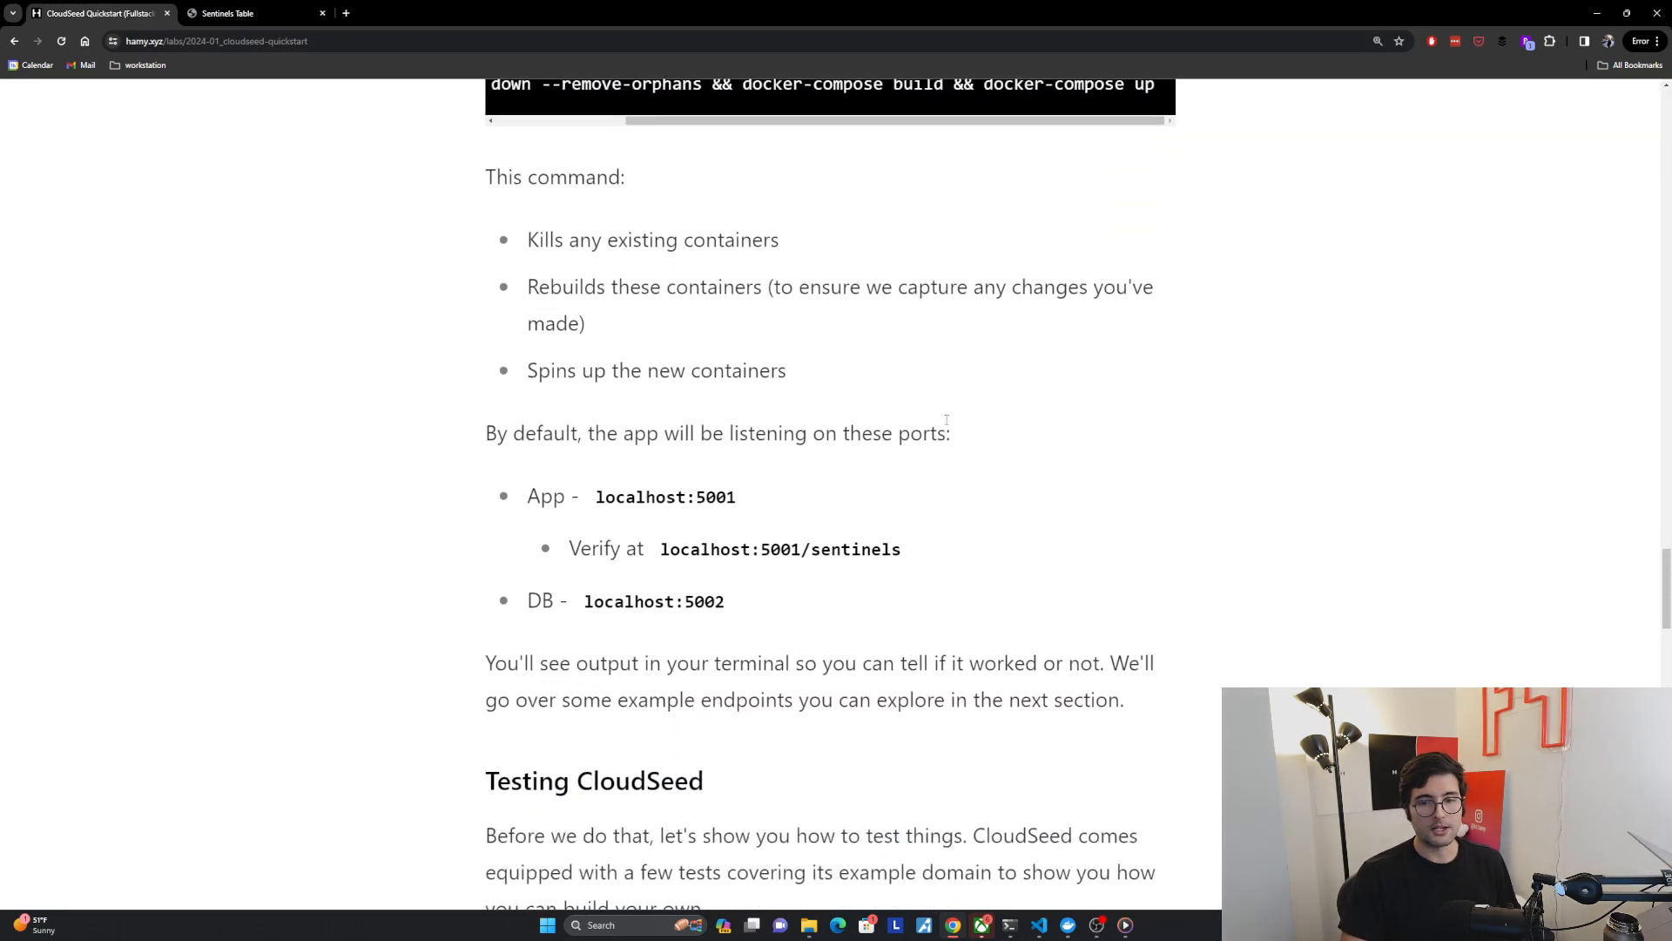
mouse_move(743, 498)
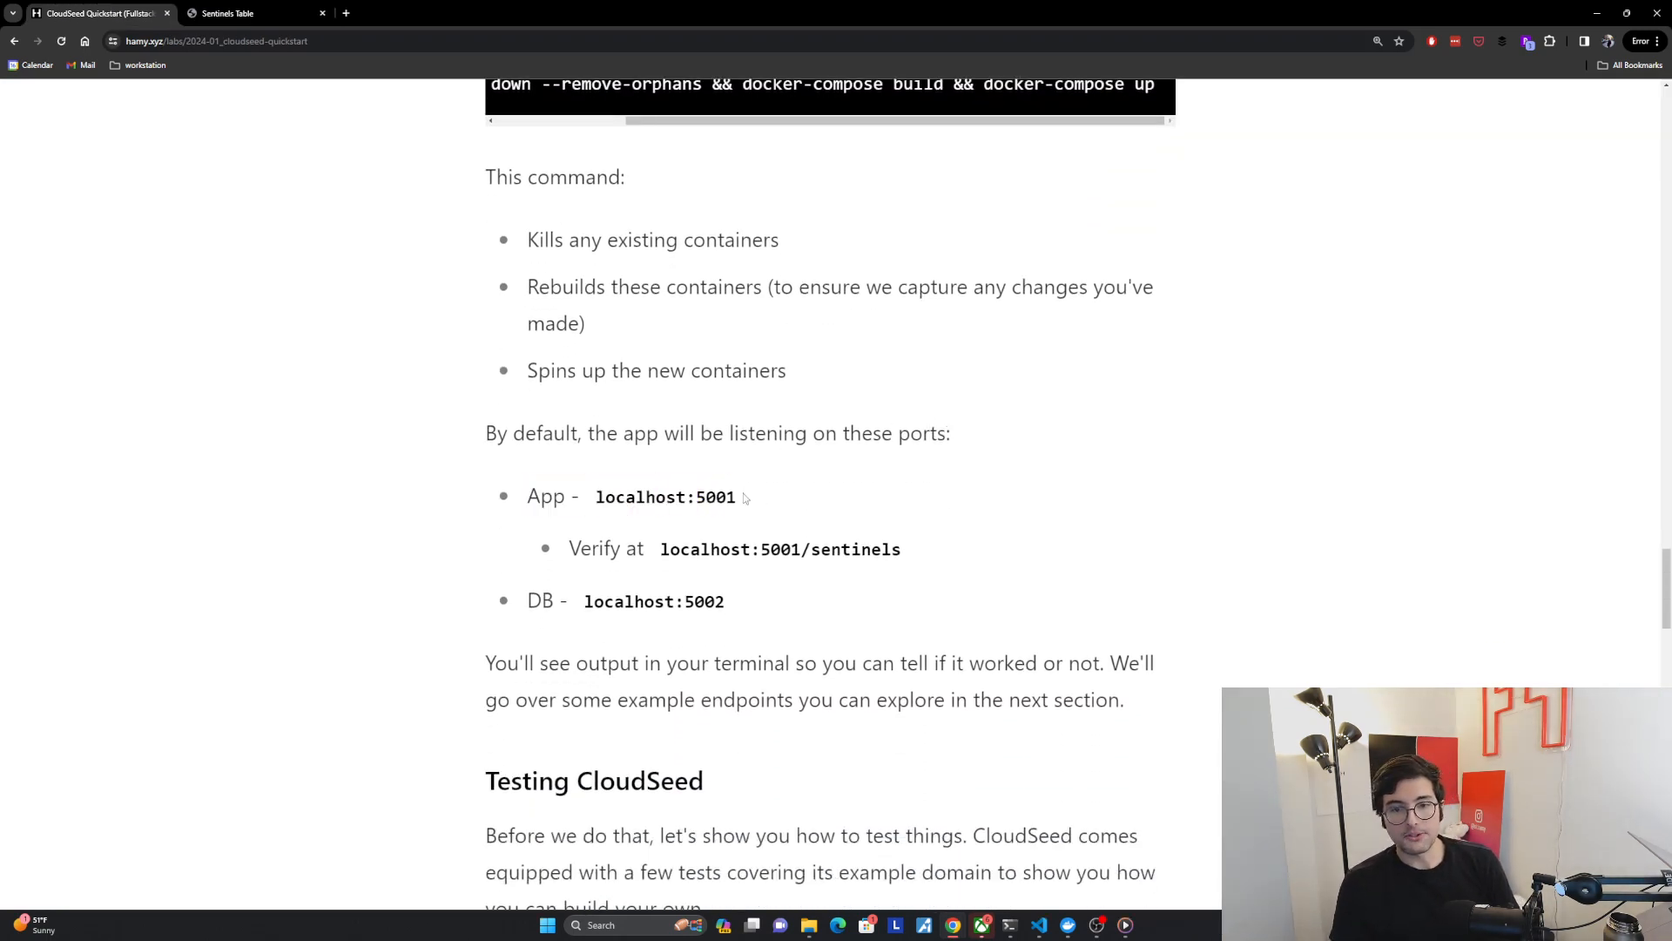
- Highlight the /sentinels path and the localhost:5002 database port in the quickstart post
double_click(665, 496)
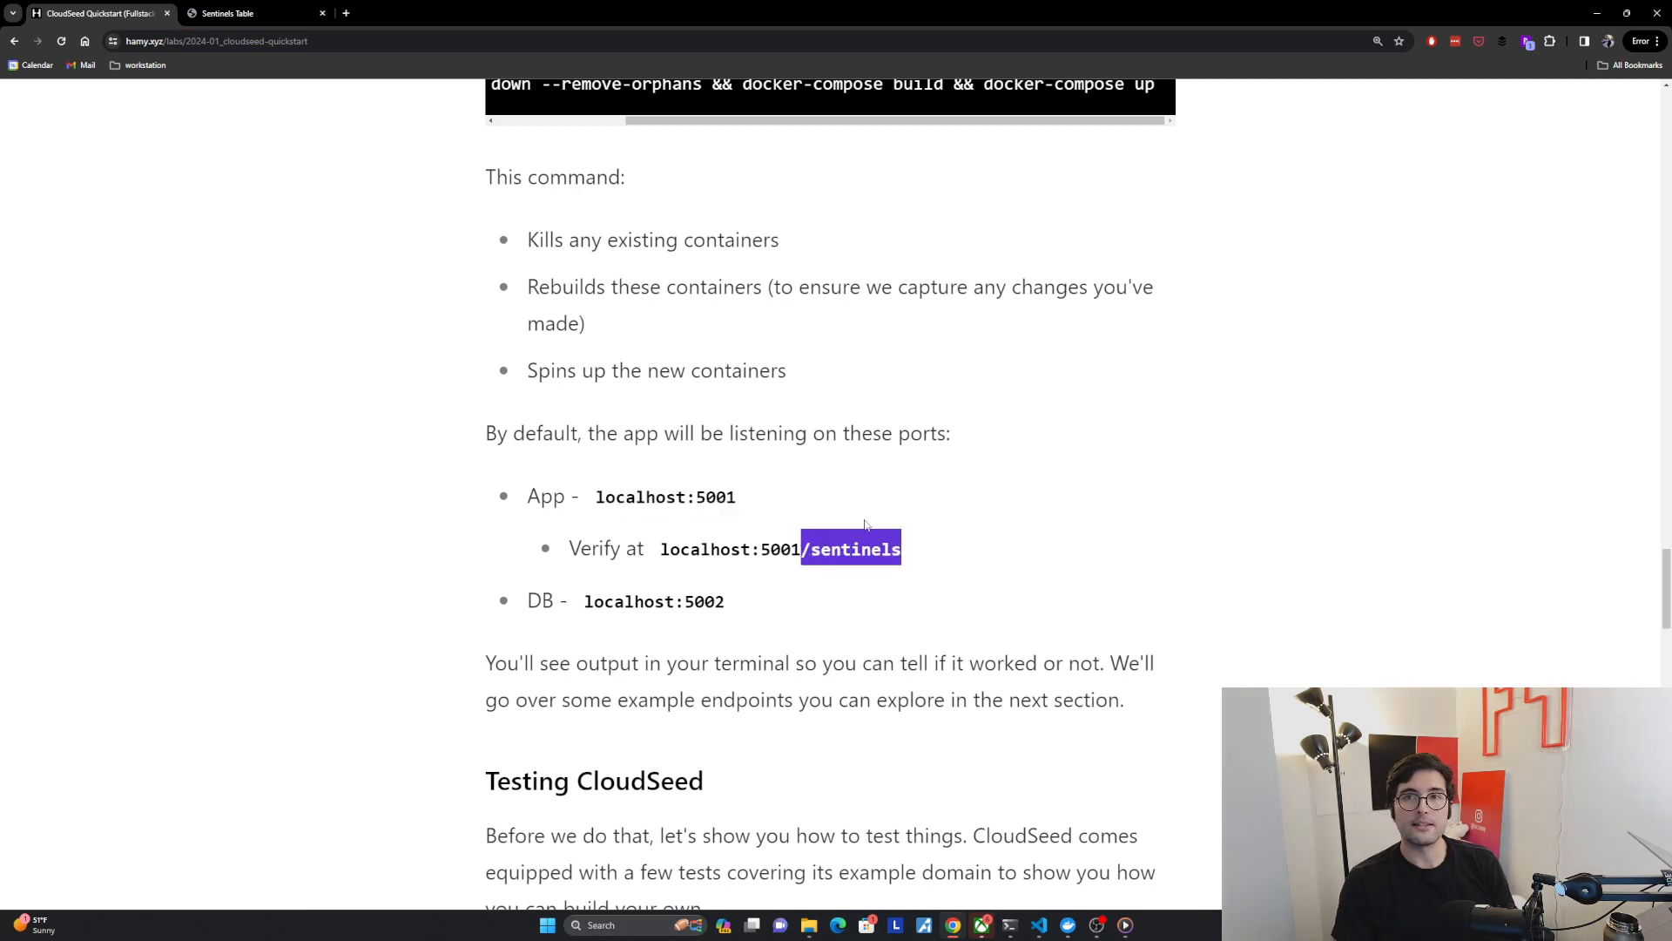
left_click(256, 13)
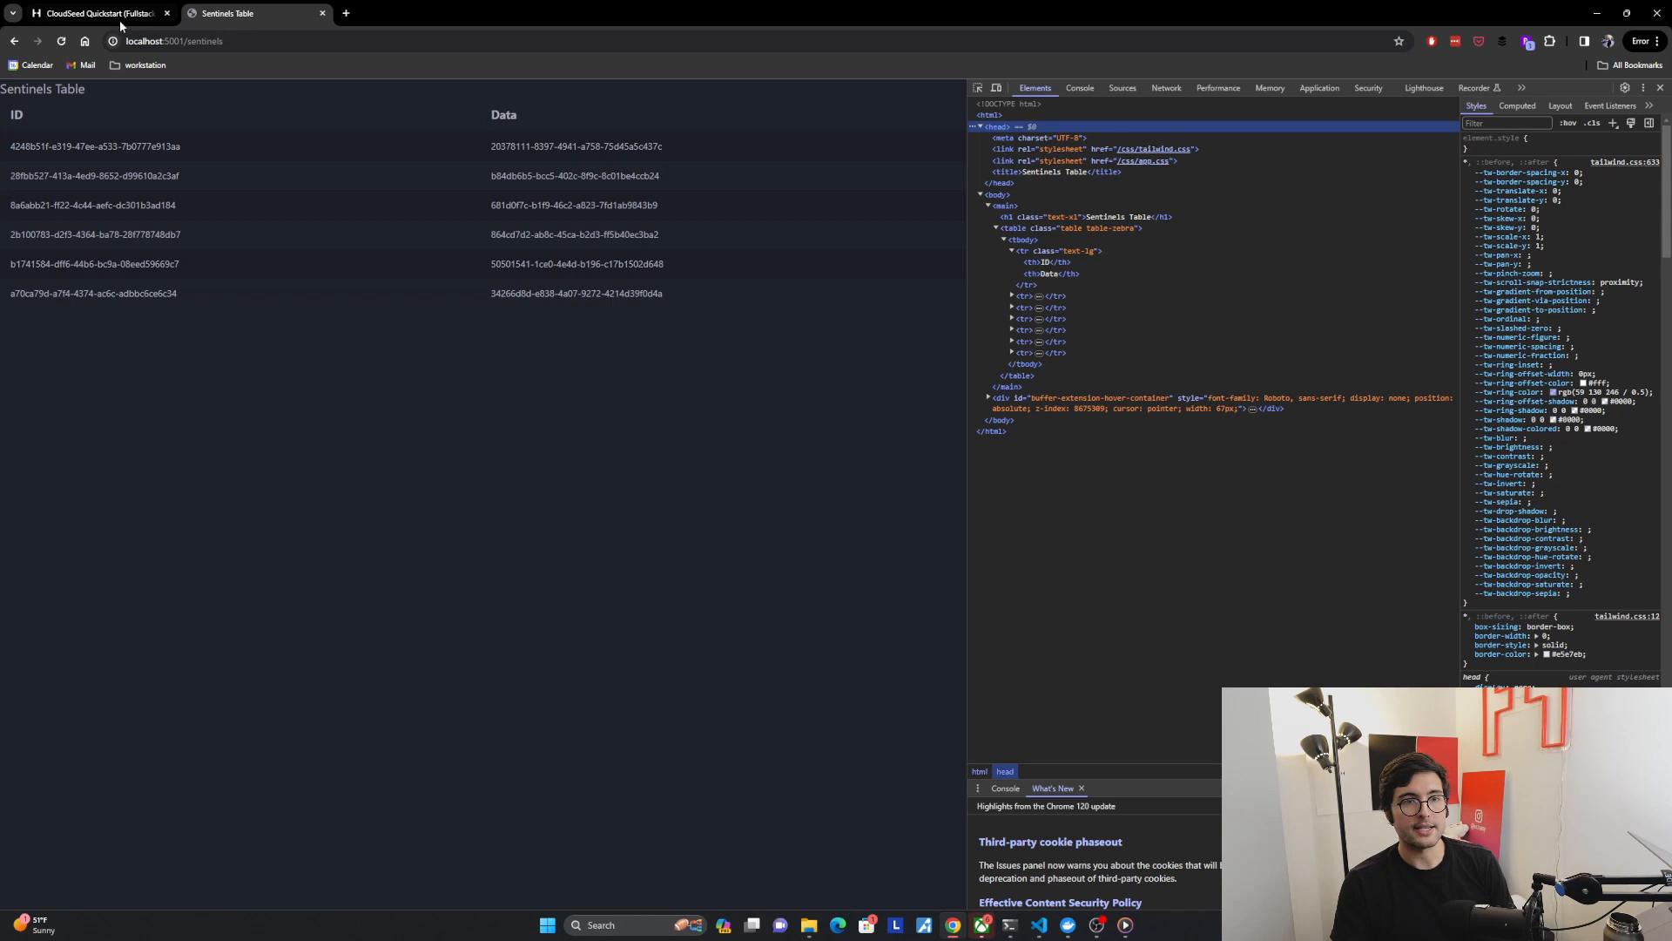
left_click(96, 13)
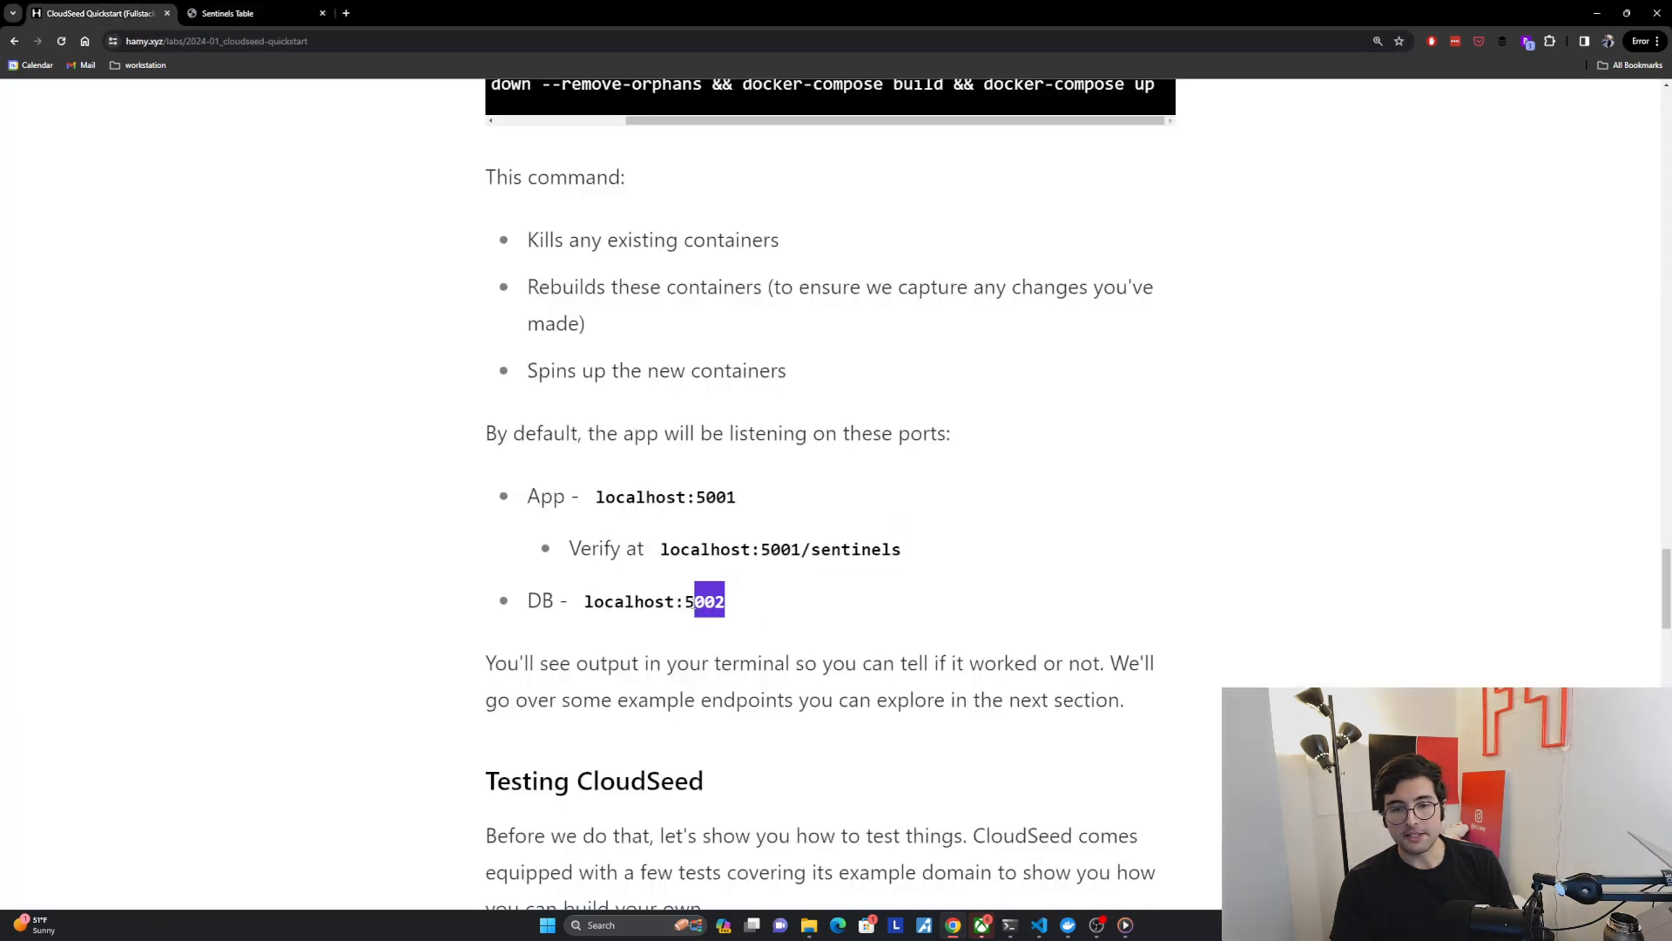
double_click(654, 600)
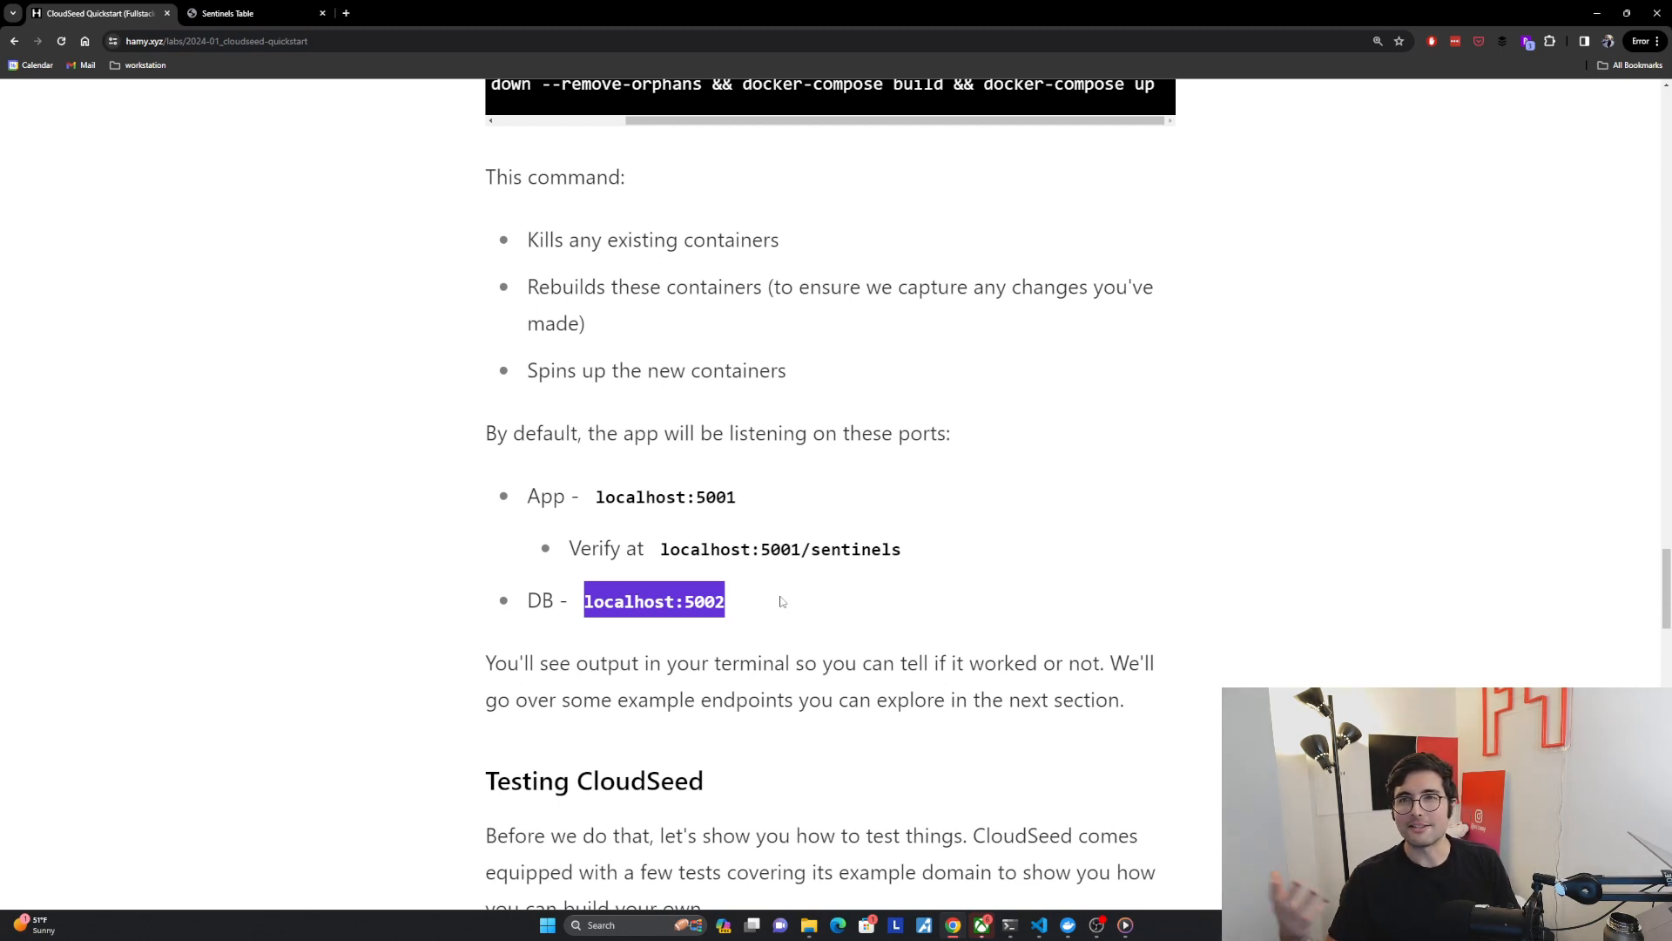
- Scroll to Testing CloudSeed and select the full docker-compose.test.yml test command
scroll("down", 3)
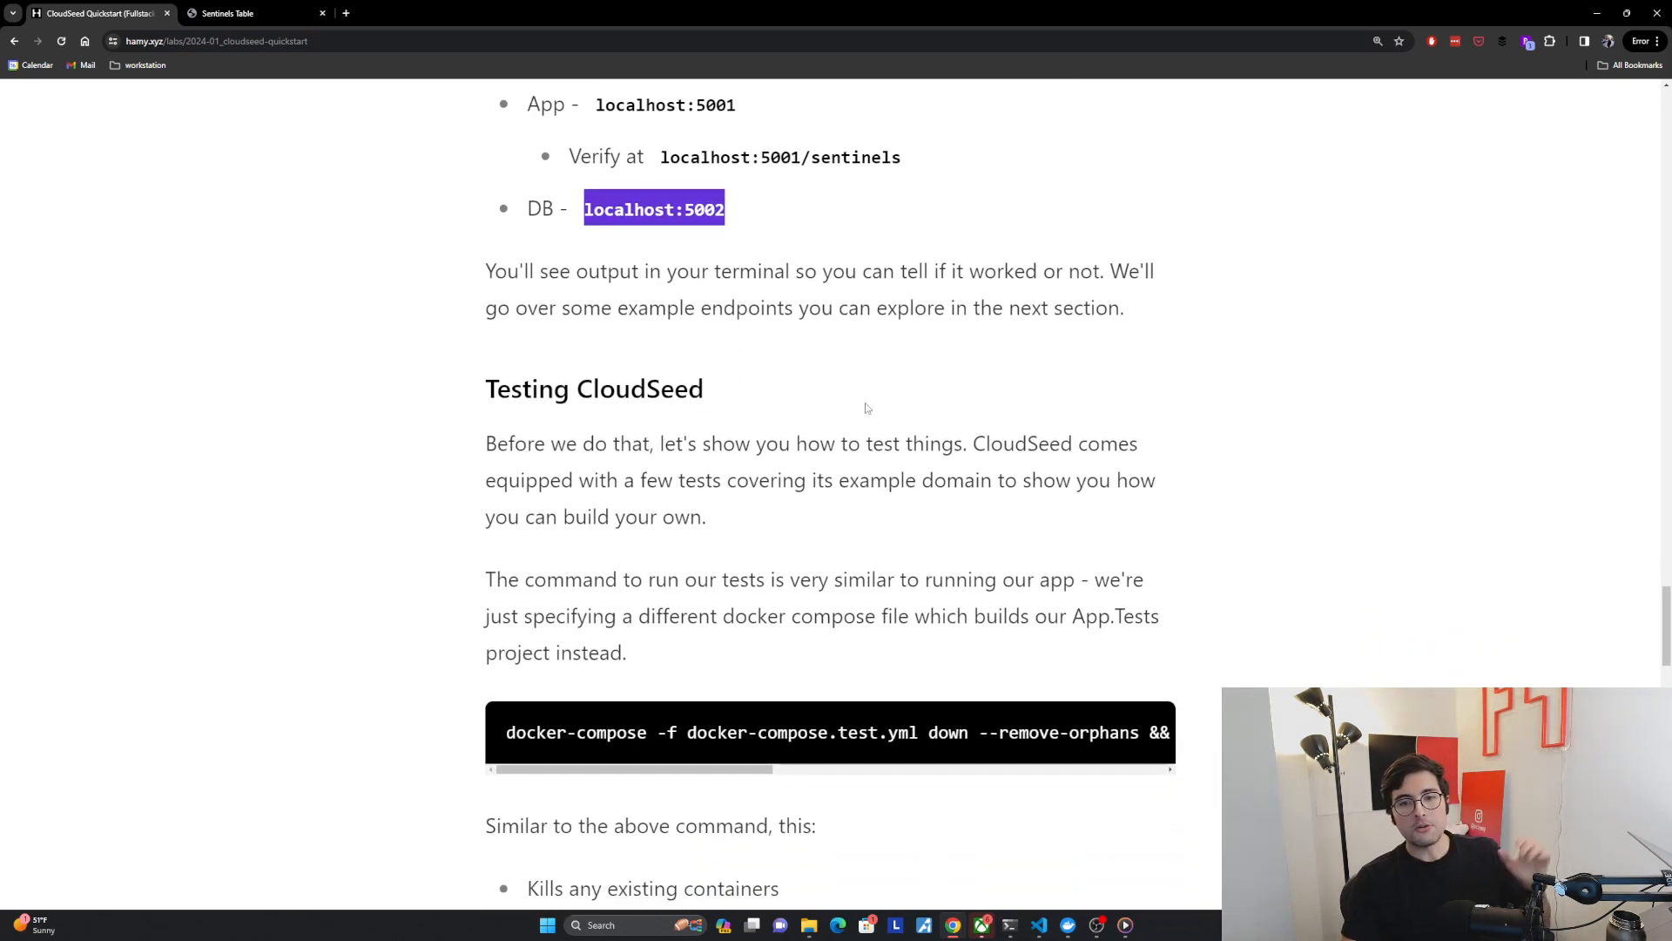
scroll("down", 3)
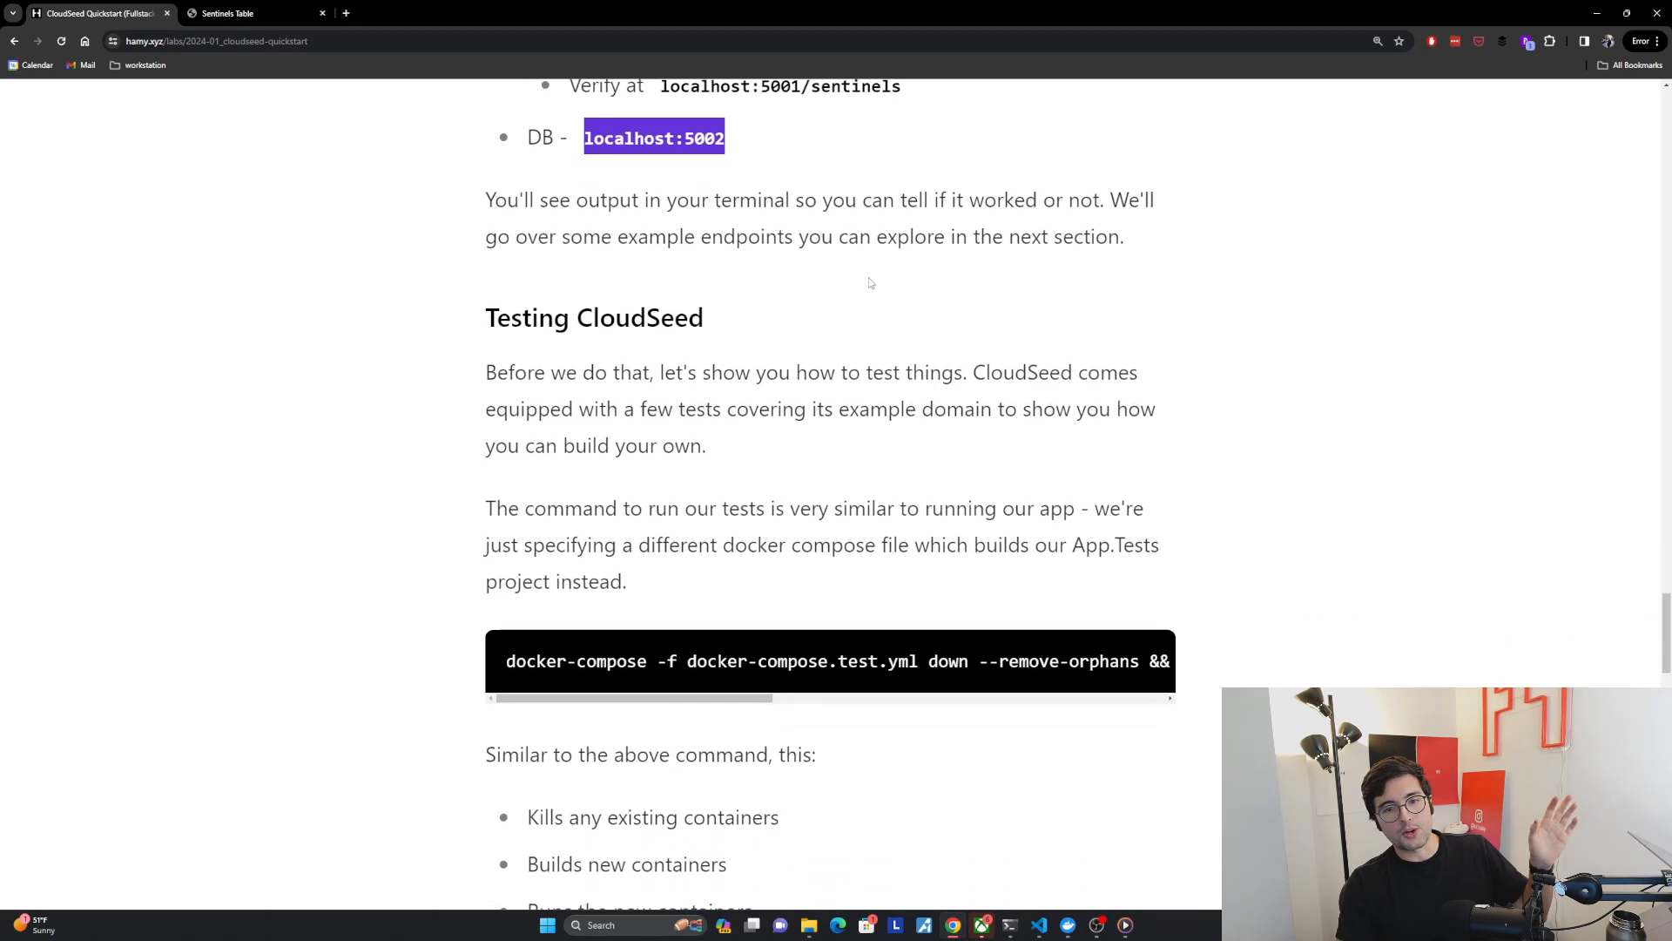
scroll("down", 3)
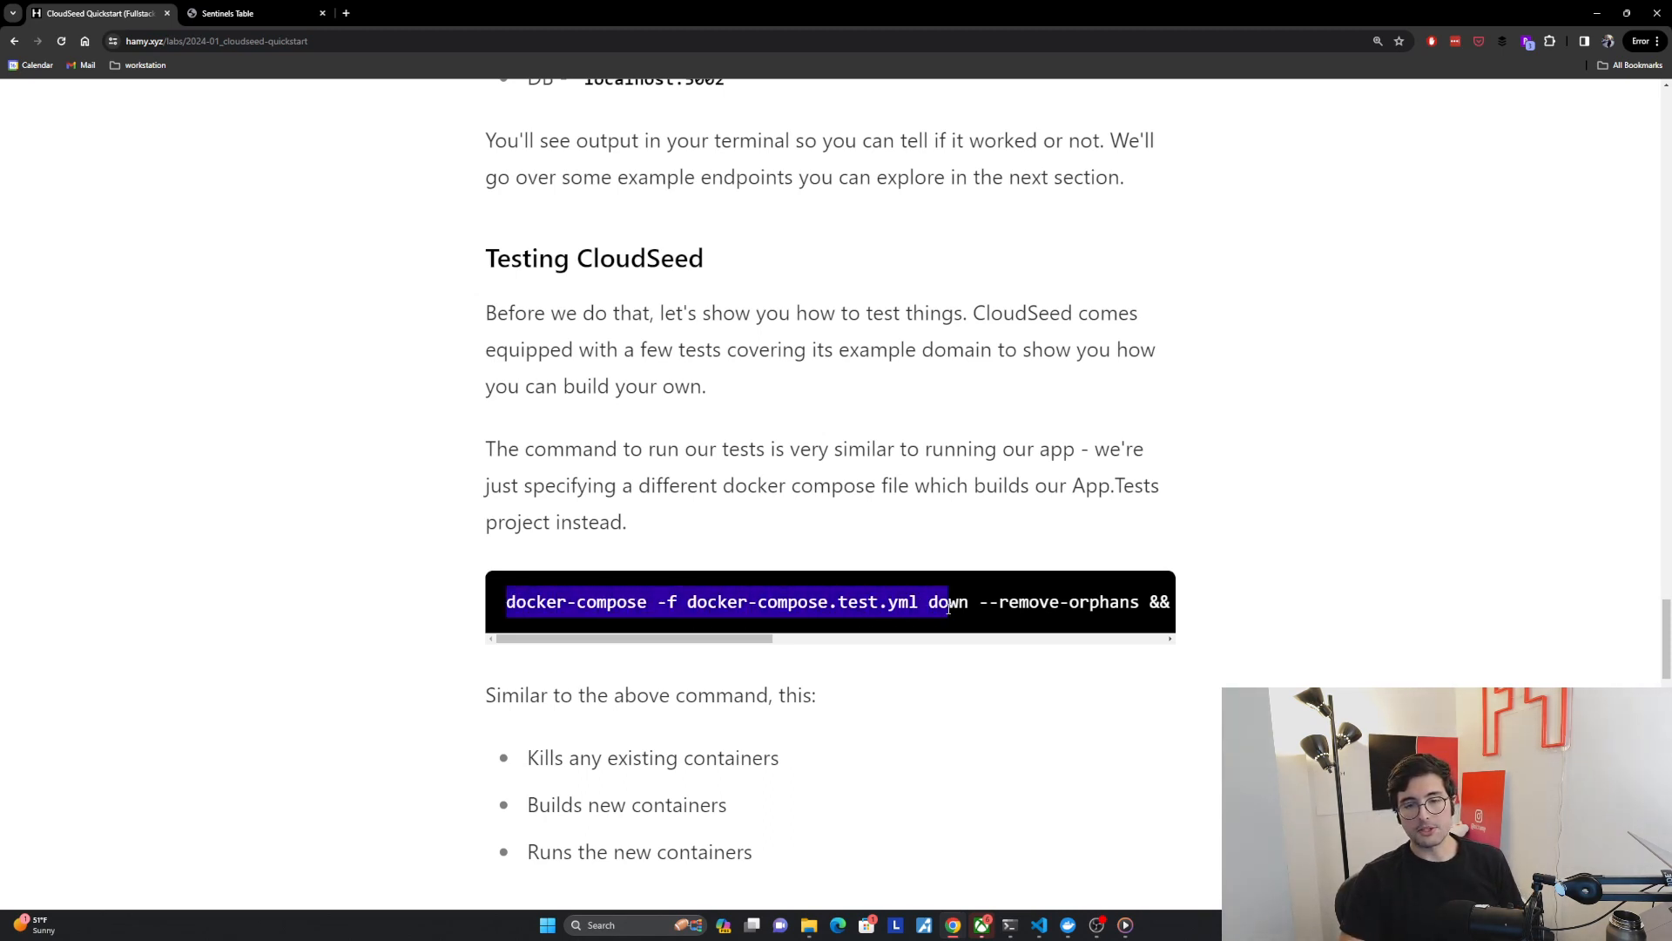
left_click(728, 602)
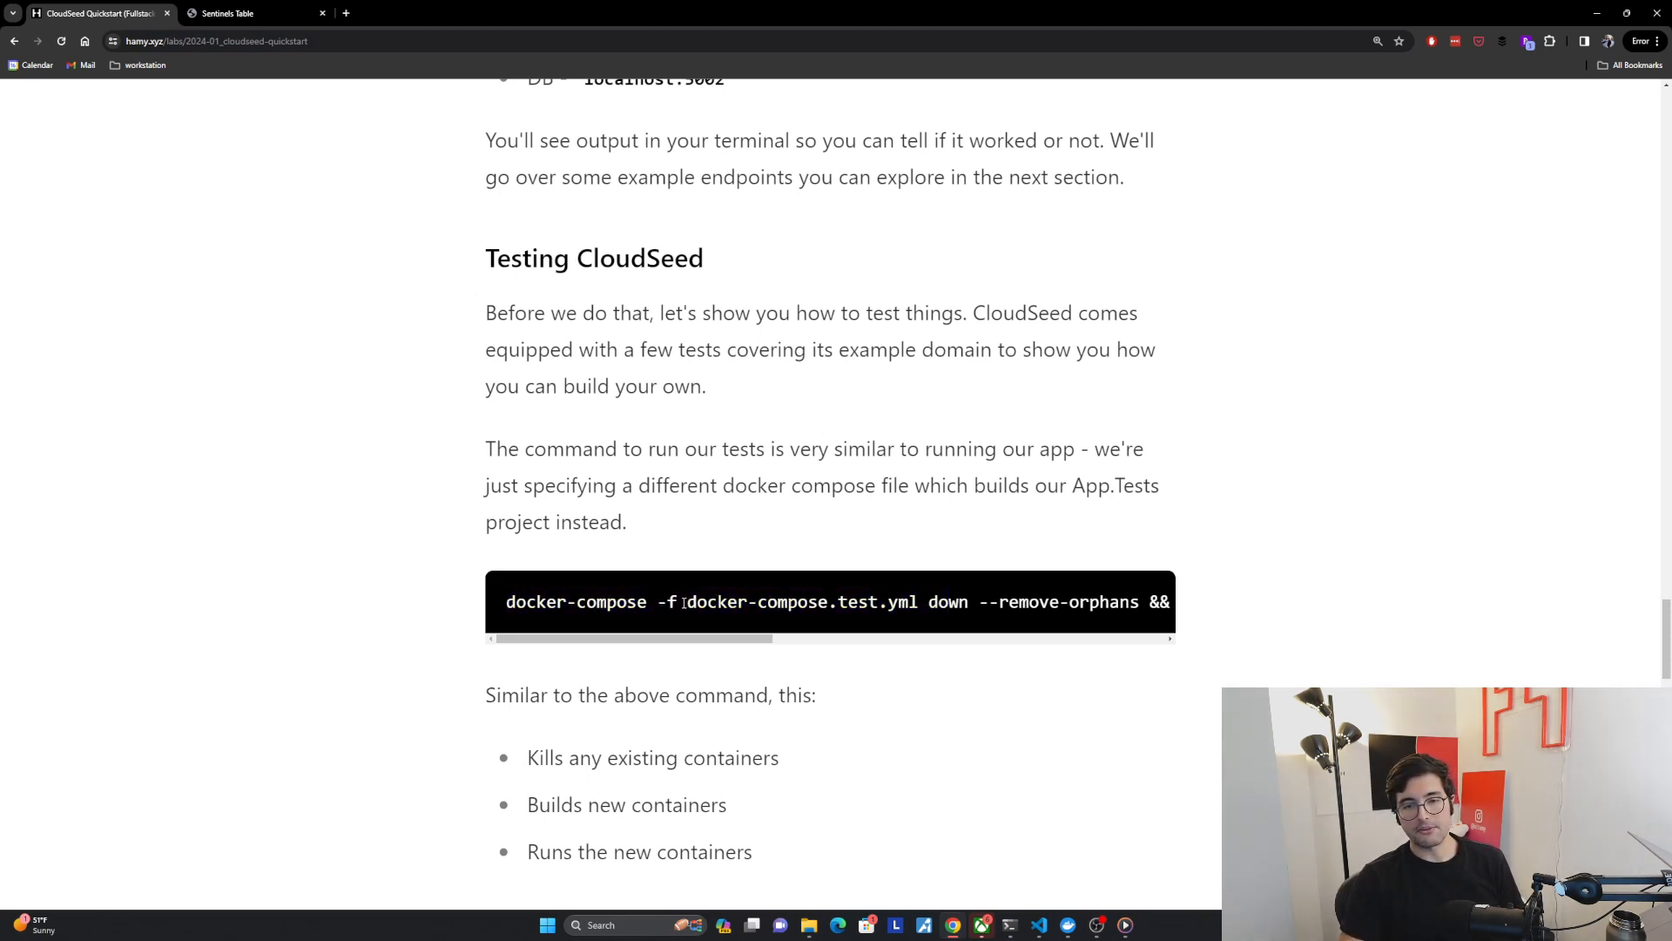
double_click(800, 601)
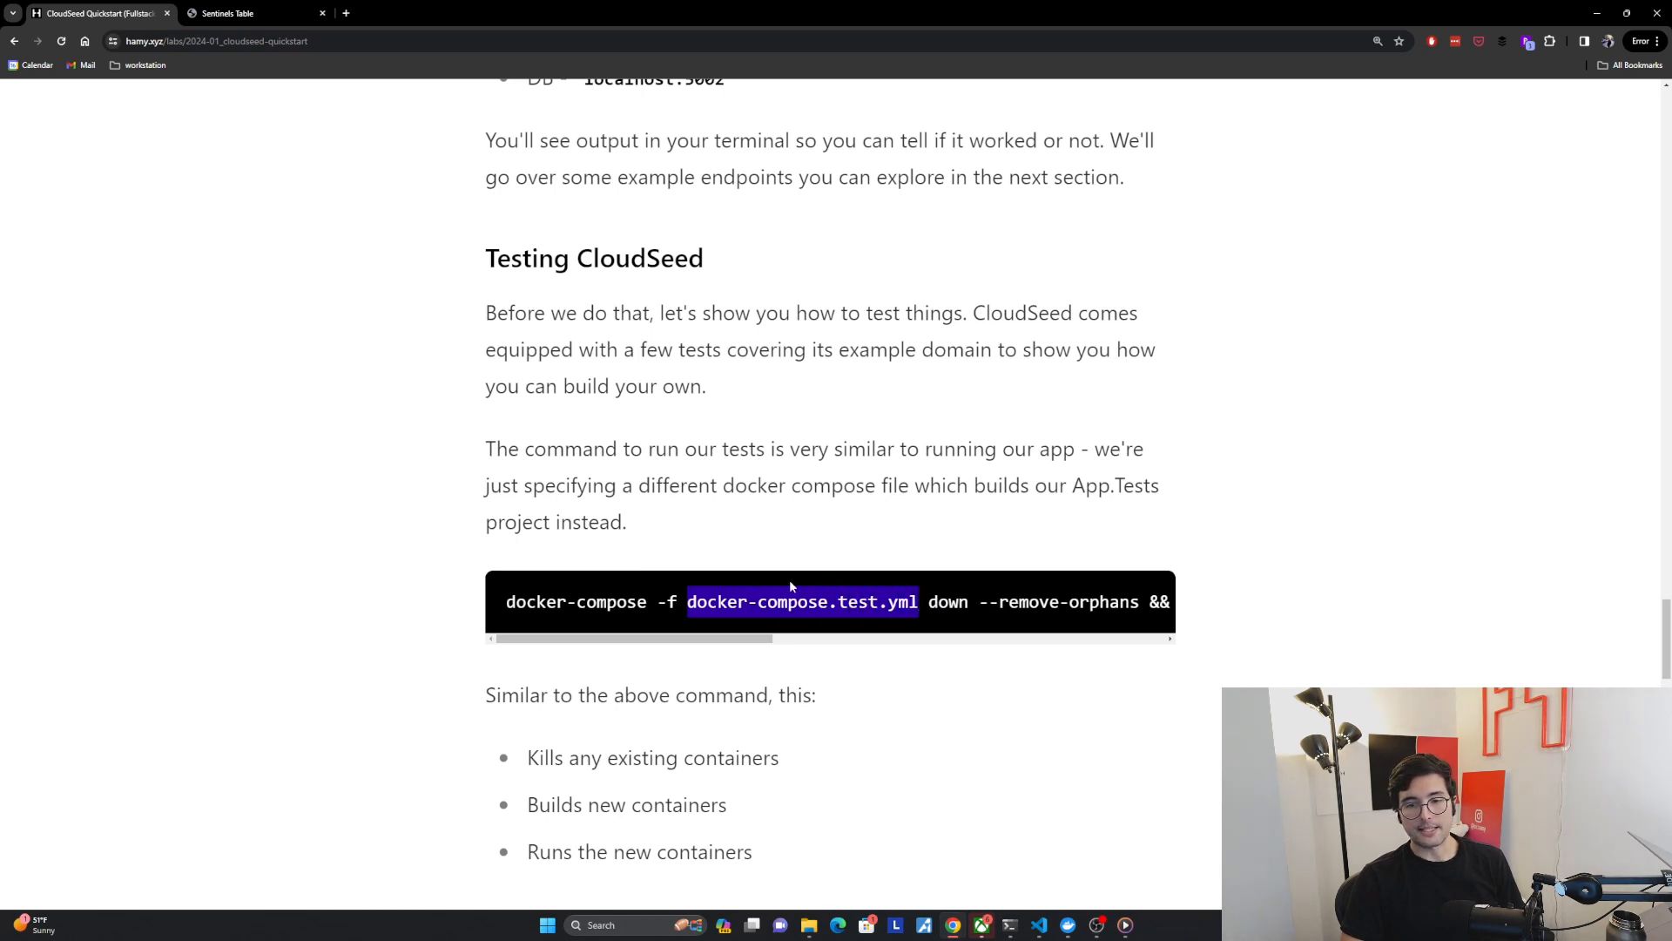
scroll("right", 3)
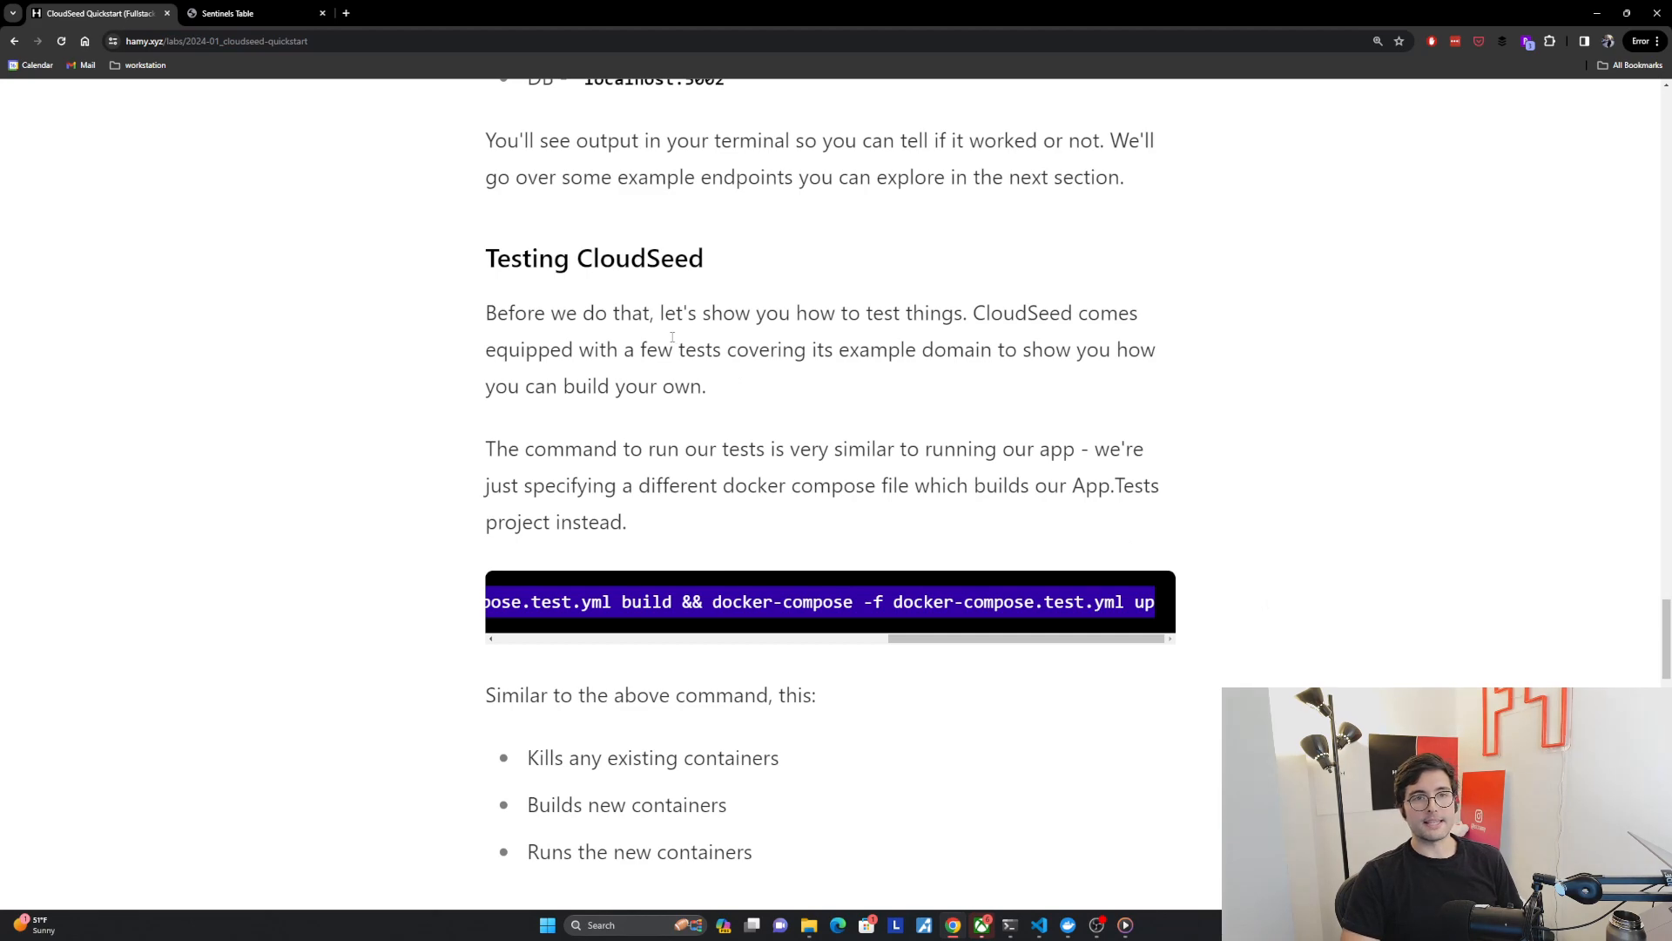
key("alt+tab")
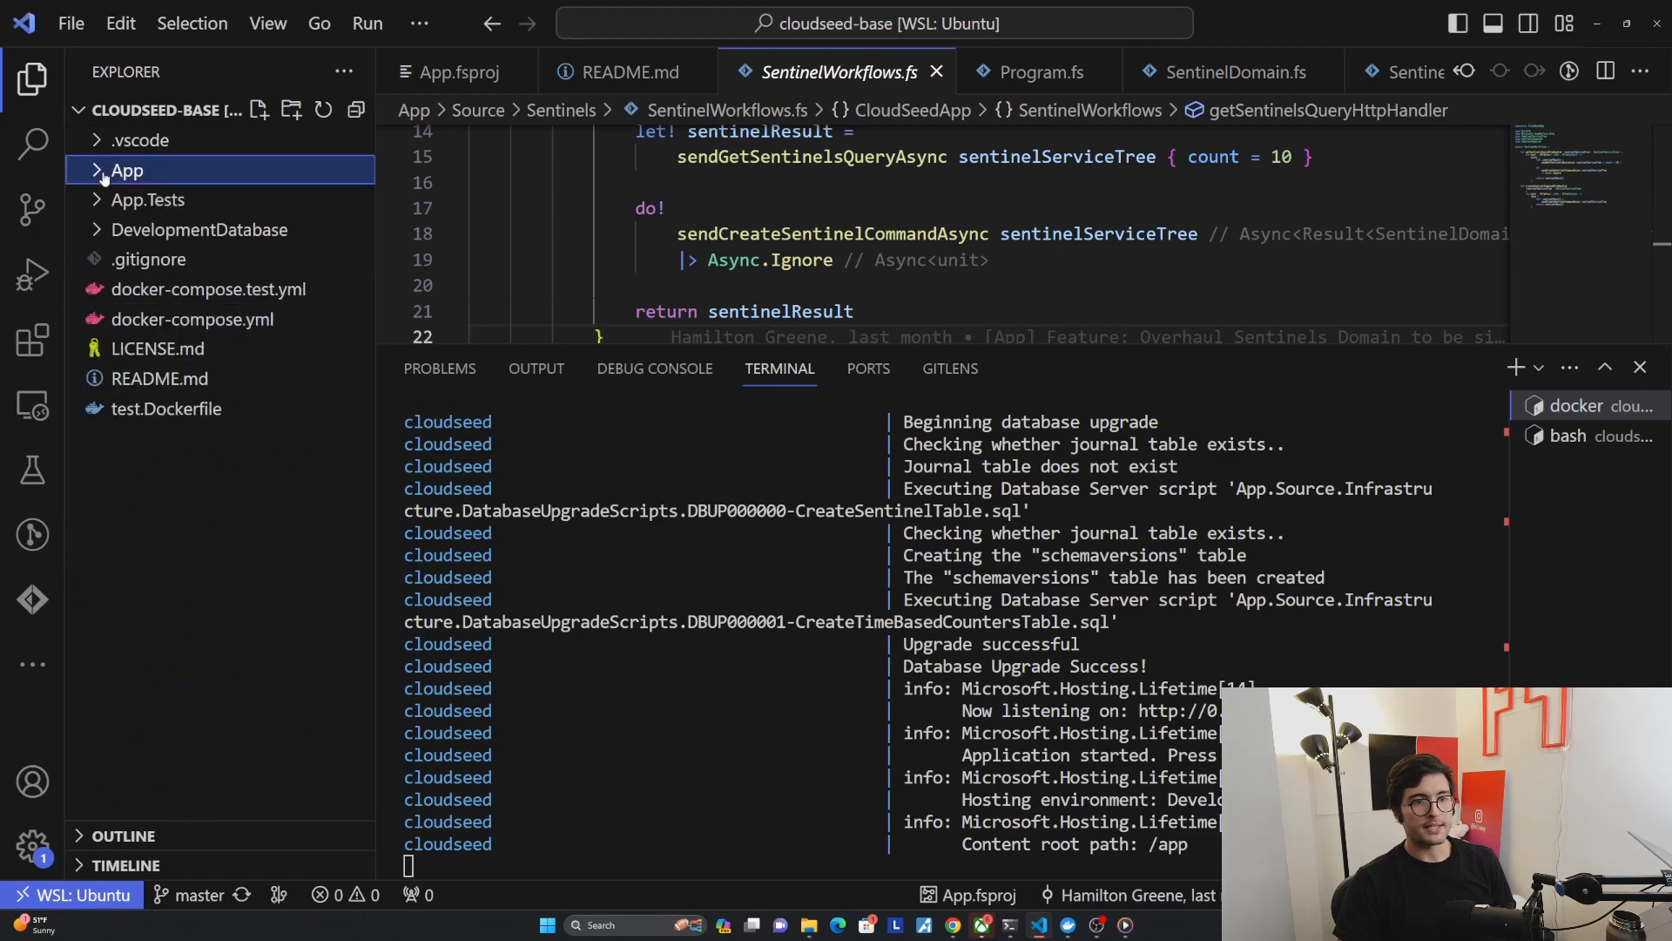
mouse_move(199, 229)
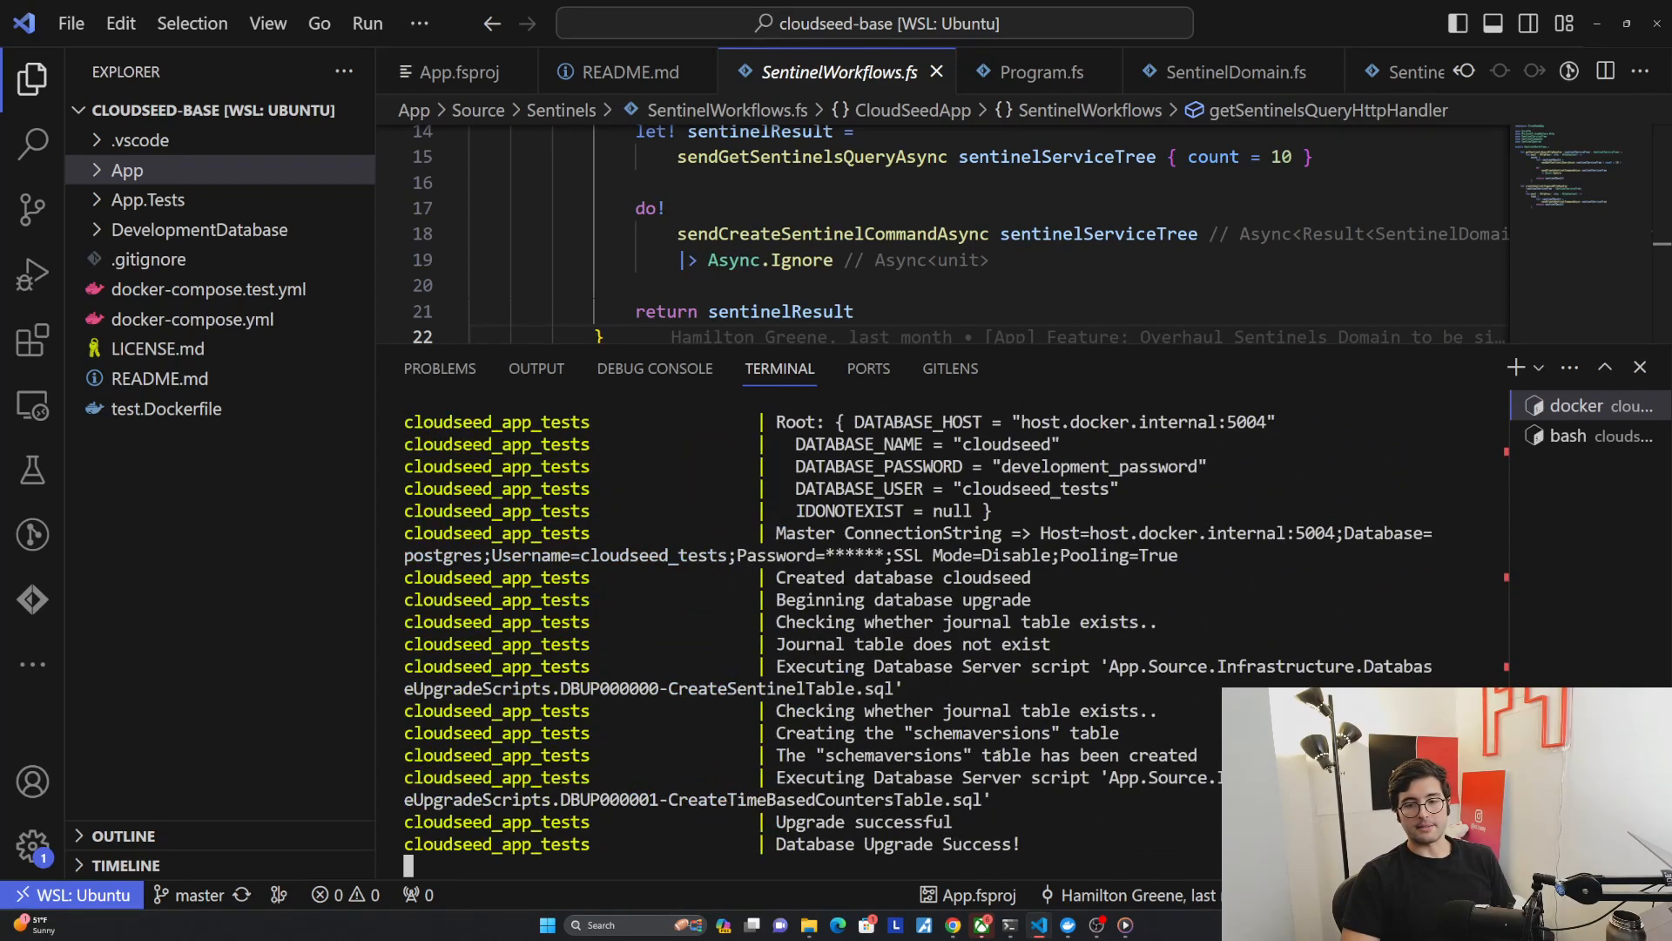
- Scroll through the cloudseed_app_tests output showing the successful database upgrade
scroll("down", 3)
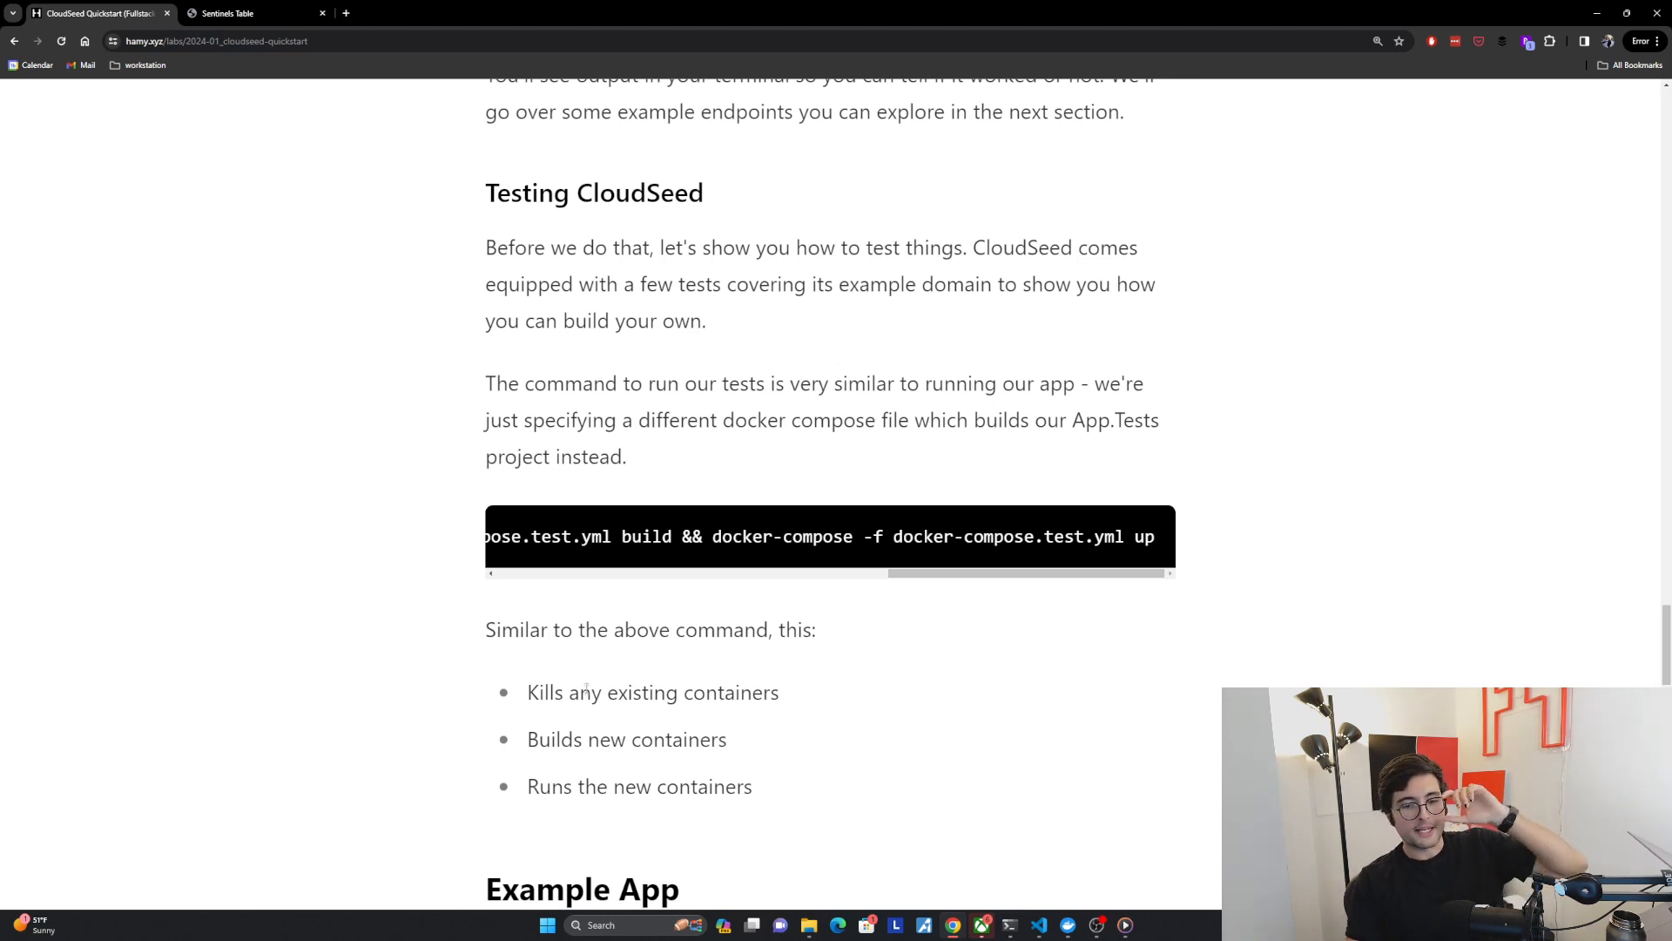
- Scroll to the Example App section and highlight the Persistence and Queries/Commands layers
scroll("down", 3)
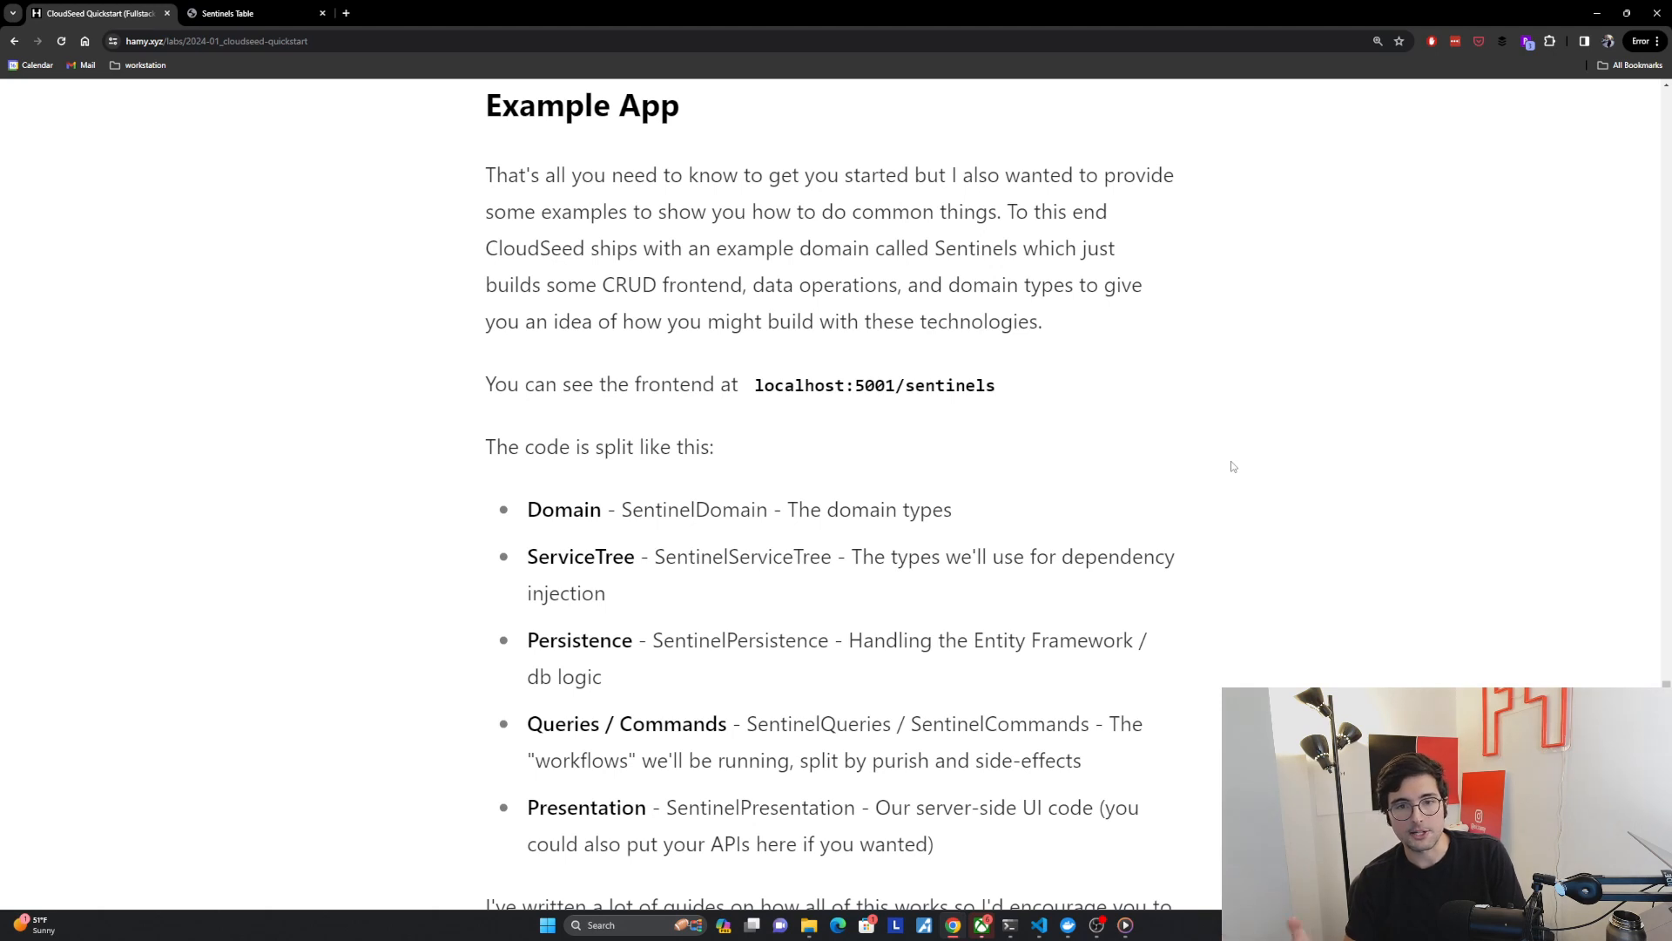
mouse_move(711, 403)
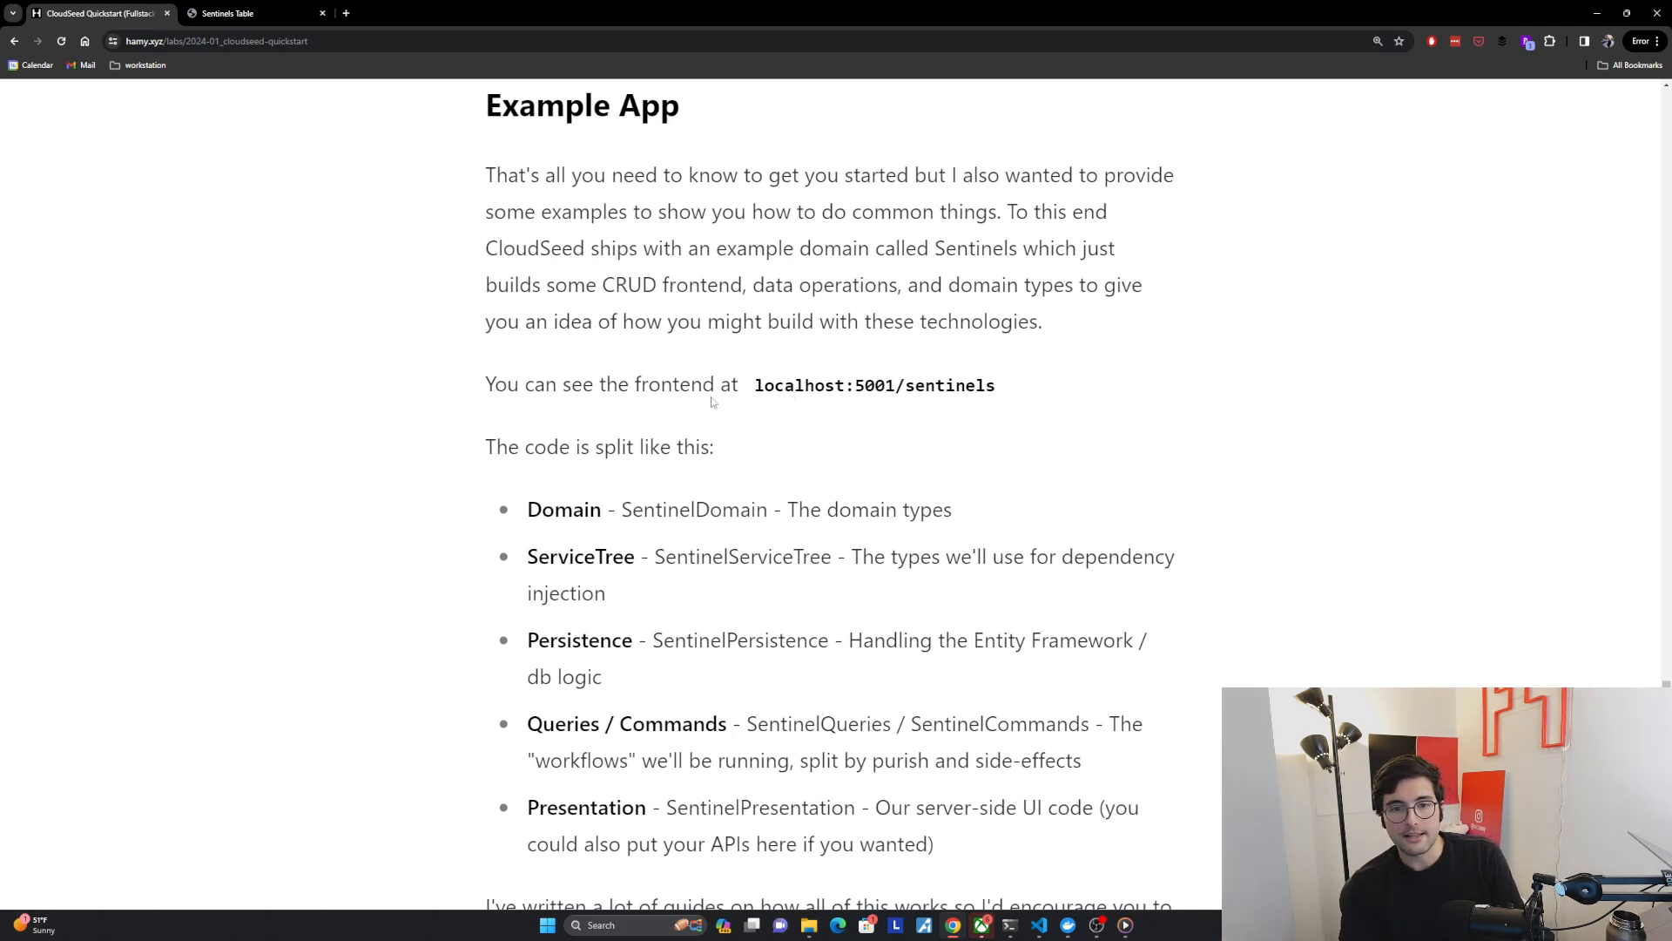
scroll("down", 3)
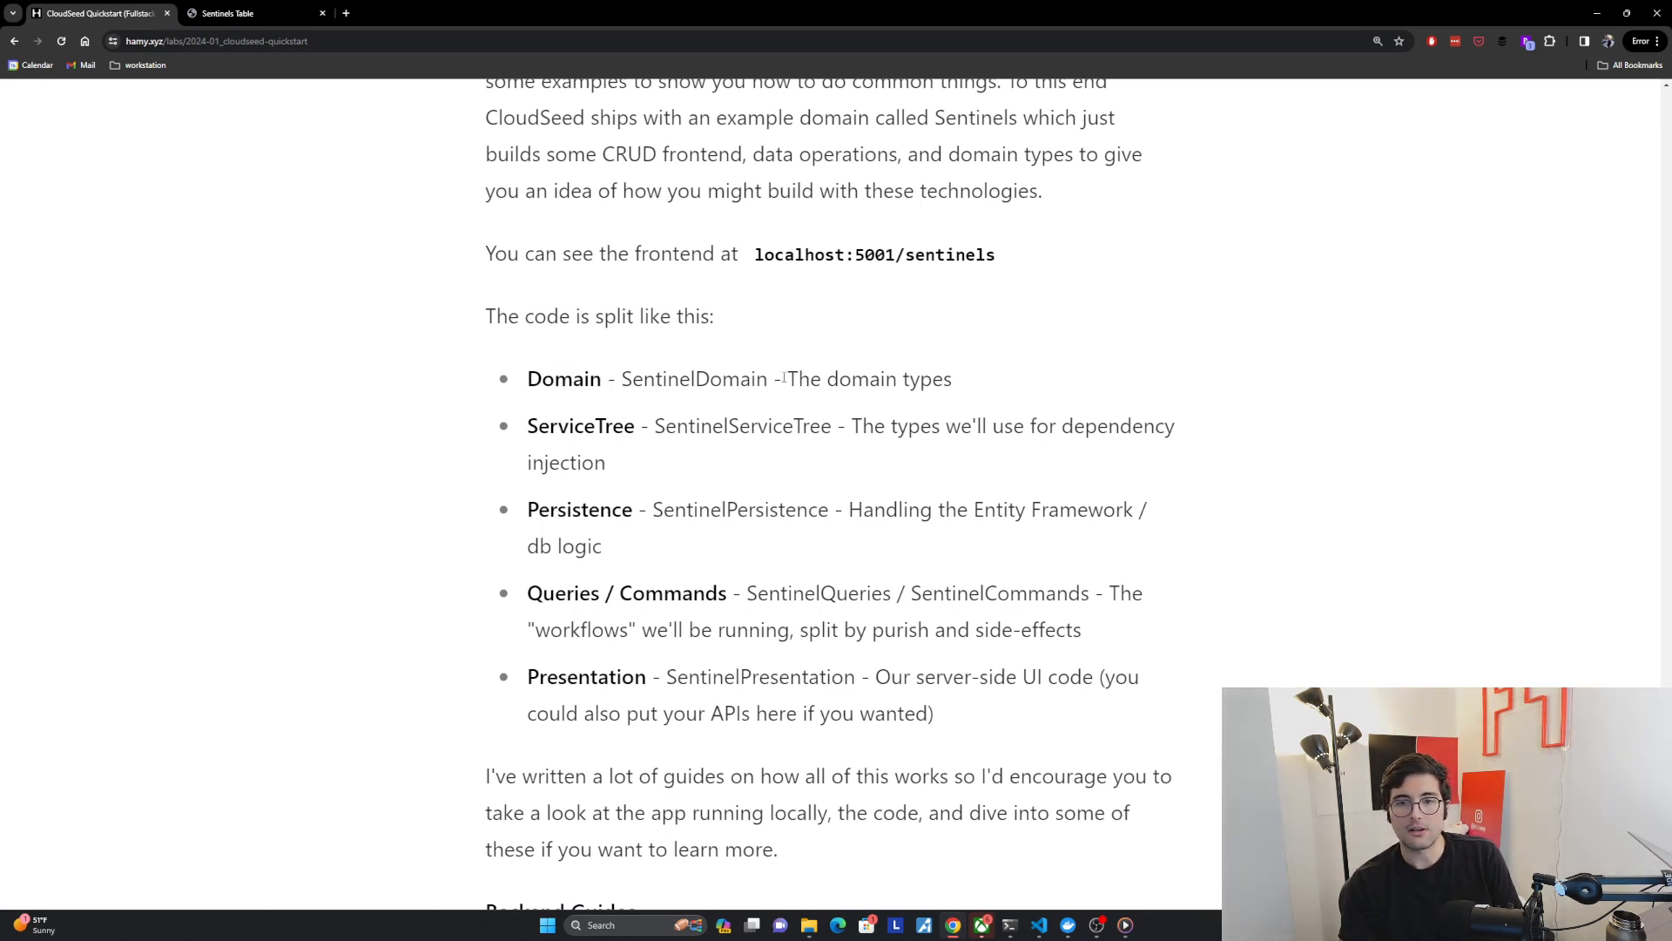
double_click(579, 426)
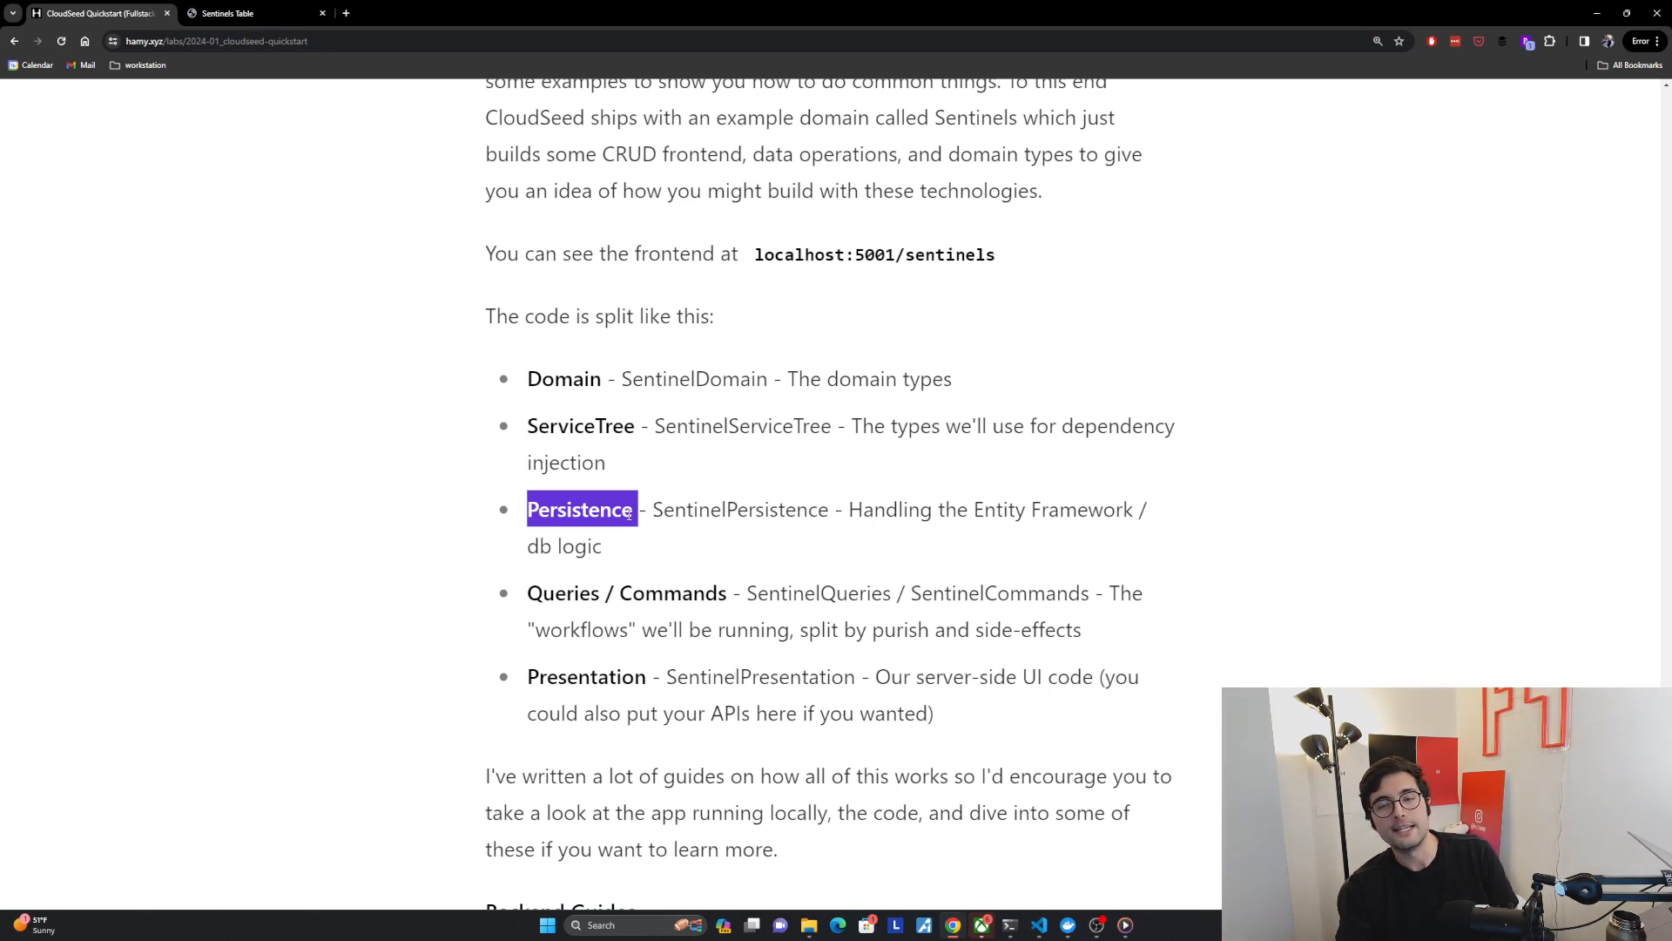
left_click(579, 593)
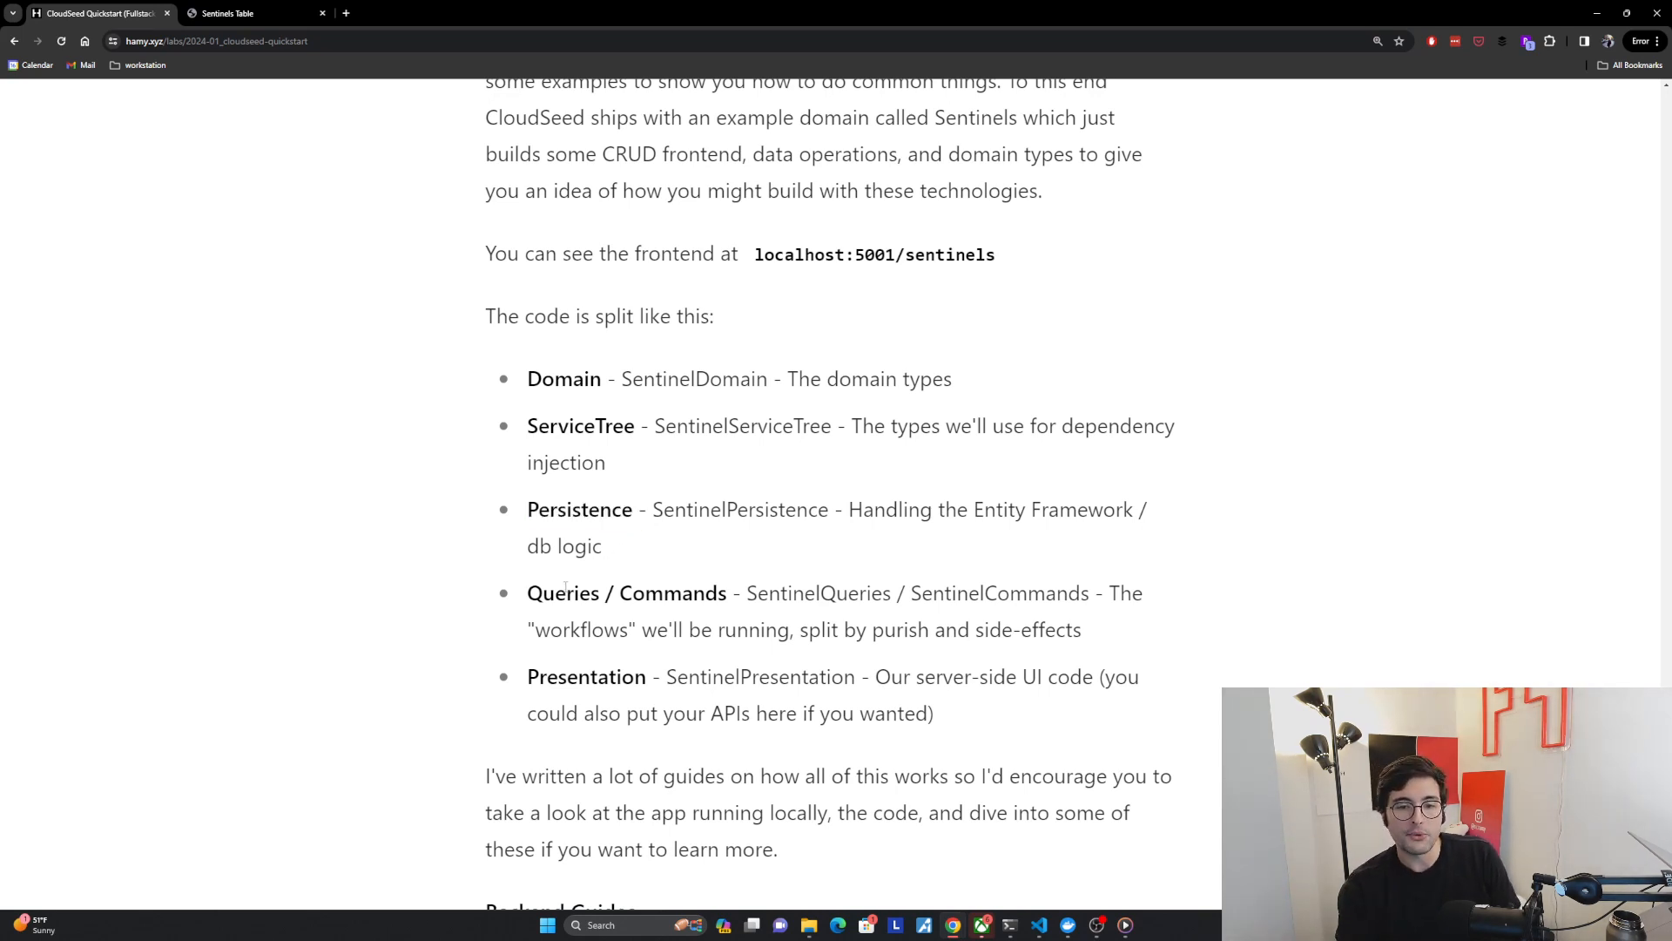
double_click(563, 593)
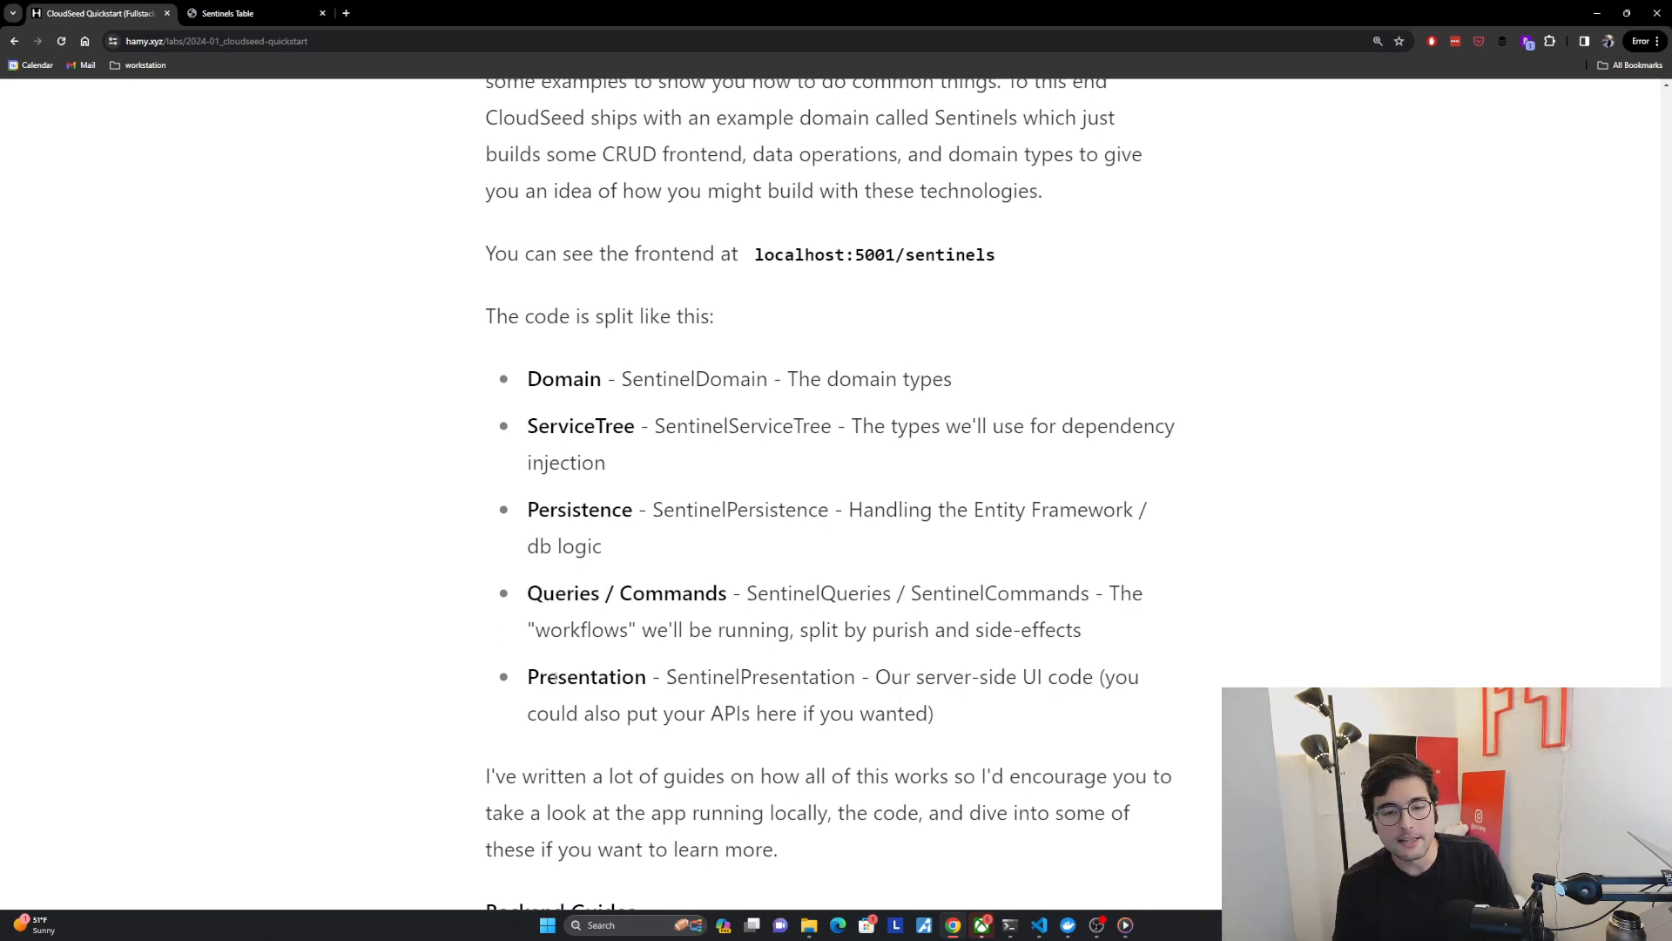
double_click(585, 676)
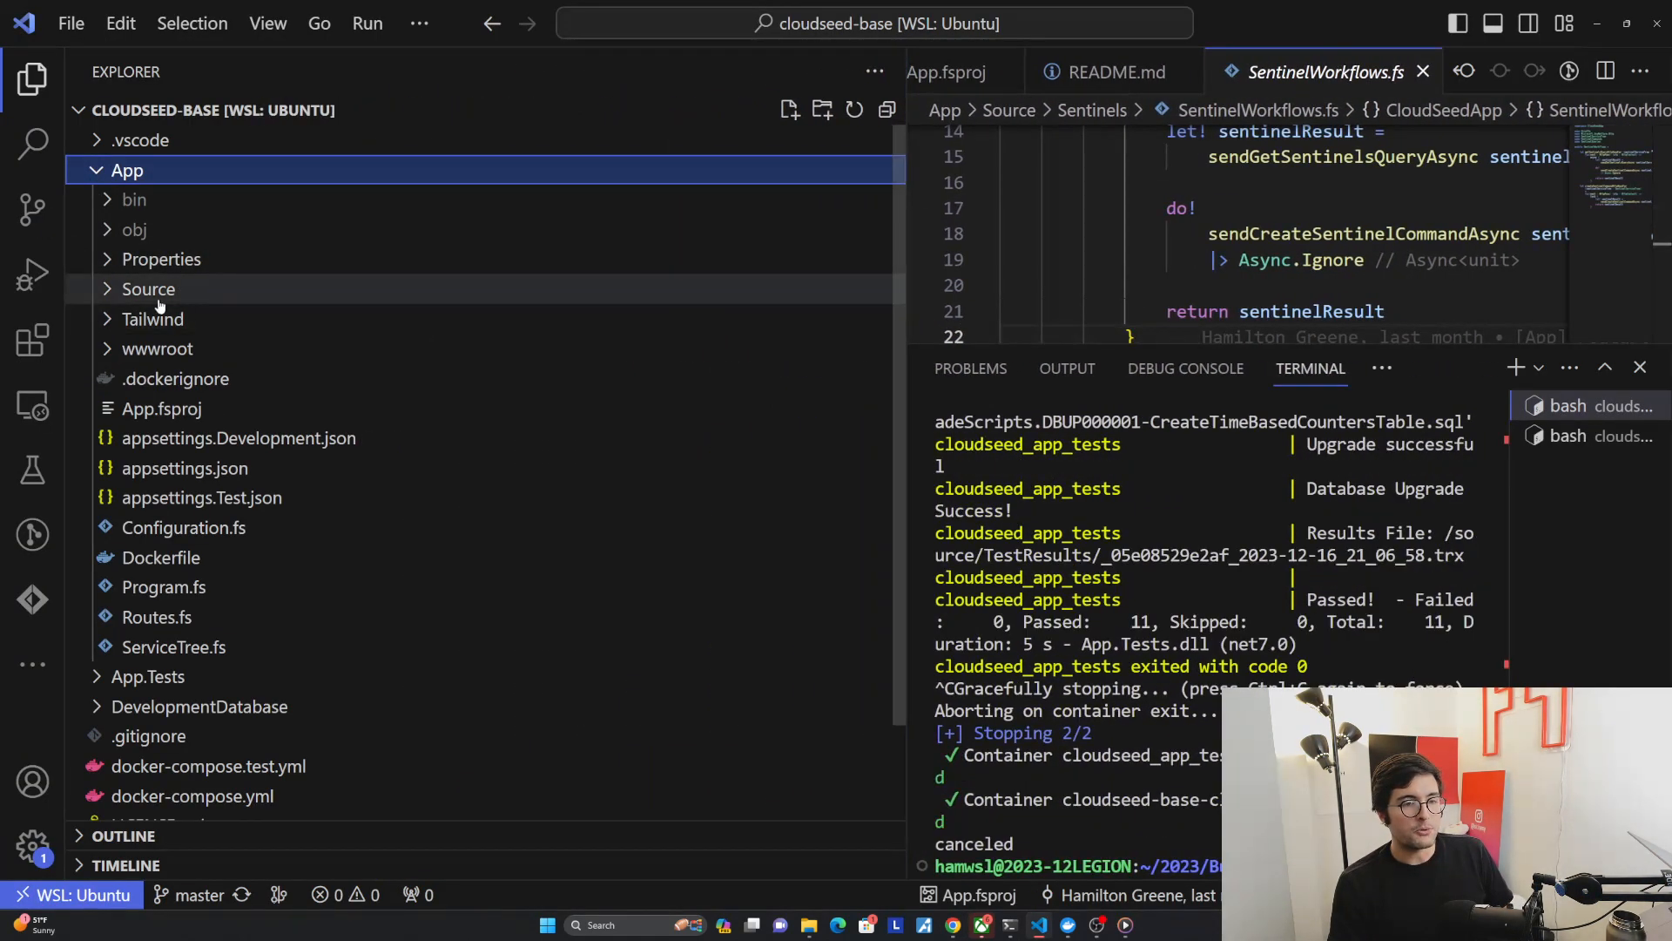
- Expand the Source and Sentinels folders to reveal the Sentinel code files
left_click(147, 289)
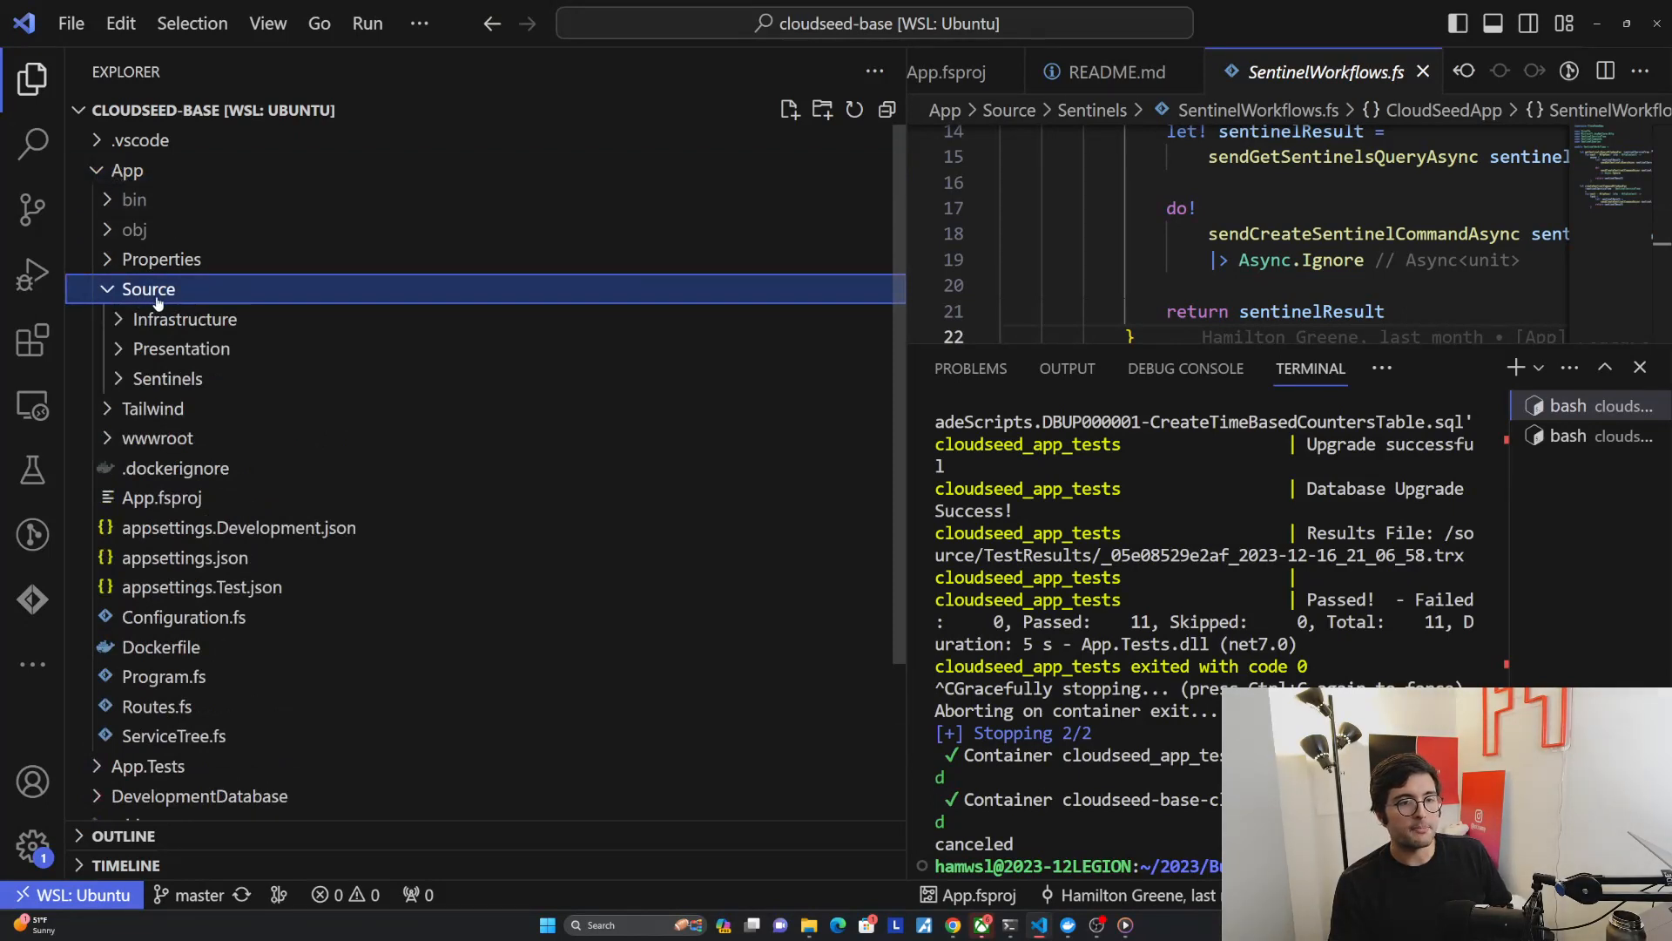
left_click(166, 379)
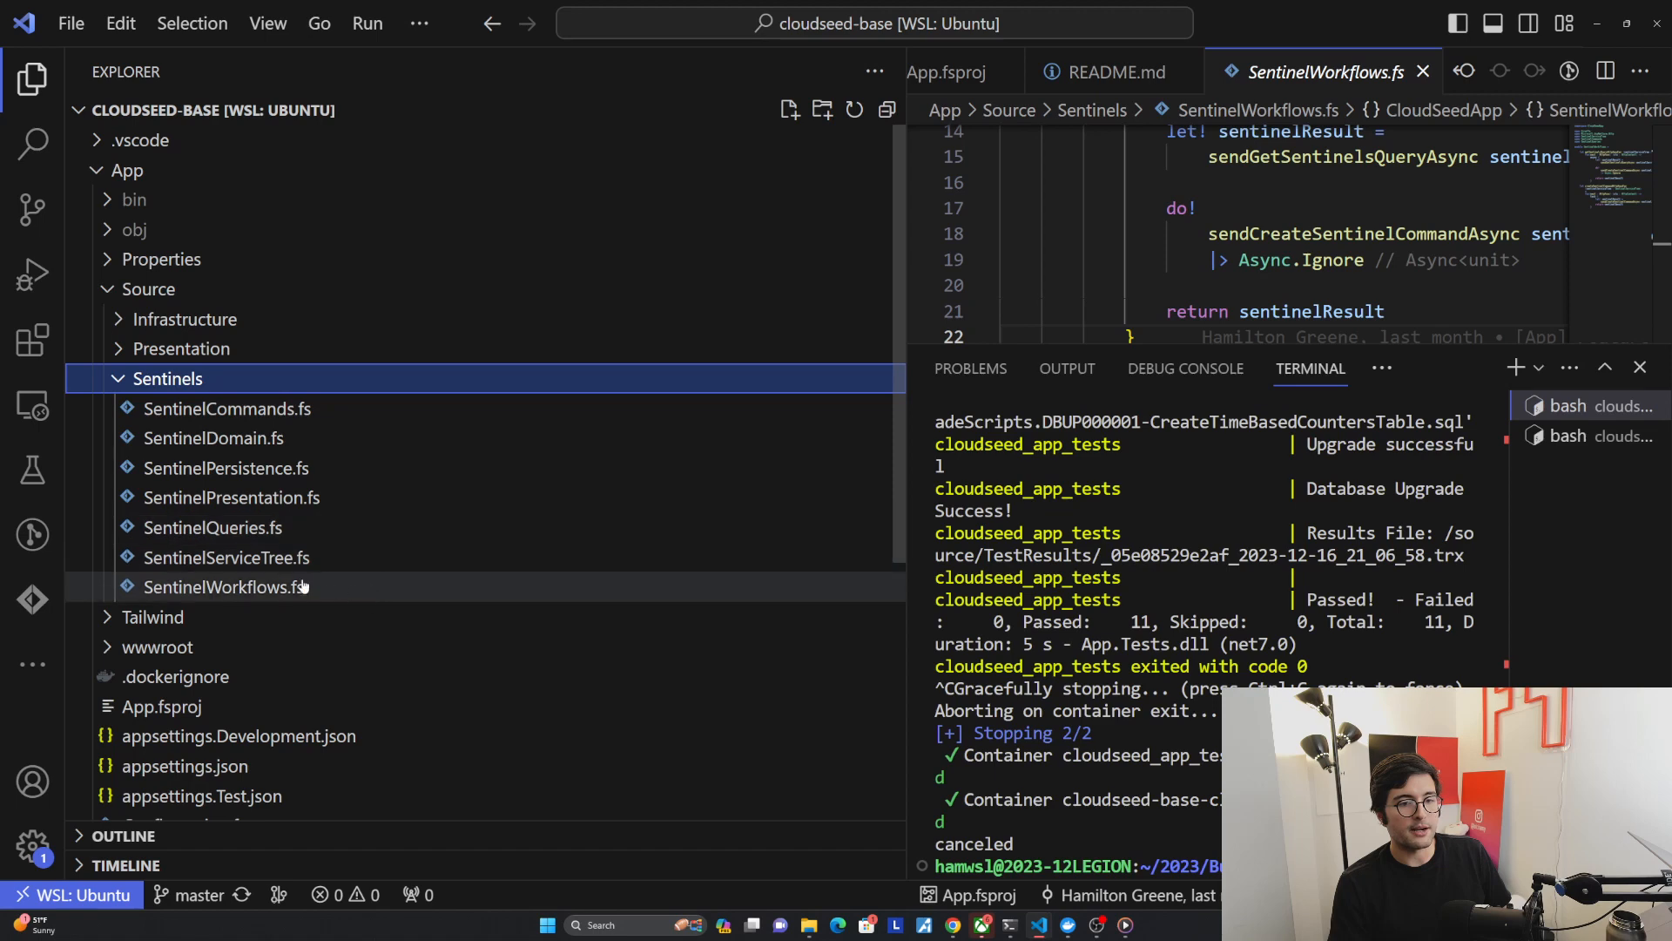
left_click(212, 438)
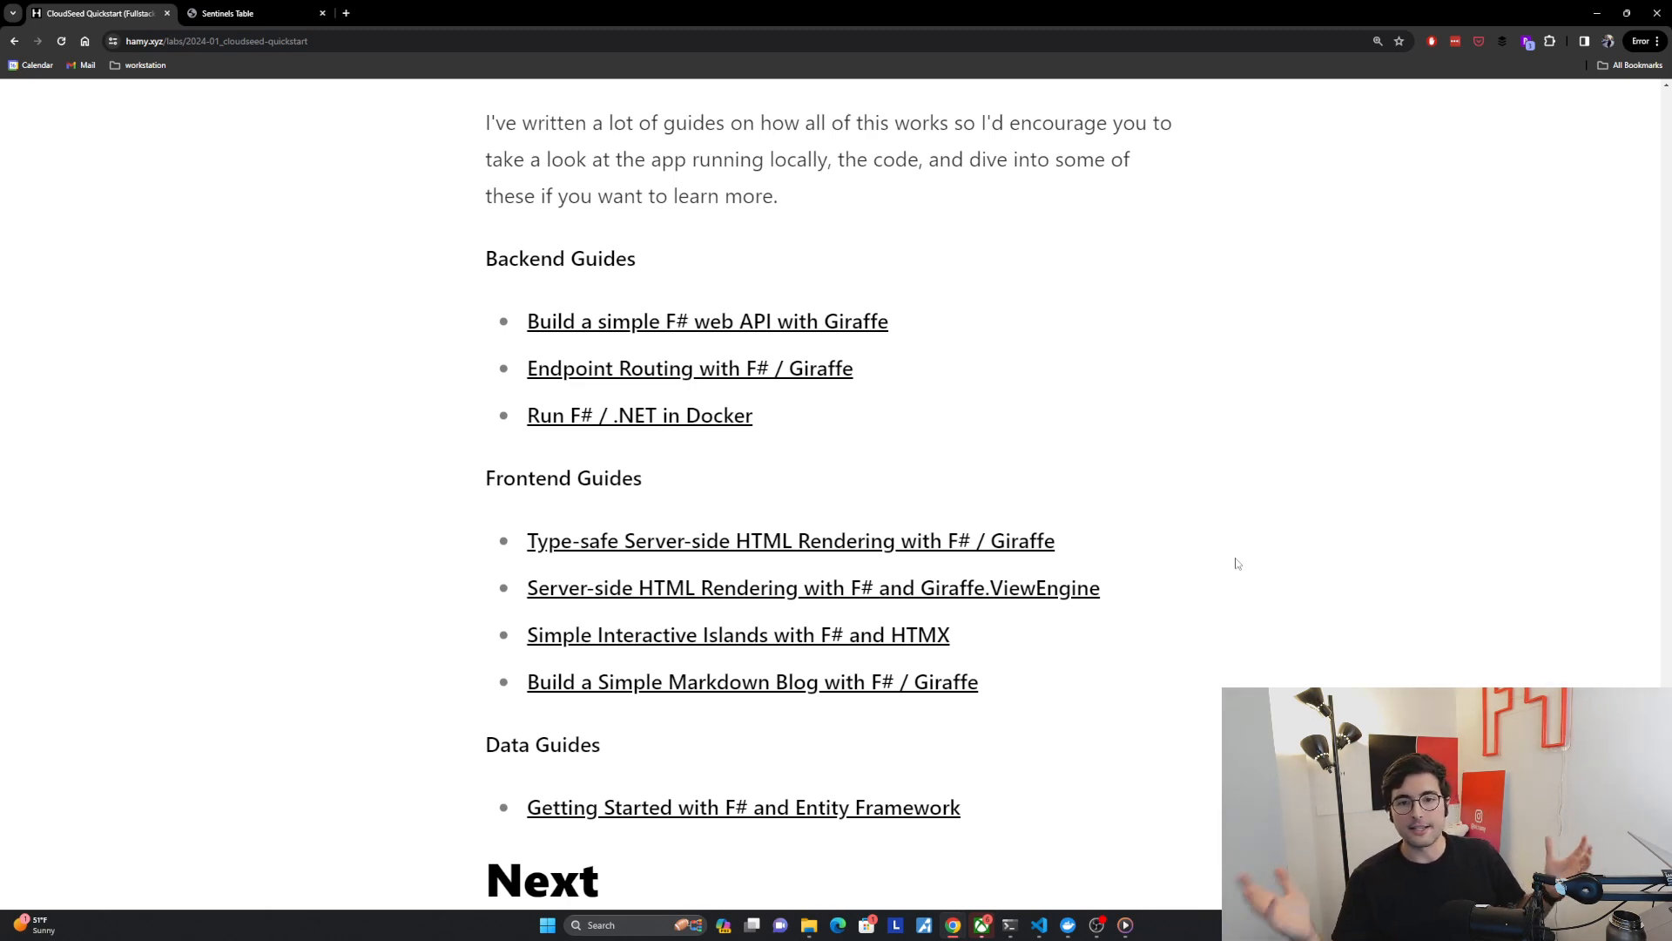
mouse_move(1101, 526)
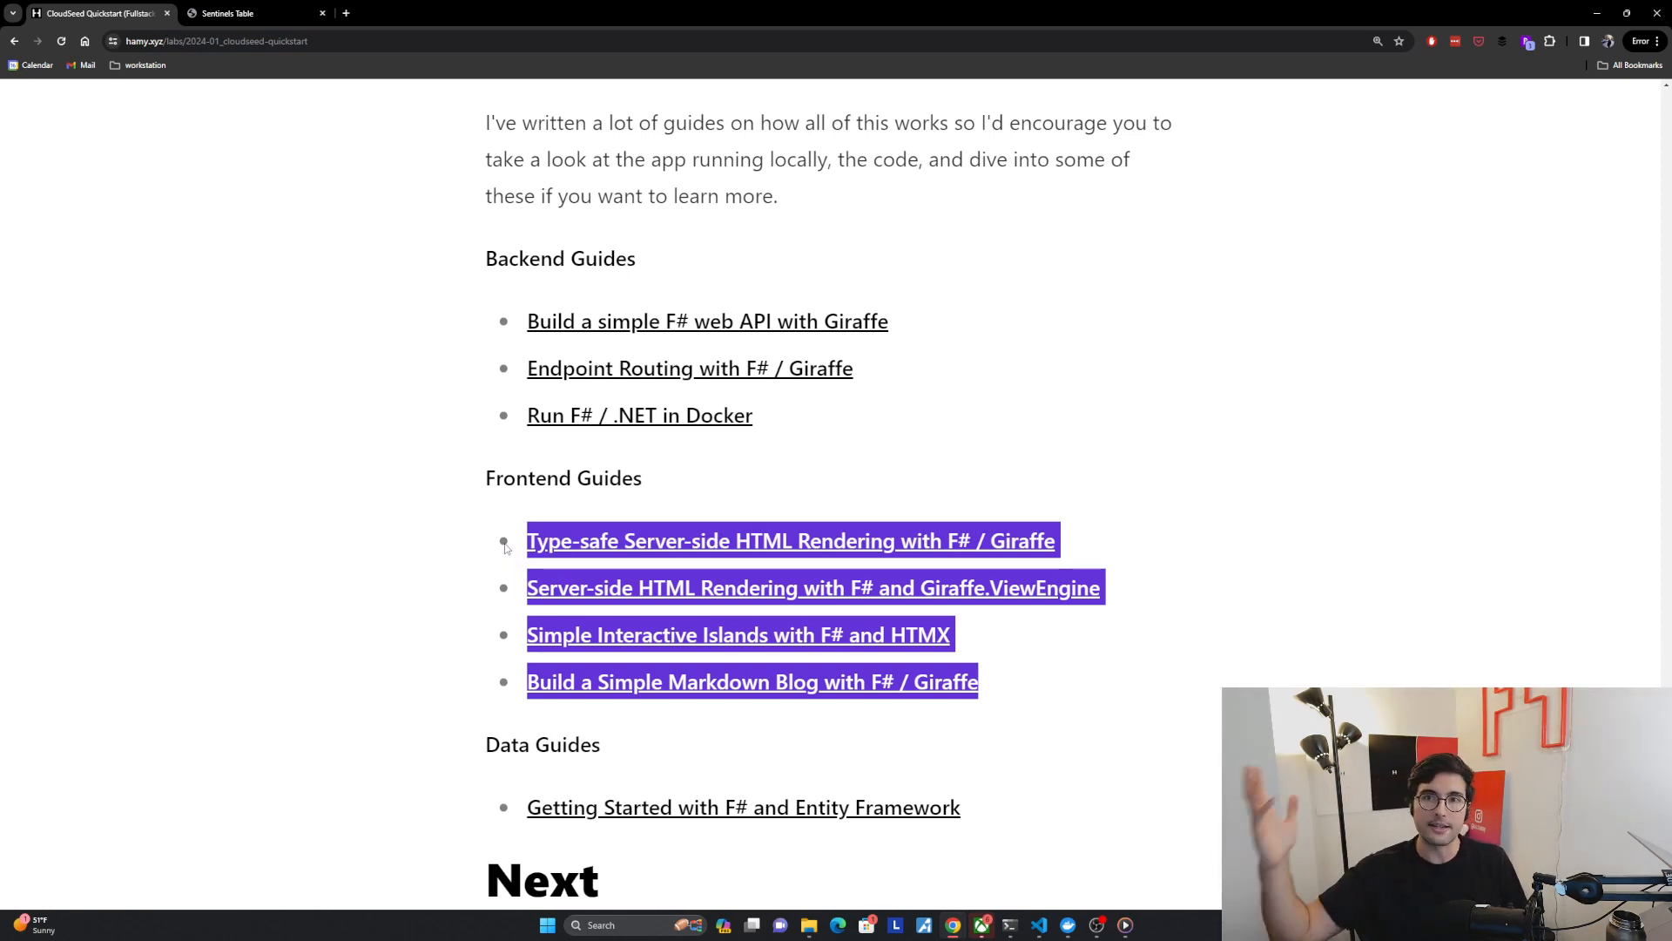
- Clear the Frontend guides highlight and scroll down to the post's Next section
left_click(722, 502)
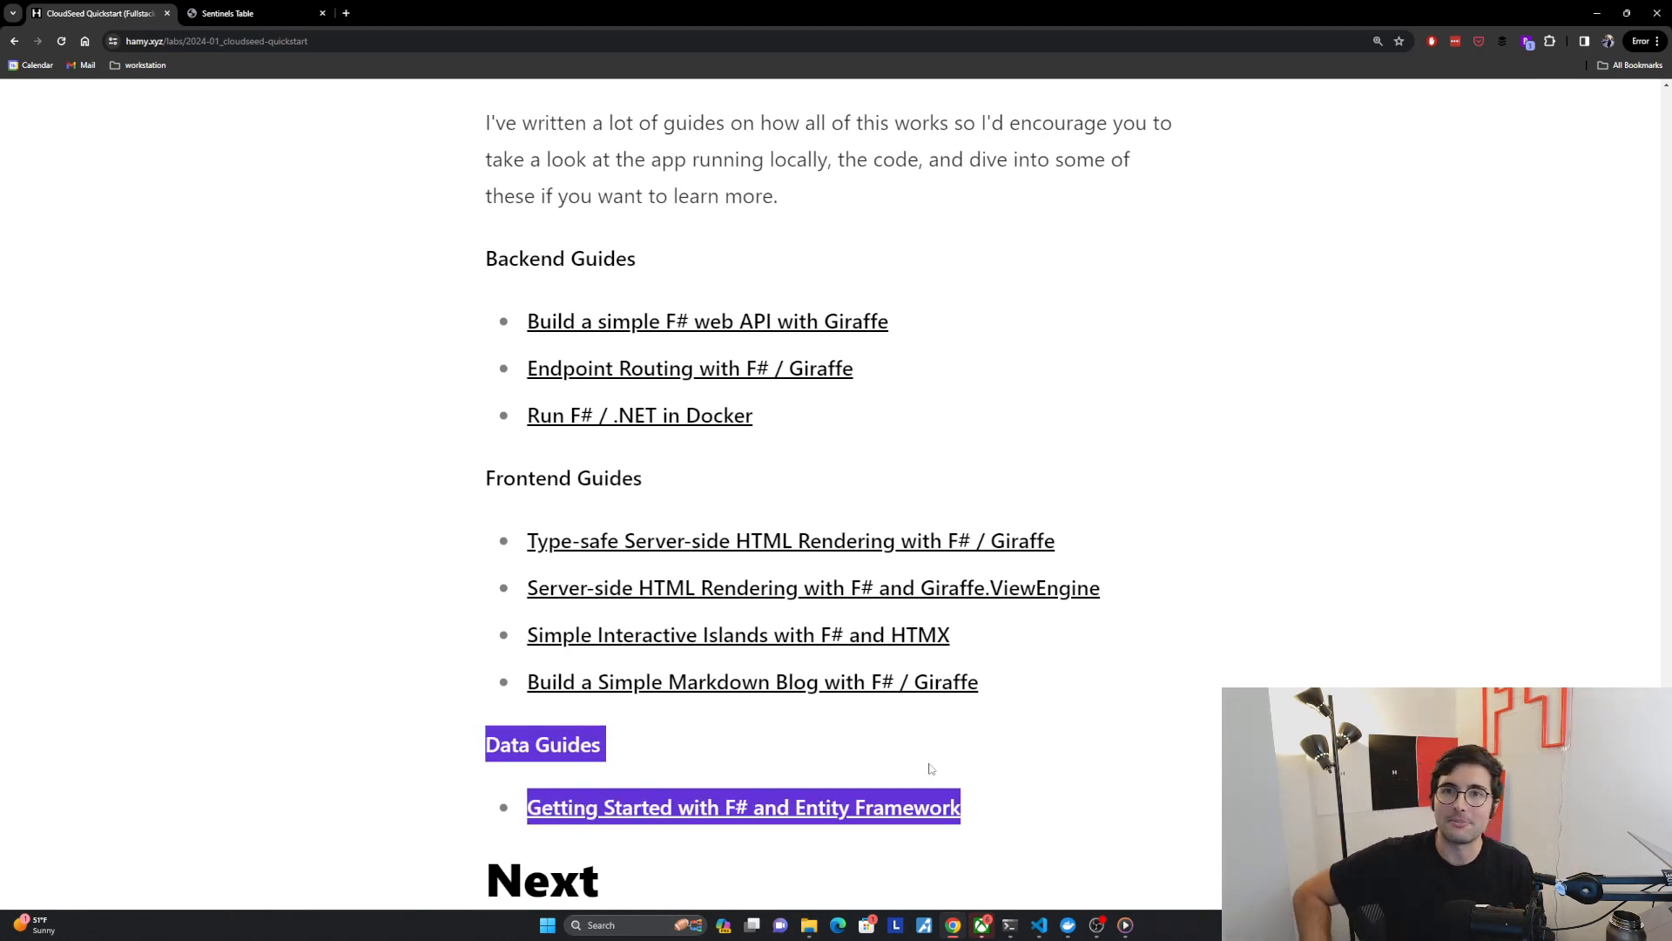
scroll("down", 3)
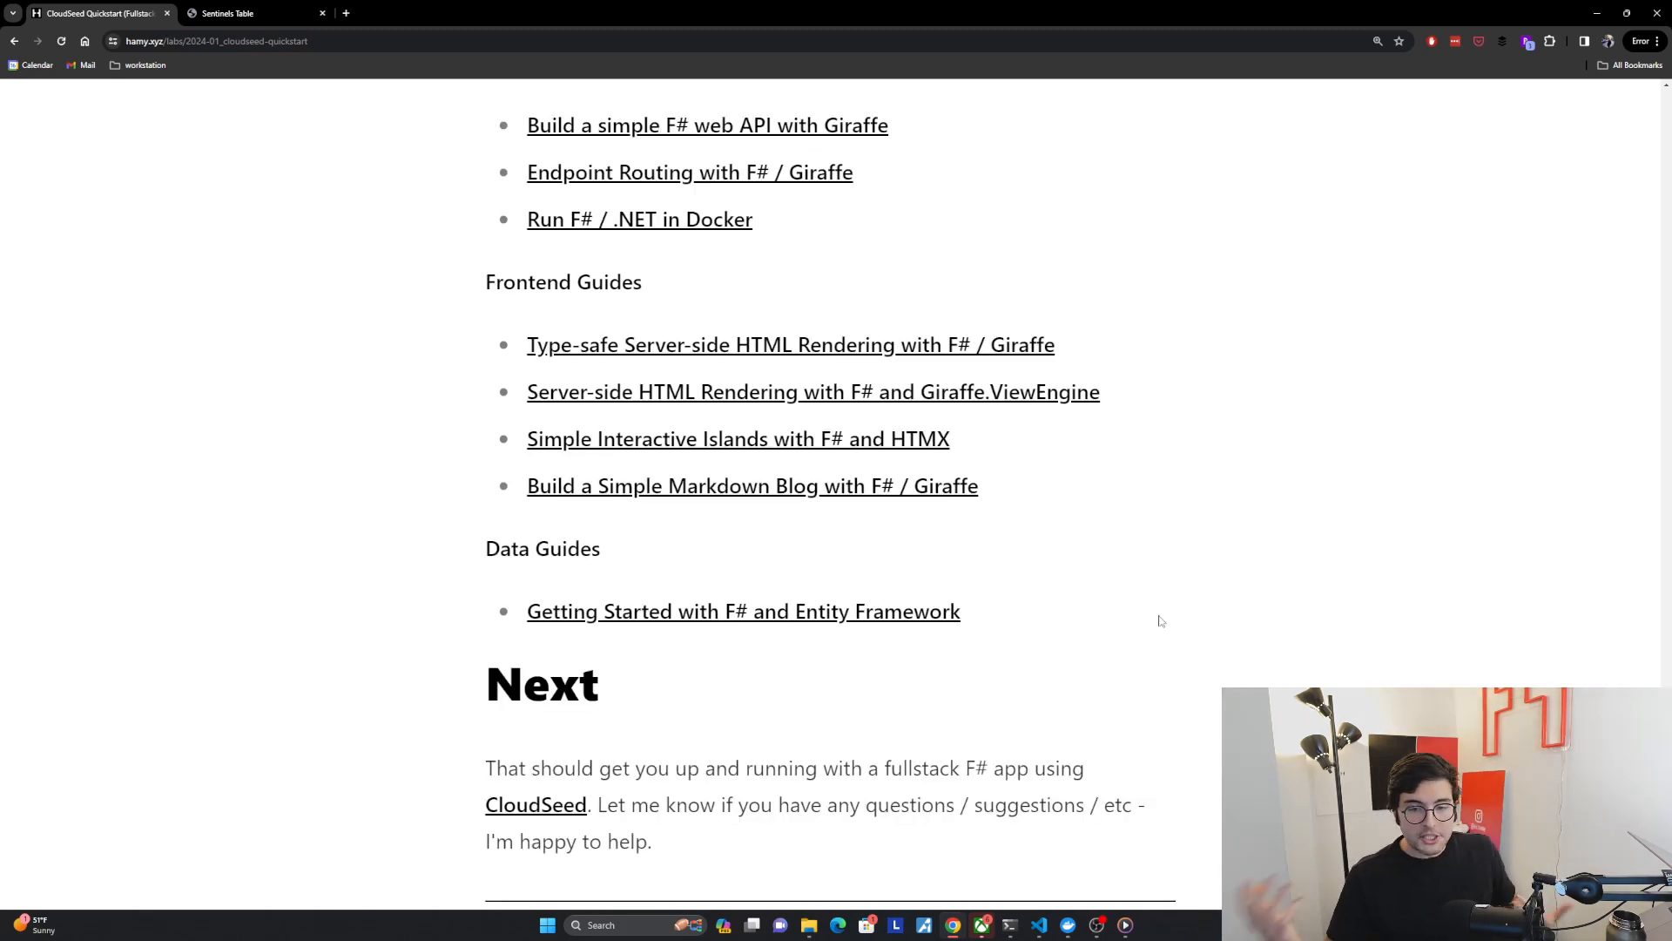